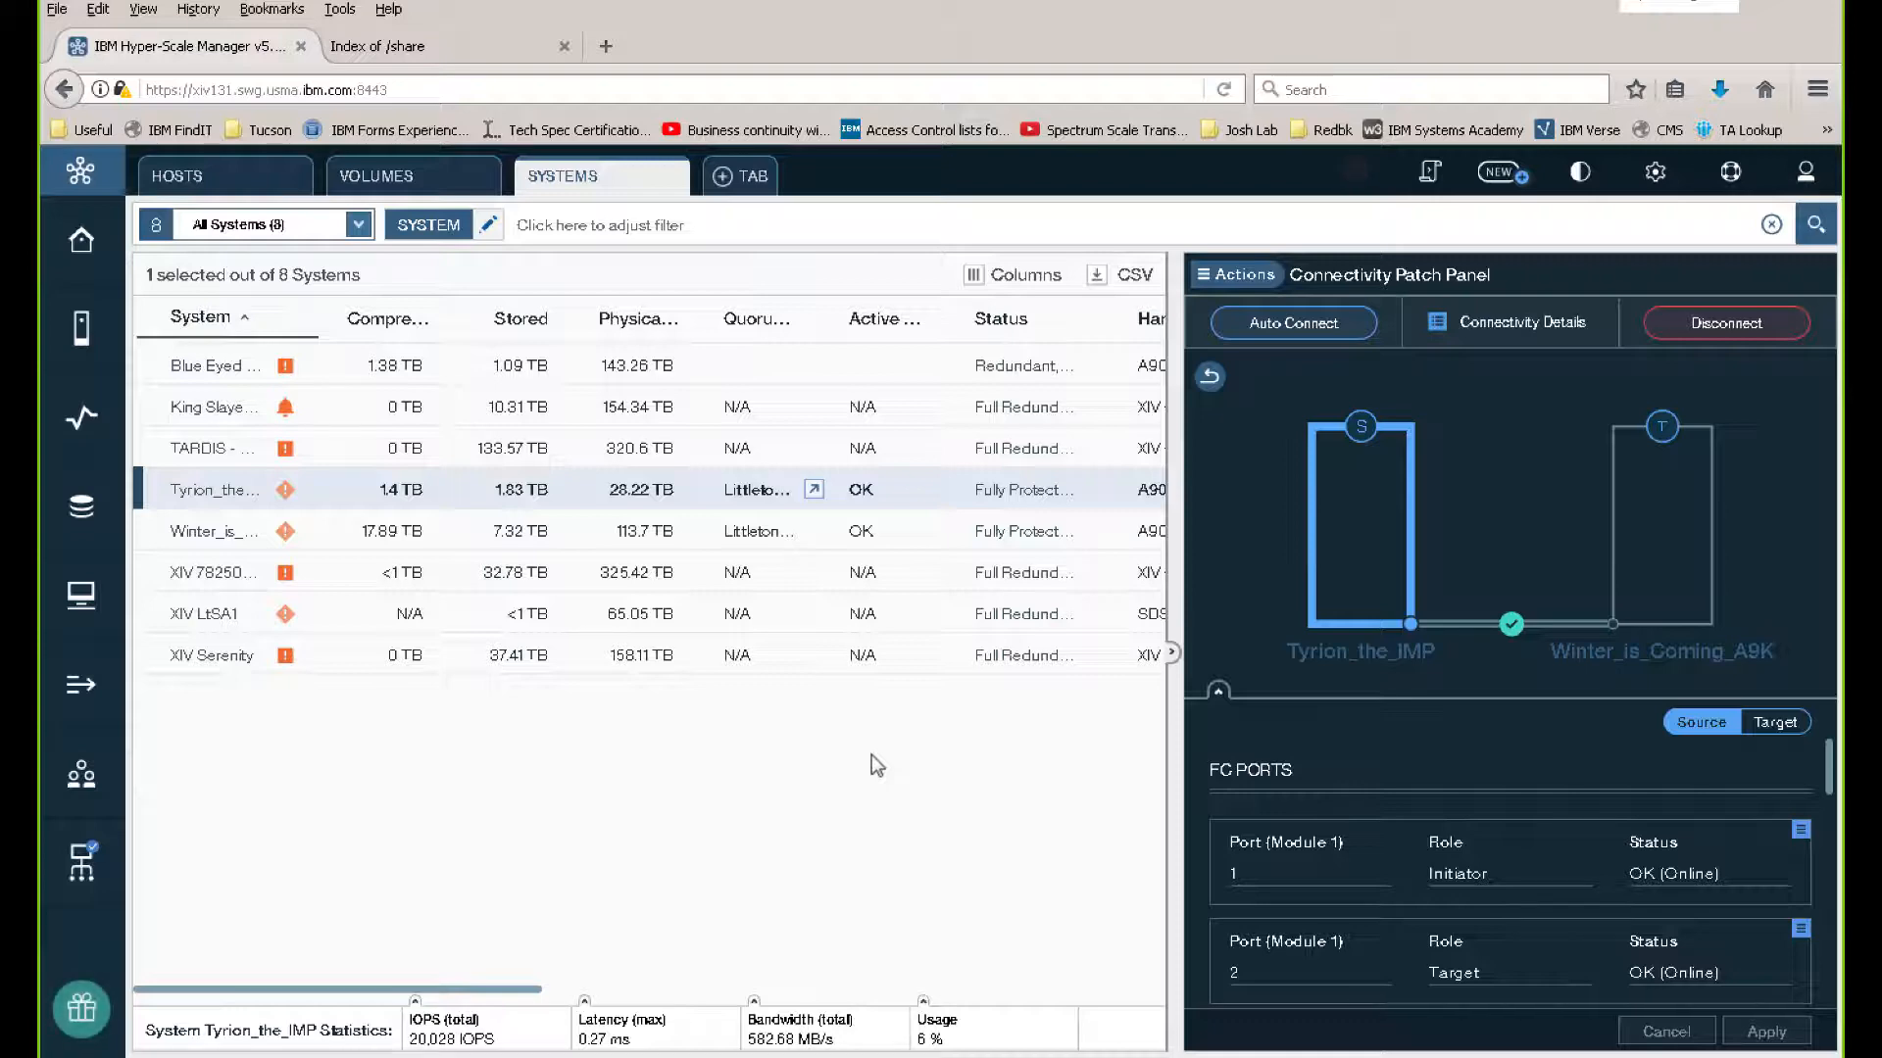
mouse_move(839, 742)
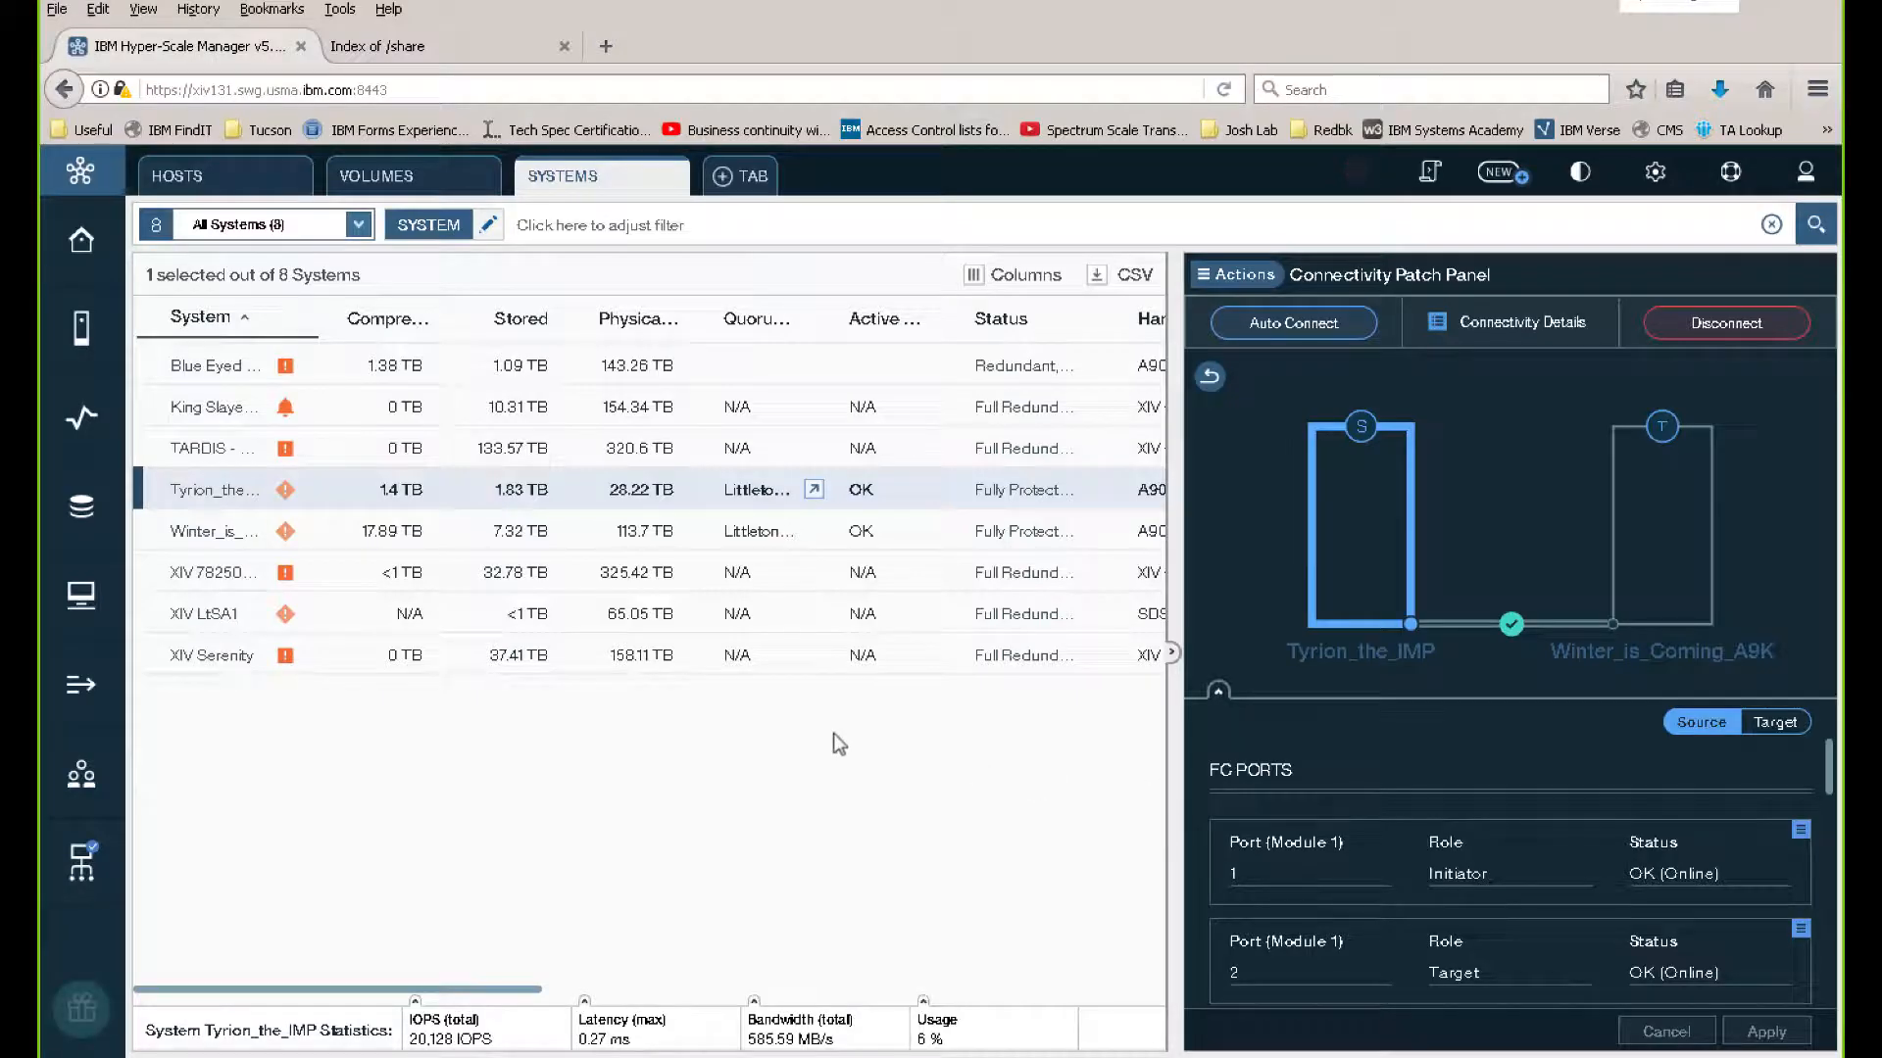
mouse_move(684, 753)
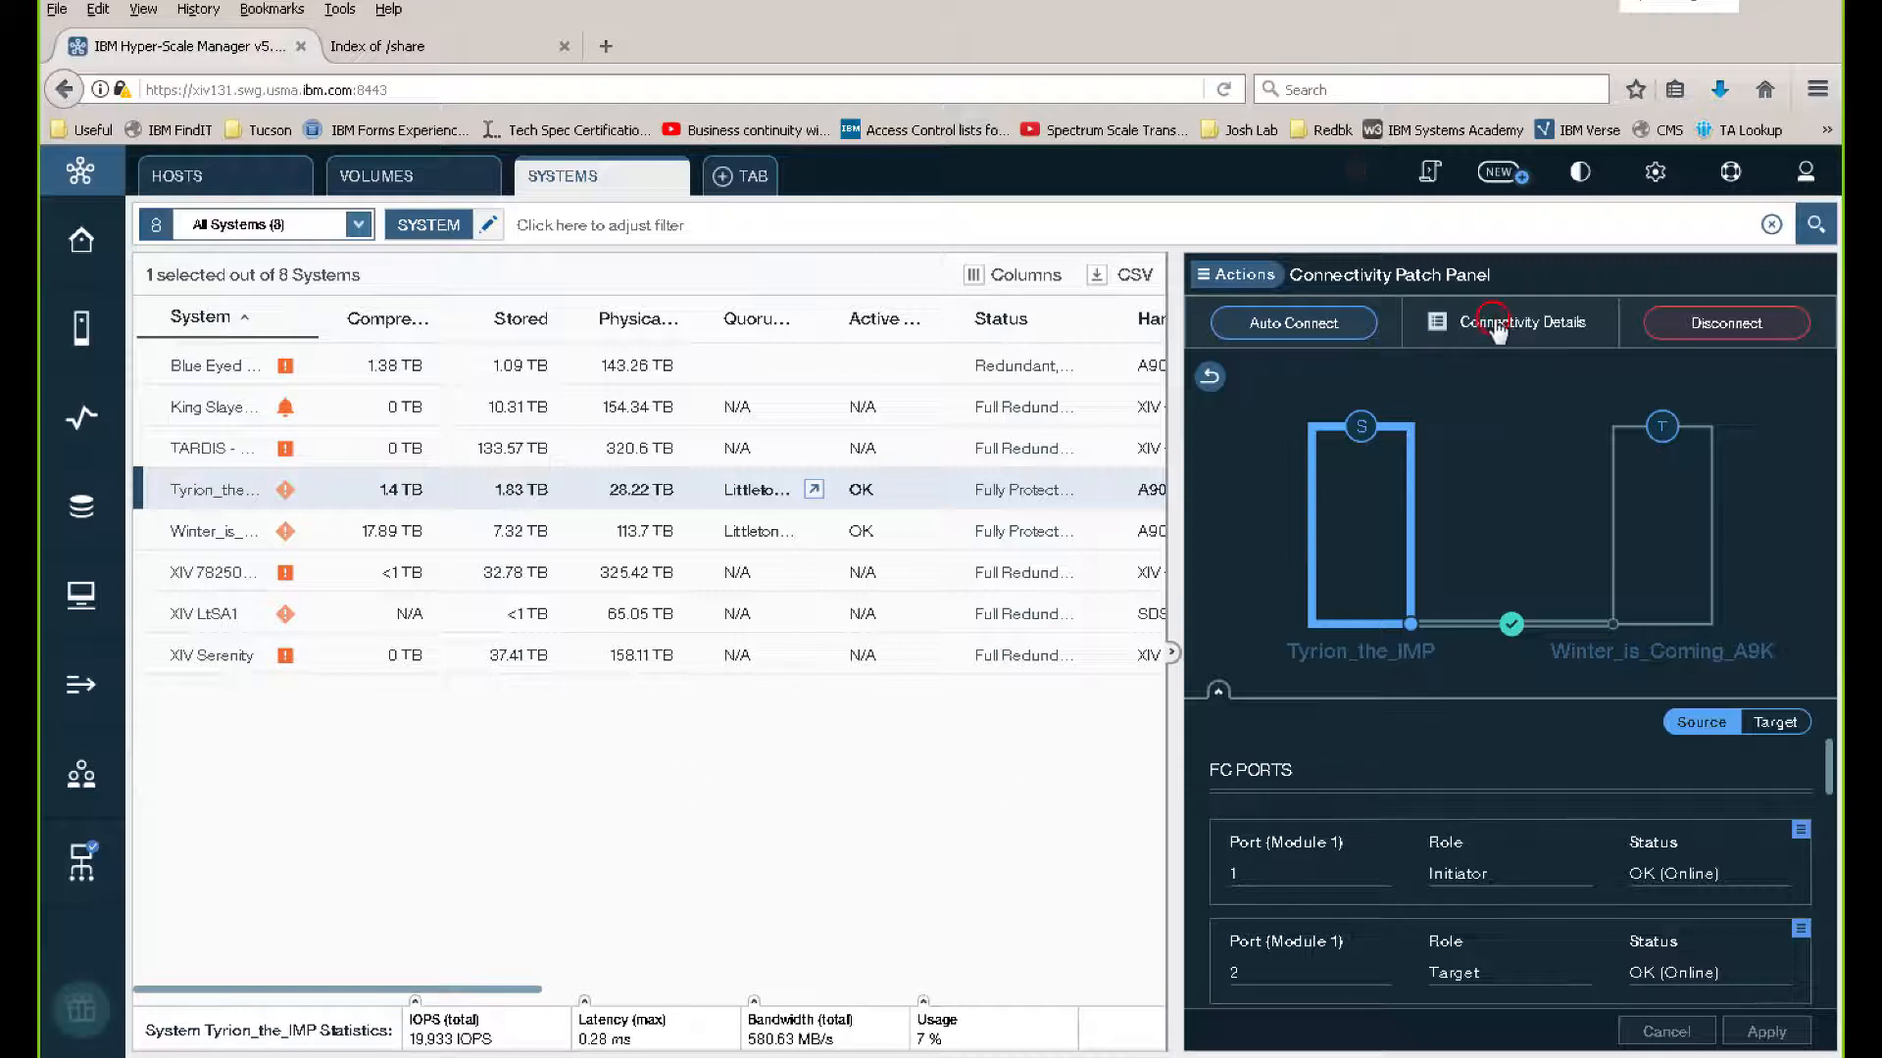
View the detailed port-to-port connectivity diagram and close it again
click(1509, 322)
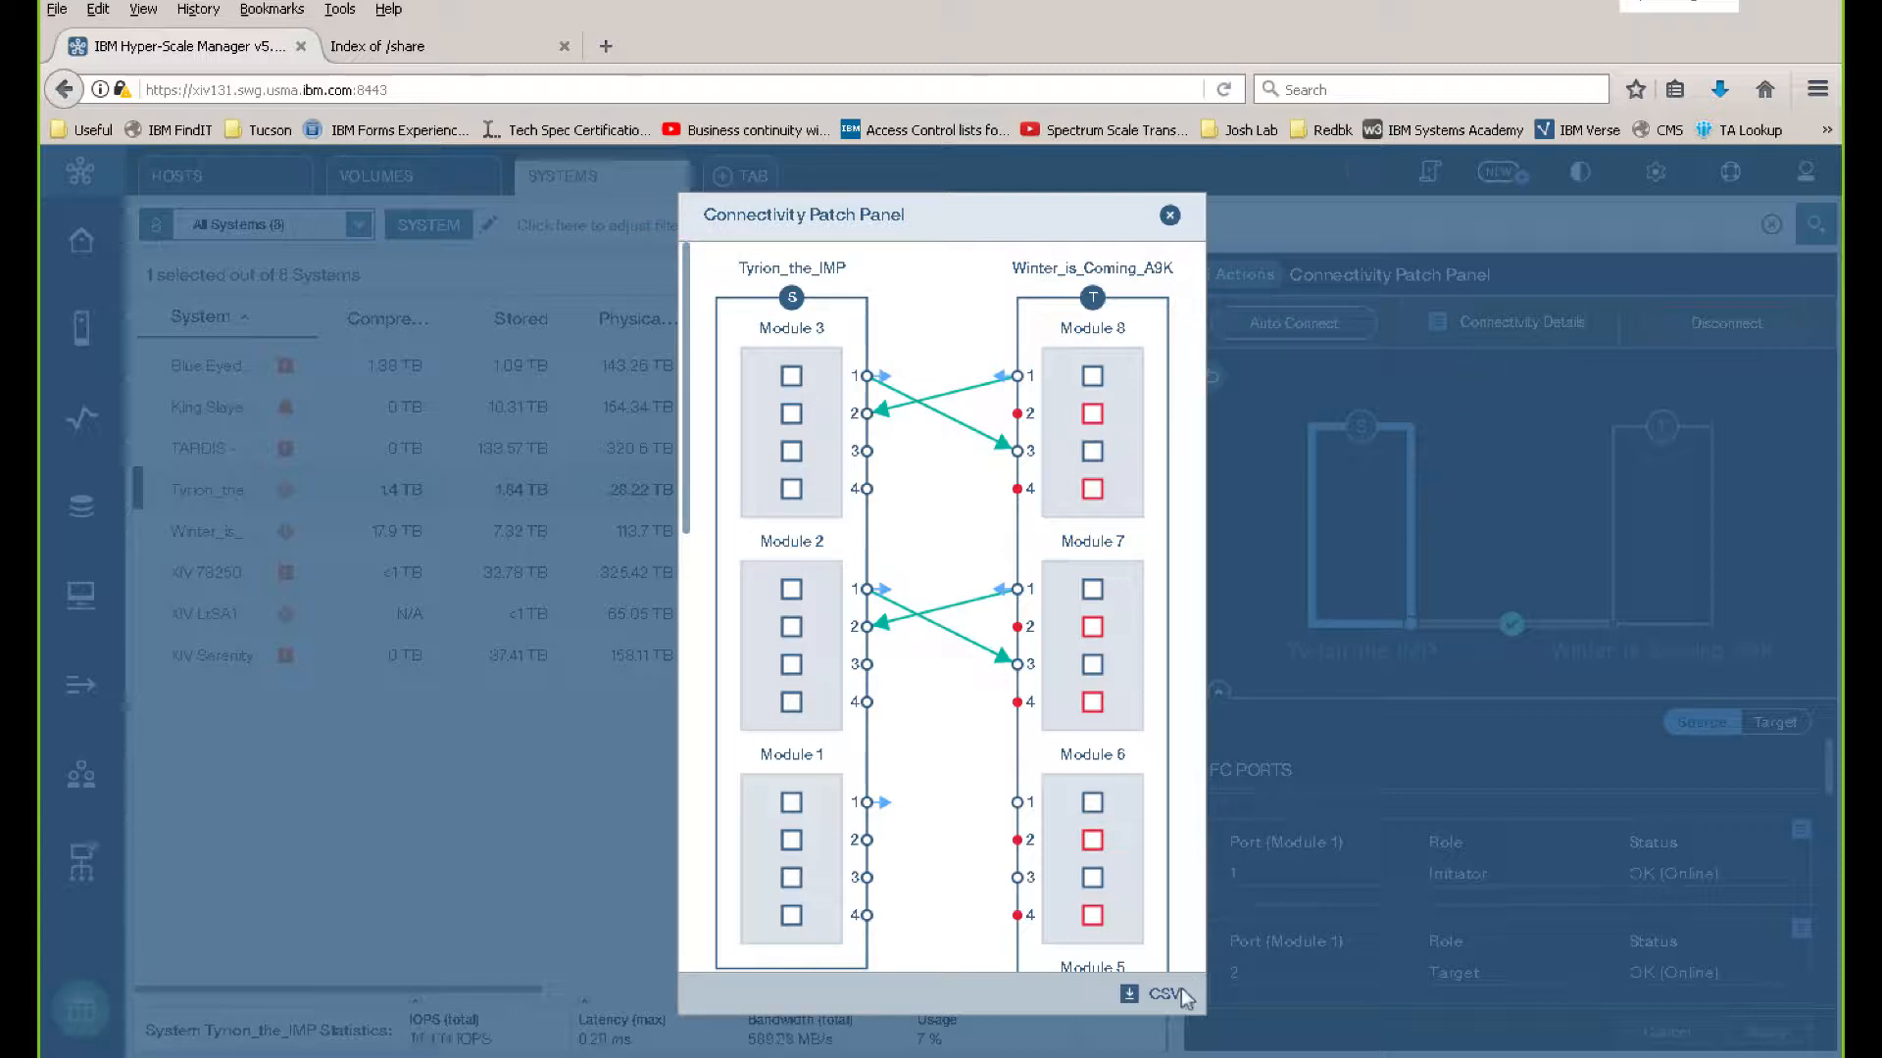
mouse_move(1170, 216)
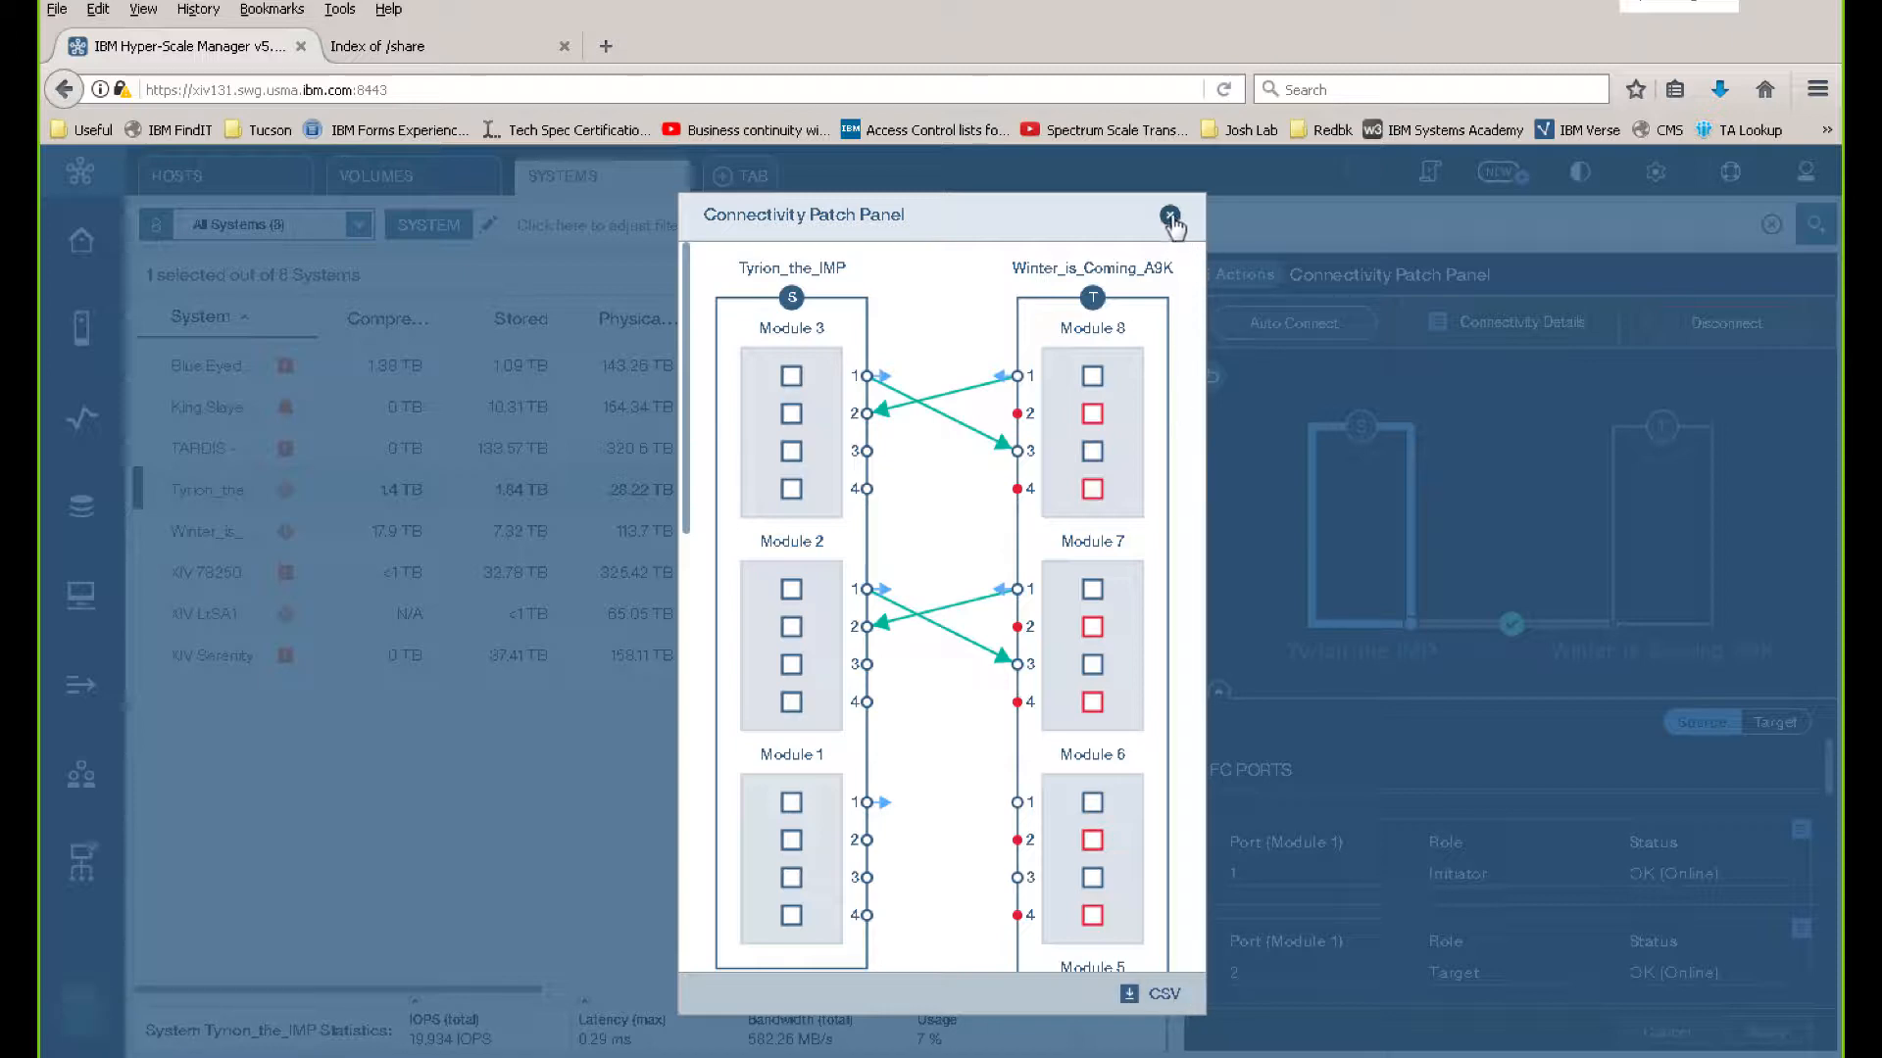
click(1166, 214)
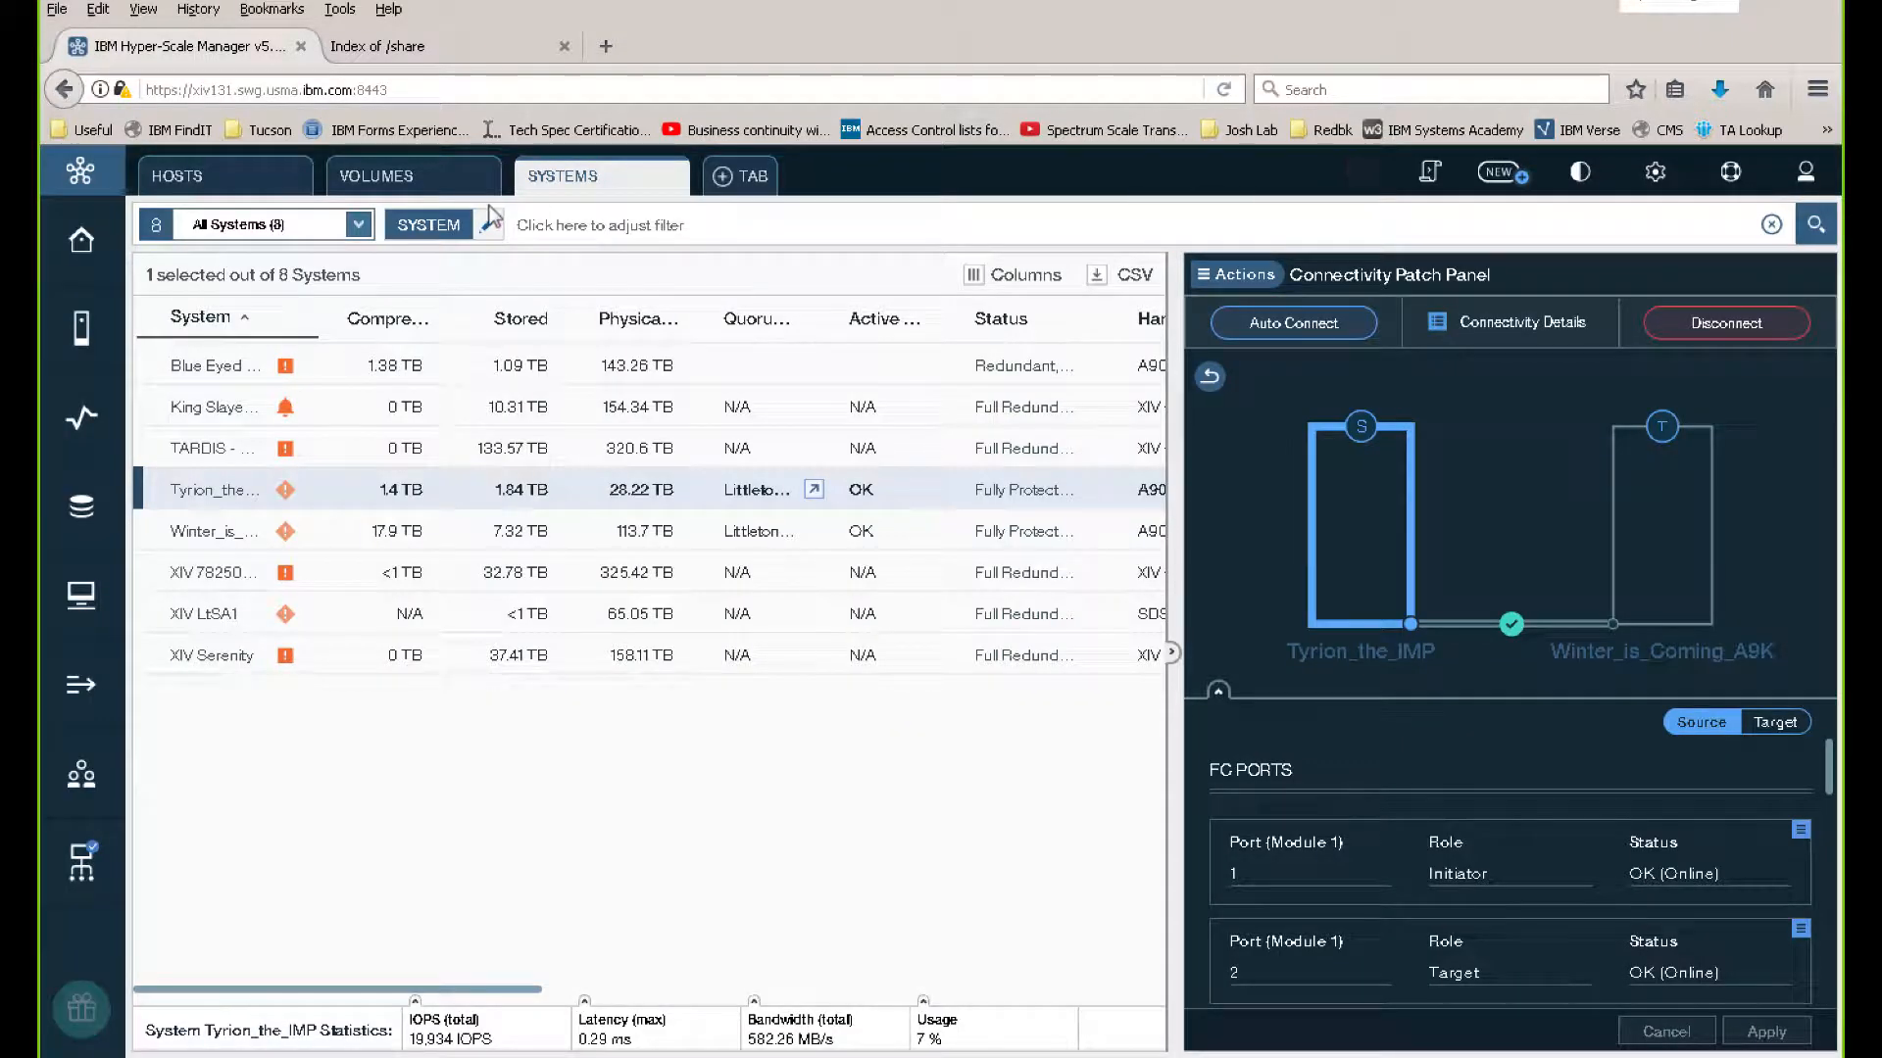
From the Hosts list, show host XIV2's connectivity diagram and scroll through its FC port links
click(196, 177)
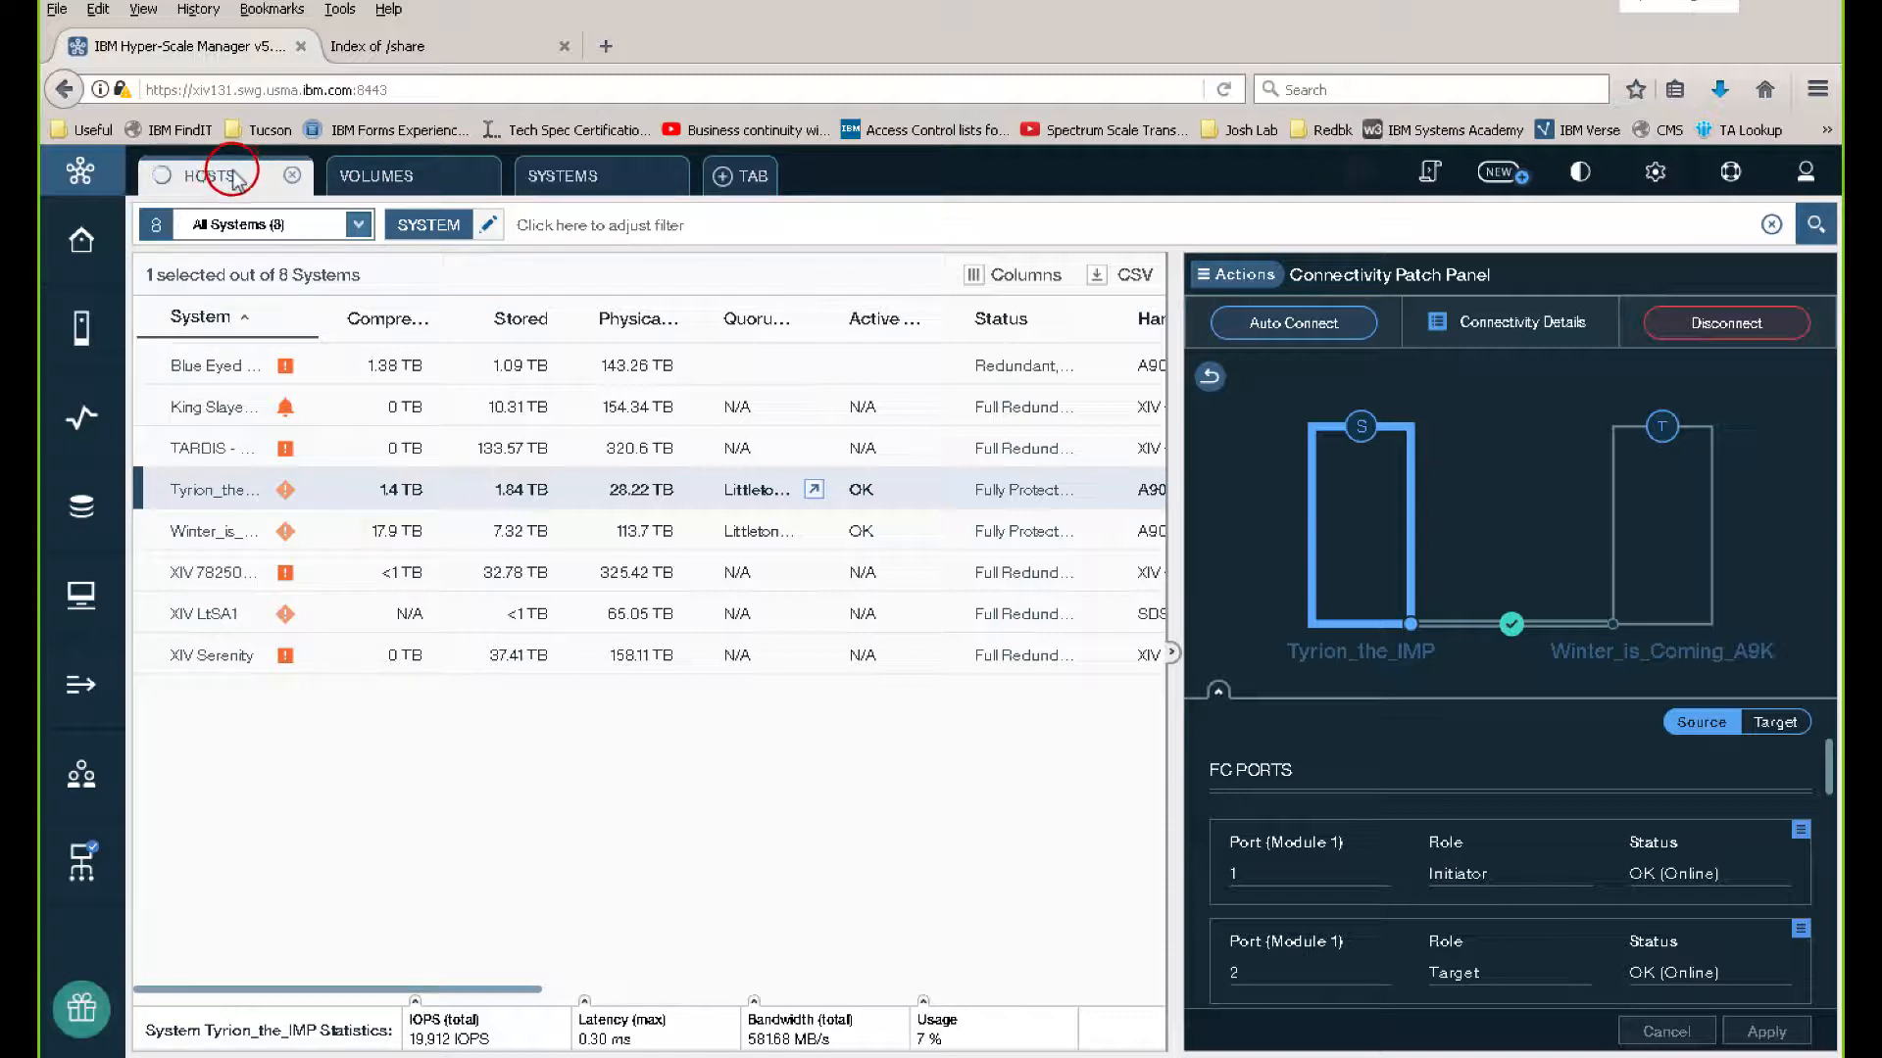
click(206, 177)
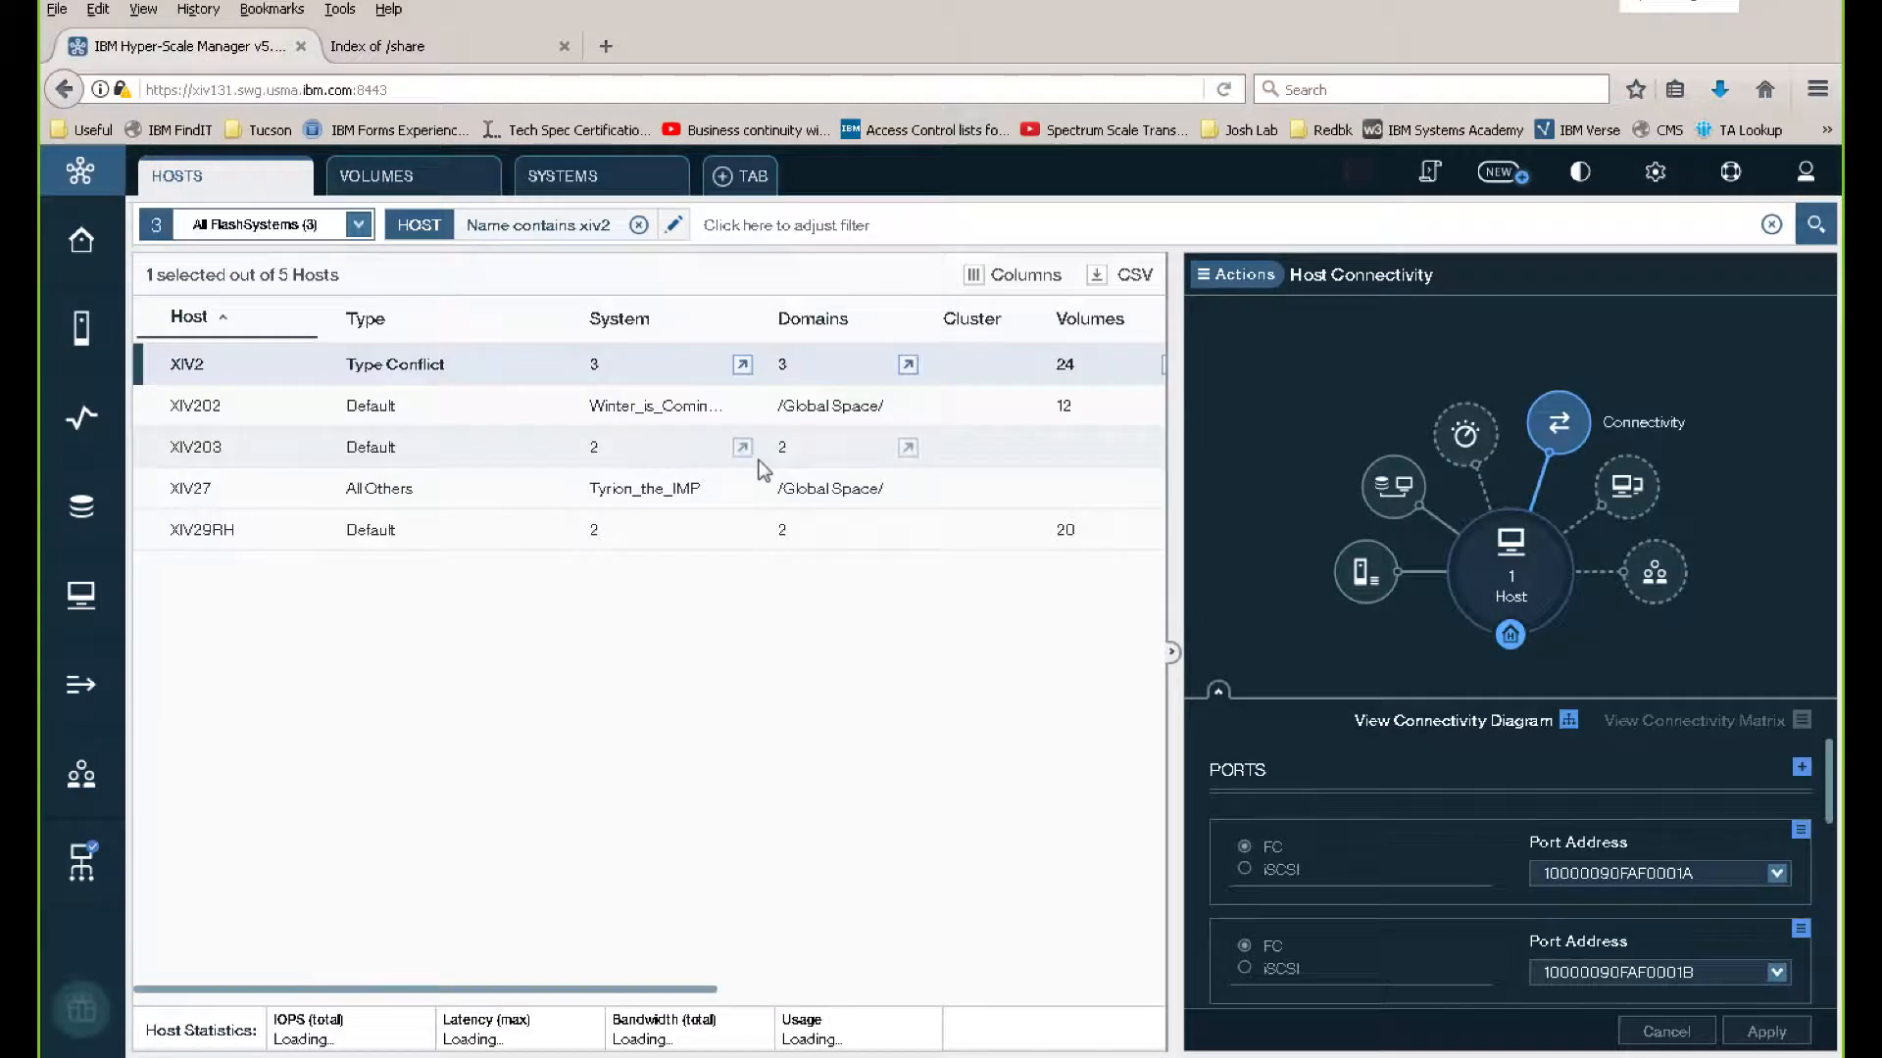
mouse_move(488, 439)
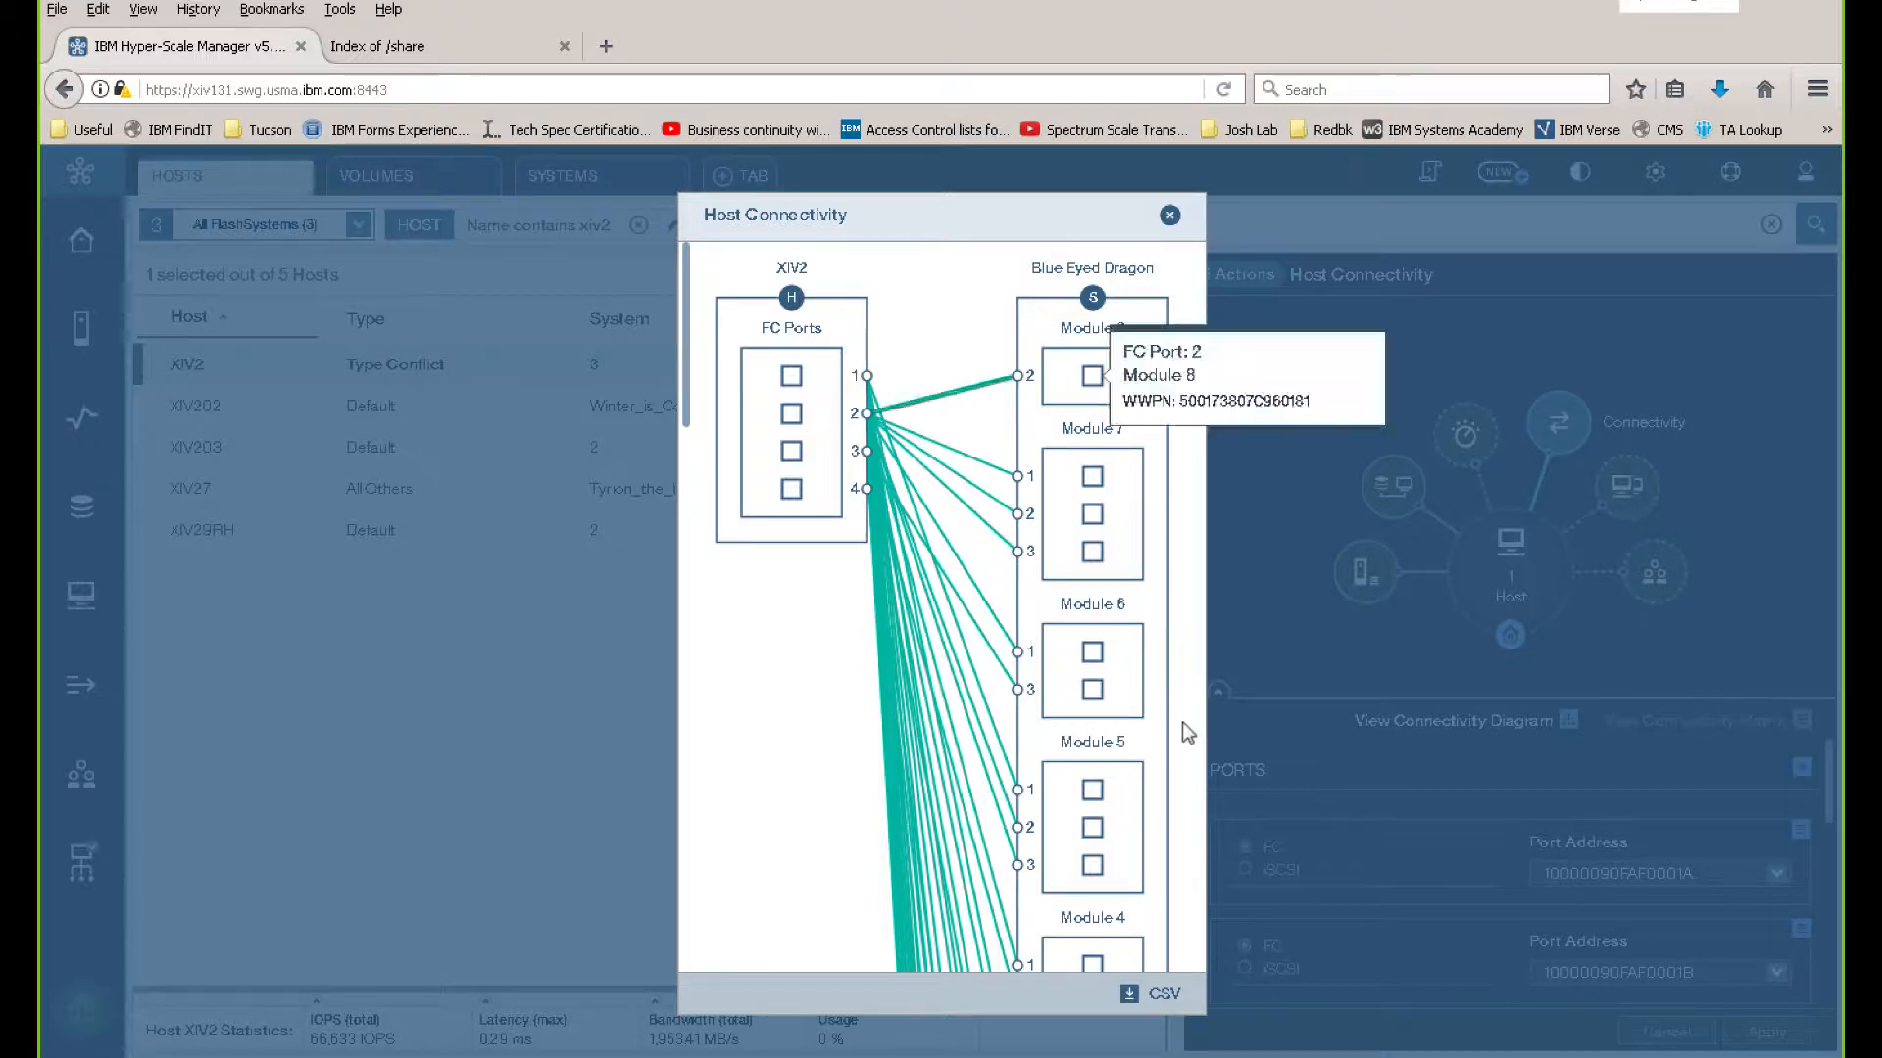
mouse_move(698, 384)
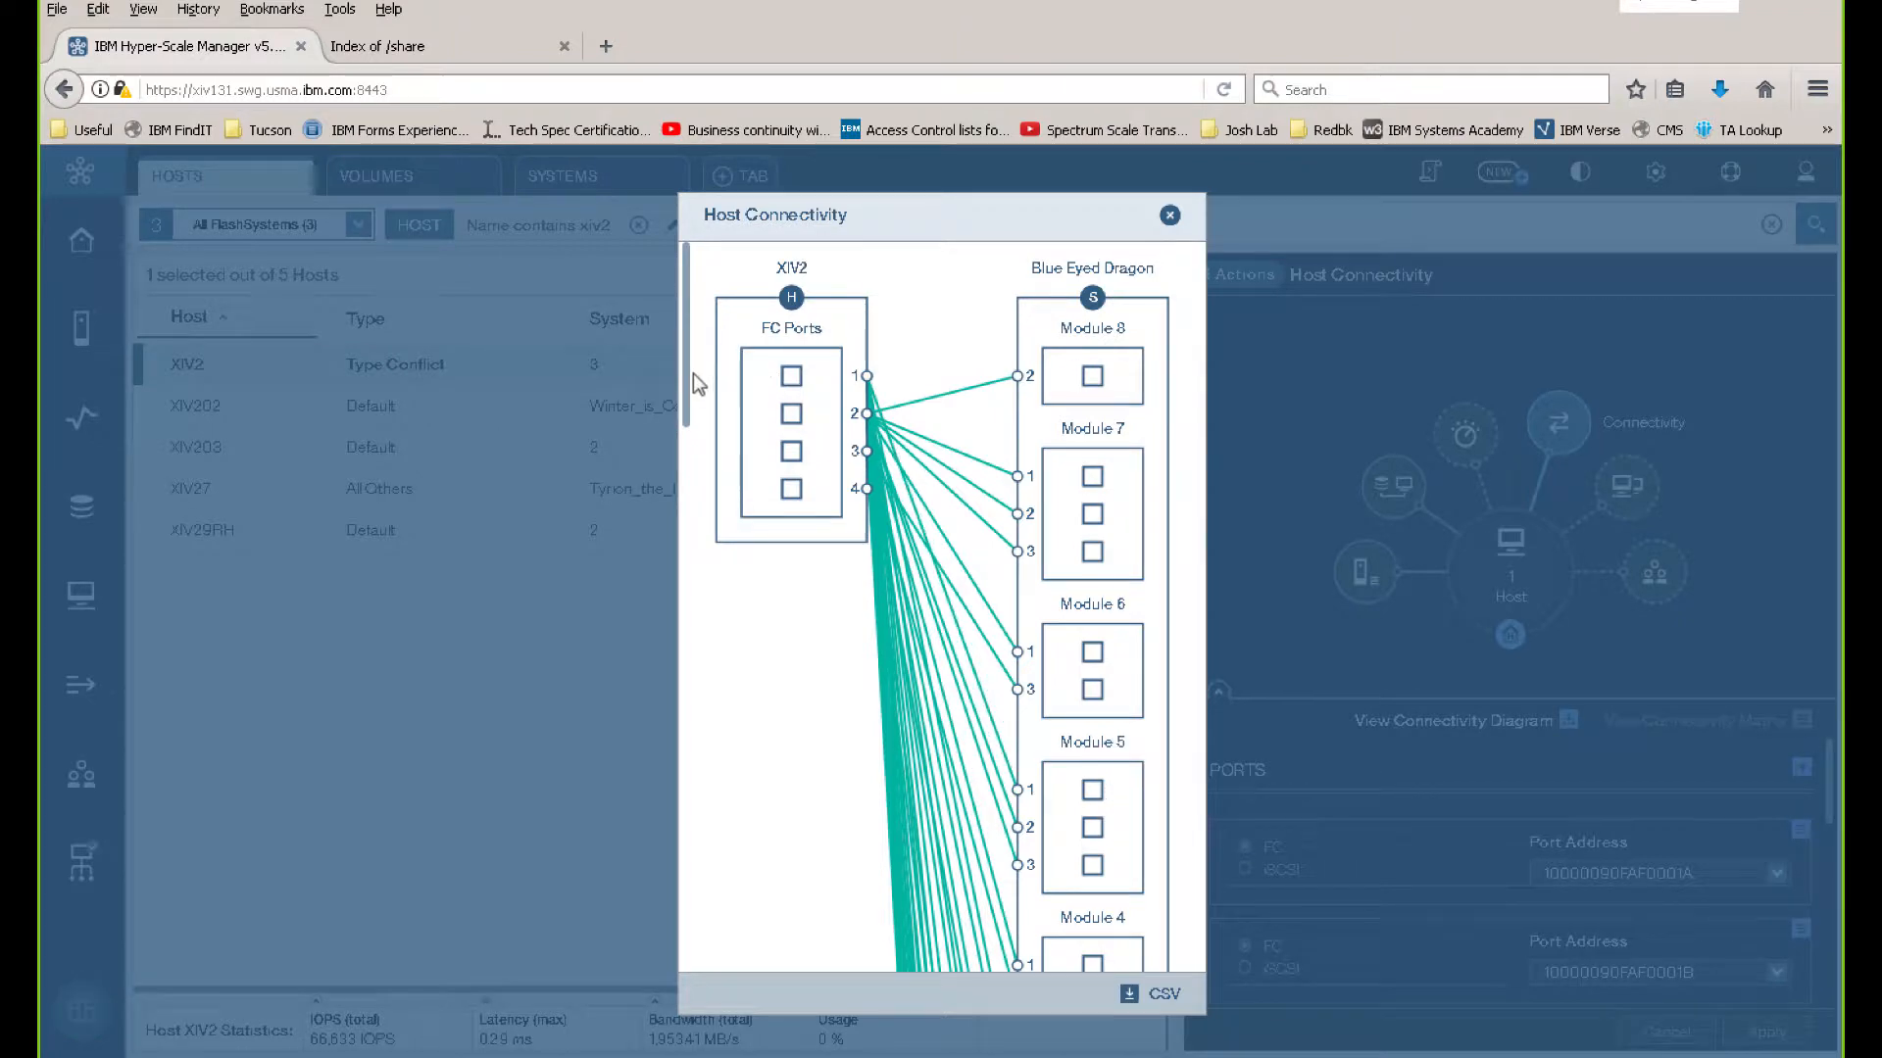
scroll(down, 3)
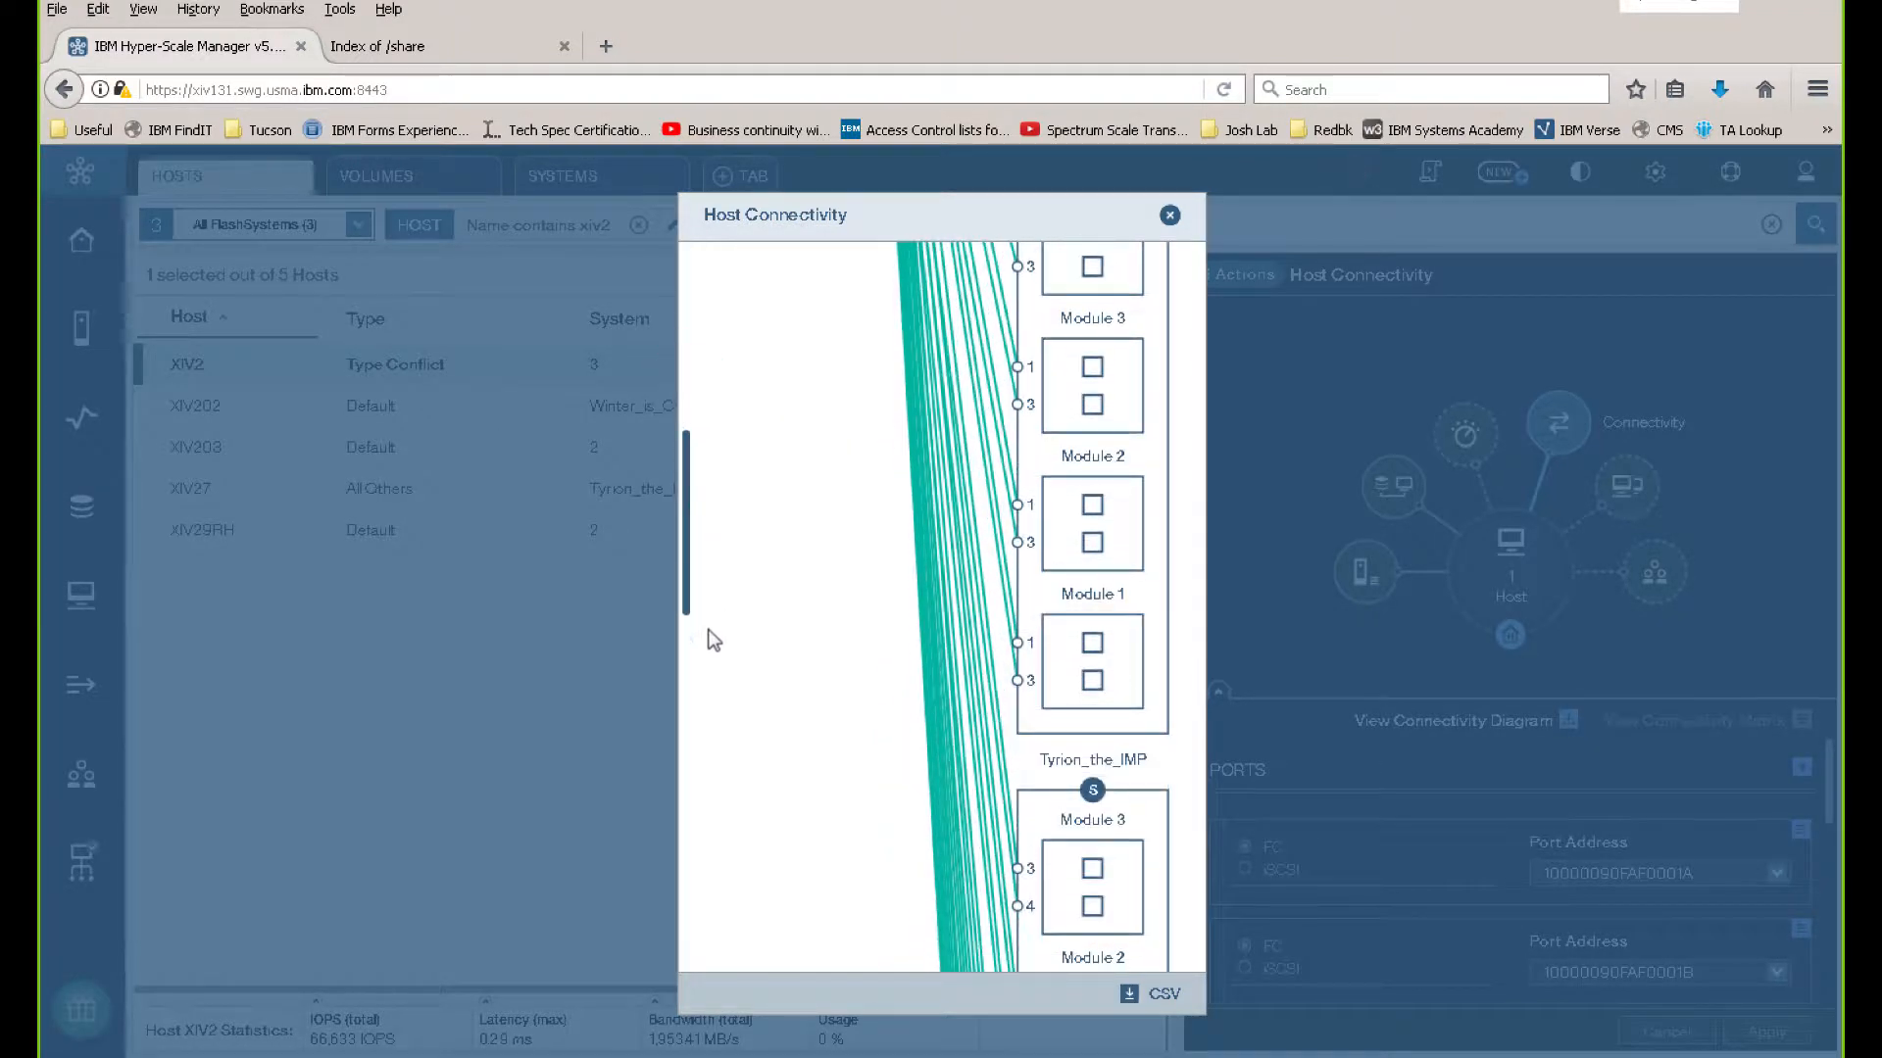
scroll(down, 3)
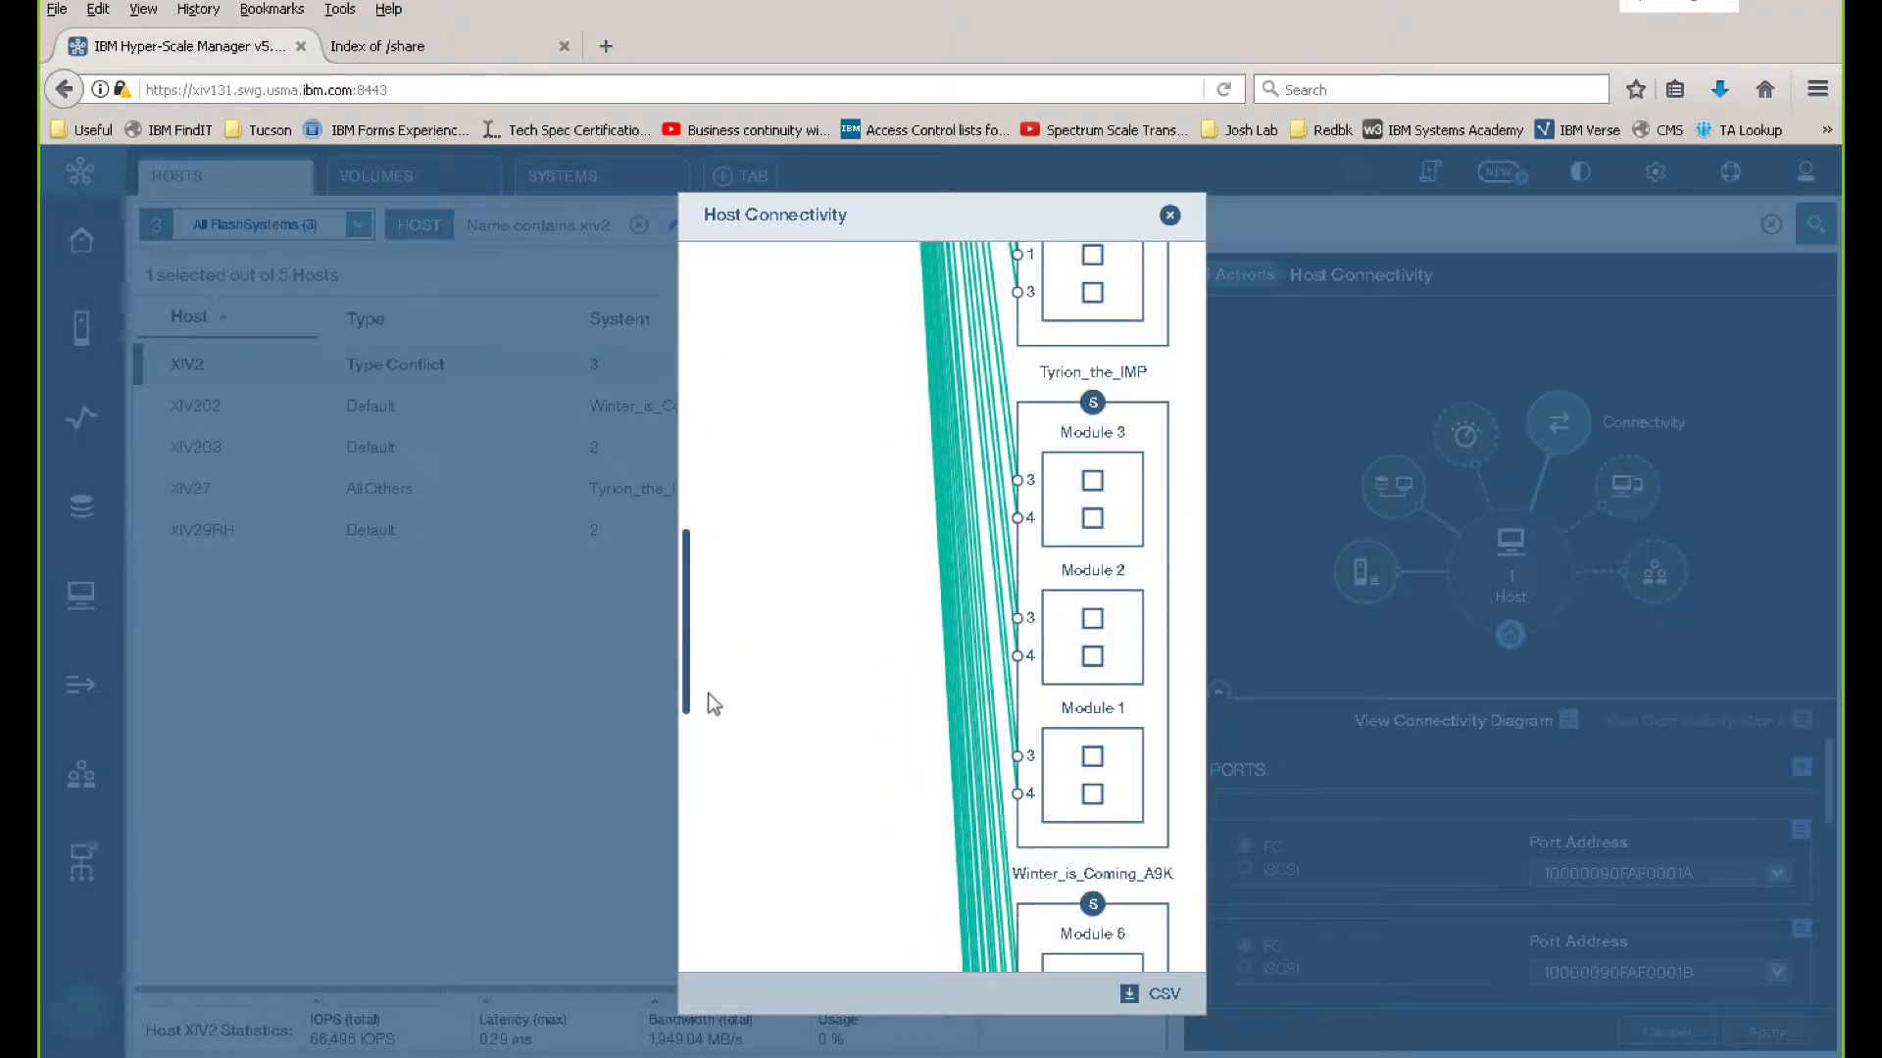
scroll(down, 3)
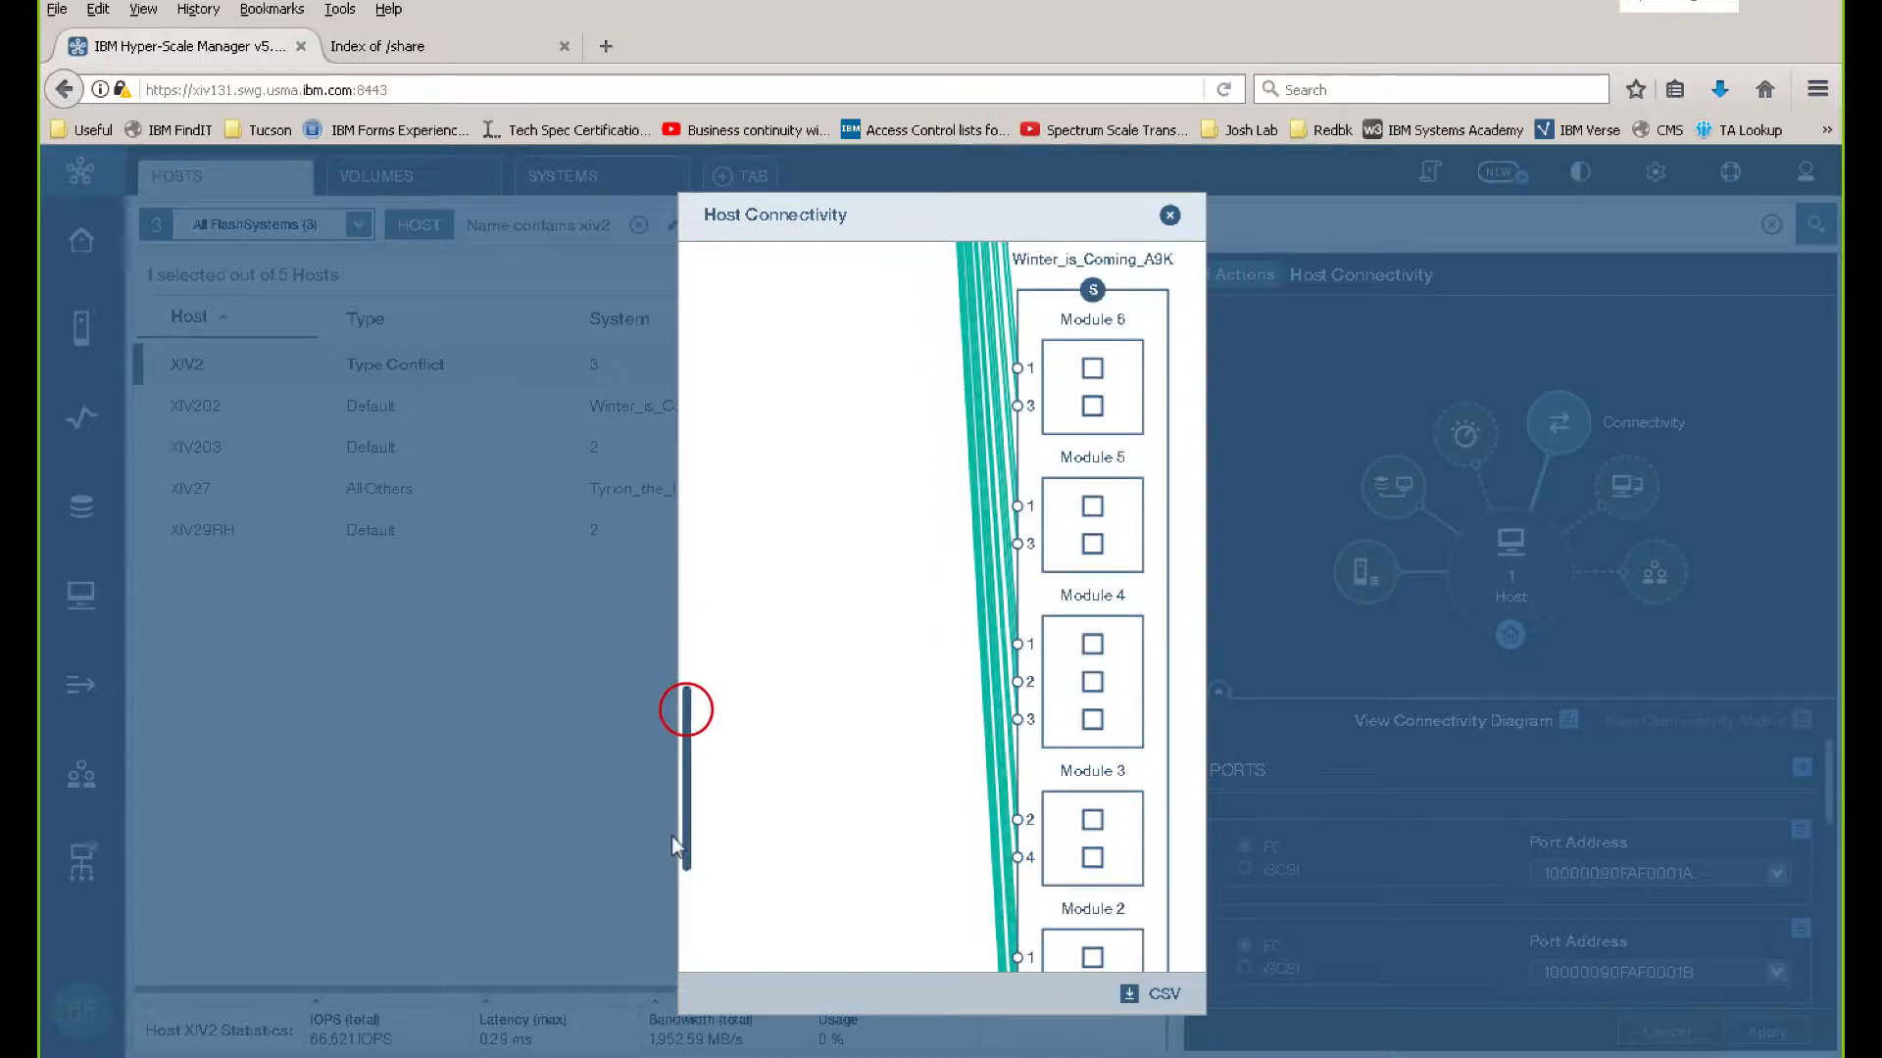
scroll(down, 3)
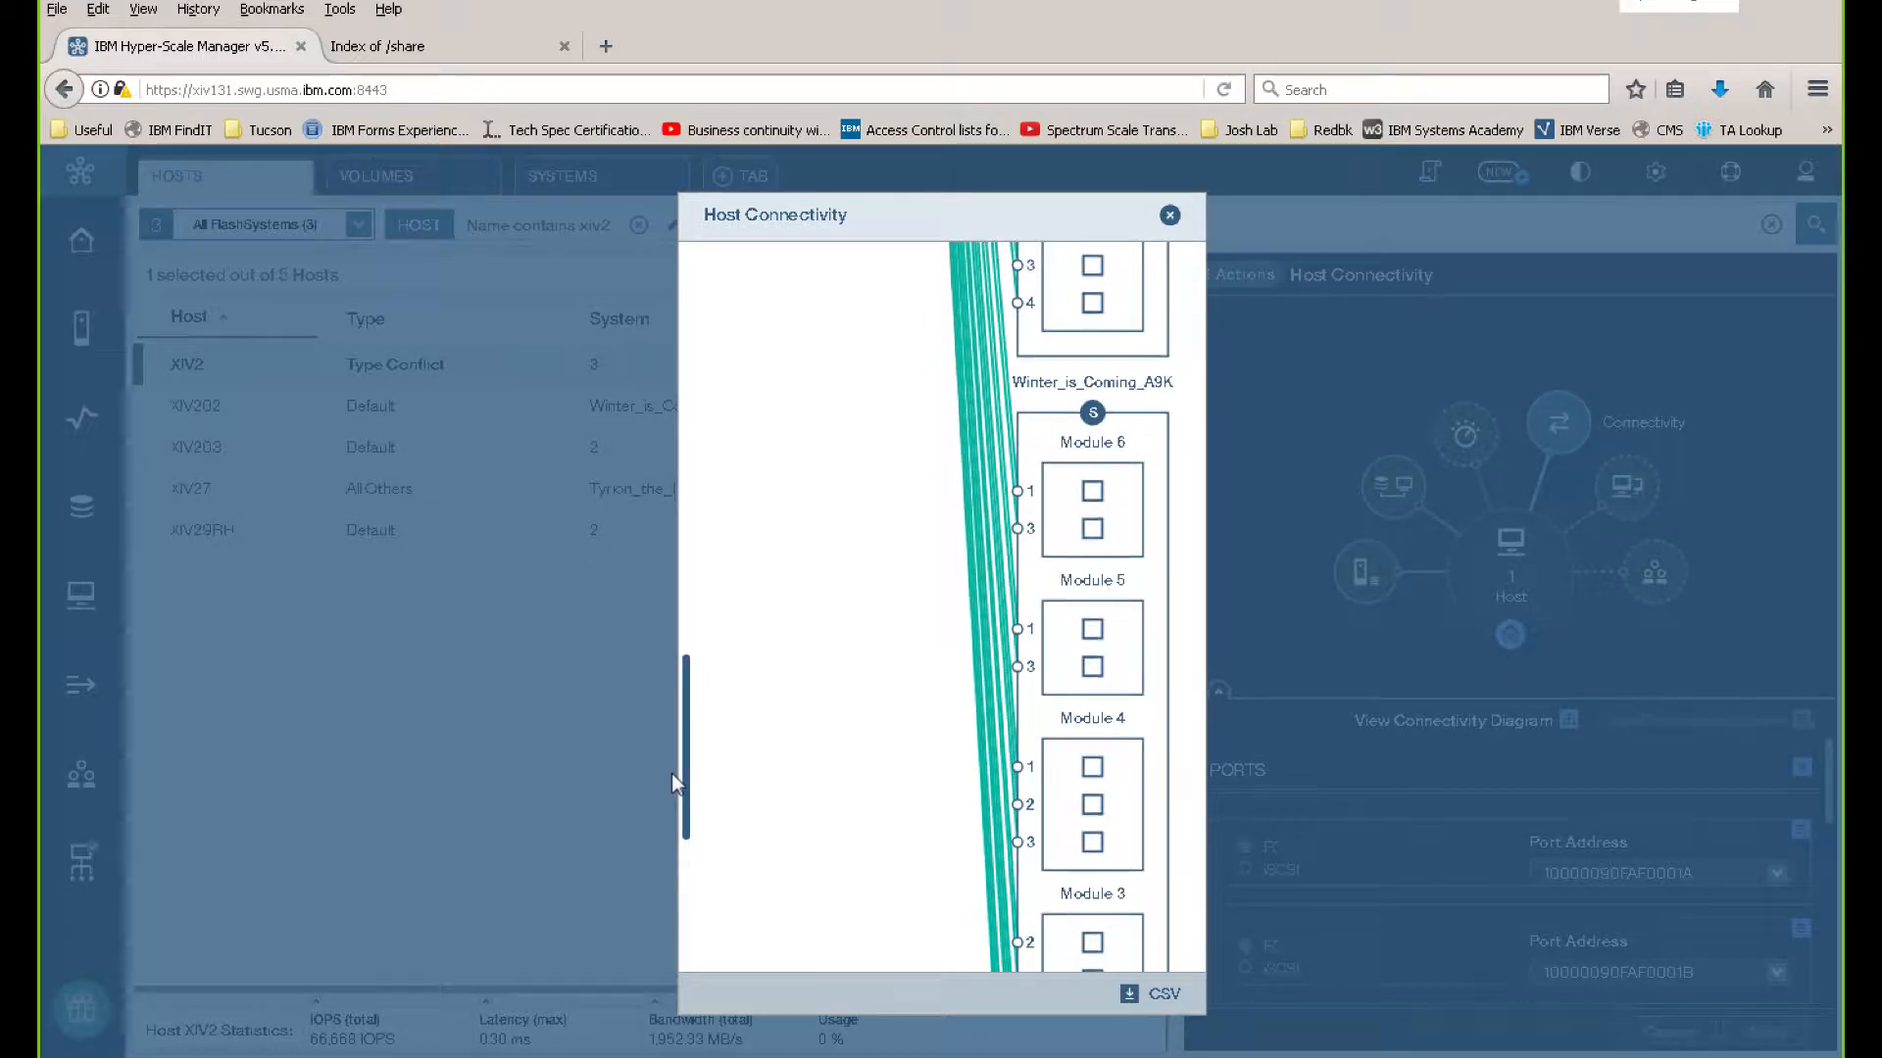
scroll(down, 3)
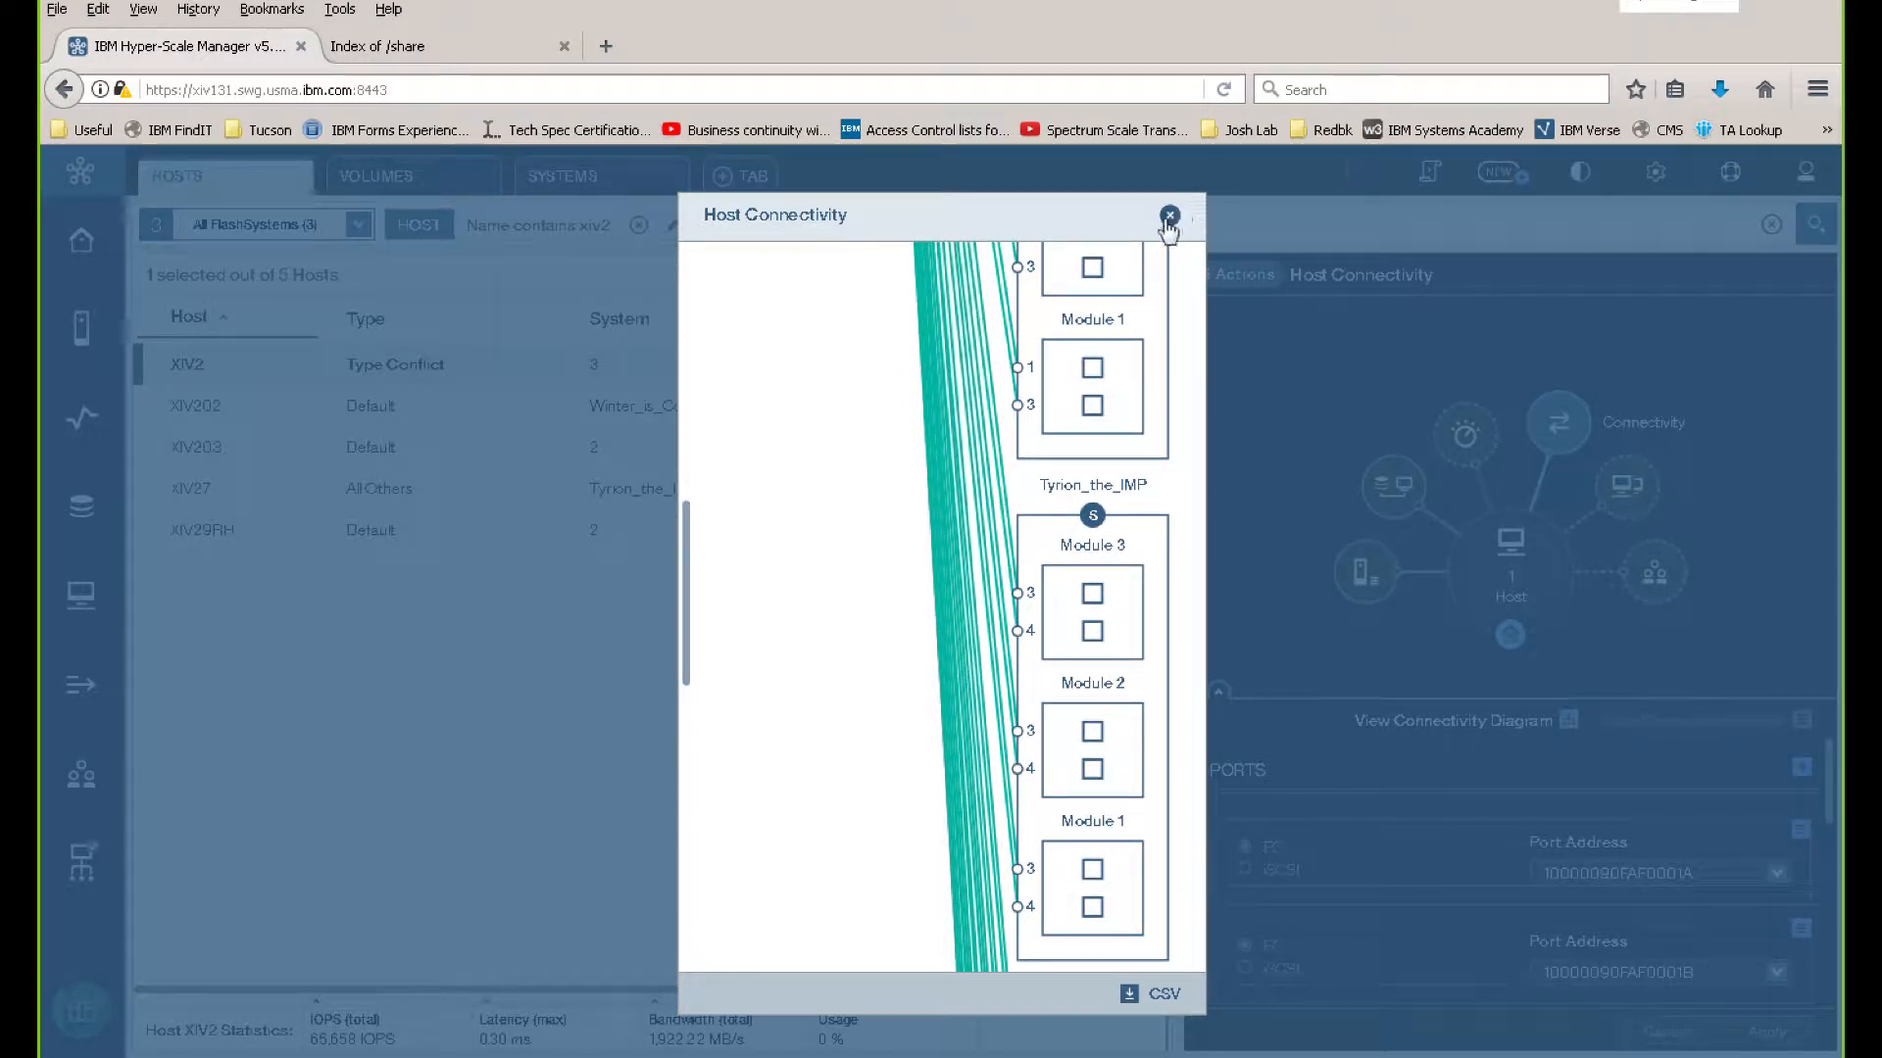
Close the host connectivity diagram to return to the volumes listing
click(1169, 216)
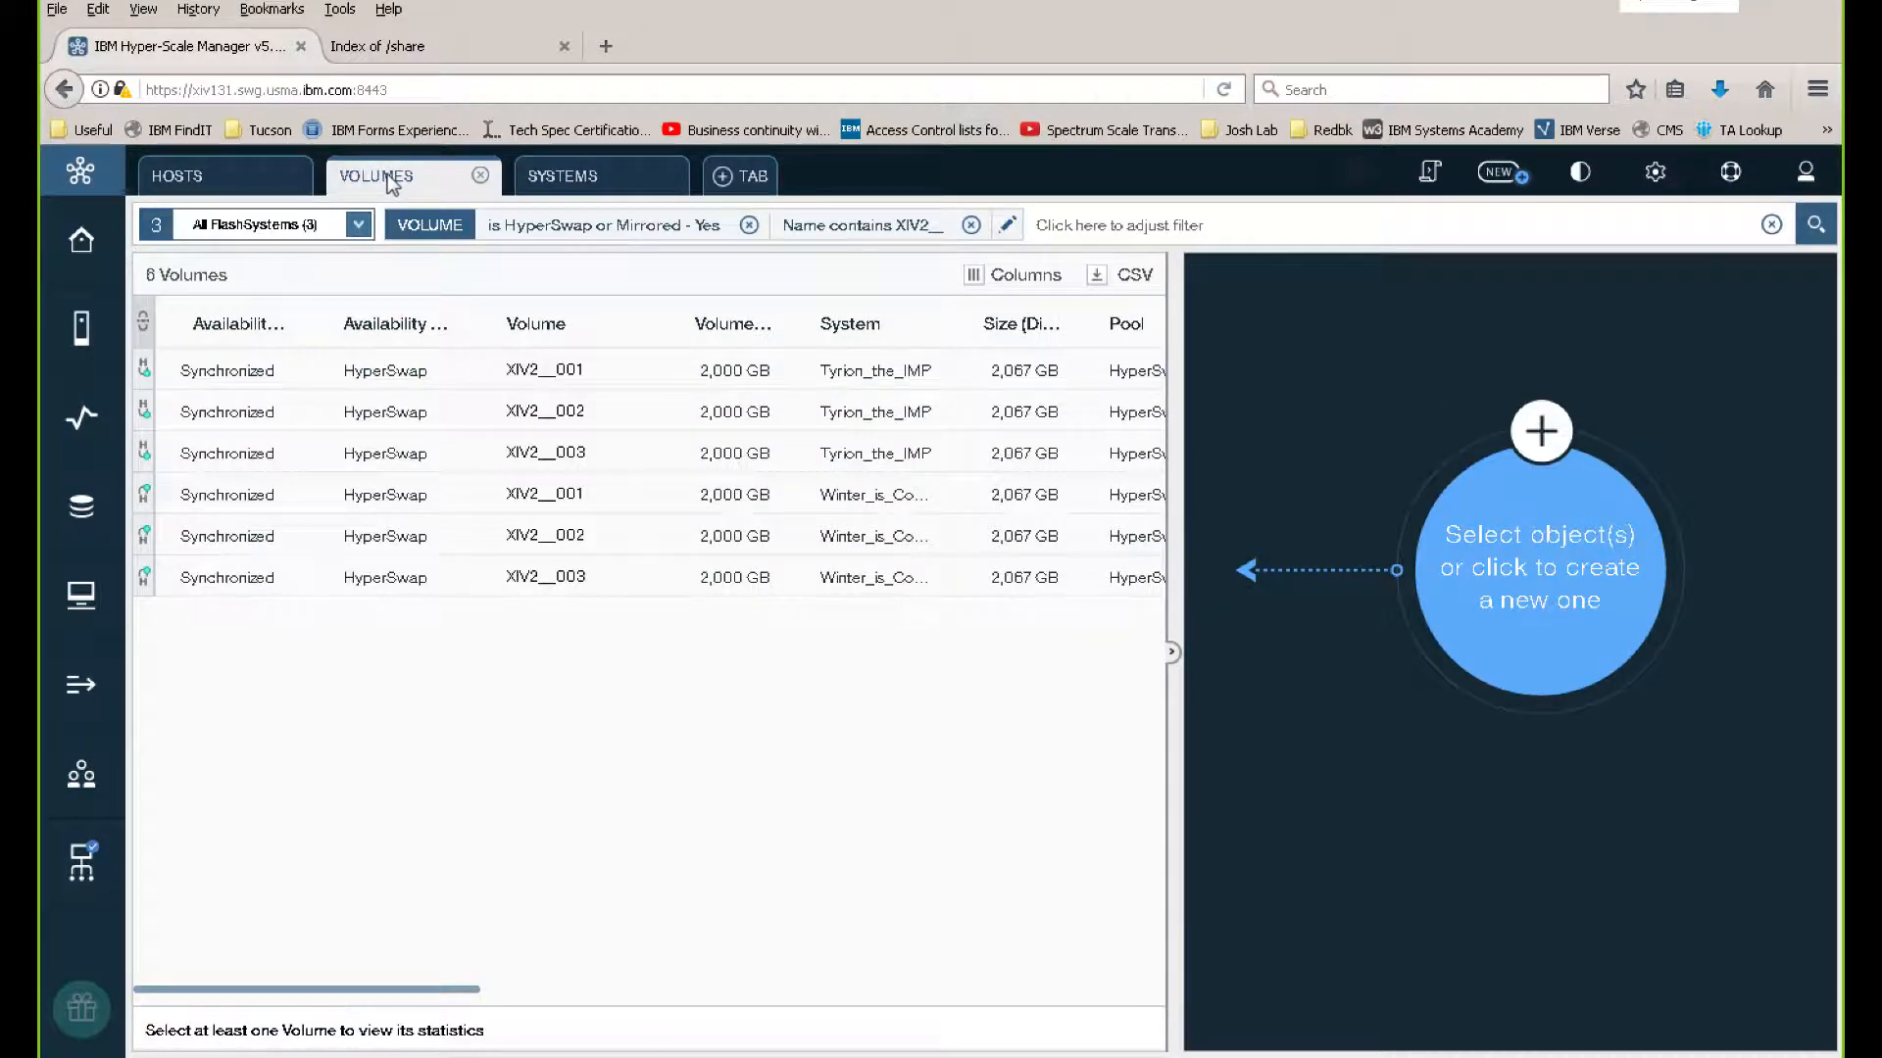
mouse_move(430, 380)
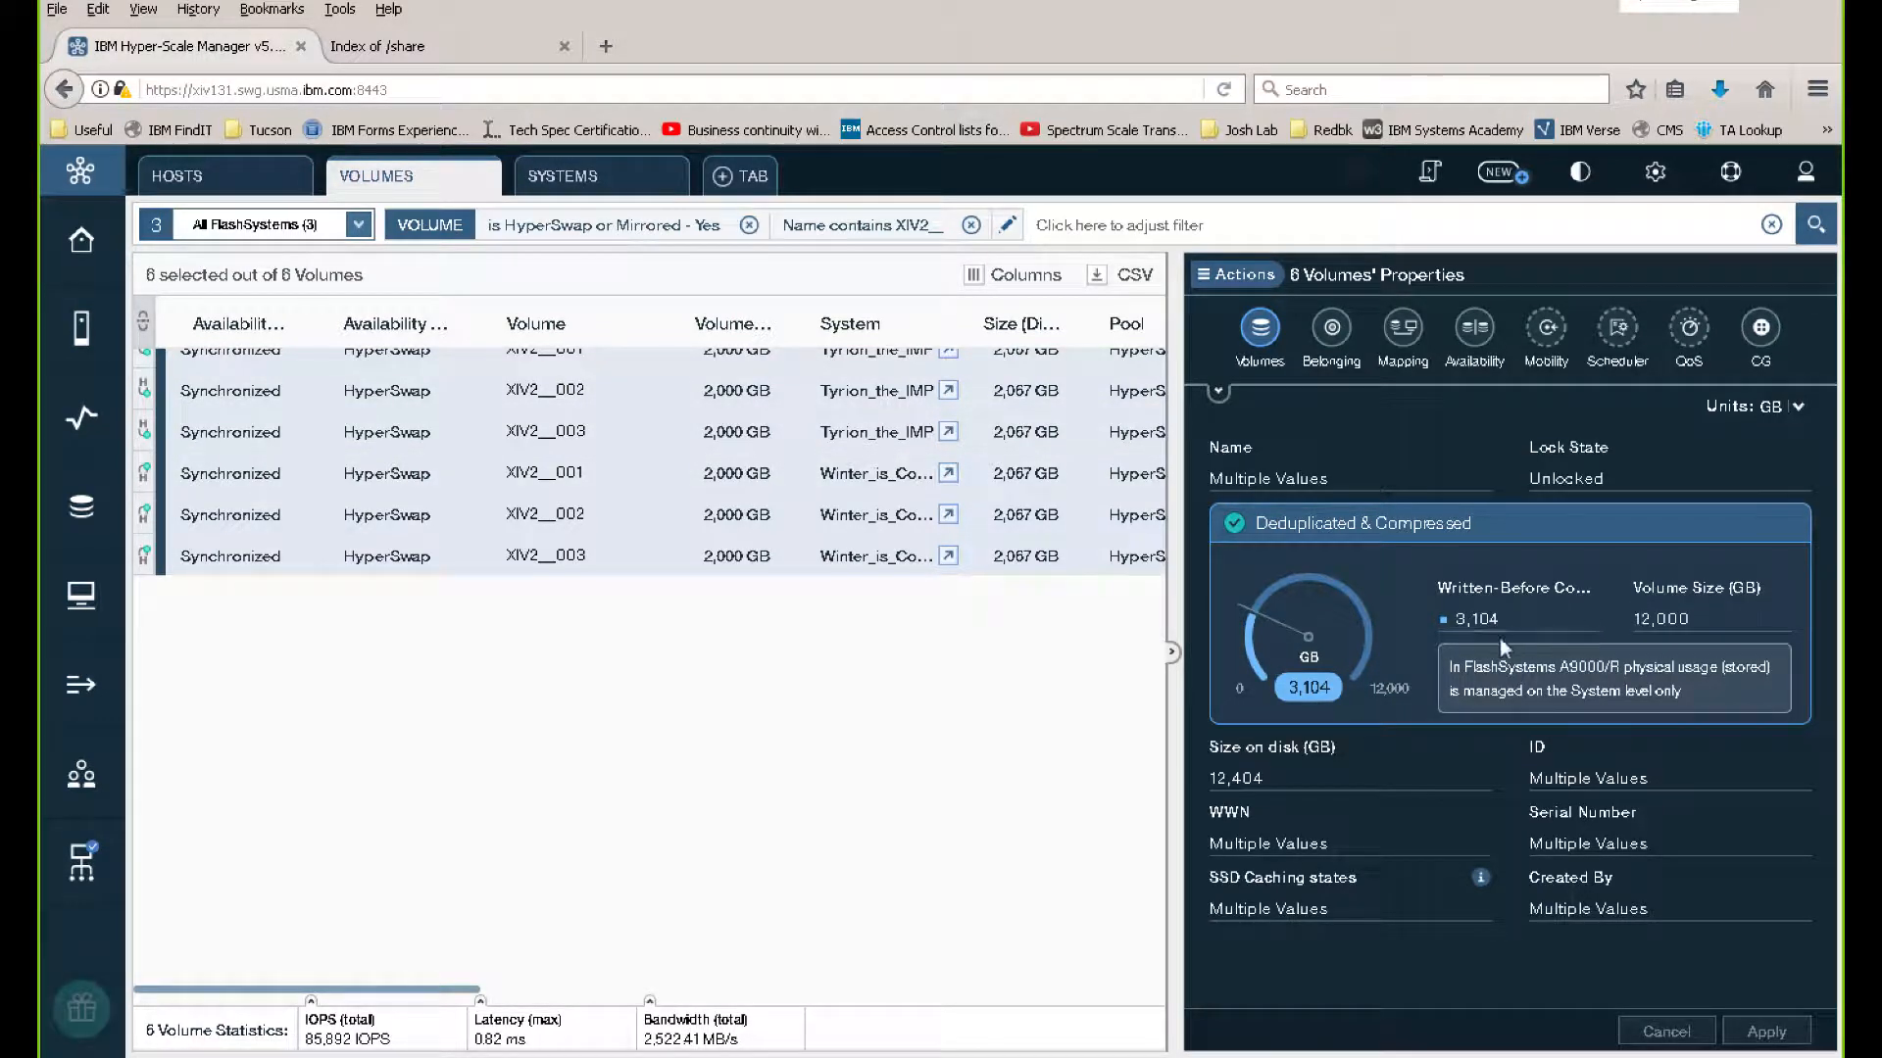
mouse_move(1174, 827)
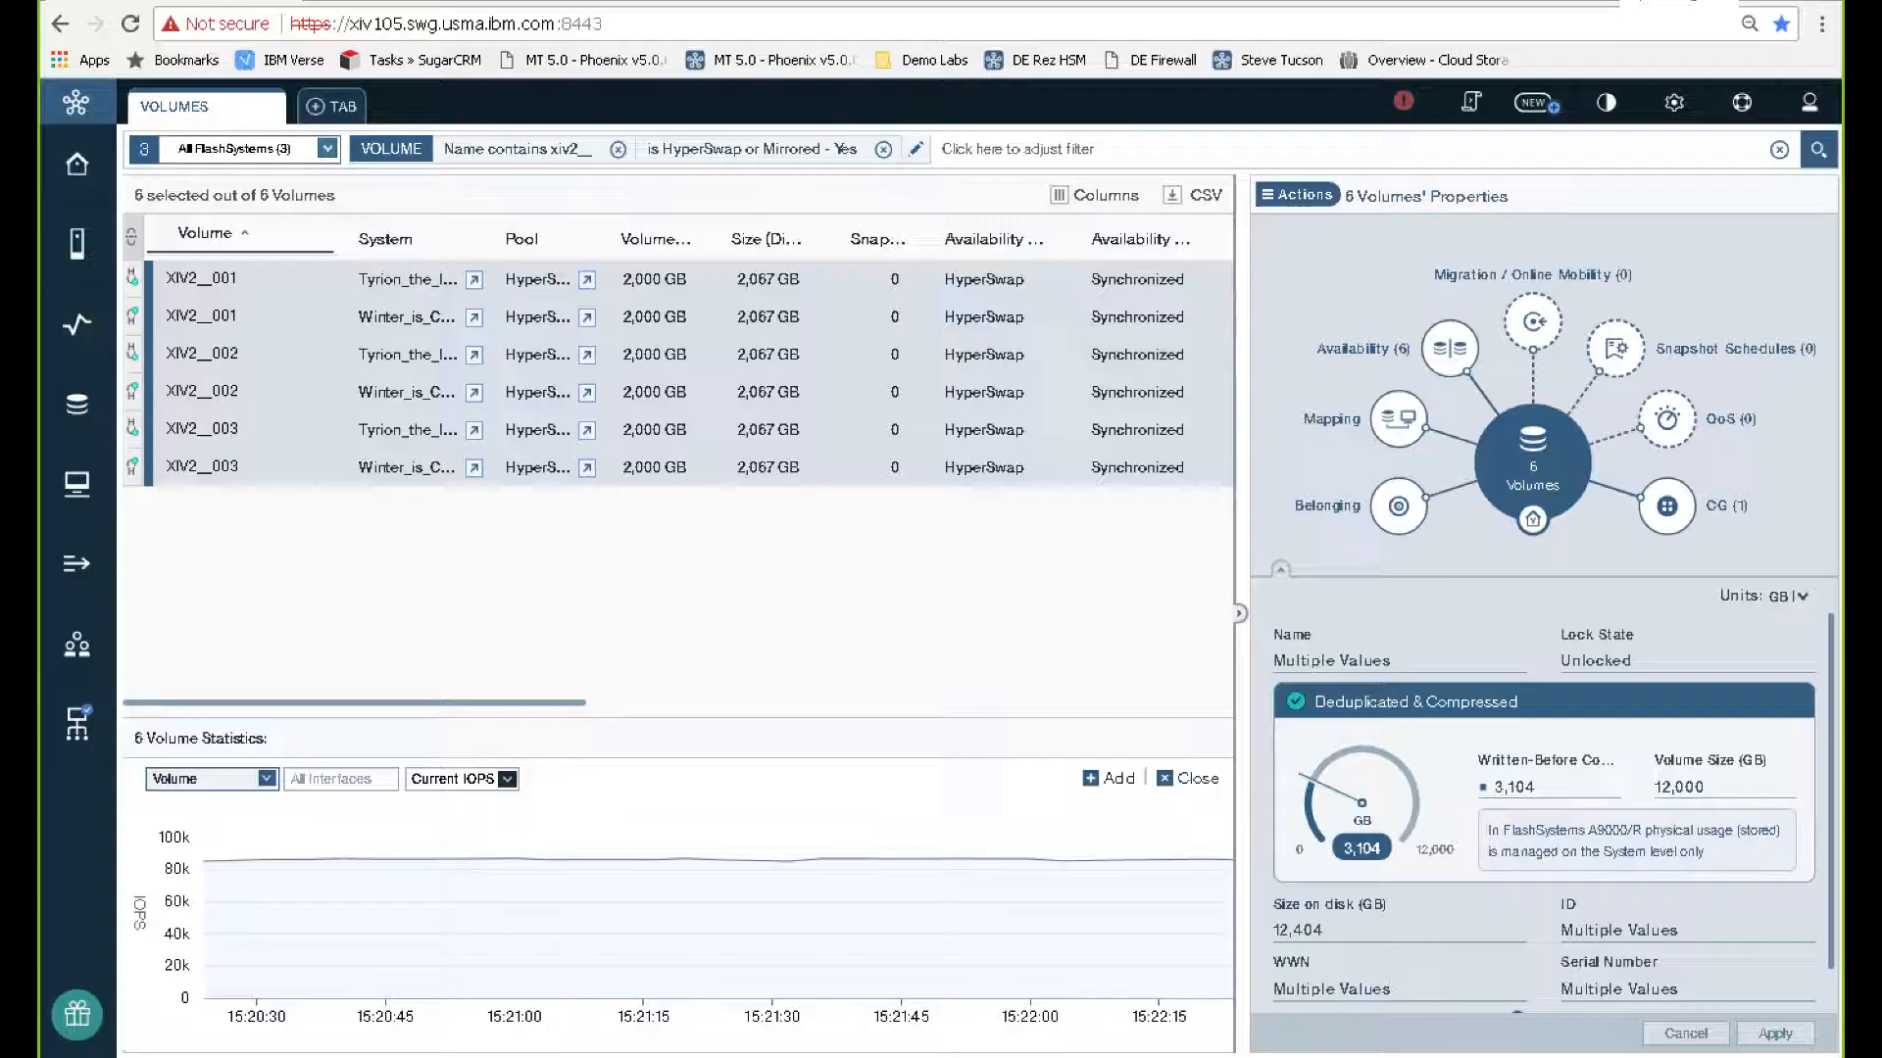
mouse_move(524, 831)
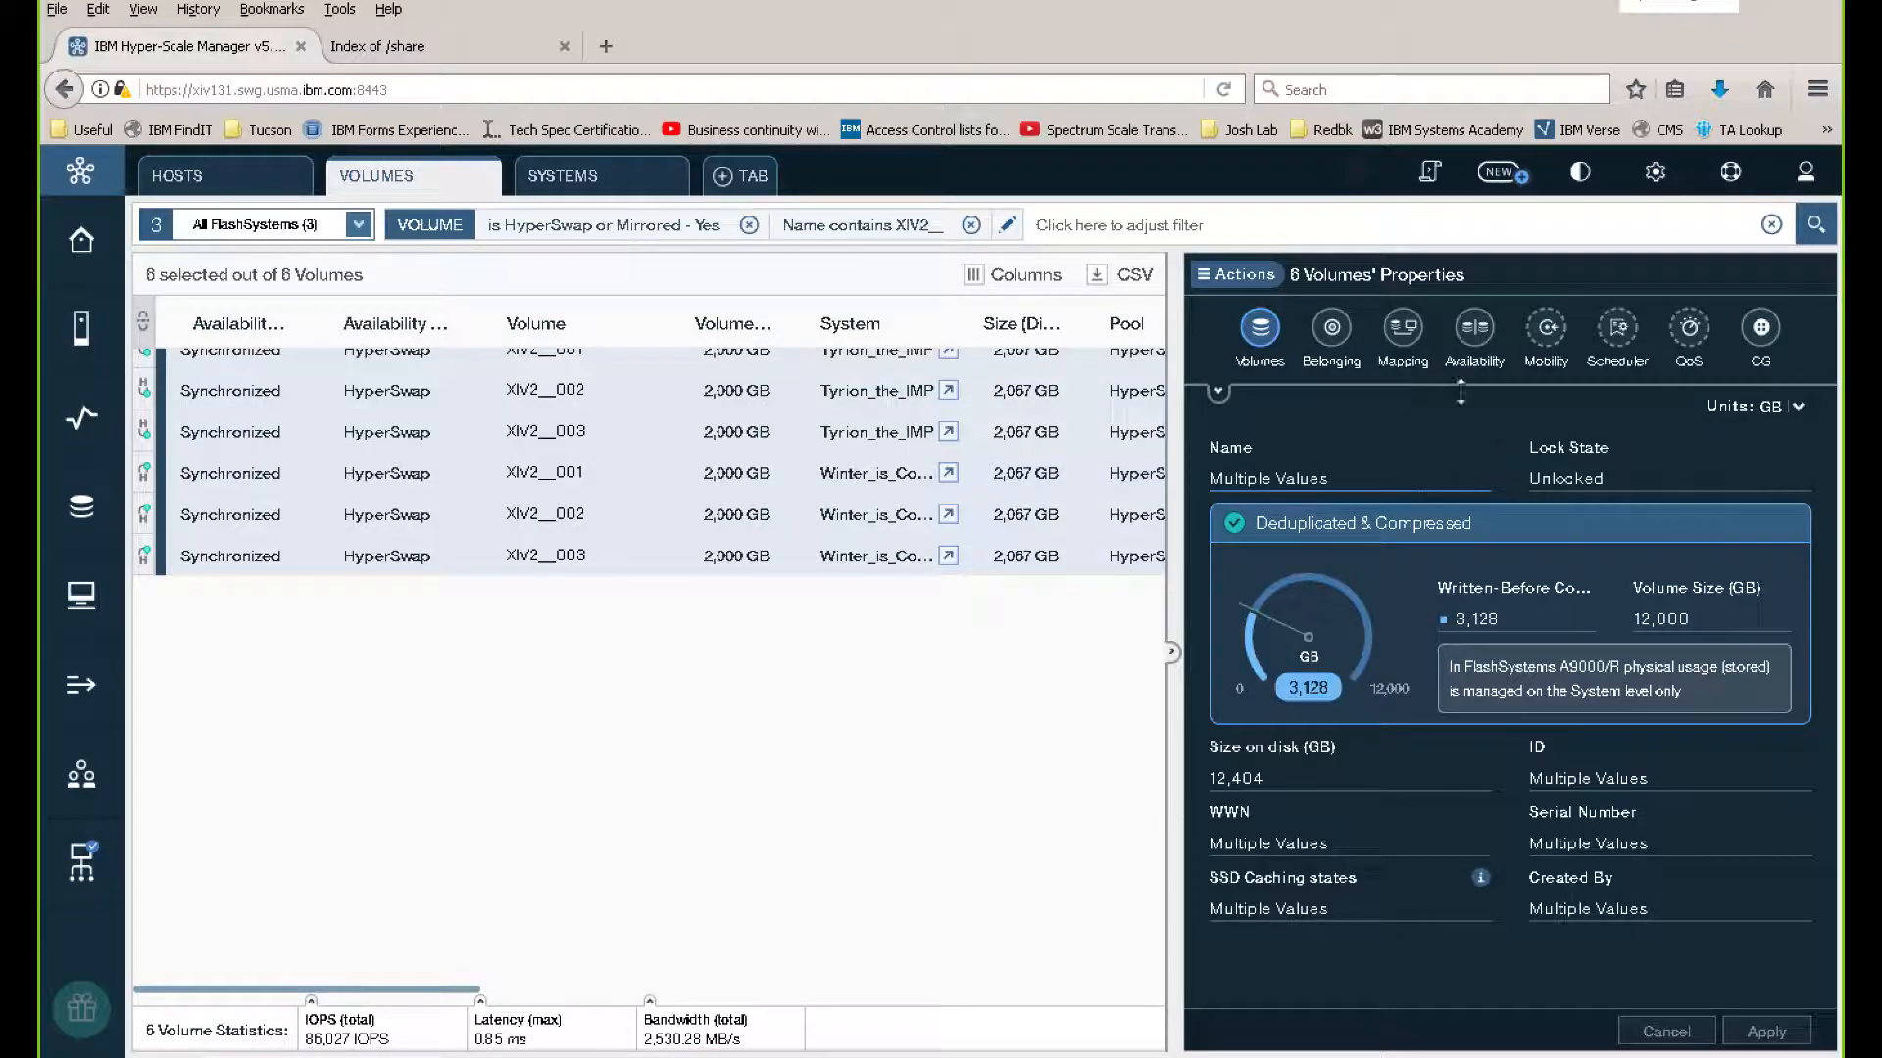
Show the availability summary and the HyperSwap details of volume XIV2__001
click(1474, 327)
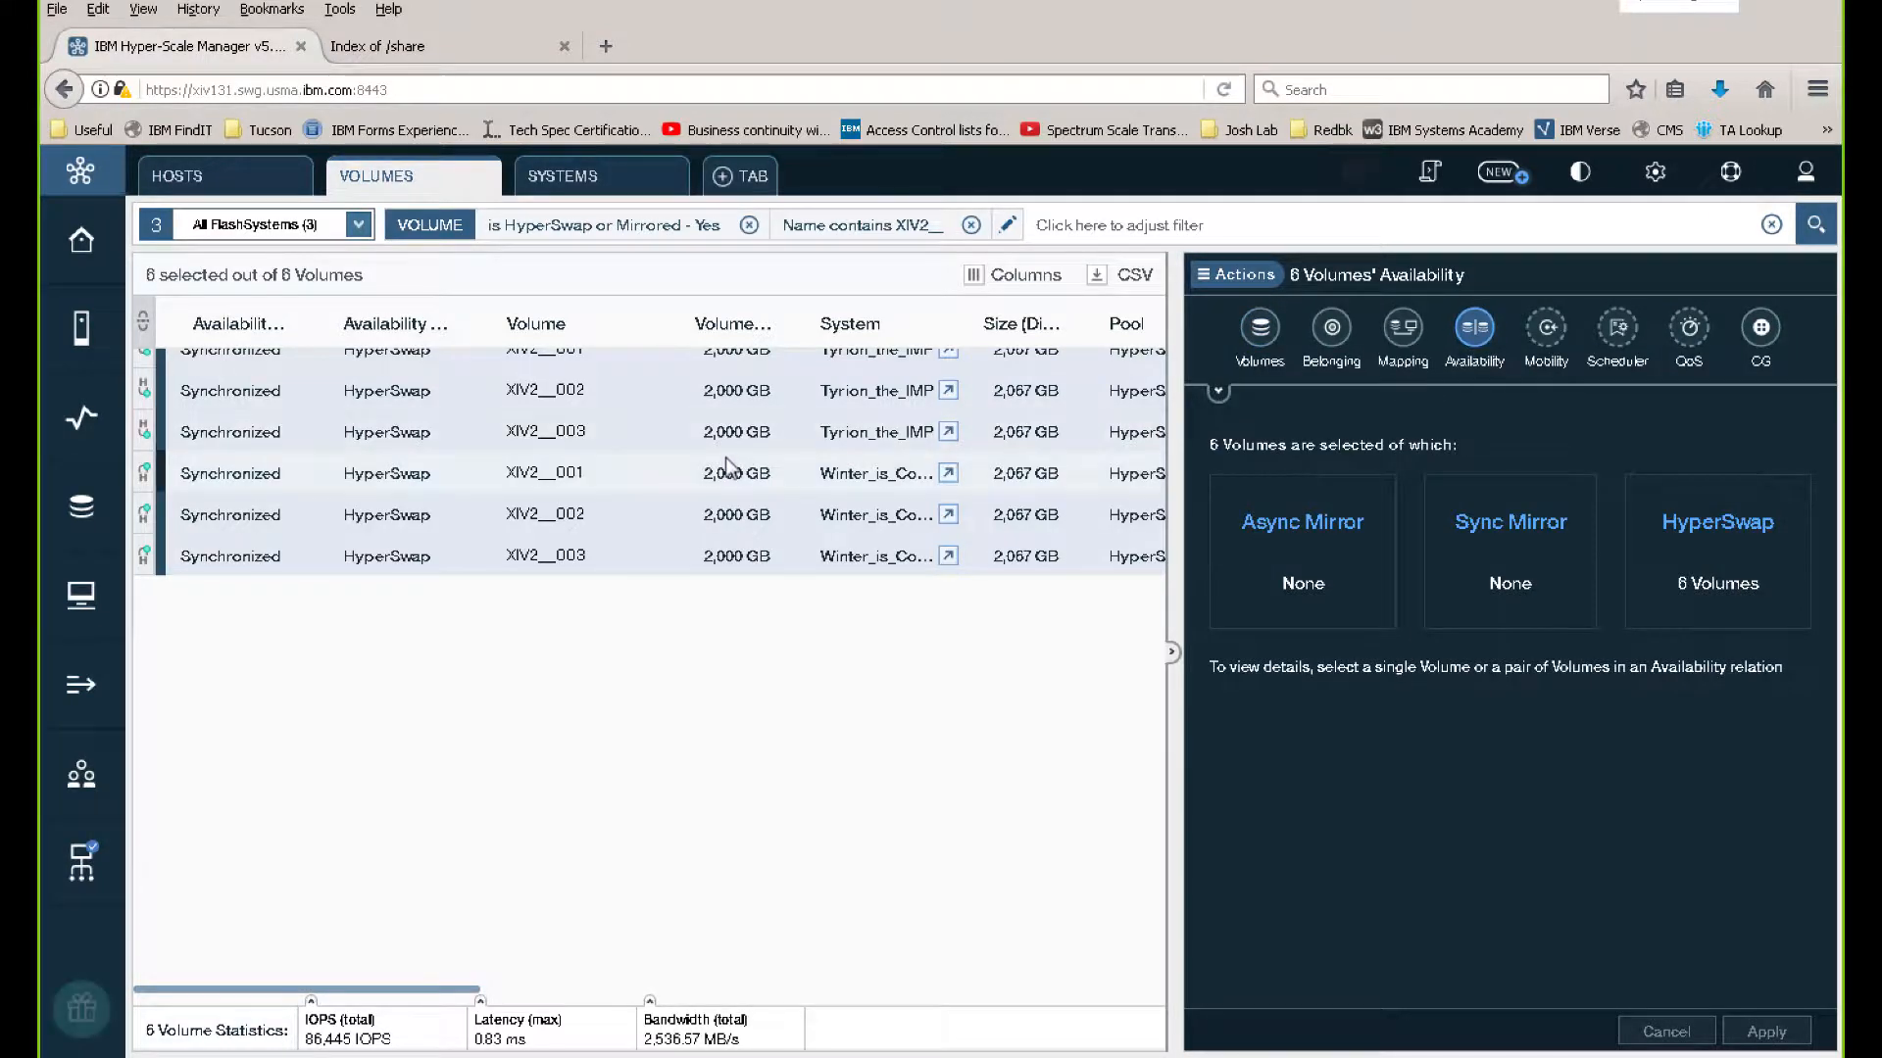
click(545, 472)
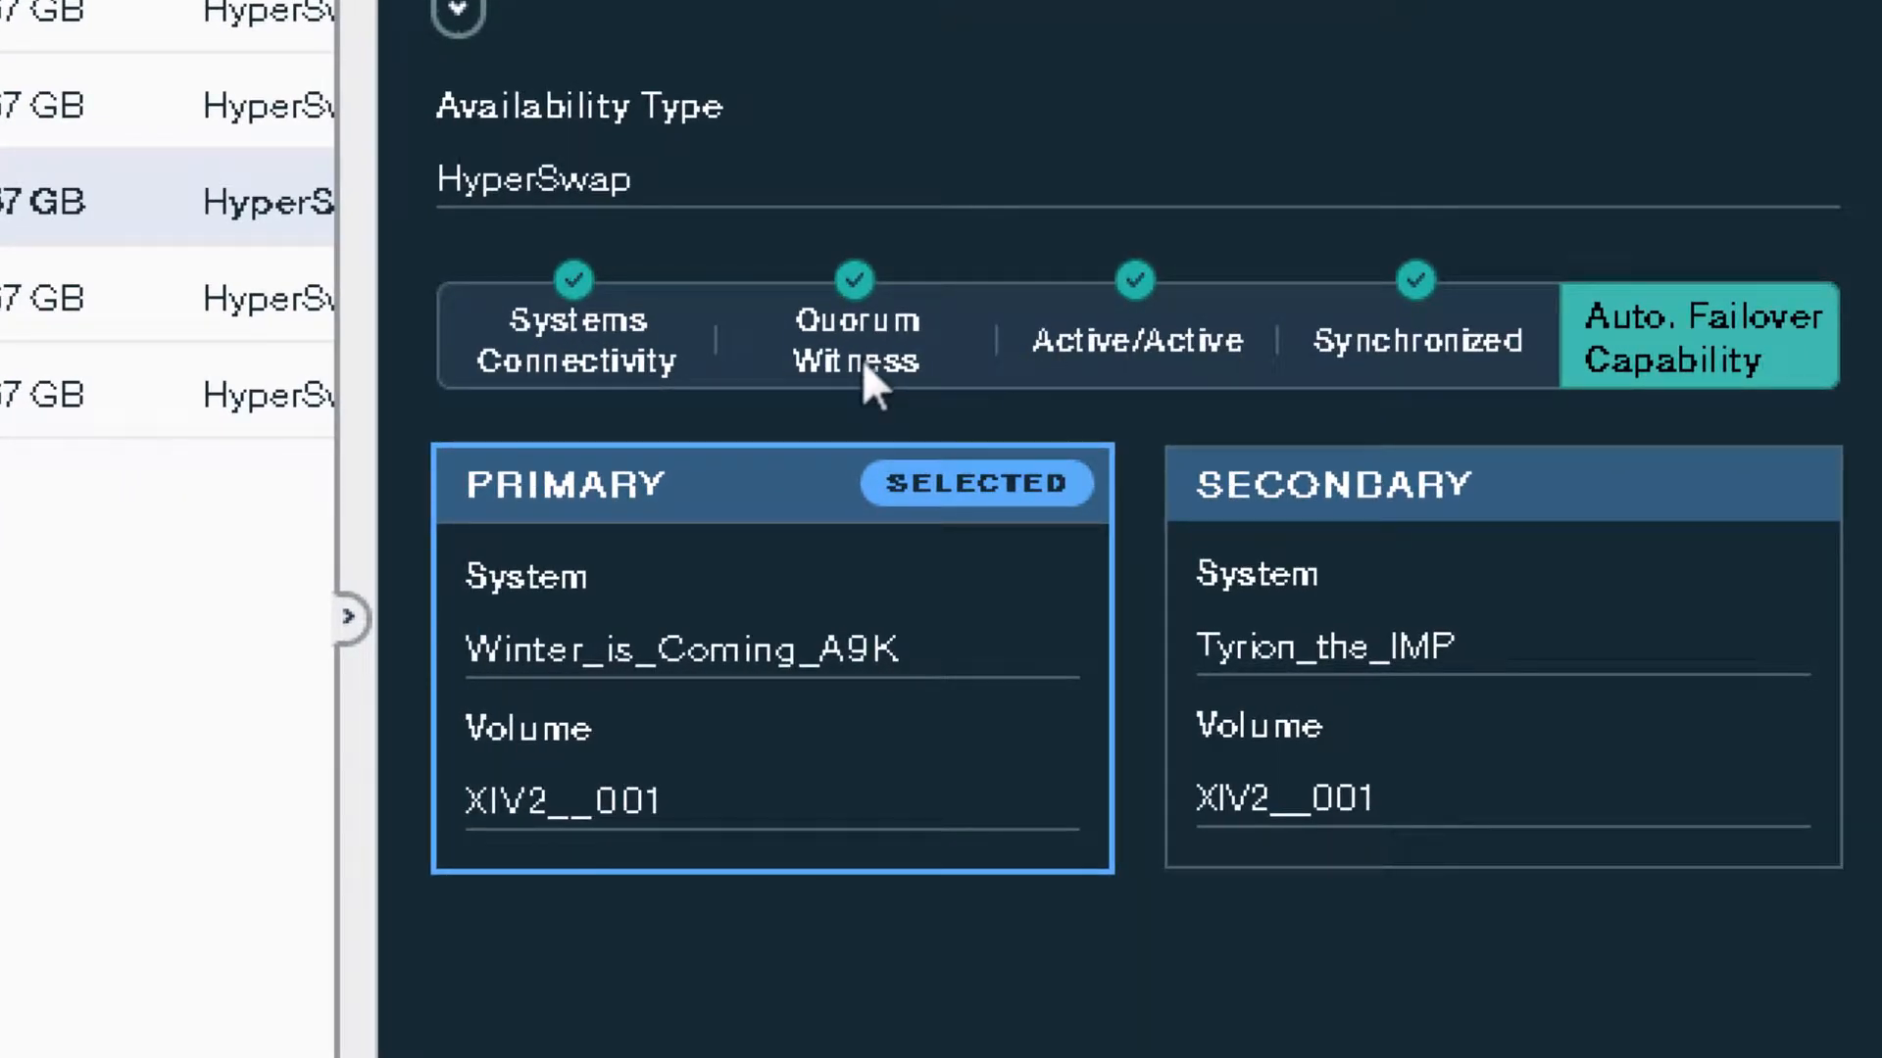
mouse_move(1025, 400)
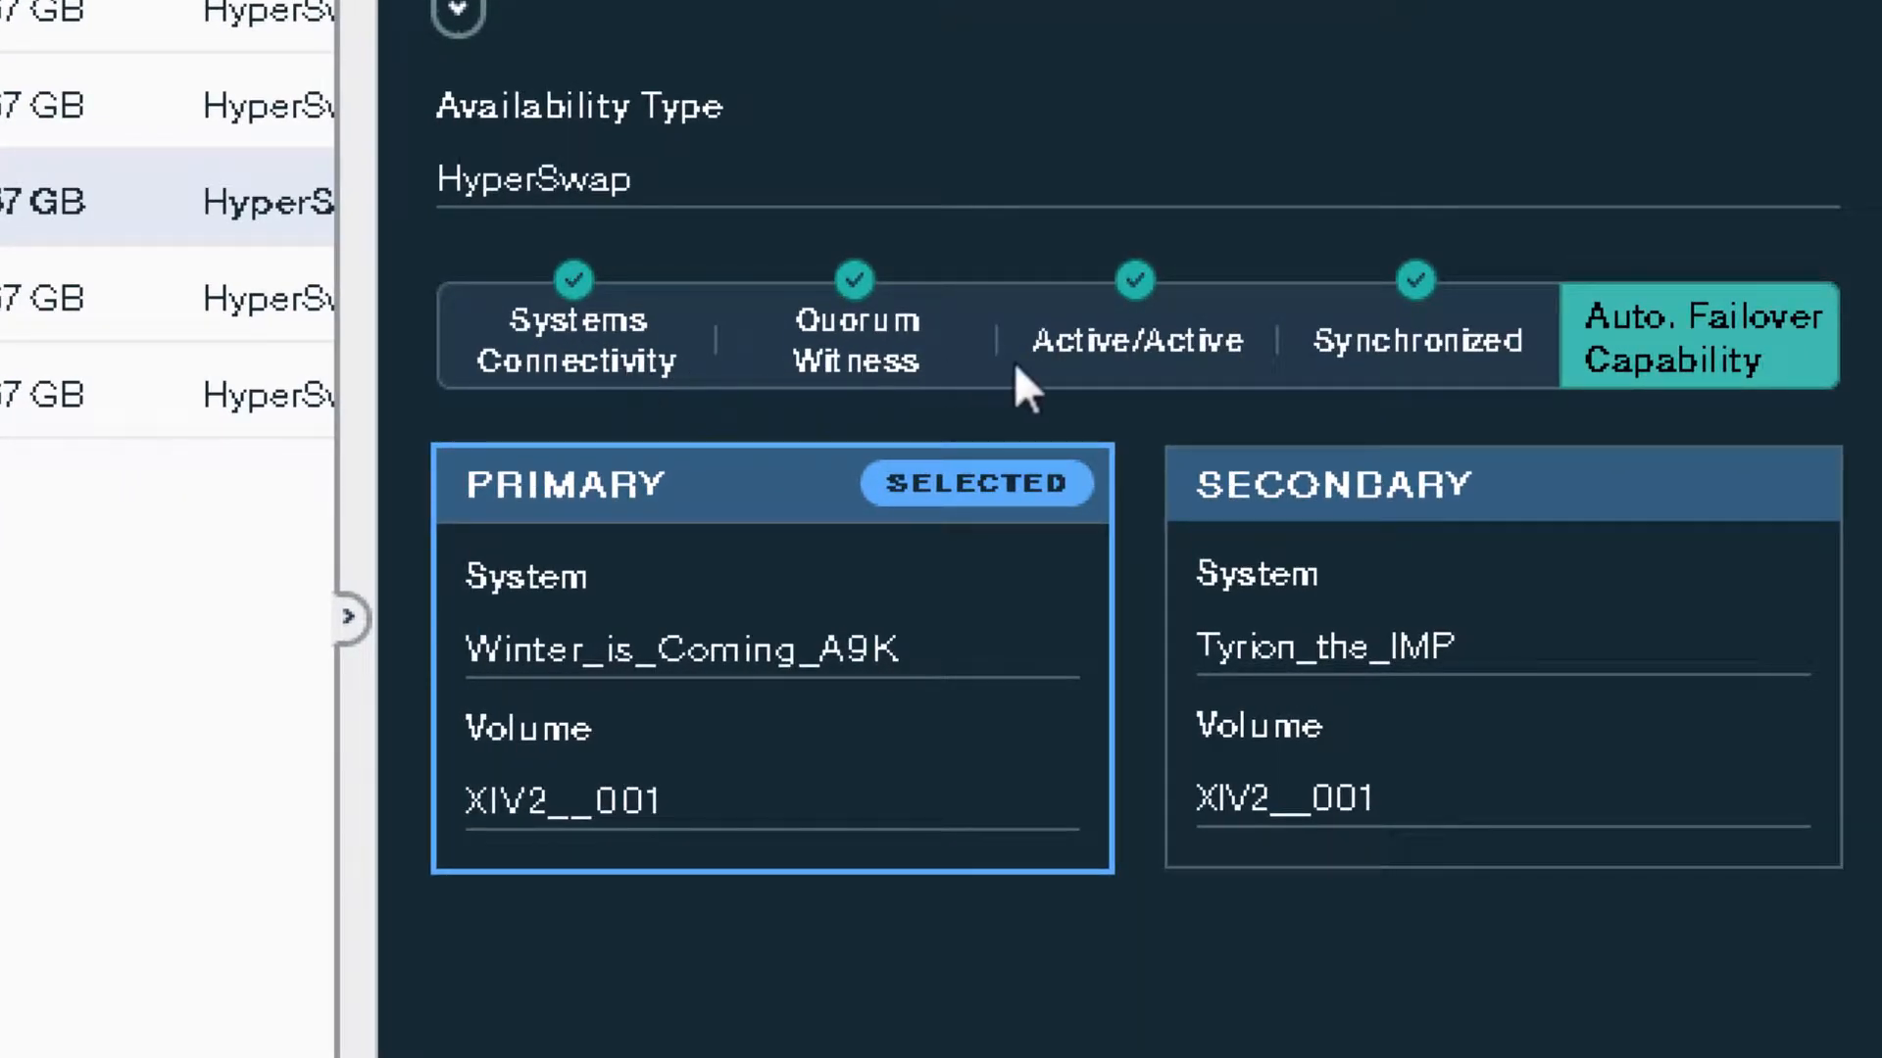
mouse_move(1419, 380)
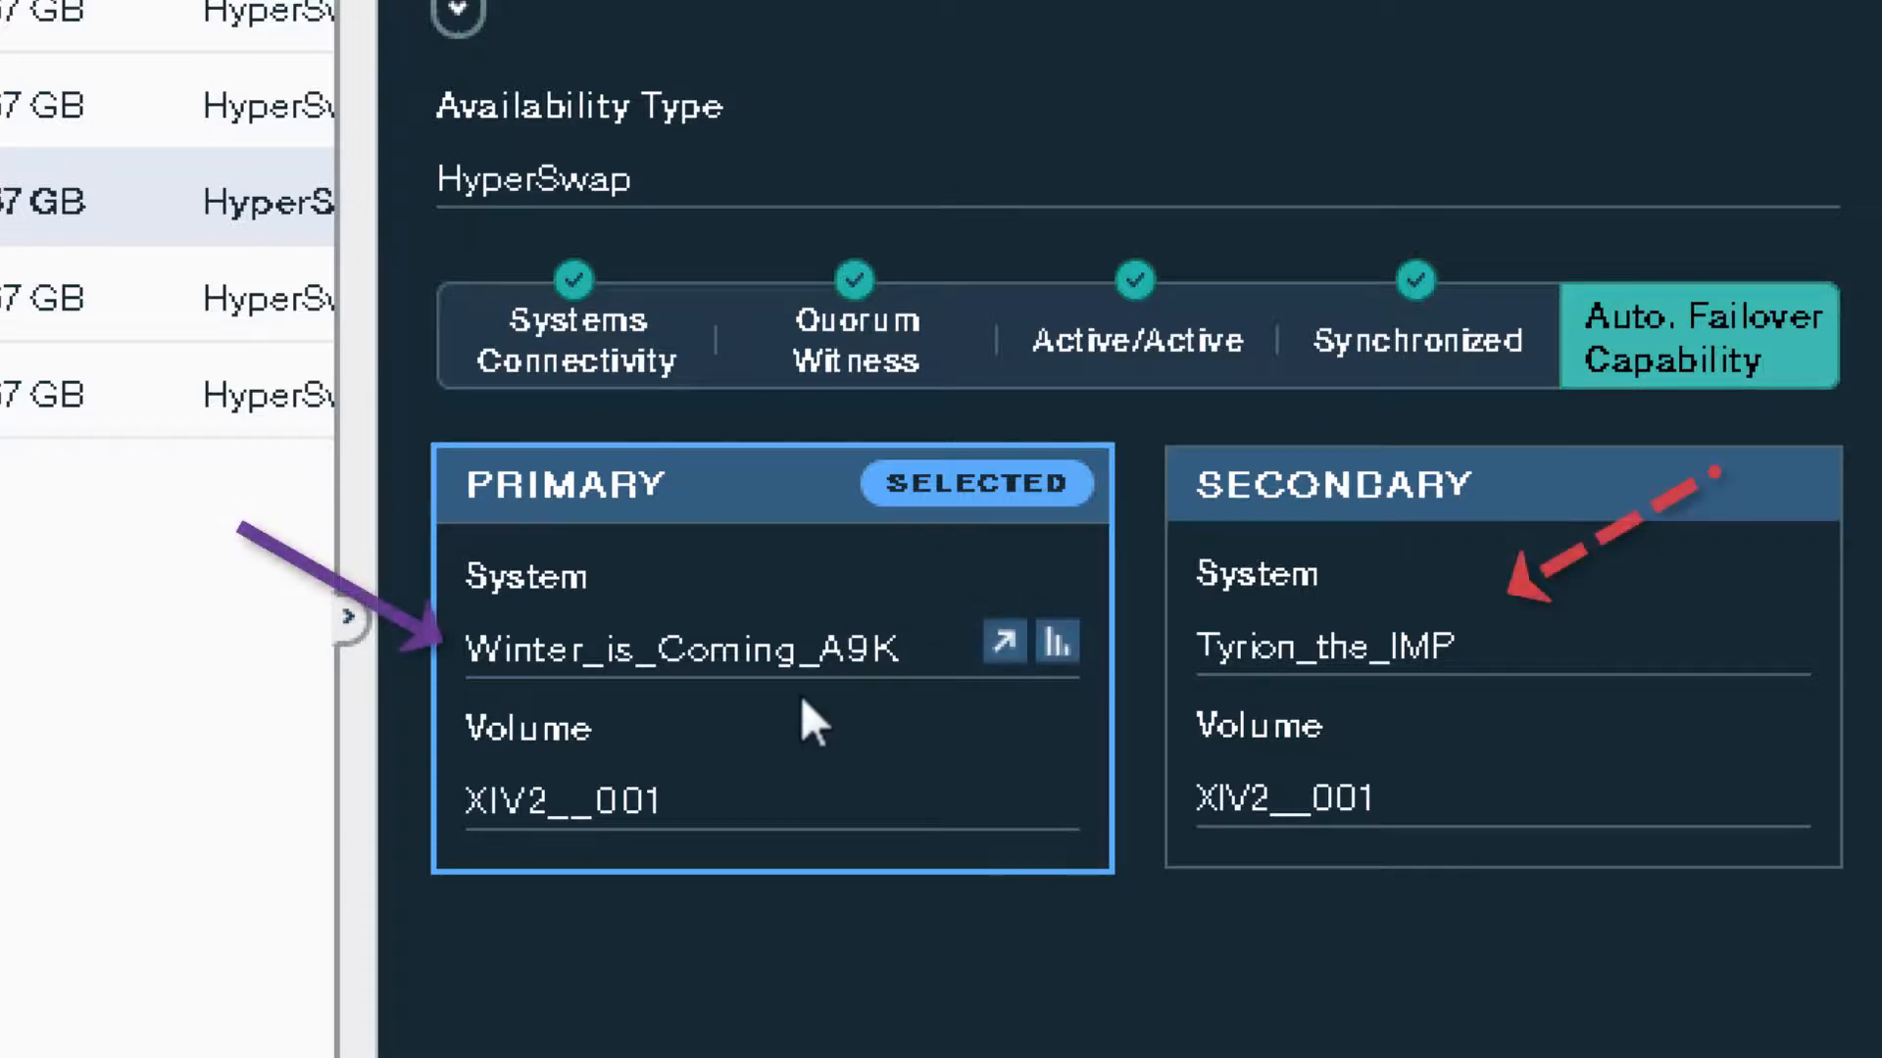
mouse_move(1170, 721)
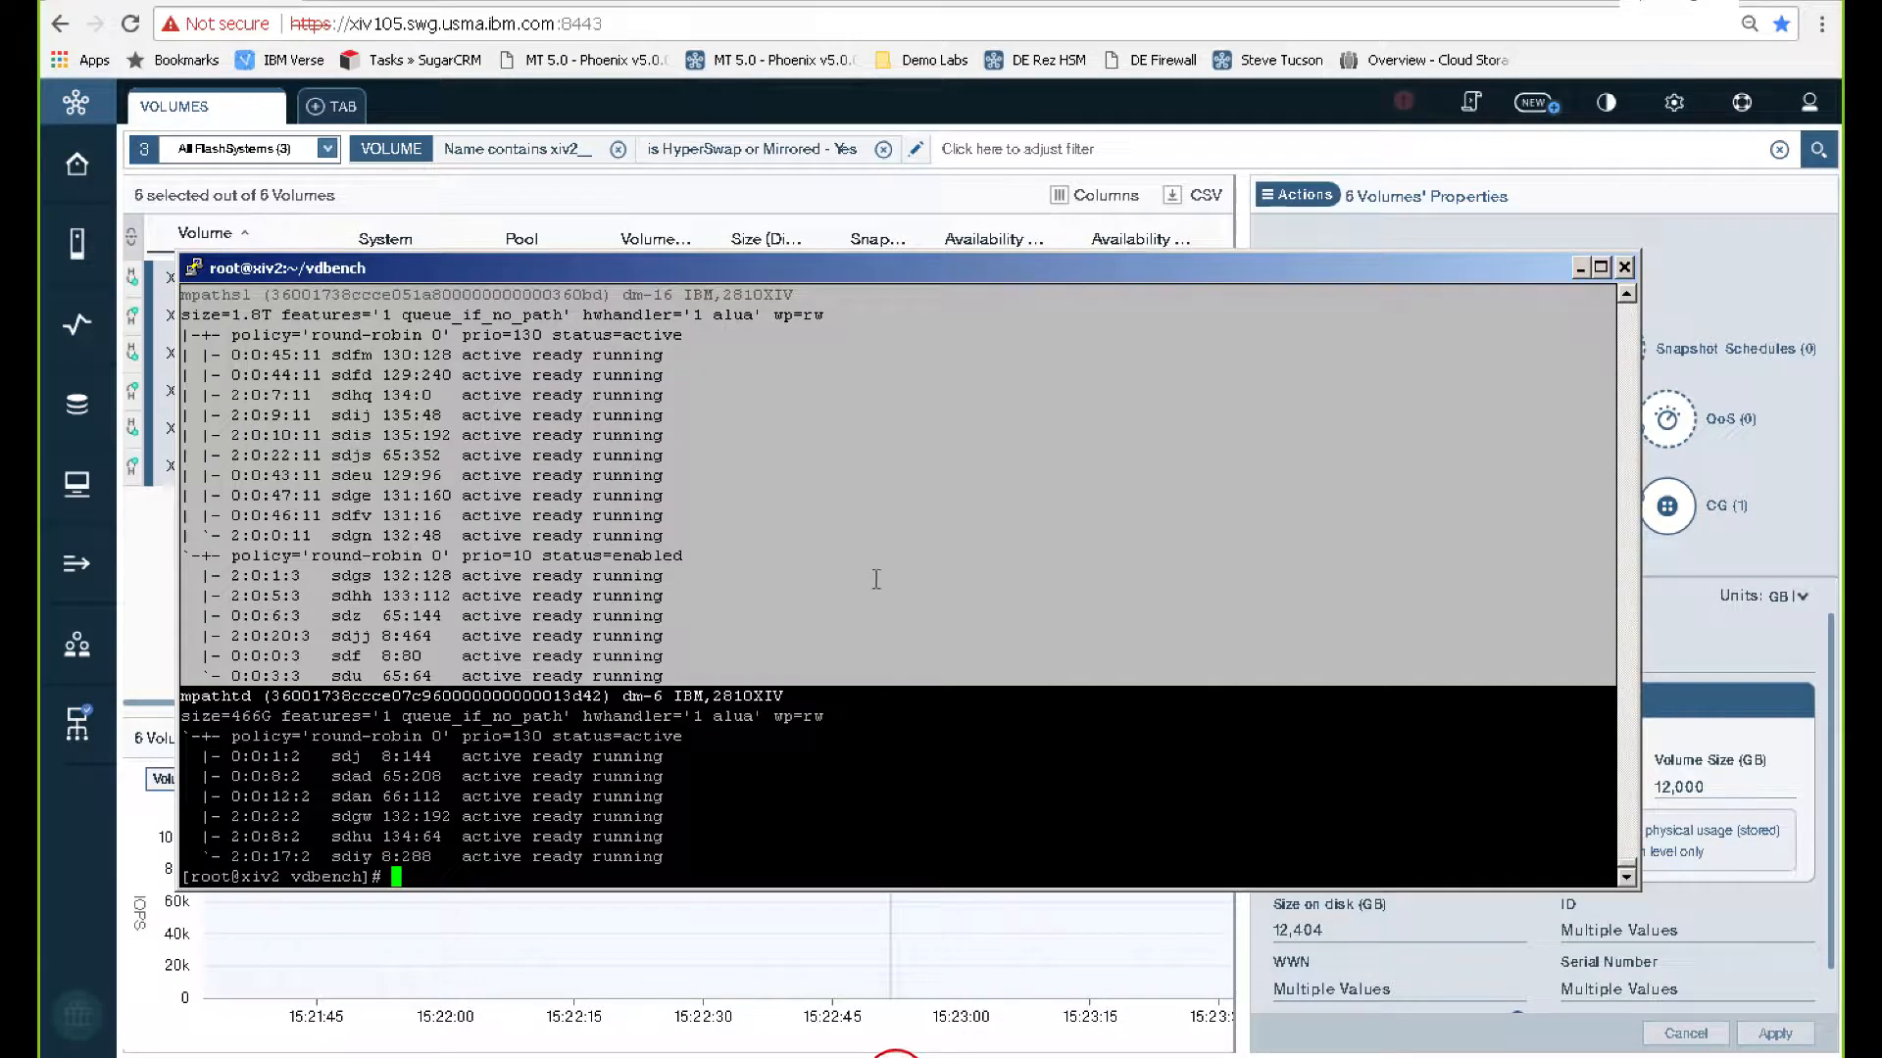
Focus the PuTTY session on host XIV2 to review the multipath -ll paths
click(1599, 267)
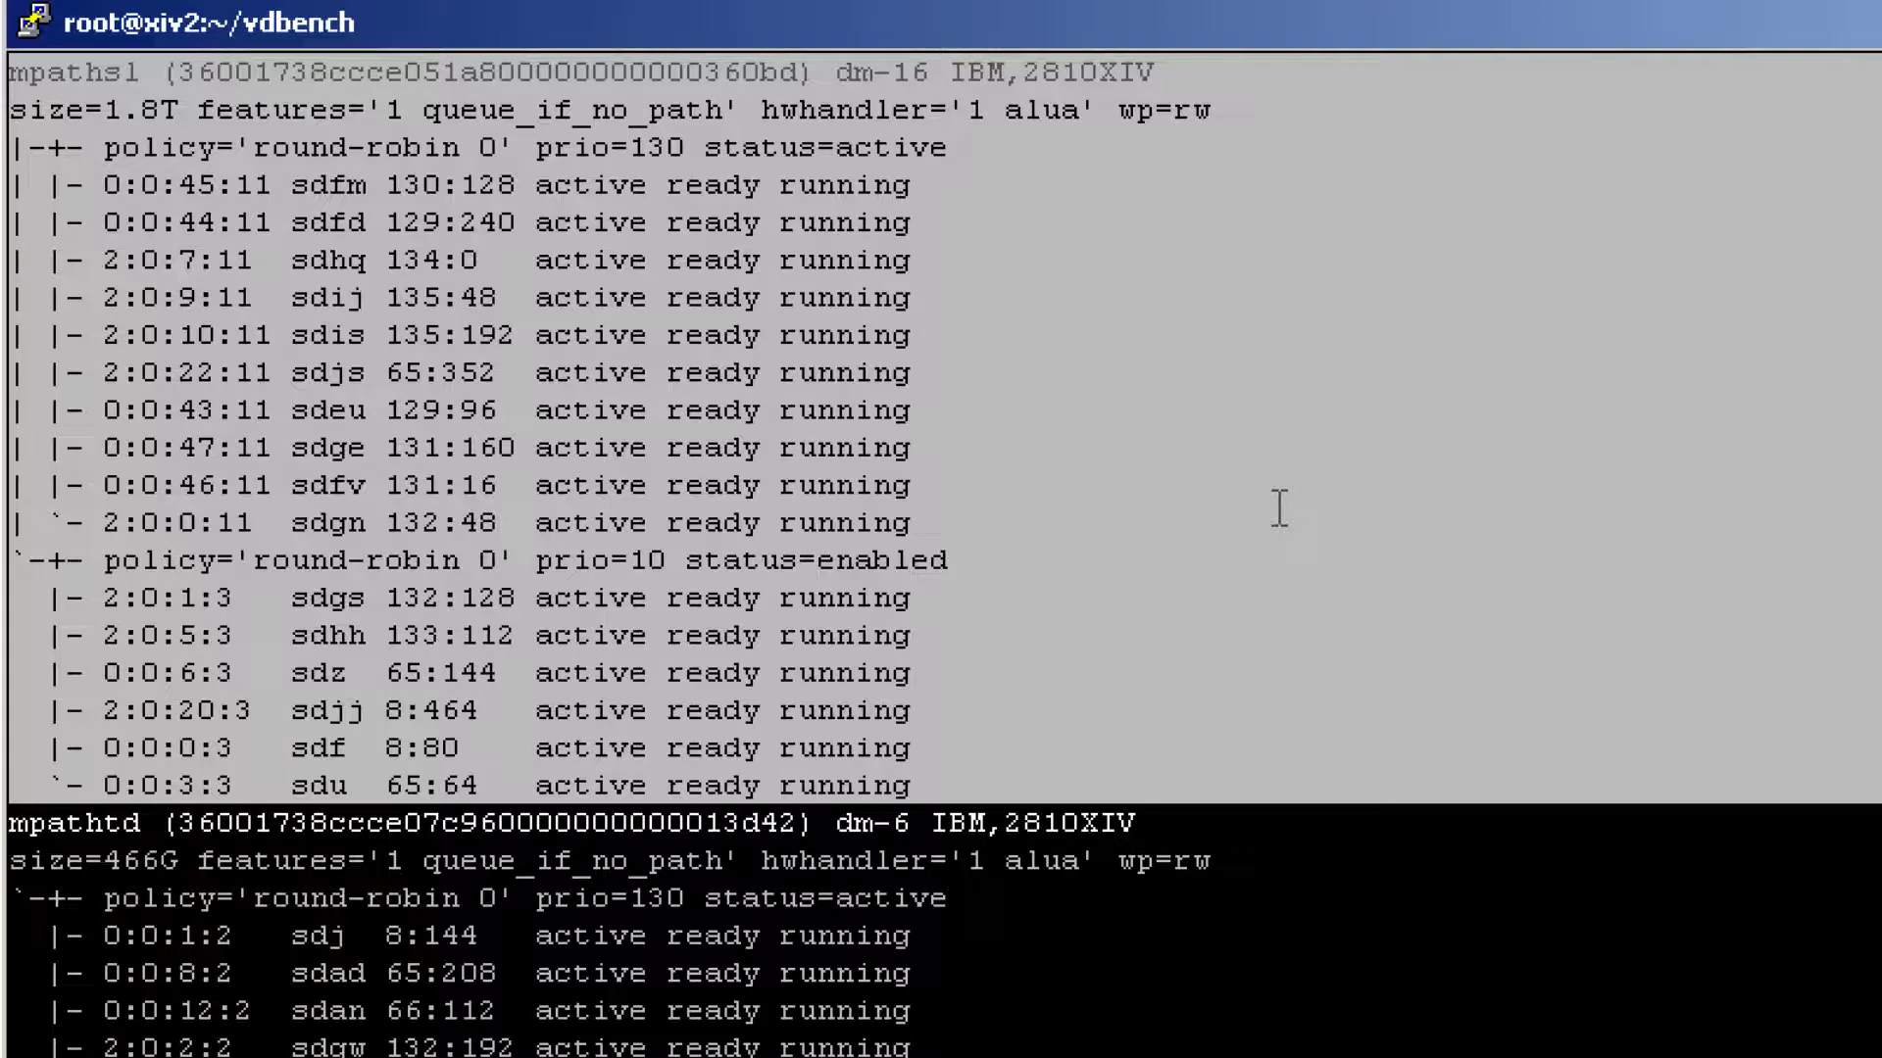
mouse_move(296, 169)
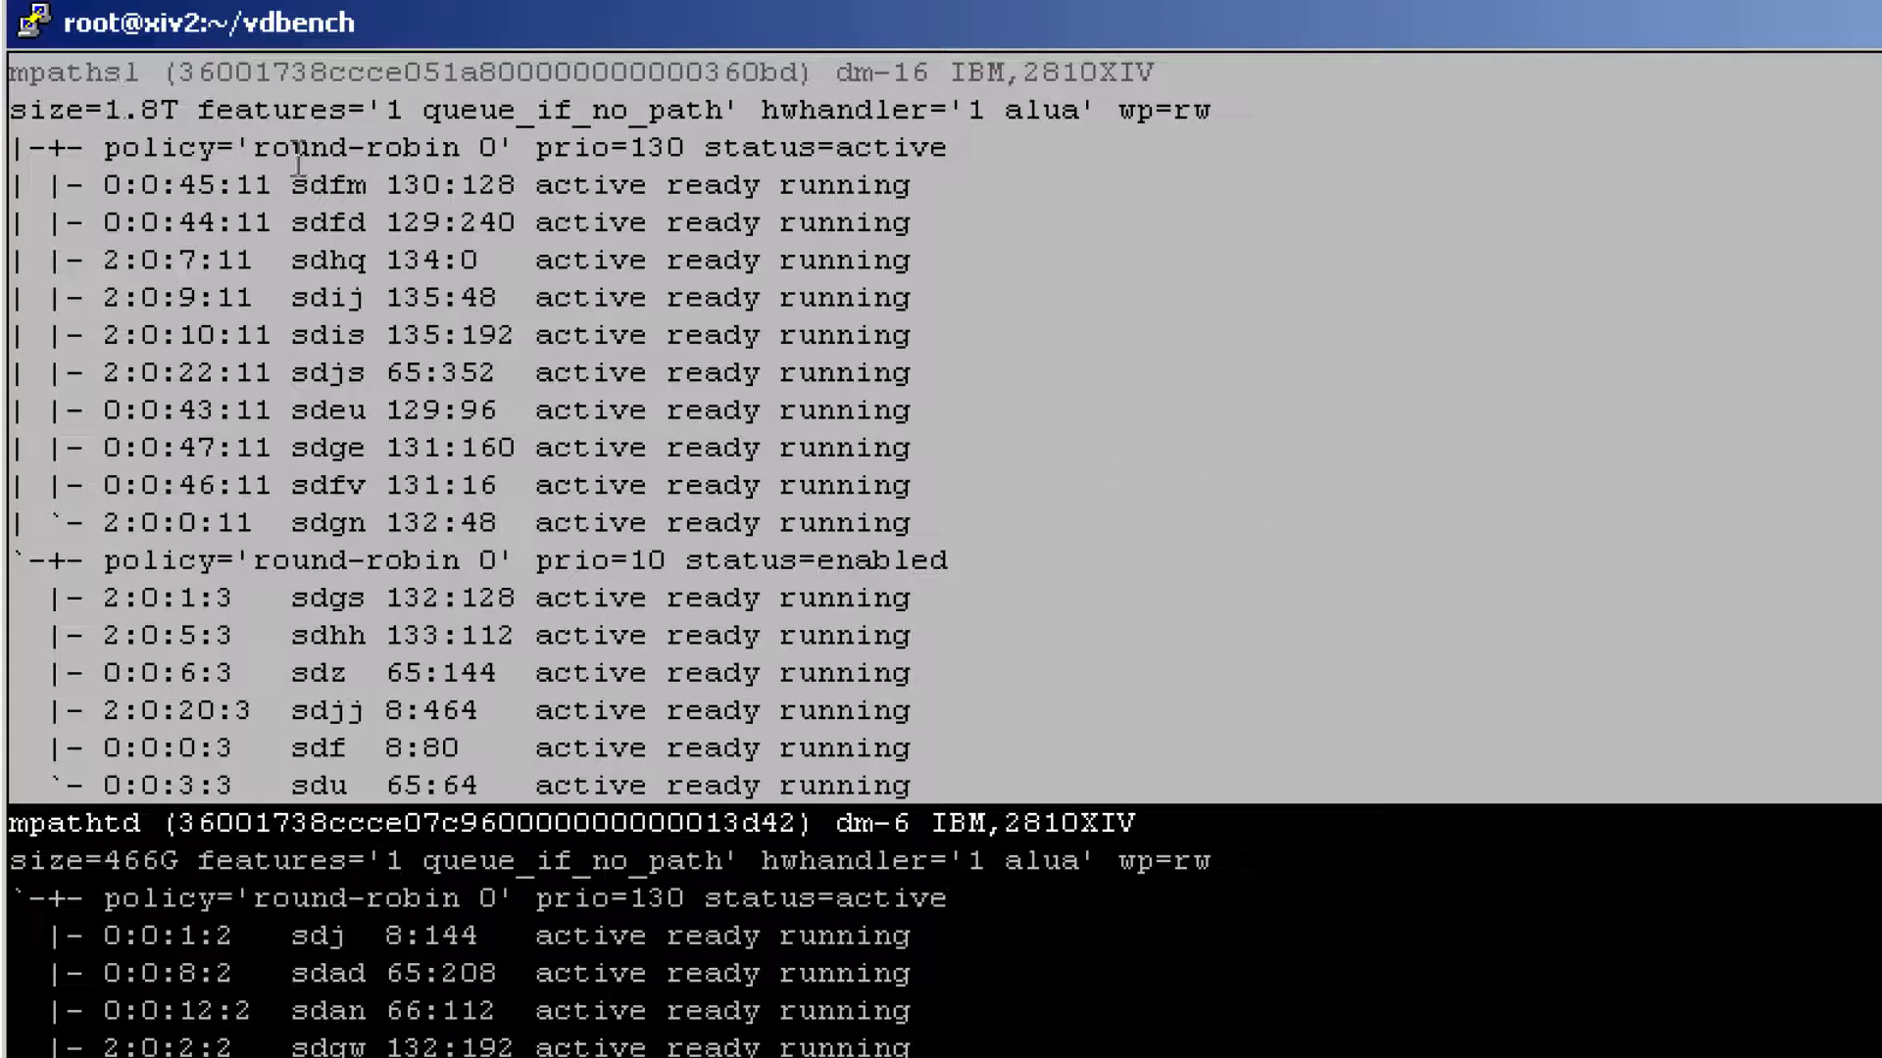
mouse_move(726, 372)
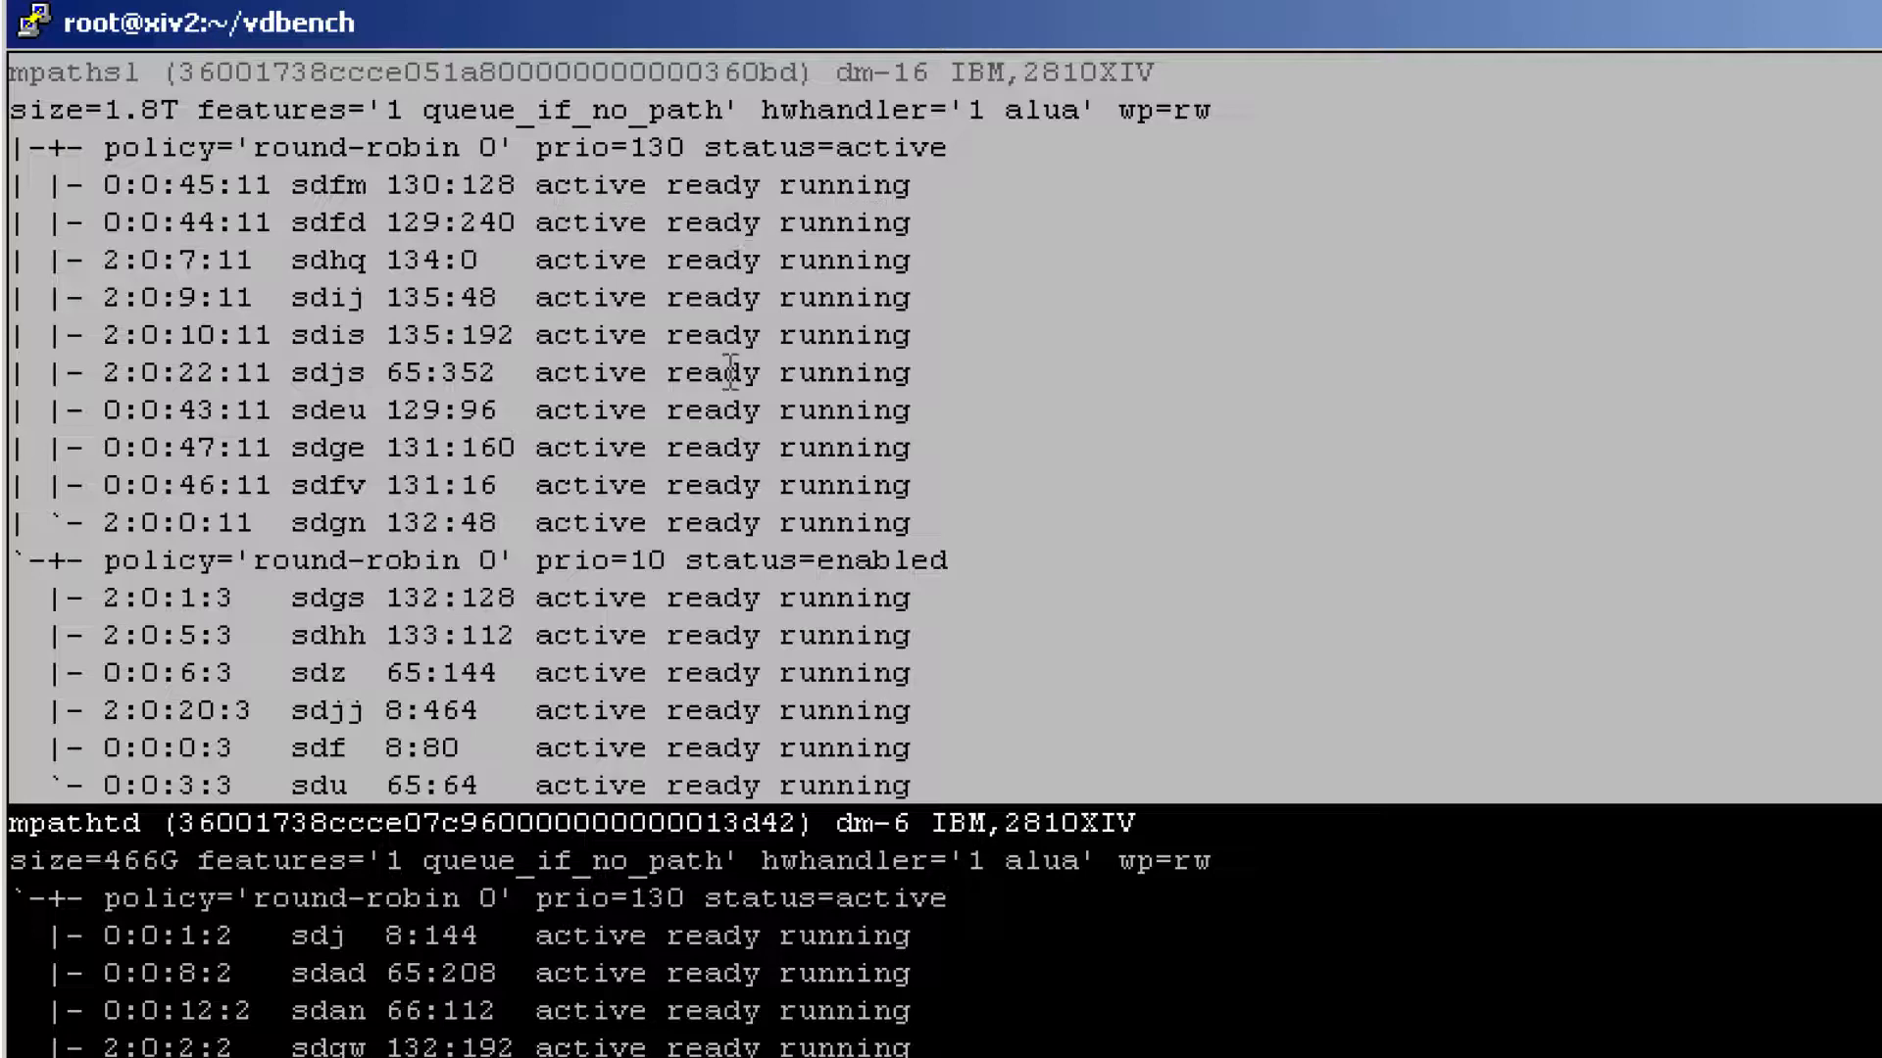
mouse_move(768, 239)
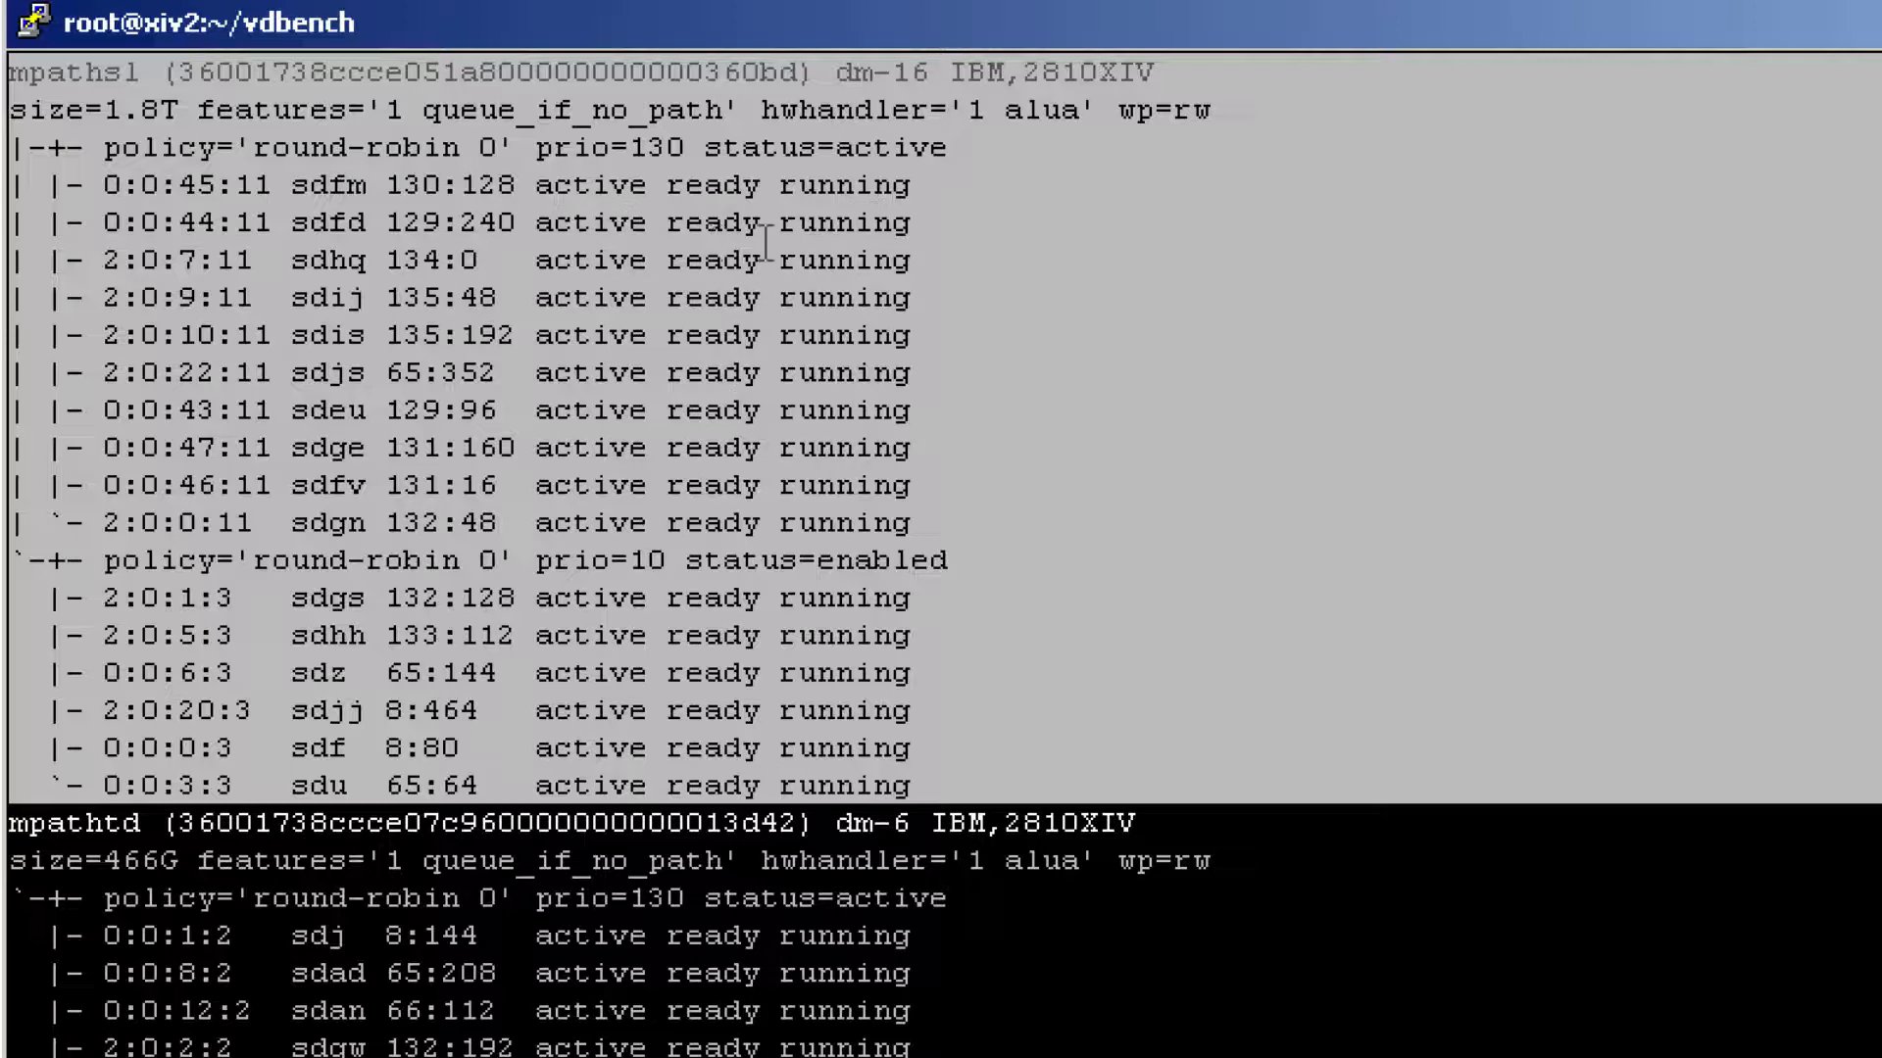
mouse_move(1053, 337)
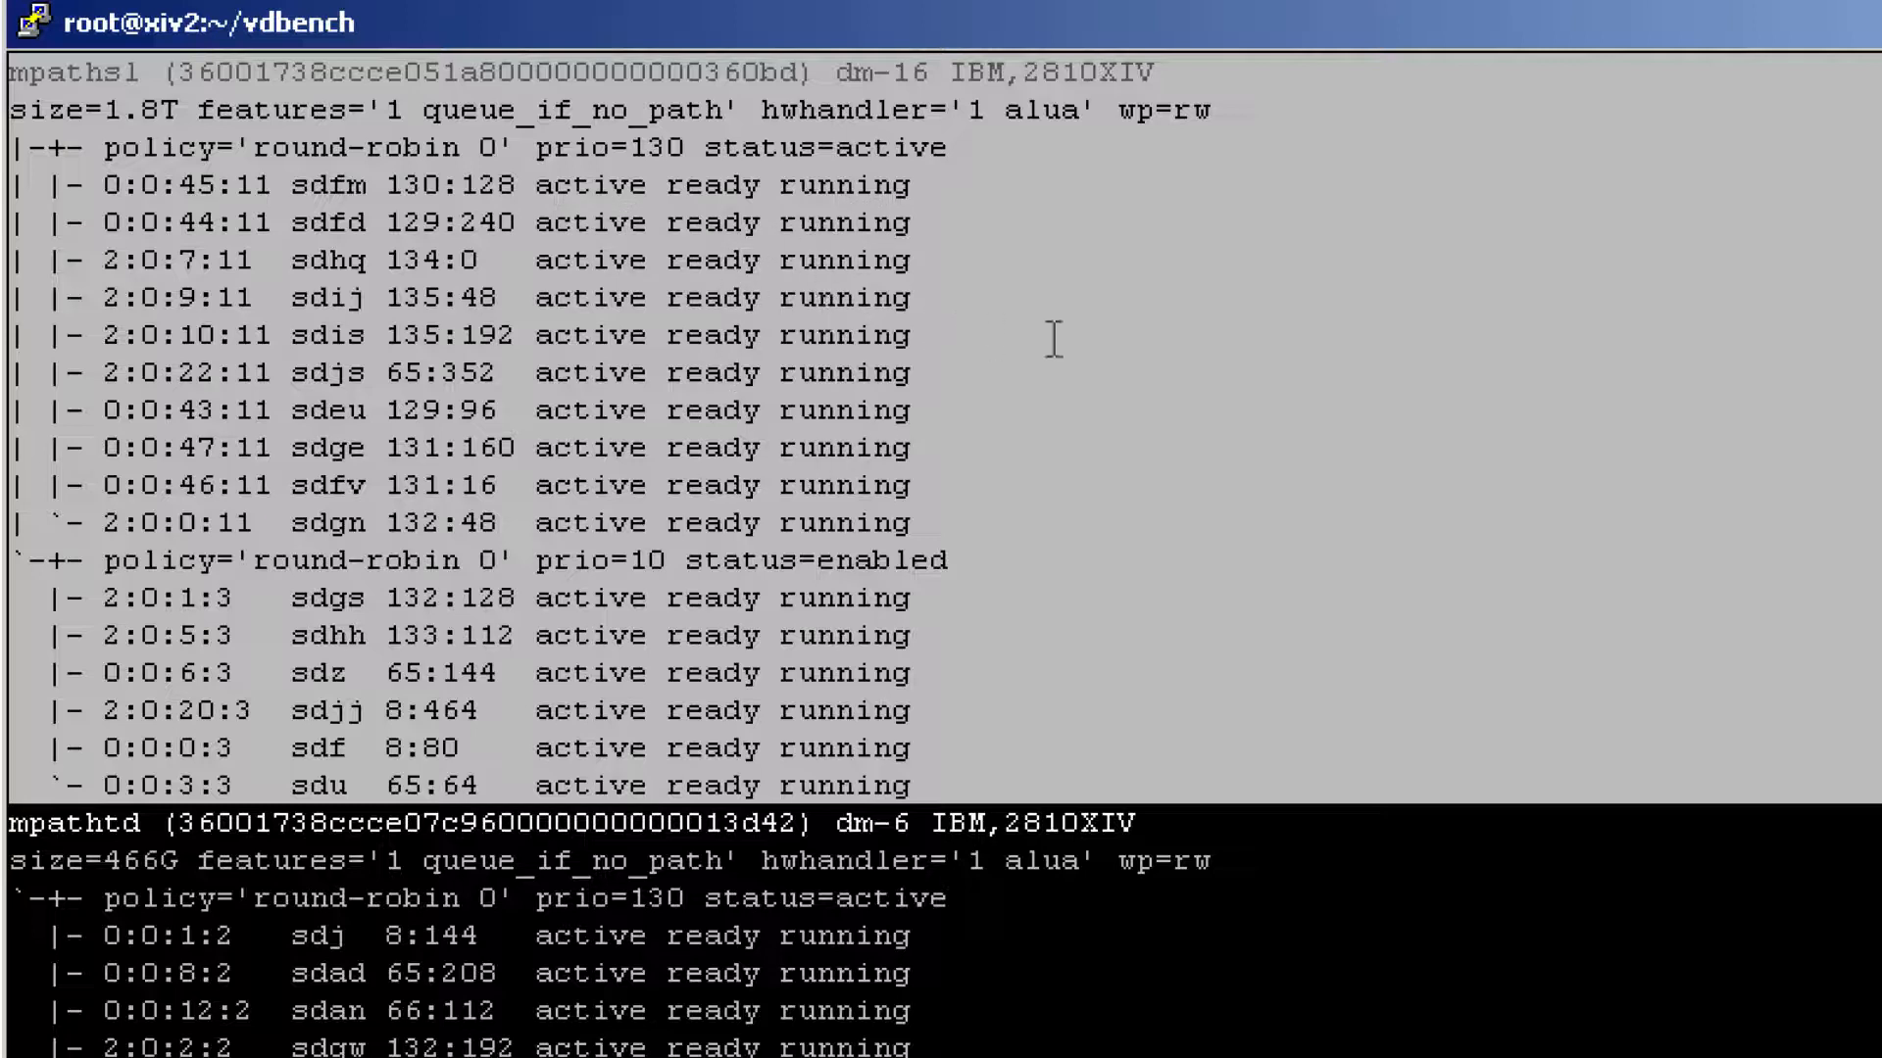
mouse_move(1062, 343)
text(multipath -ll)
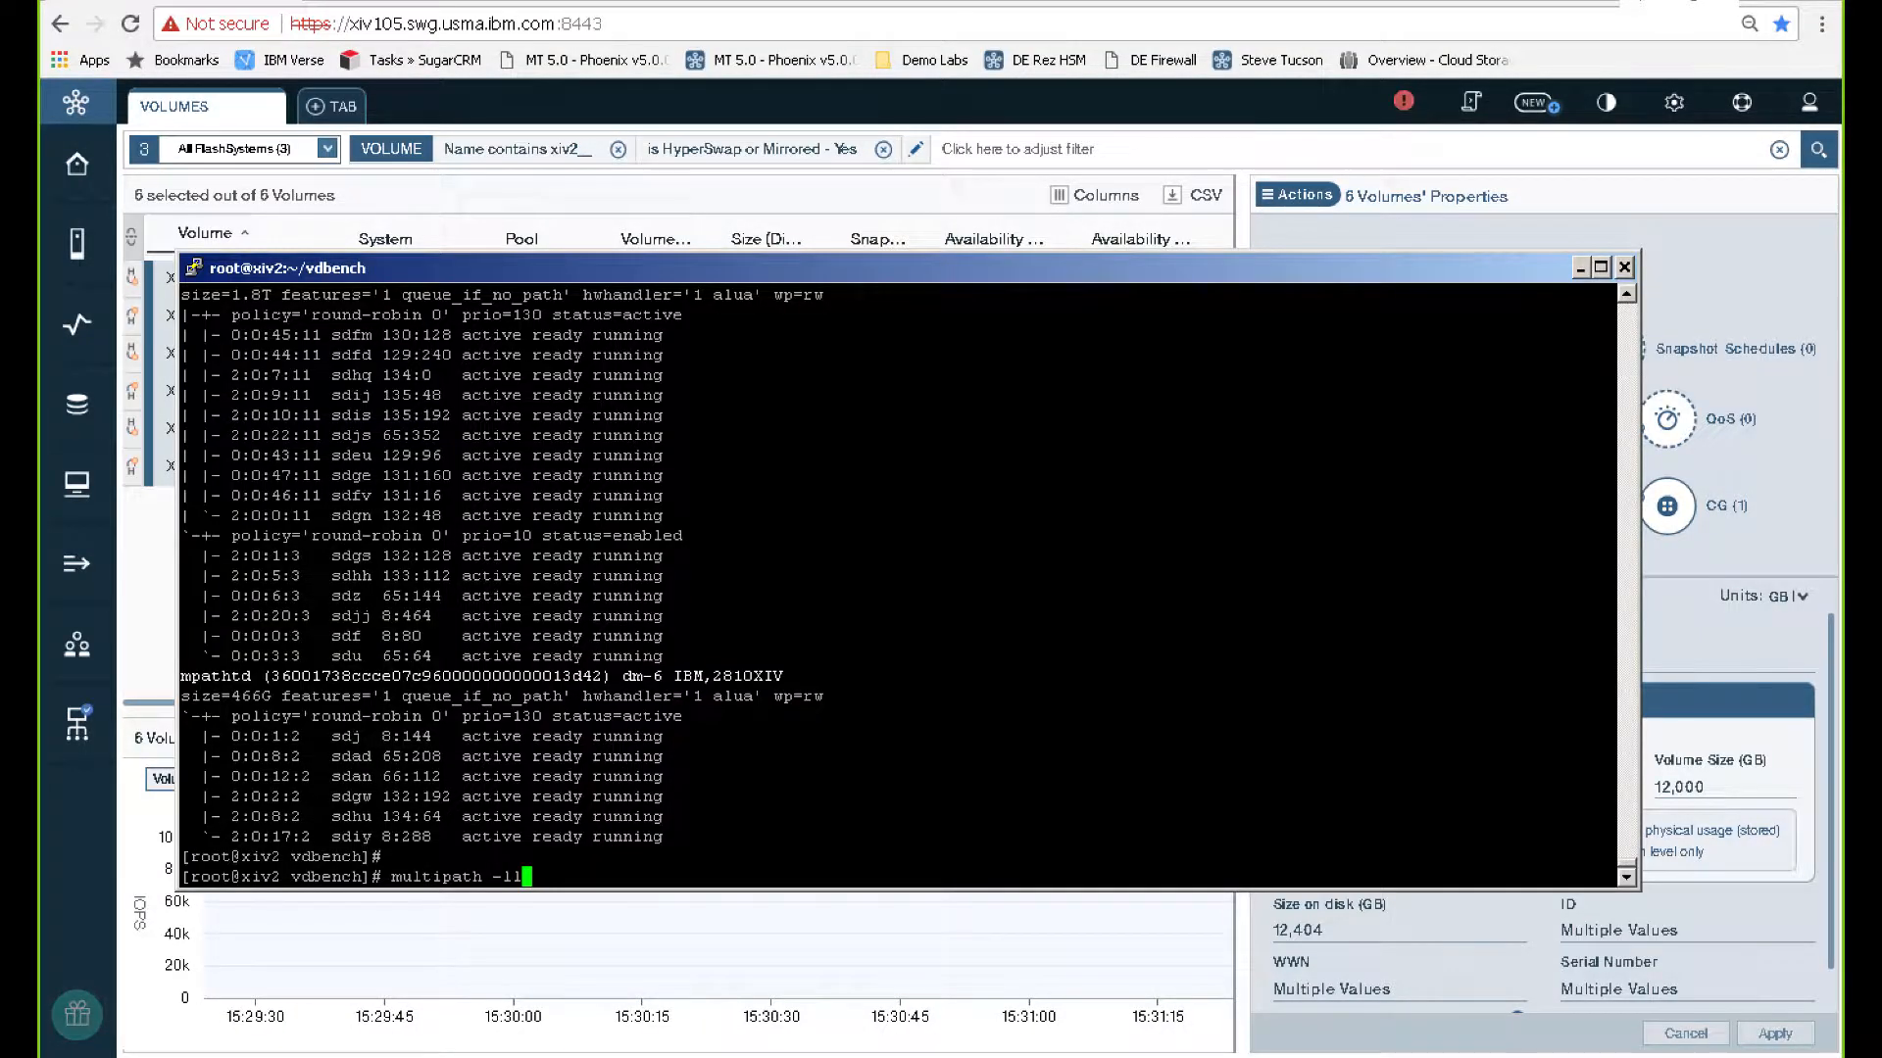
Rerun multipath -ll to refresh the path listing for mpathsl and mpathtd
key(Return)
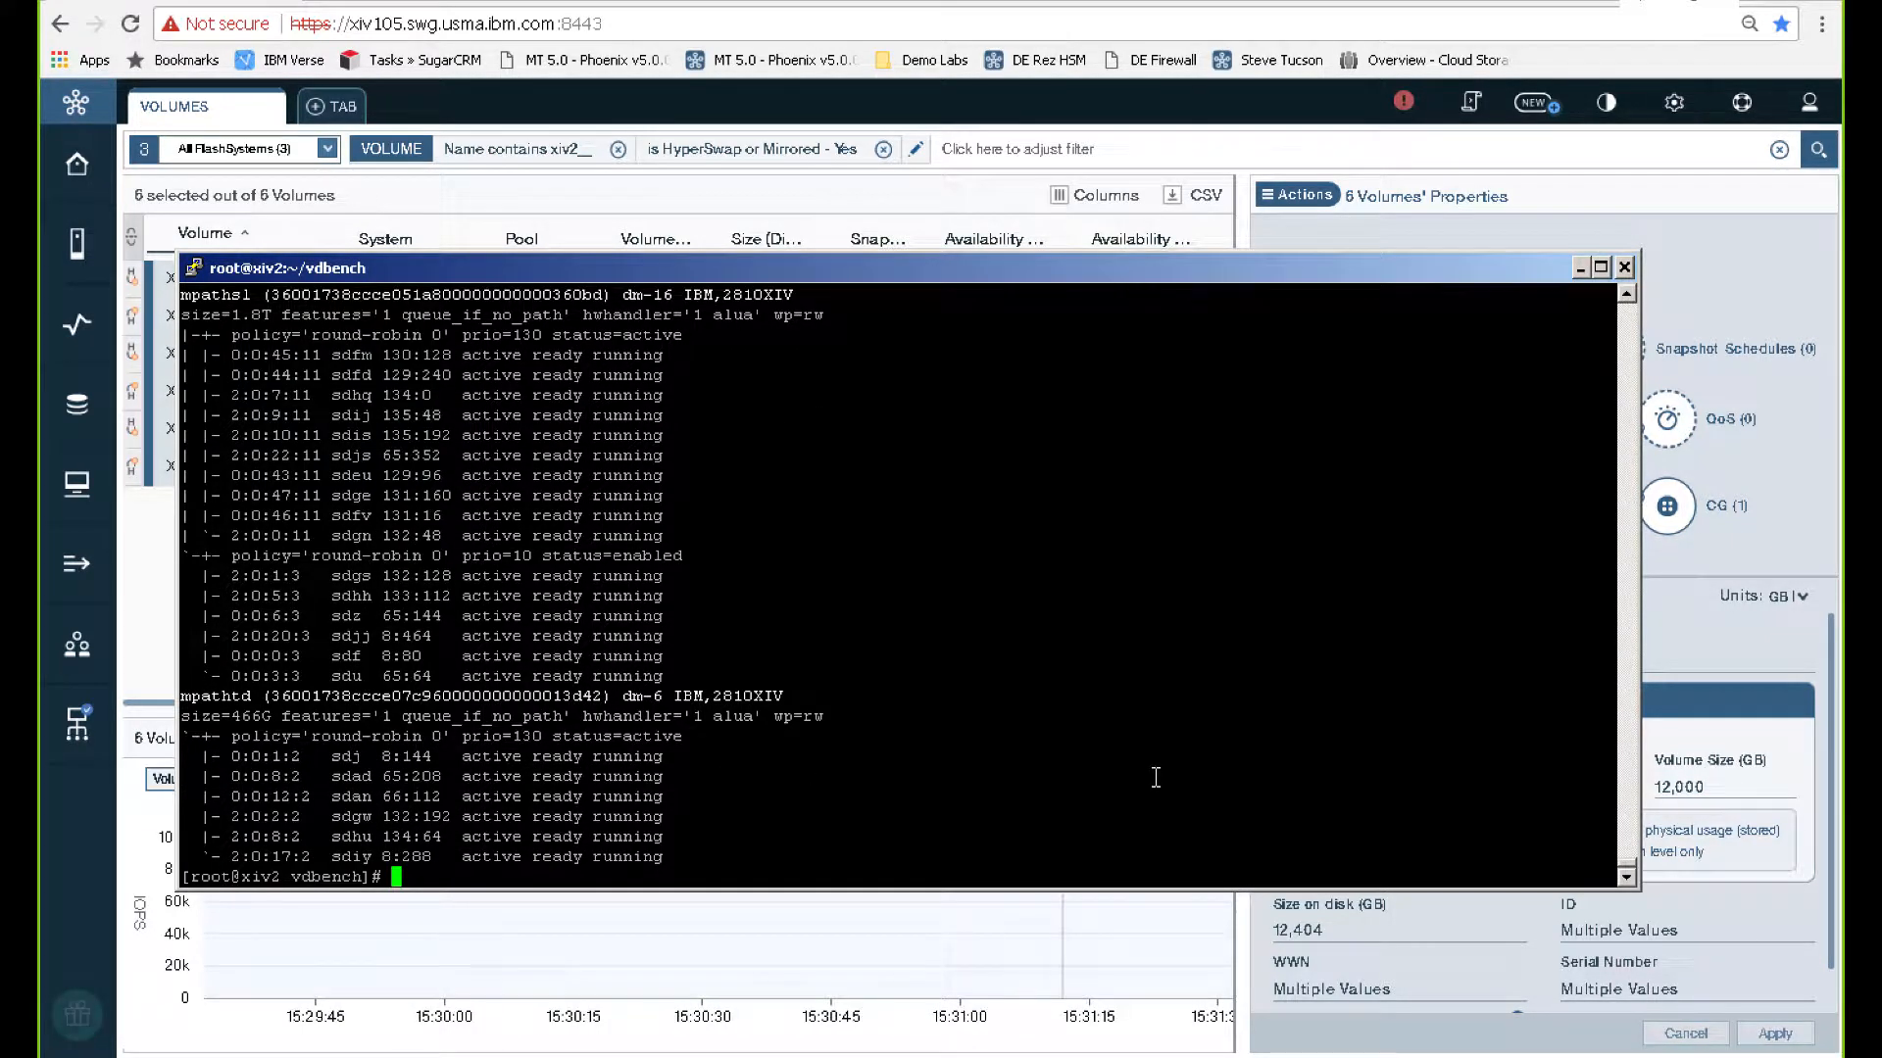
mouse_move(765, 643)
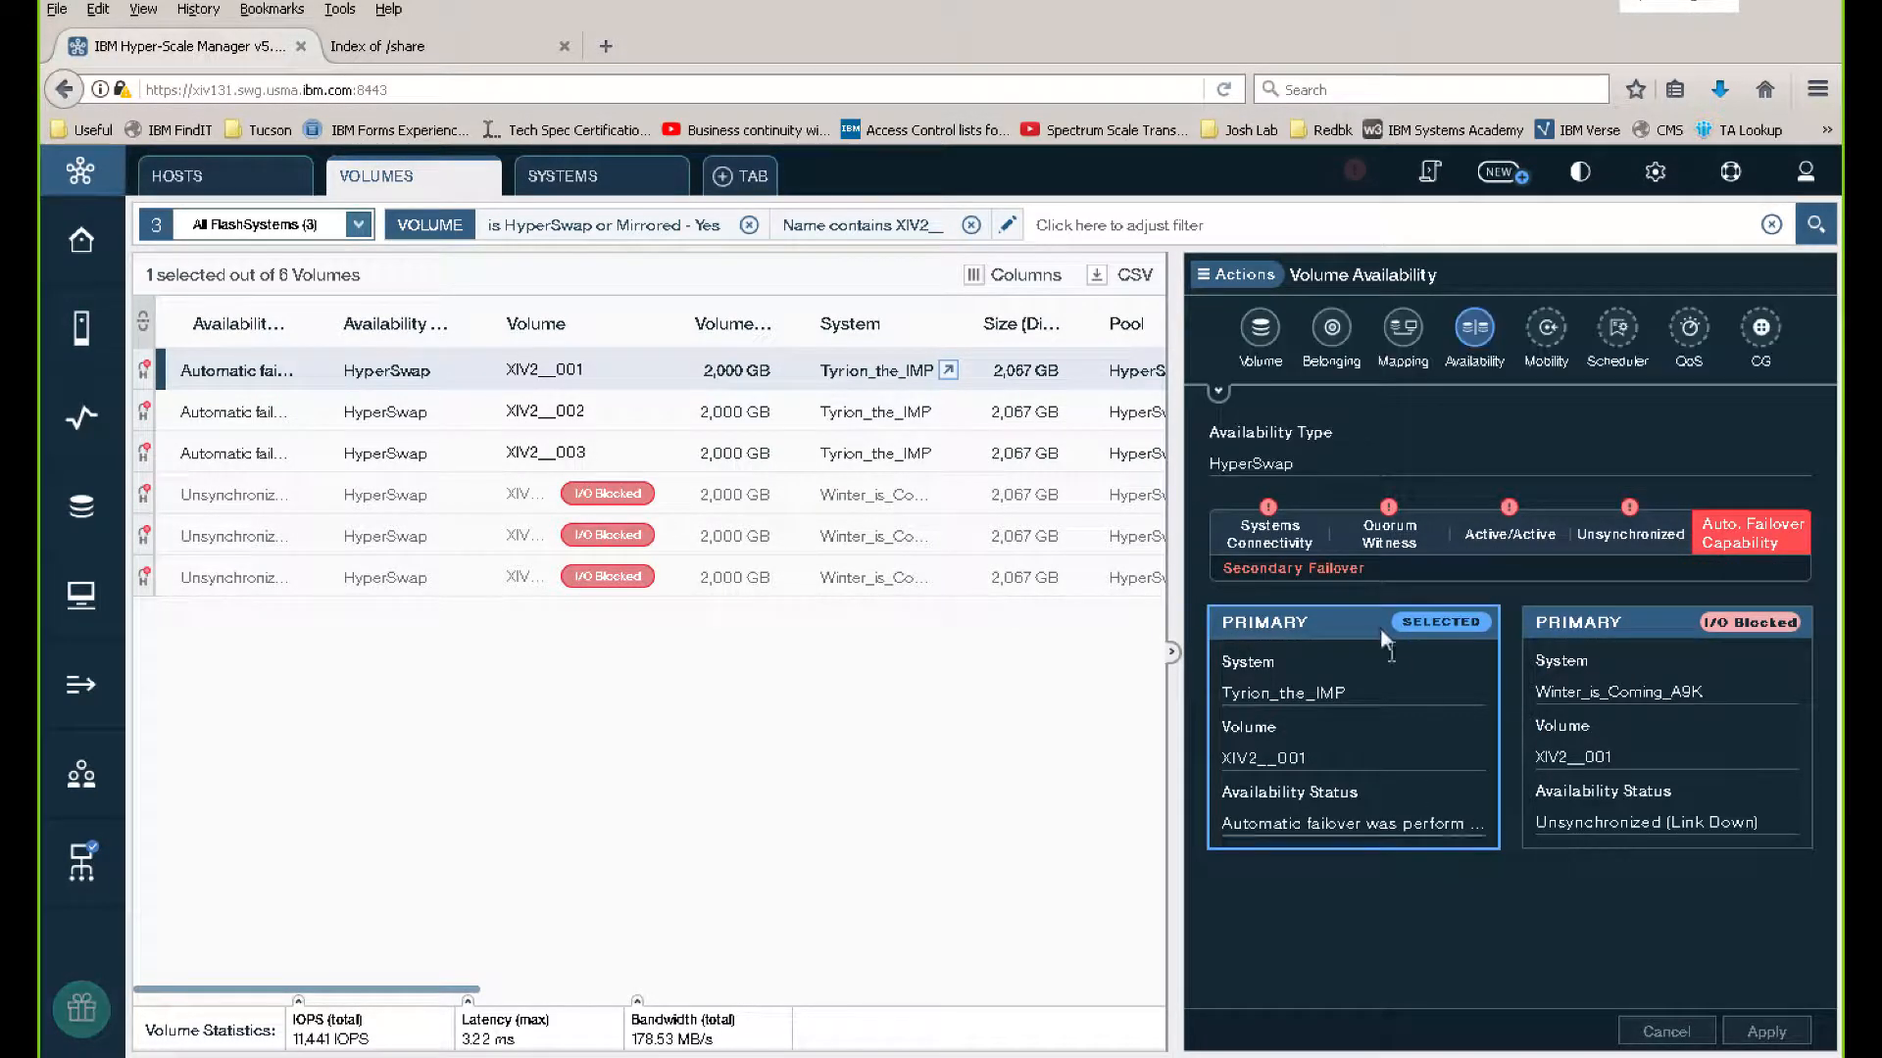
mouse_move(1257, 690)
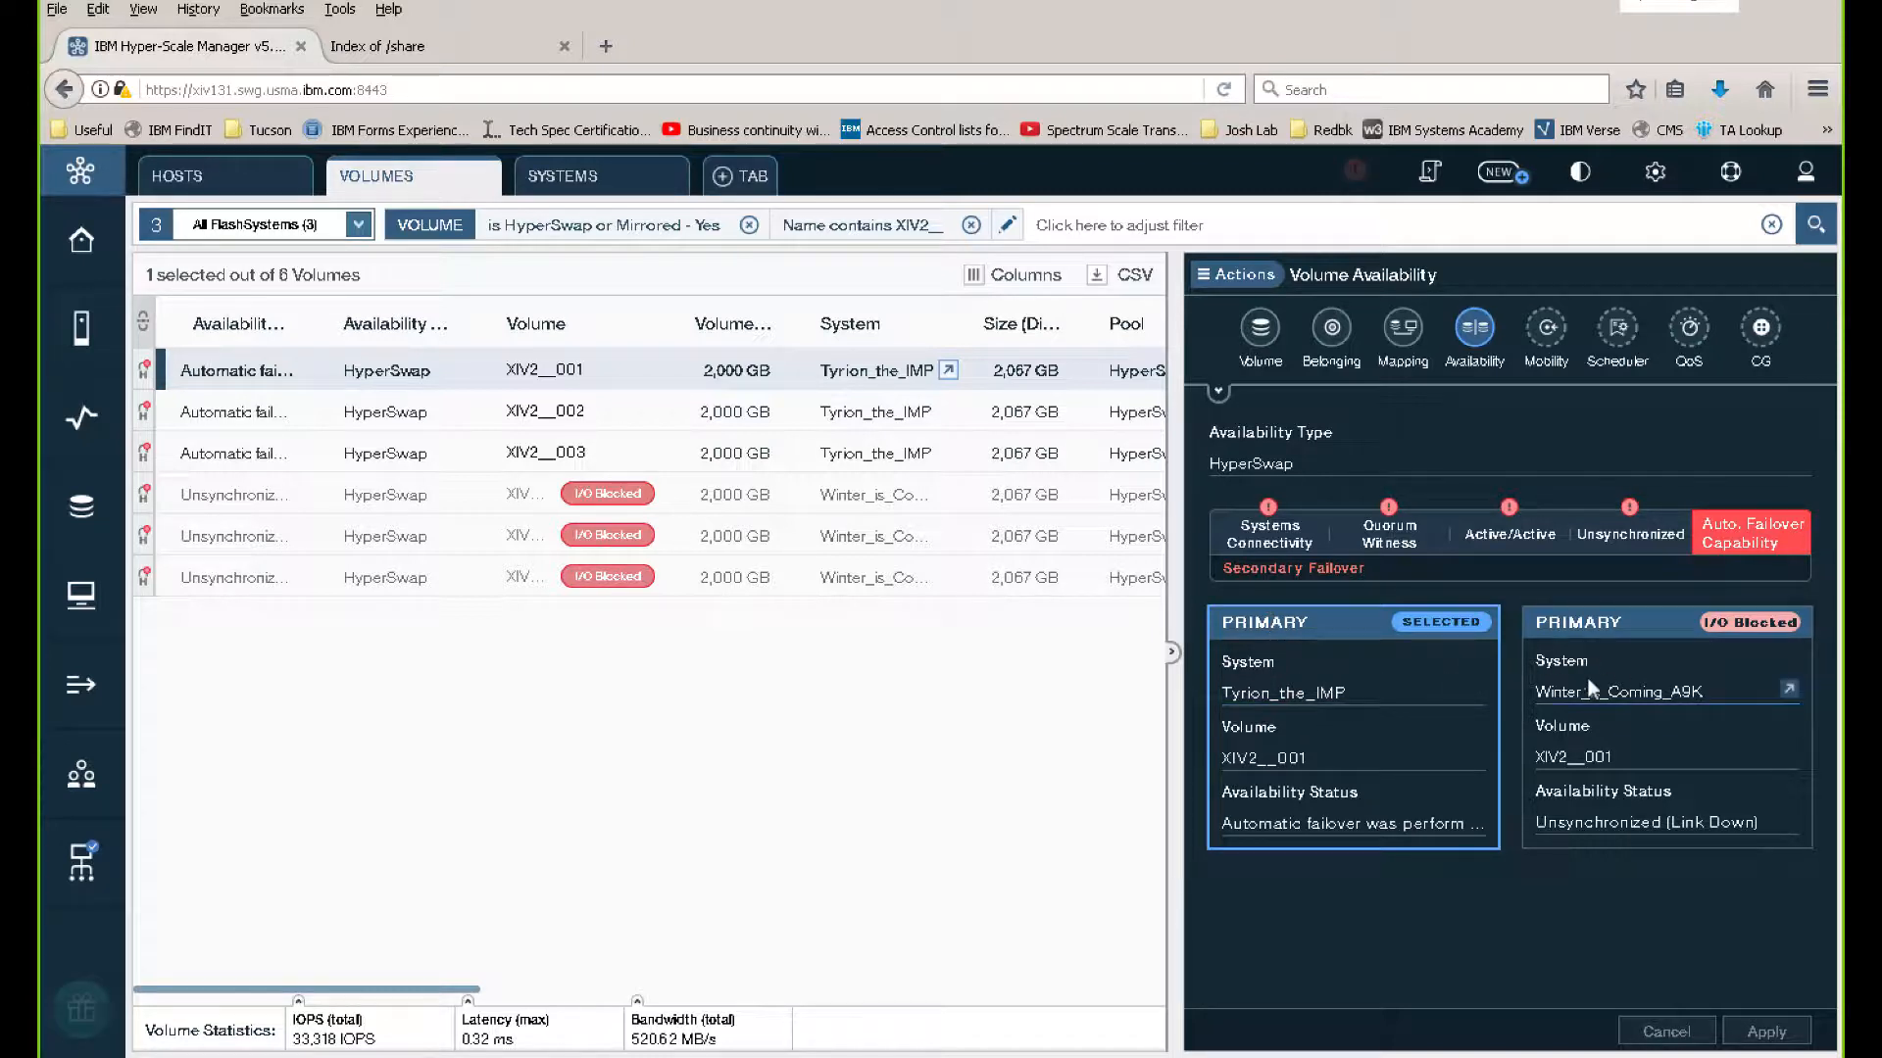
mouse_move(1583, 694)
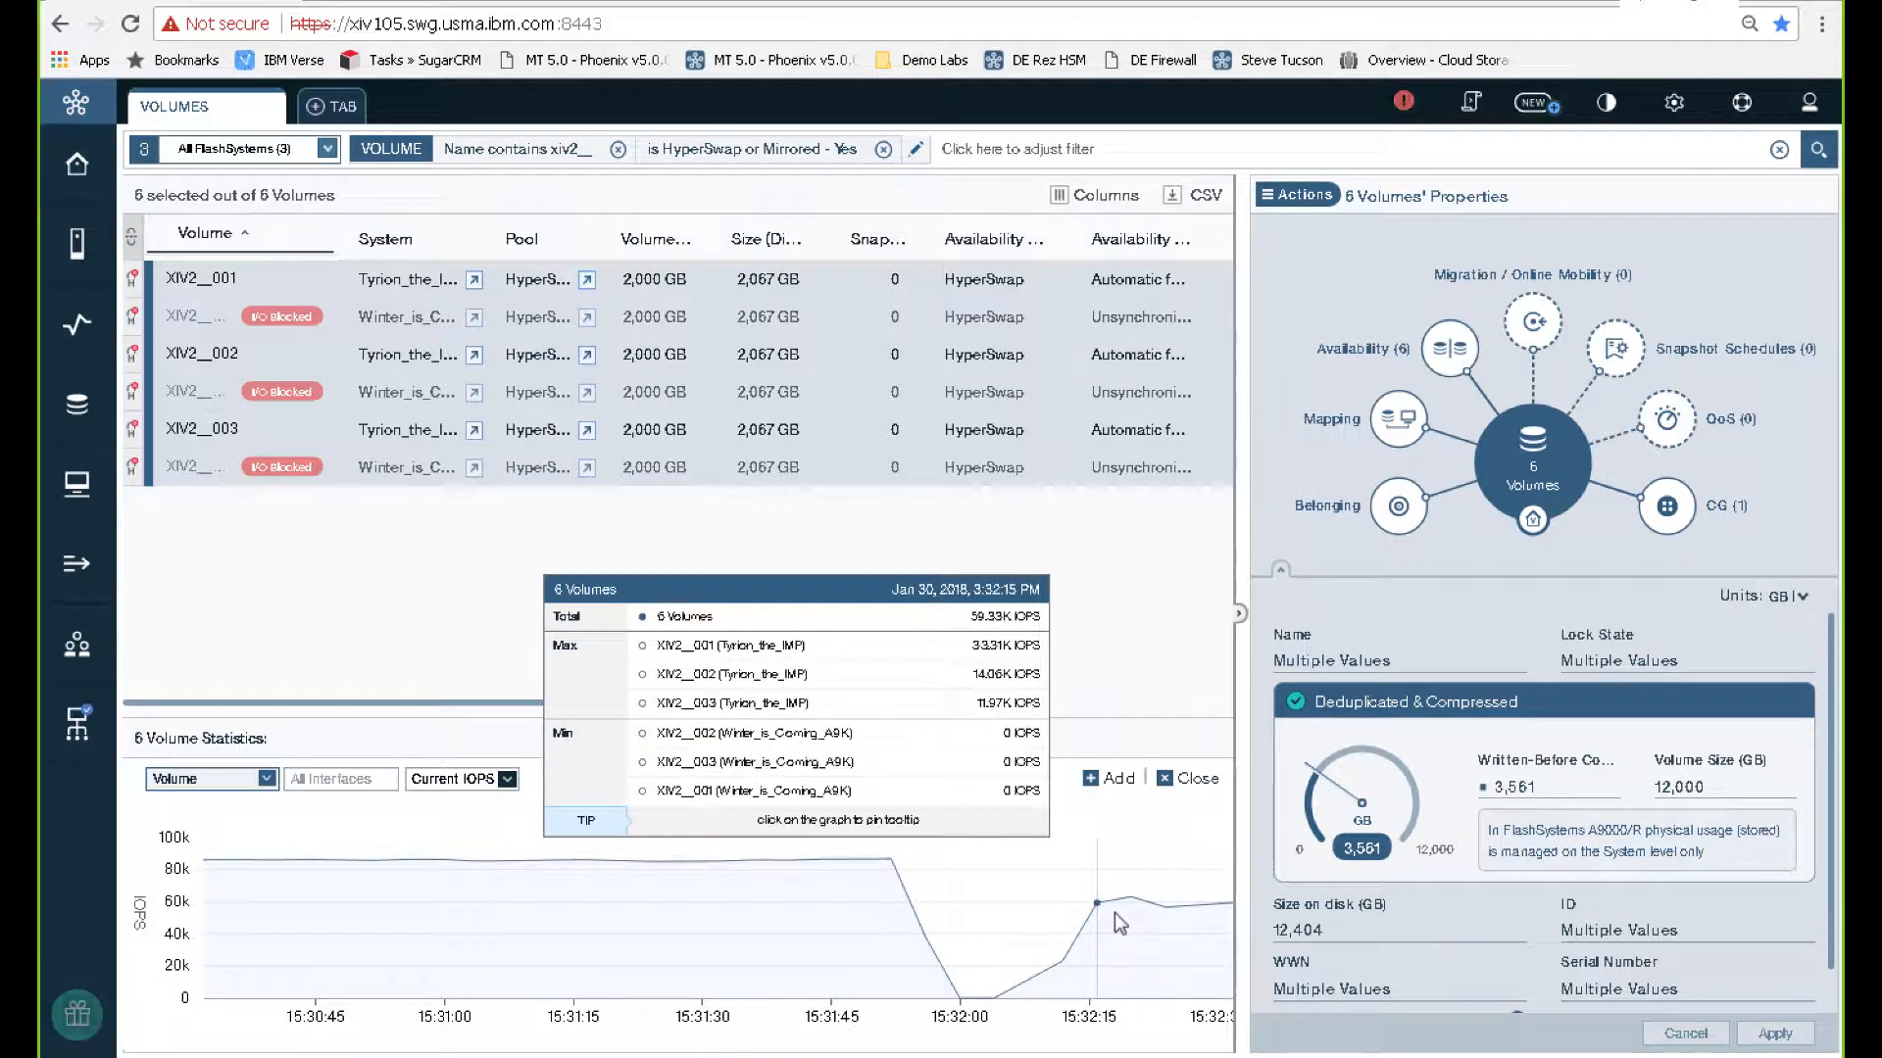
mouse_move(1043, 947)
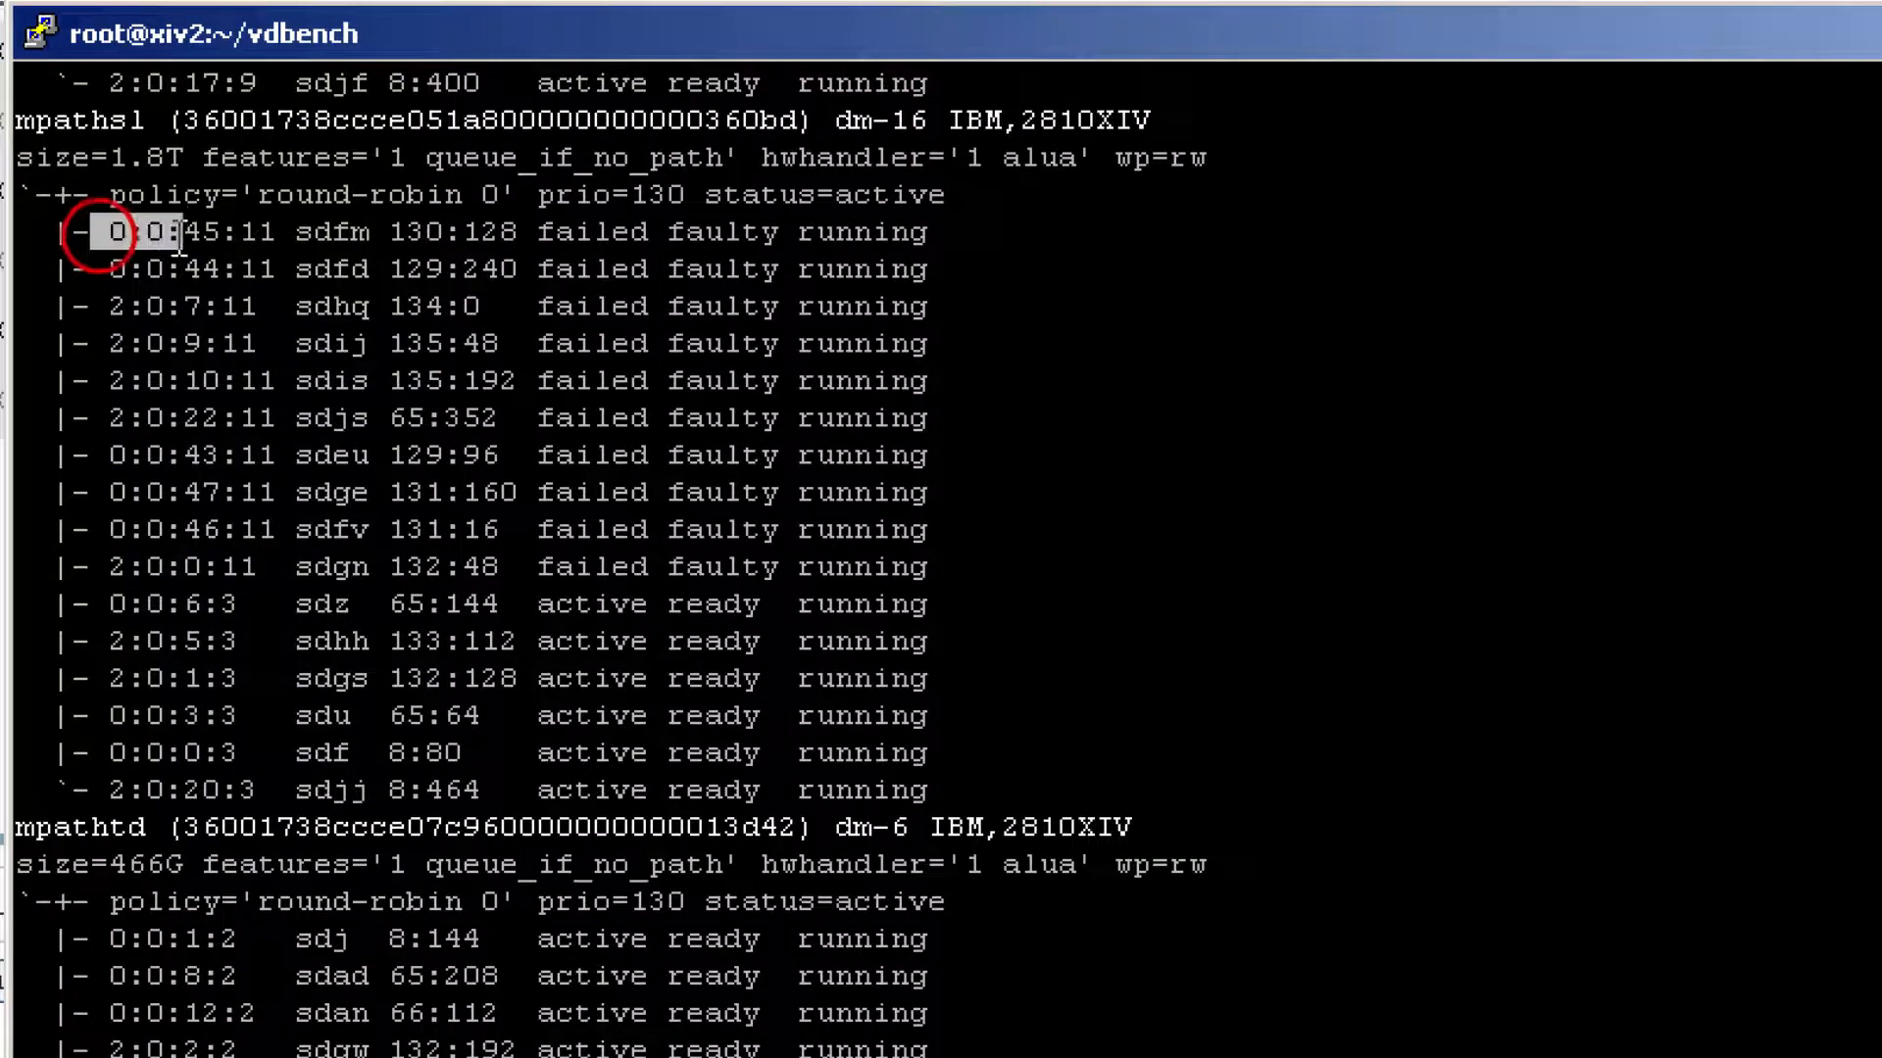
Highlight the block of failed faulty mpathsl path lines in the multipath output
drag(114, 232, 1008, 566)
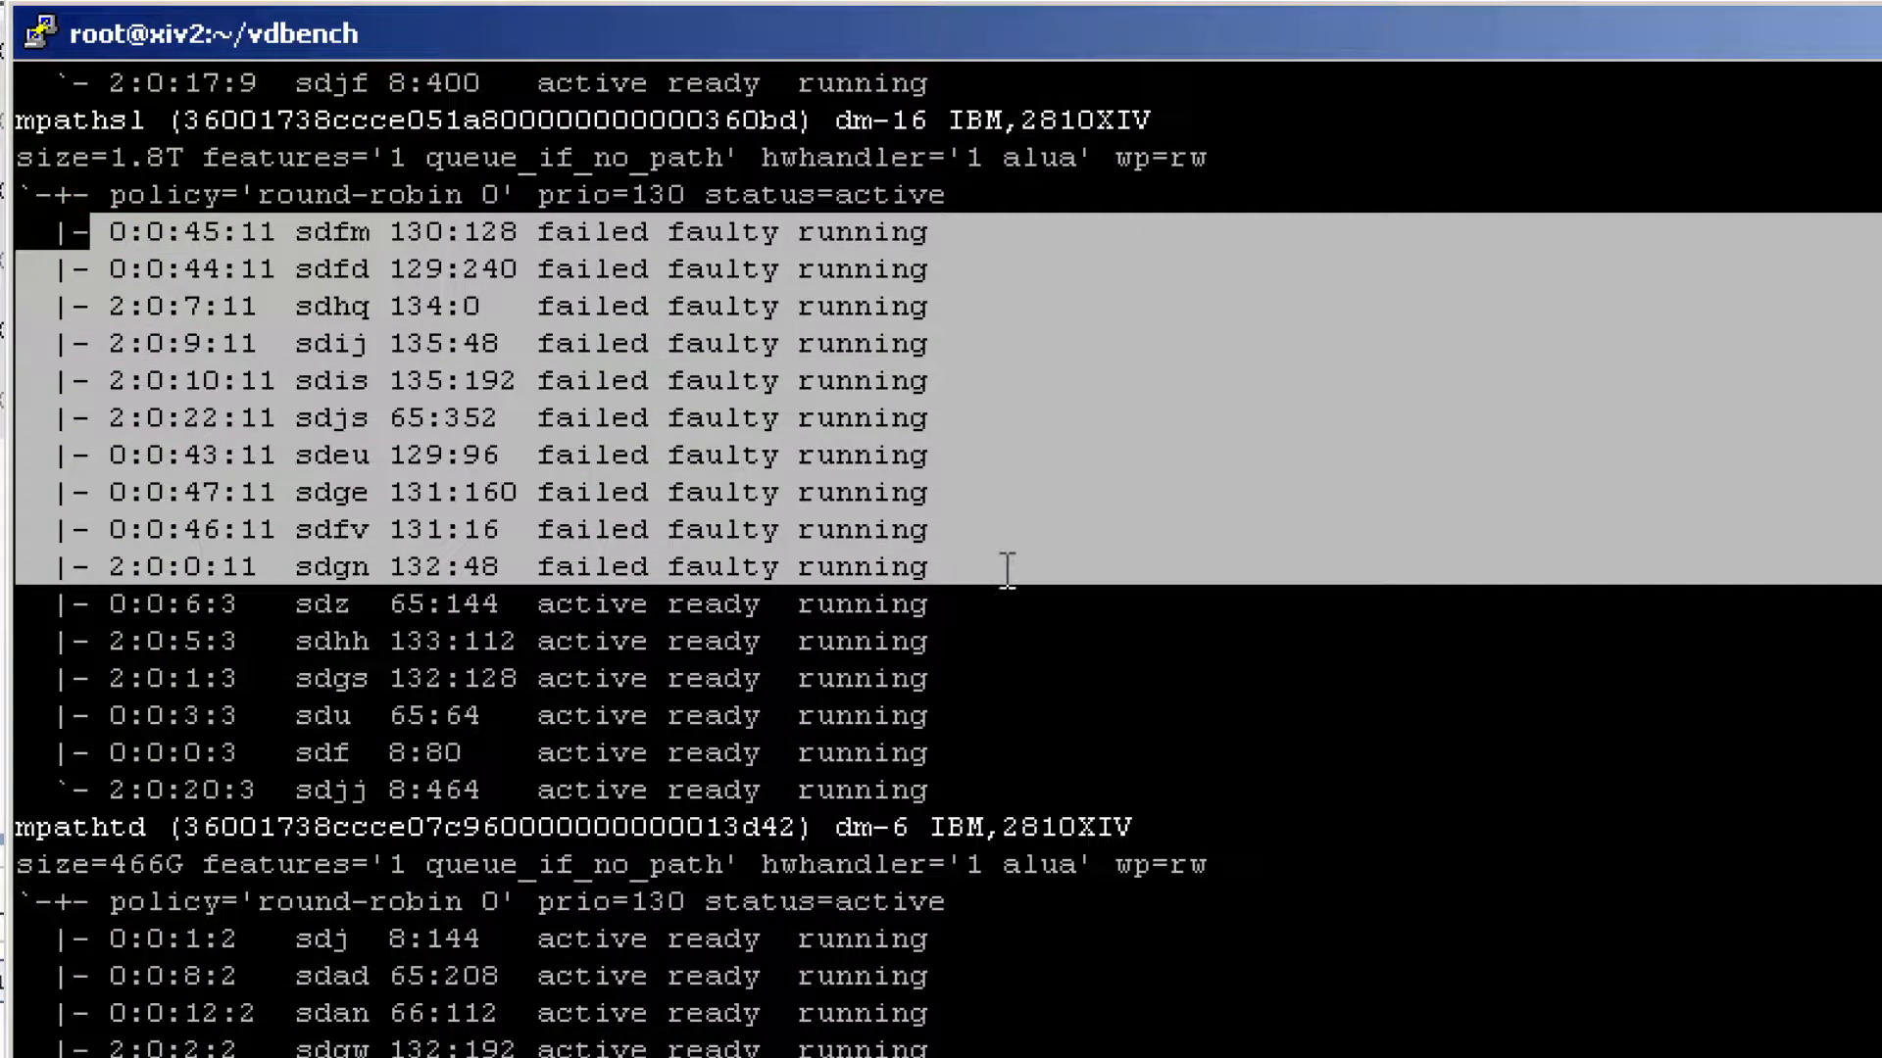
mouse_move(698, 698)
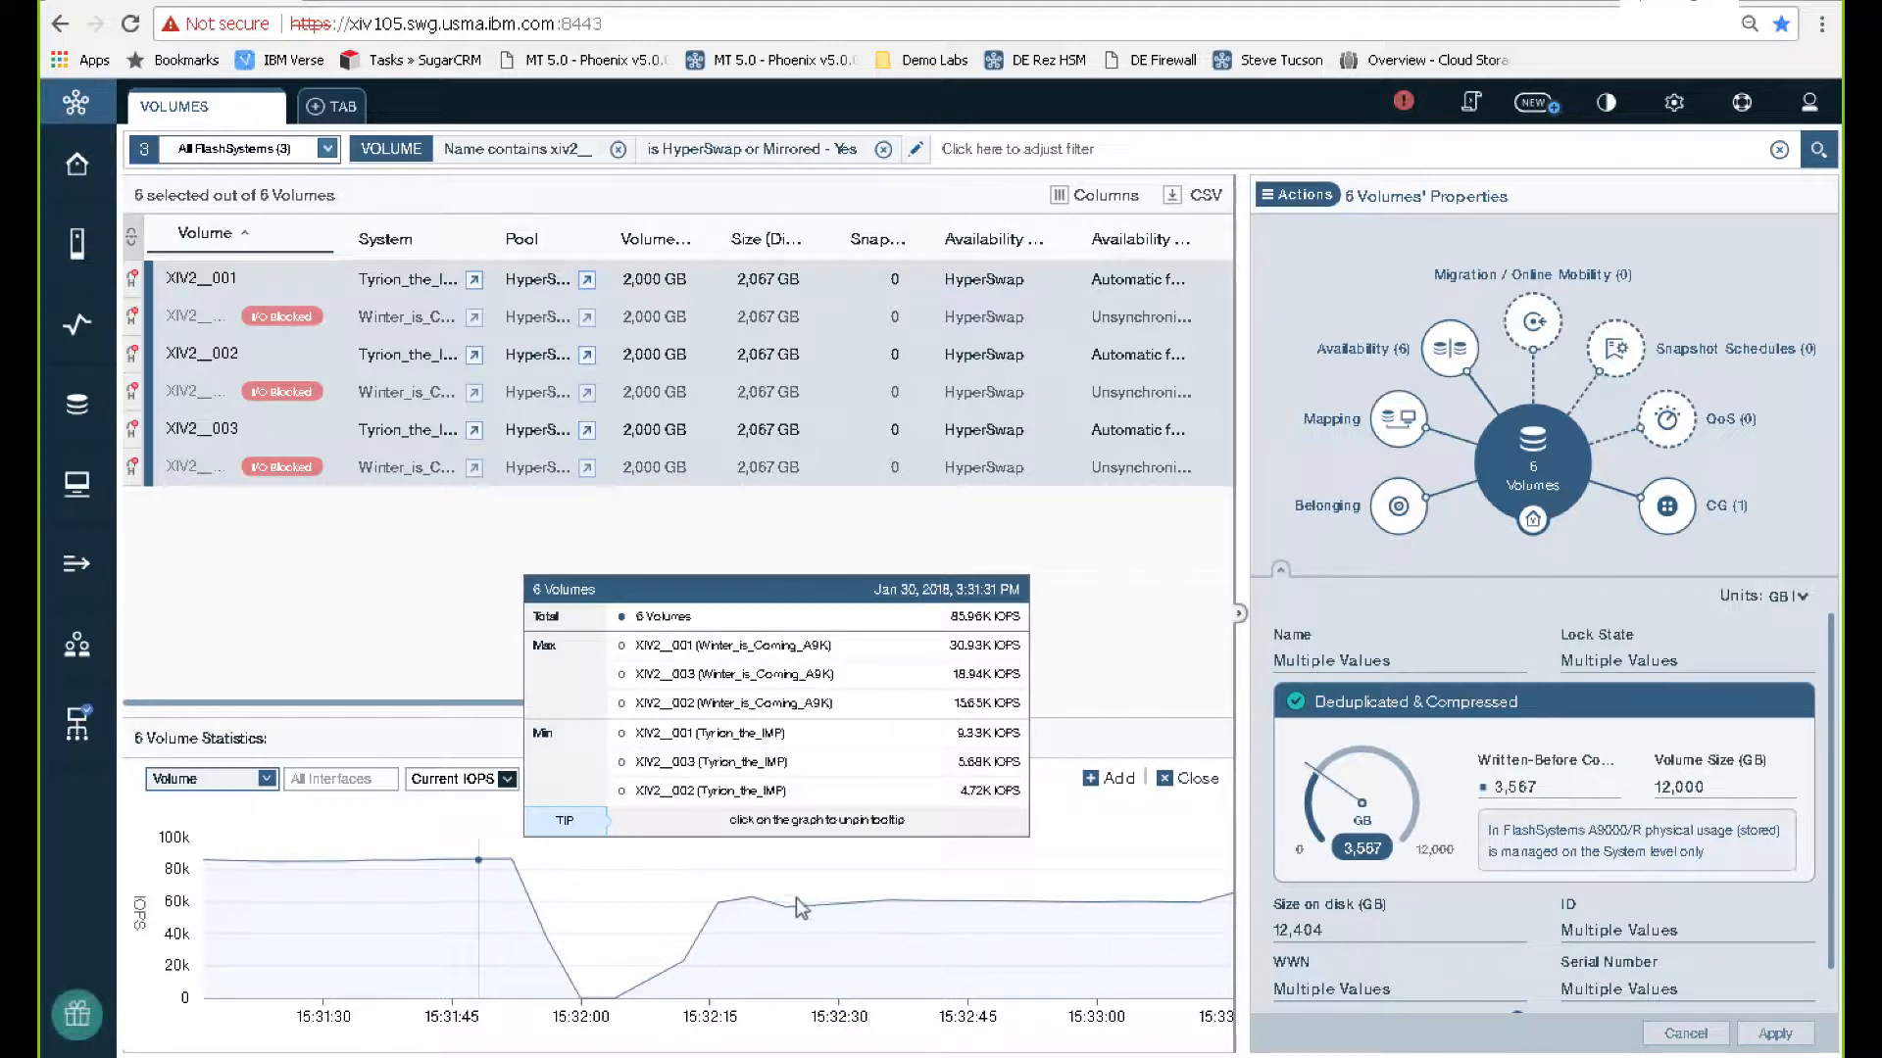
mouse_move(831, 913)
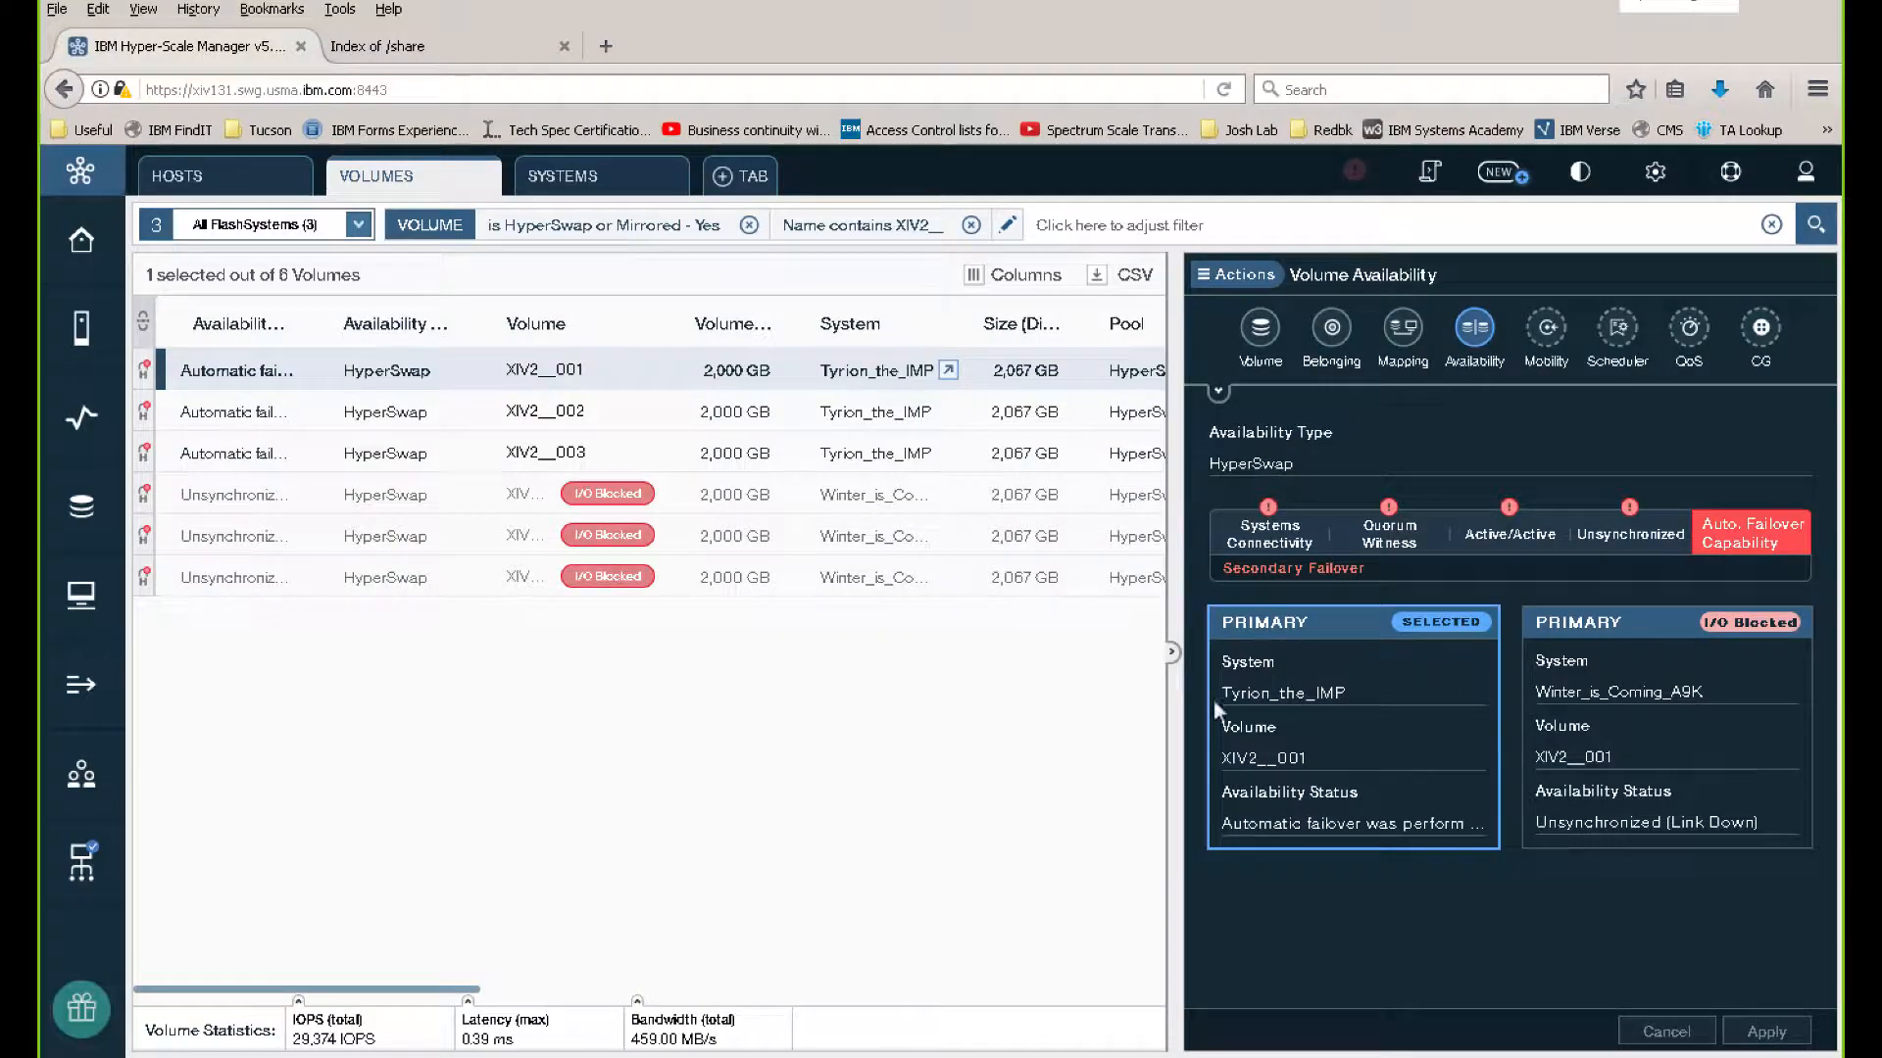
mouse_move(1744, 545)
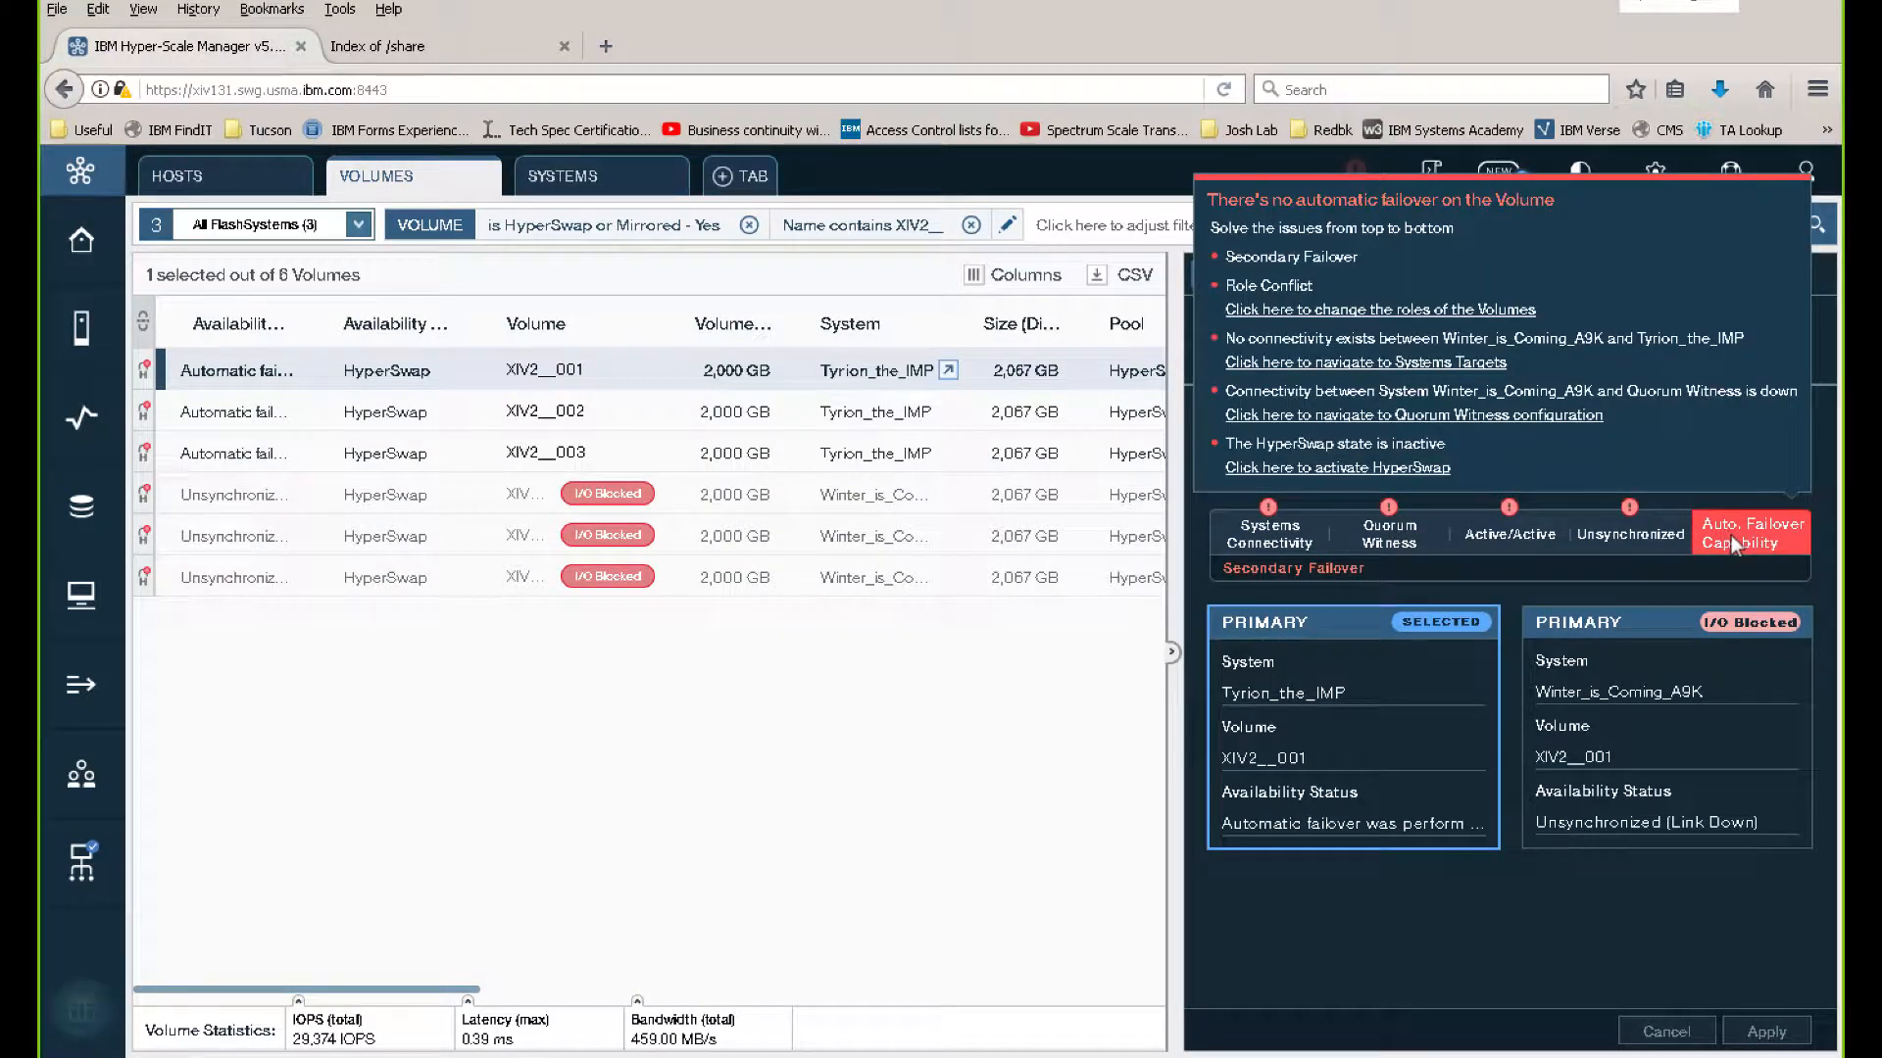
mouse_move(1505, 579)
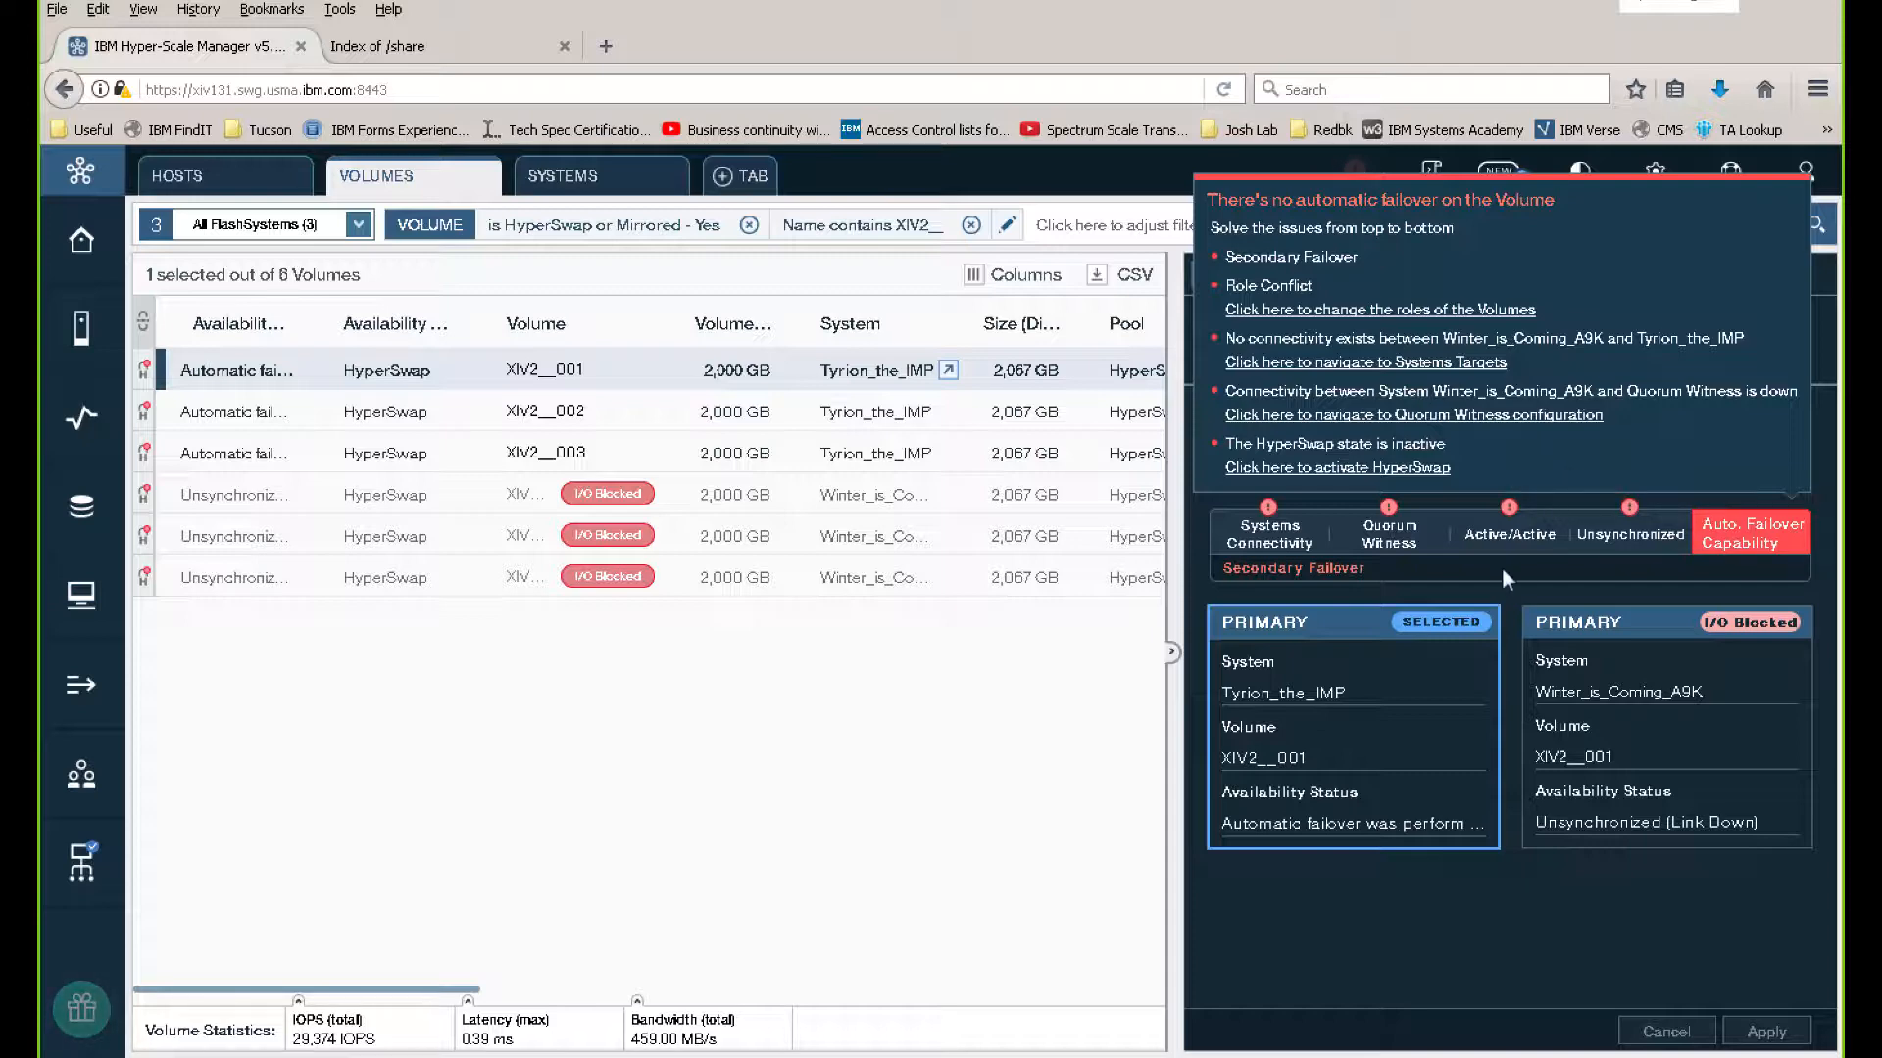
Dismiss the automatic failover issues summary for XIV2__001
click(1511, 572)
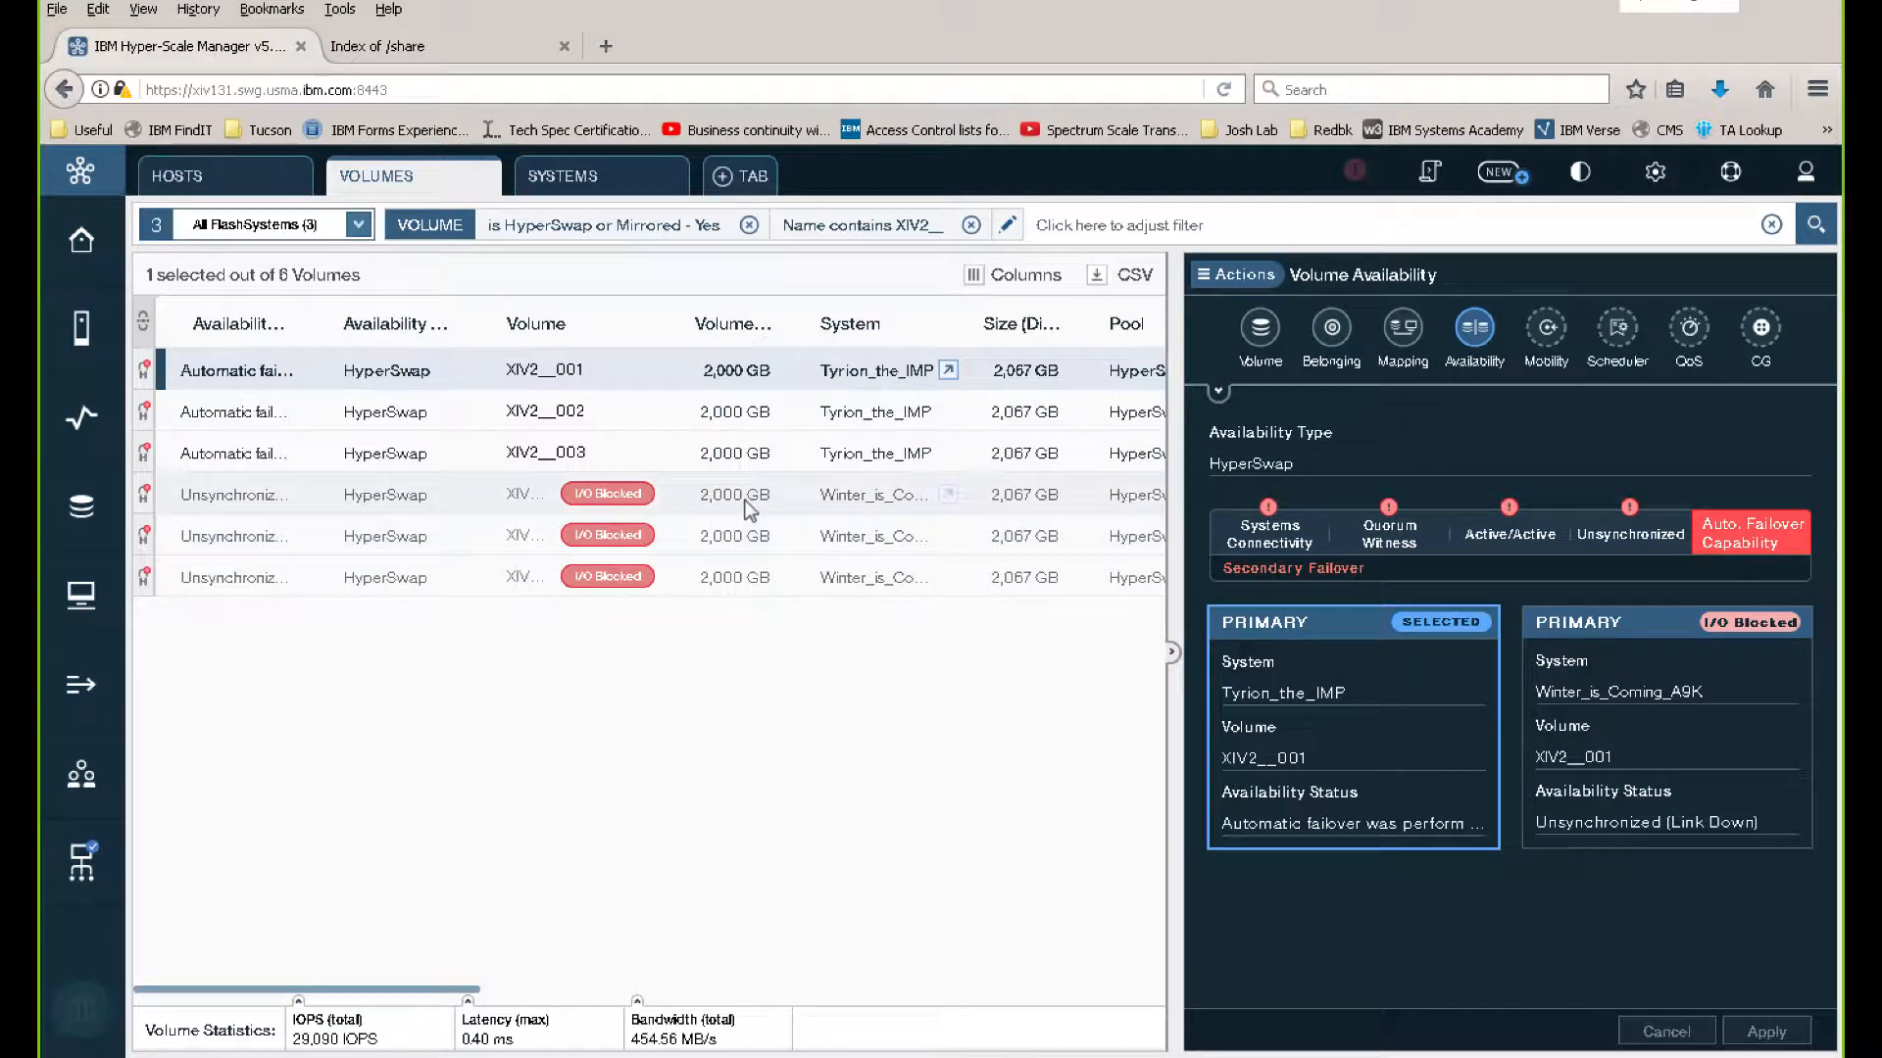
mouse_move(874, 494)
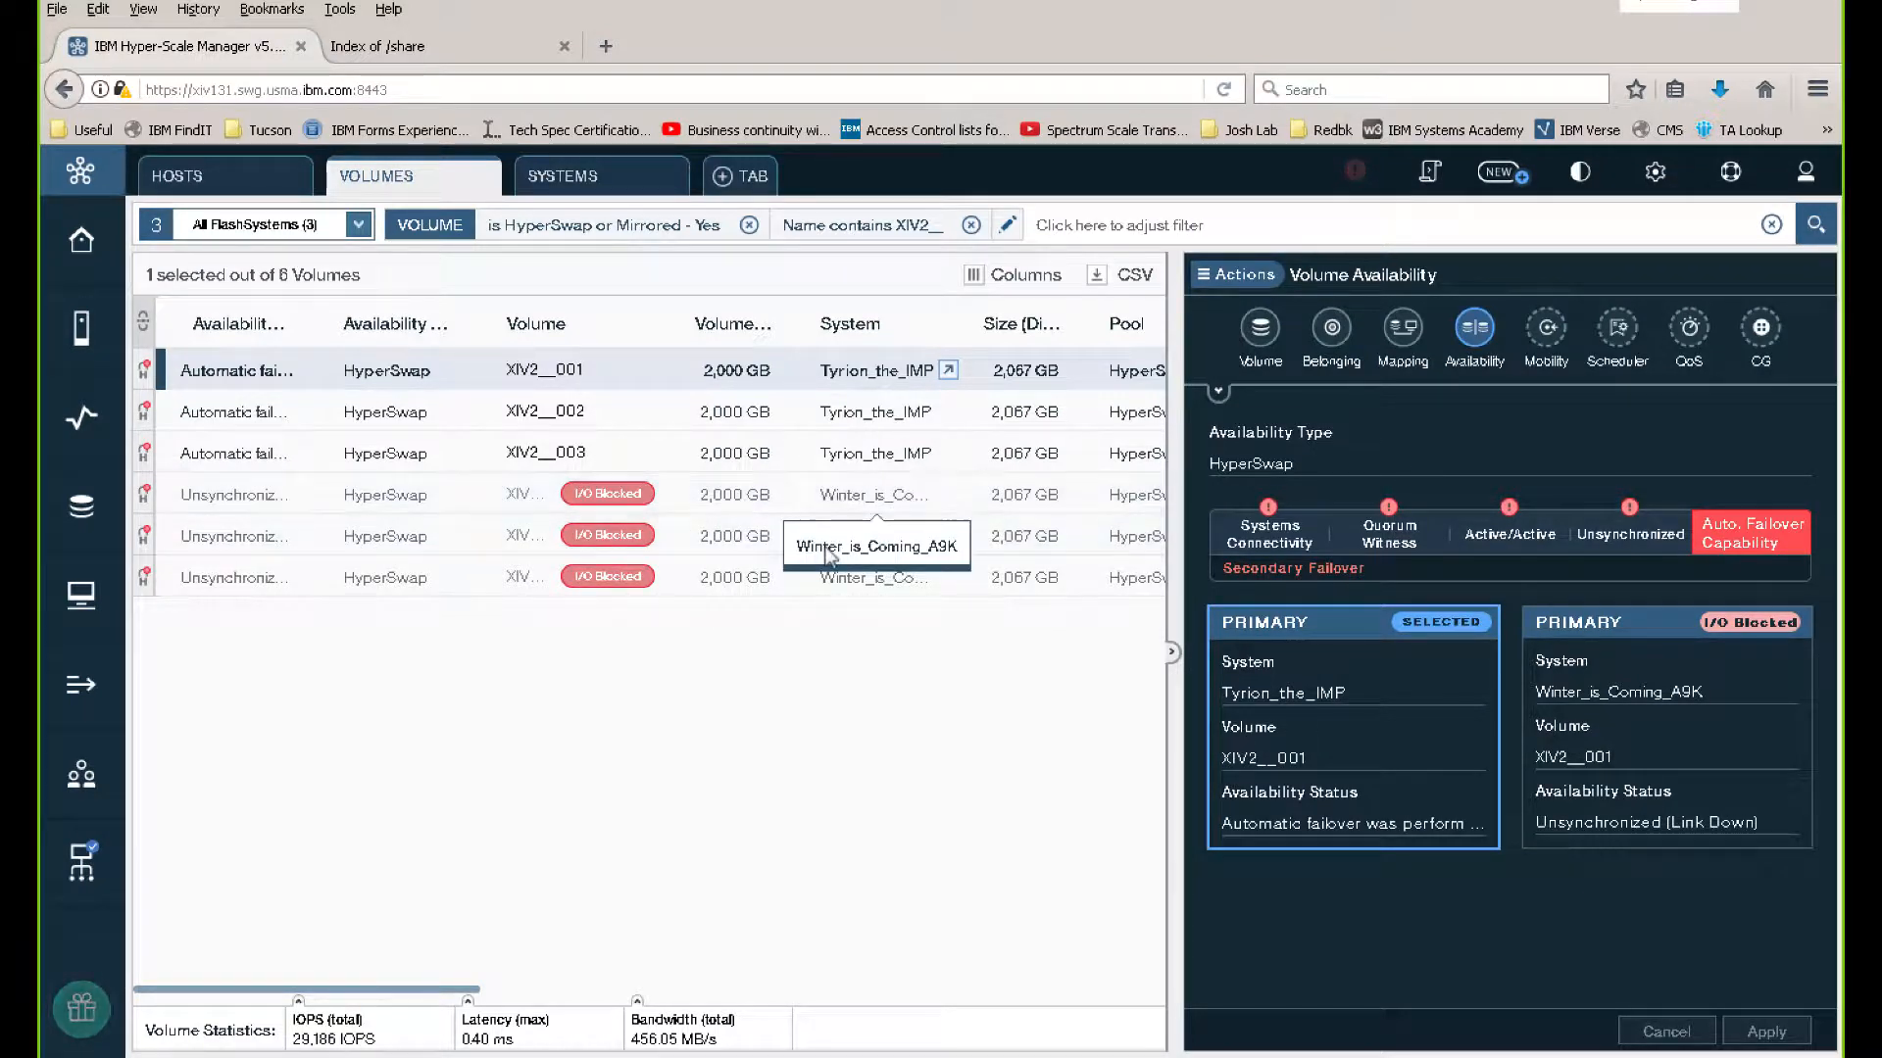
mouse_move(682, 416)
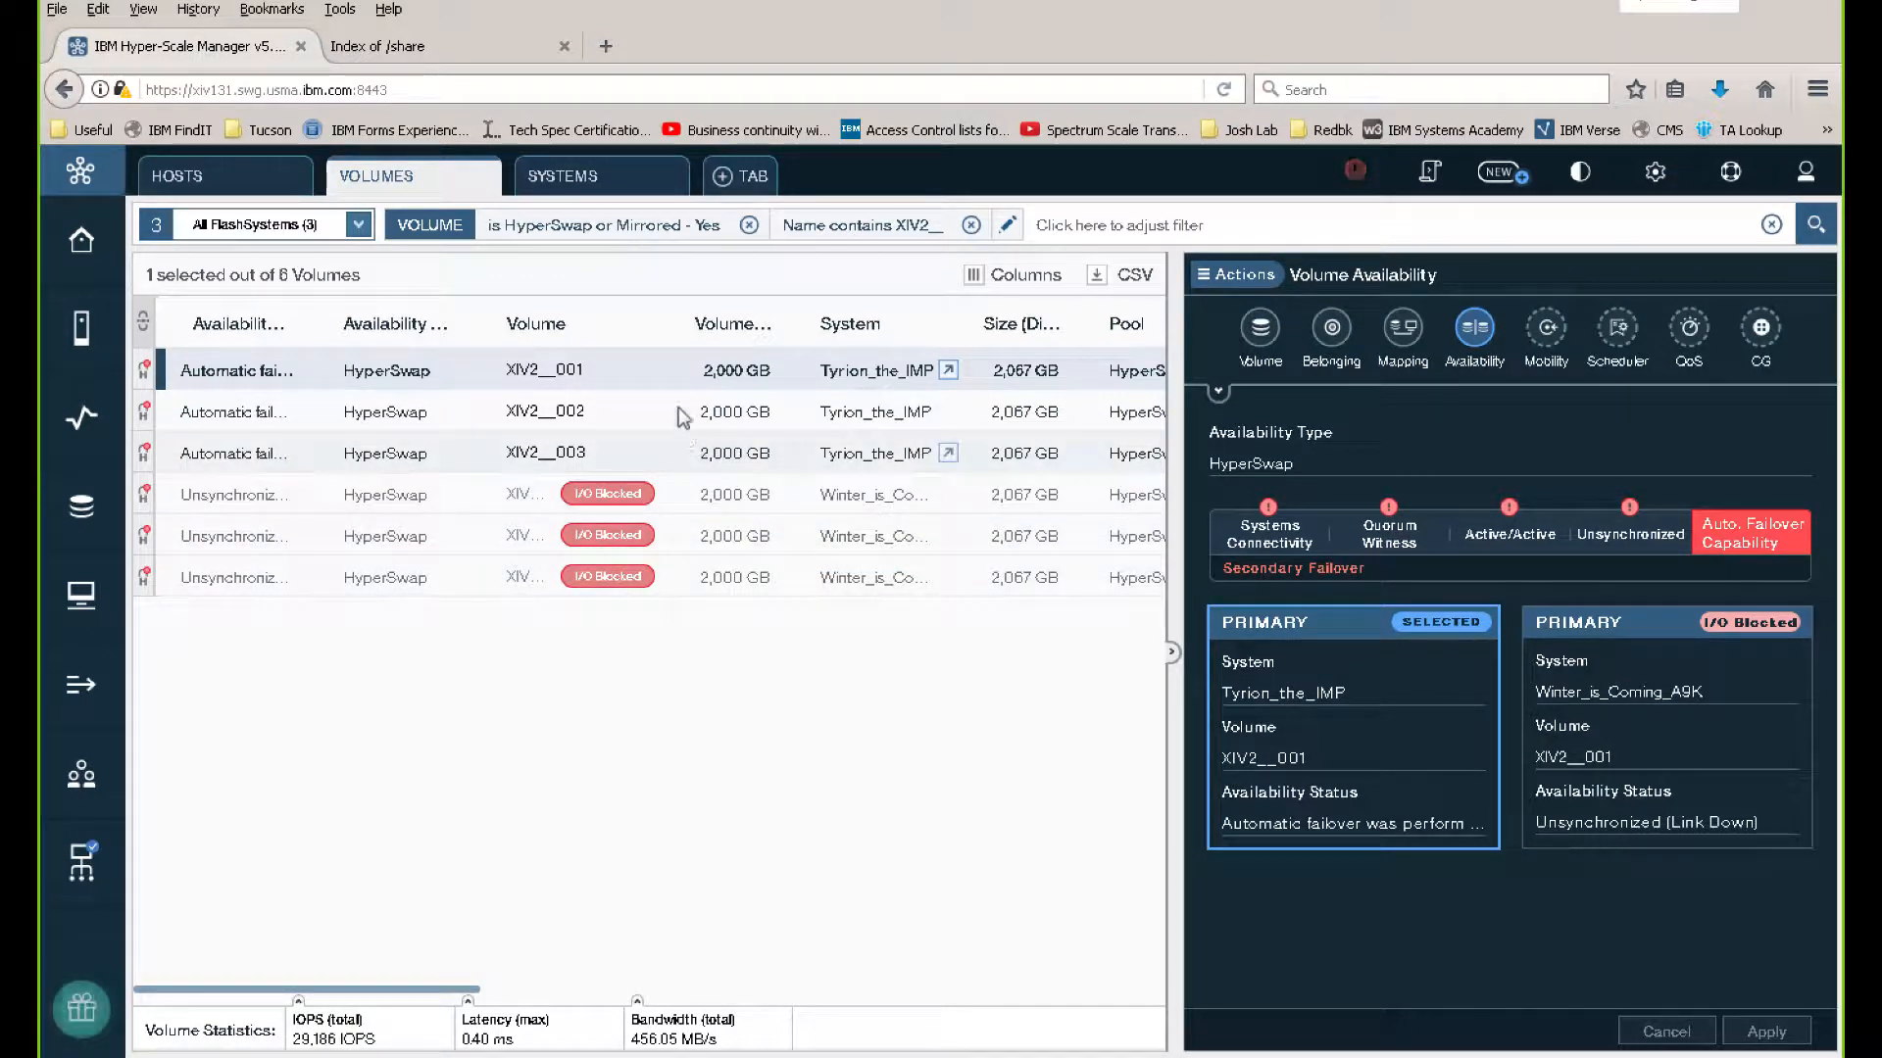
mouse_move(655, 467)
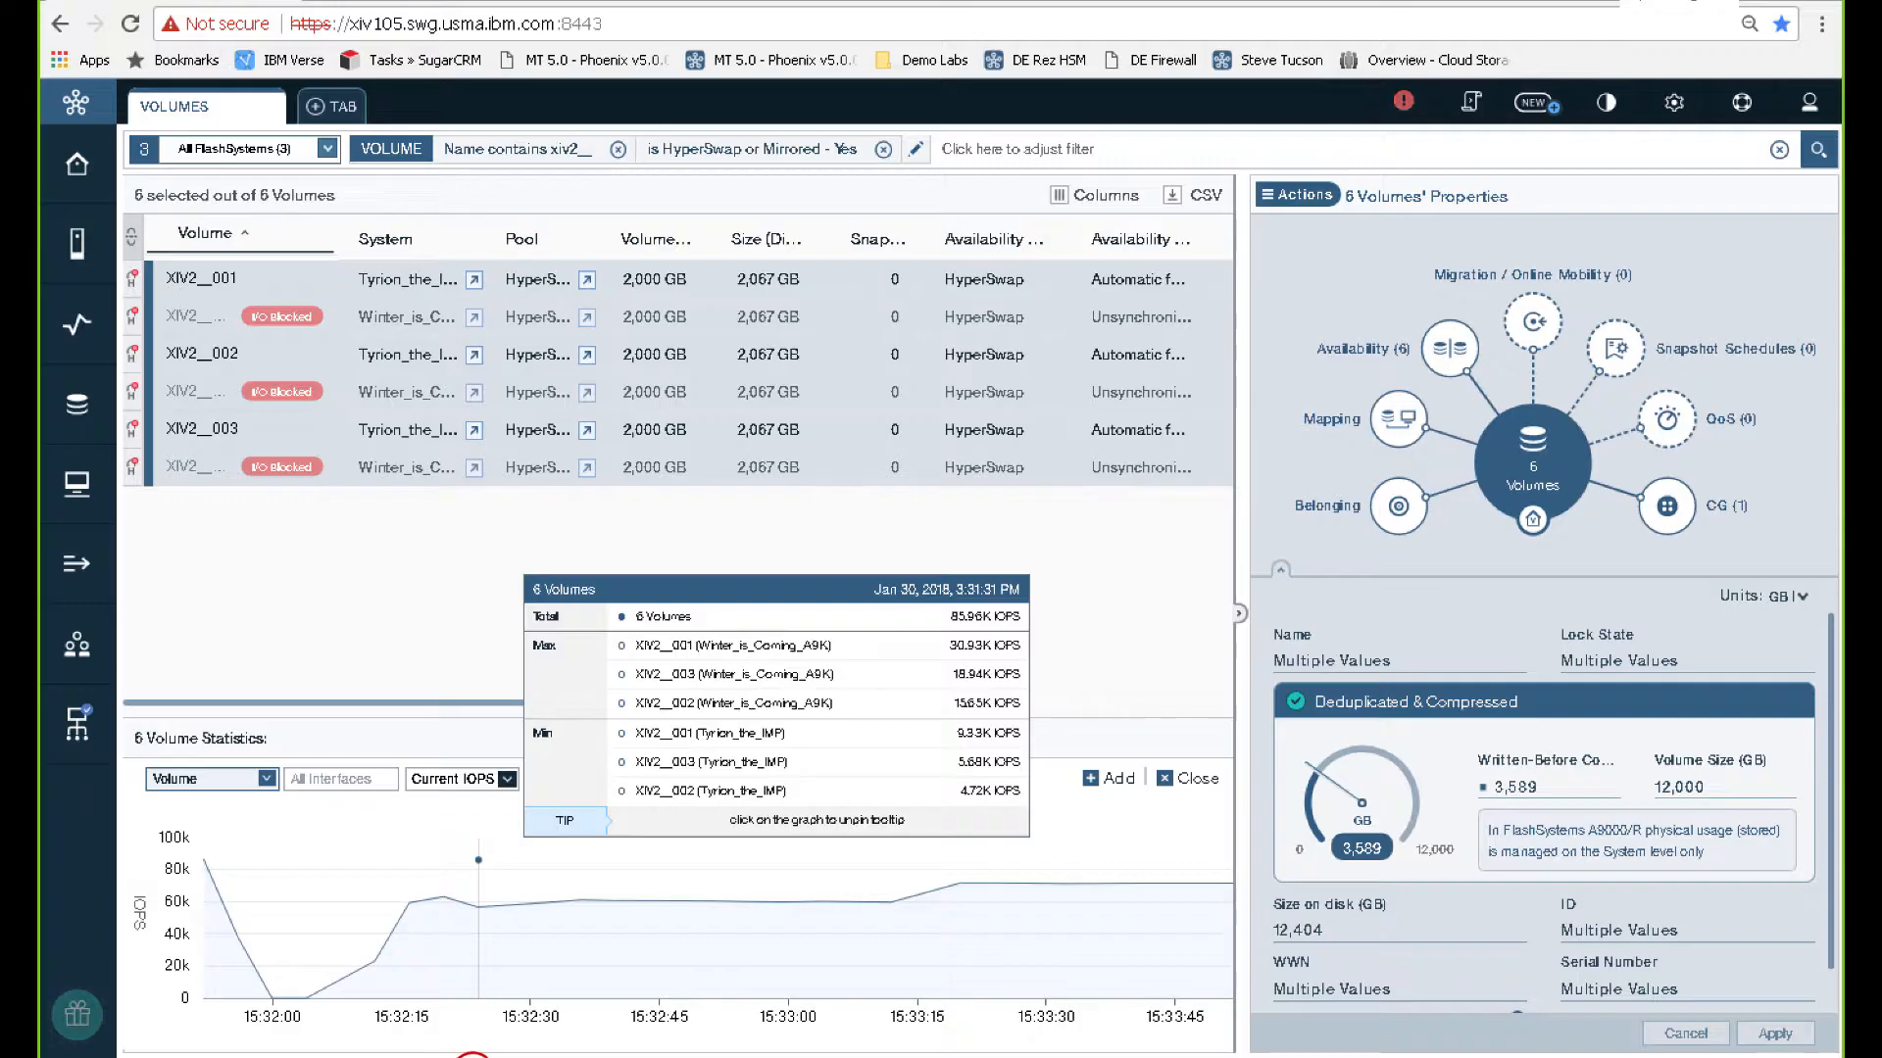
mouse_move(978, 890)
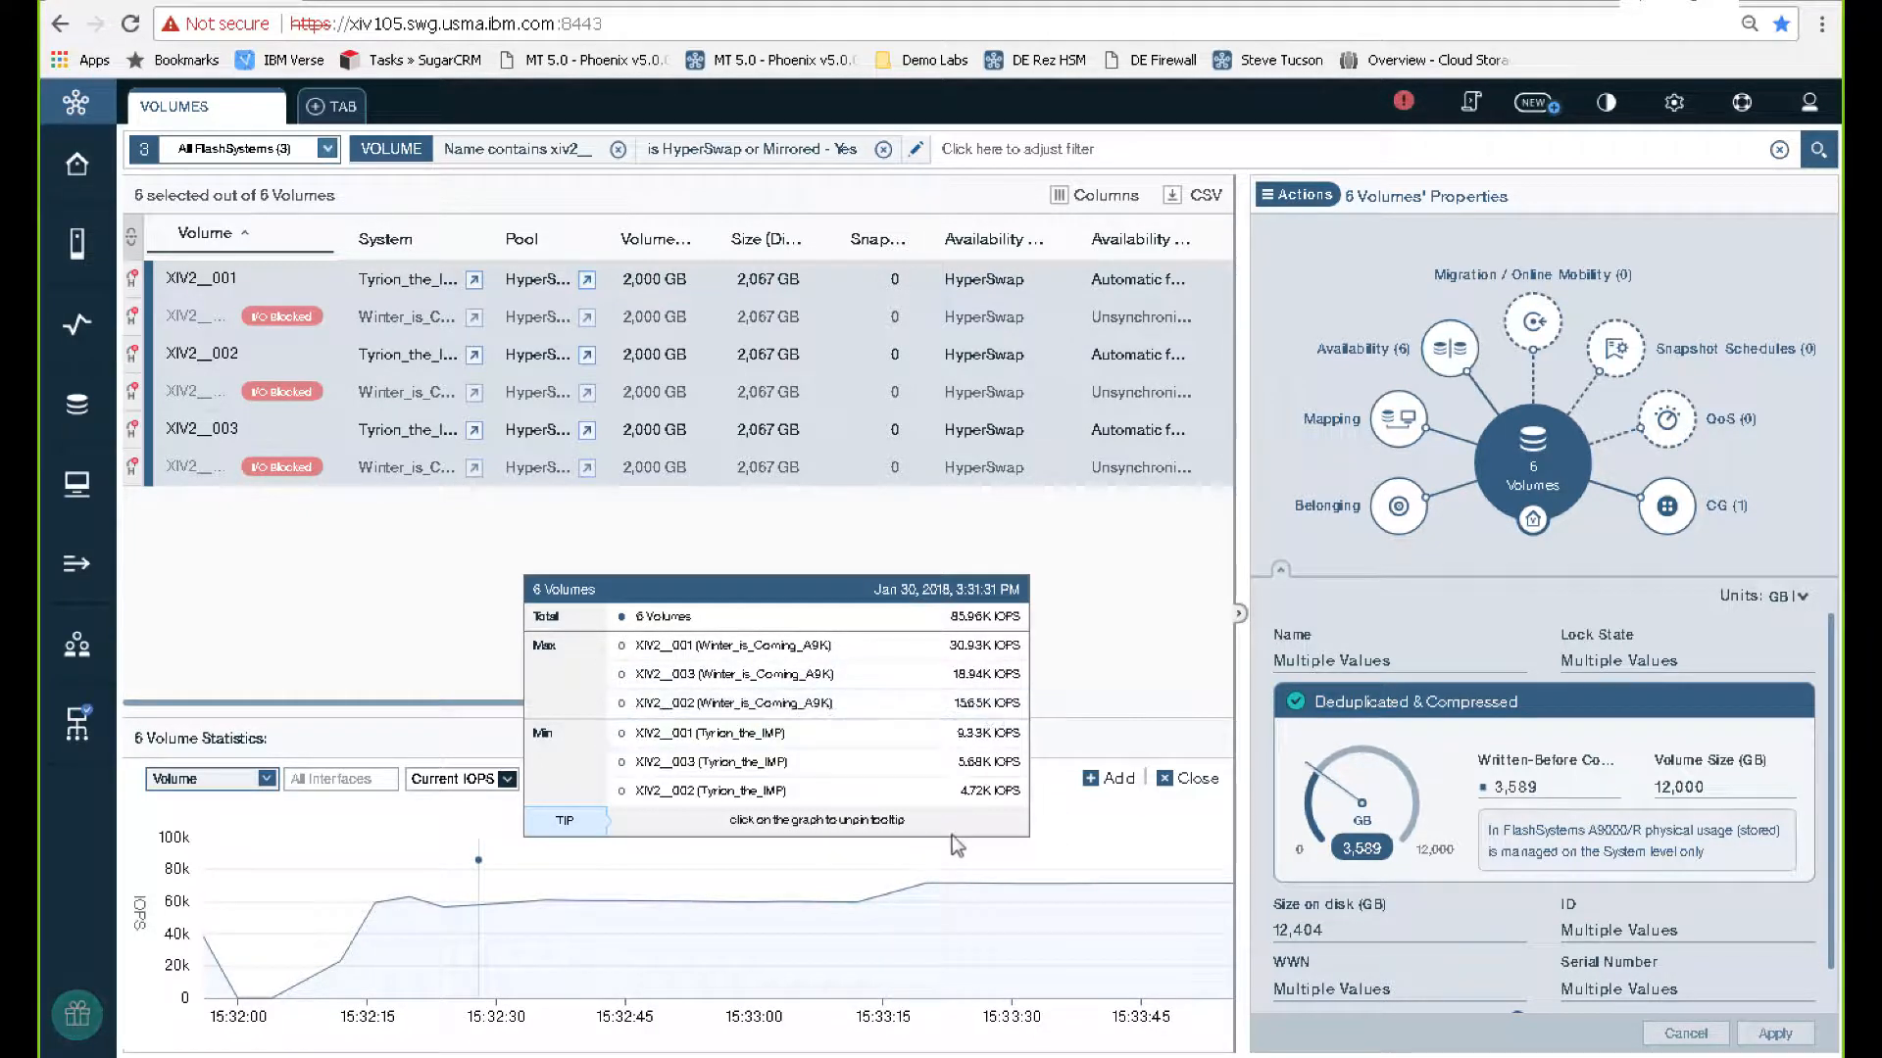
mouse_move(996, 905)
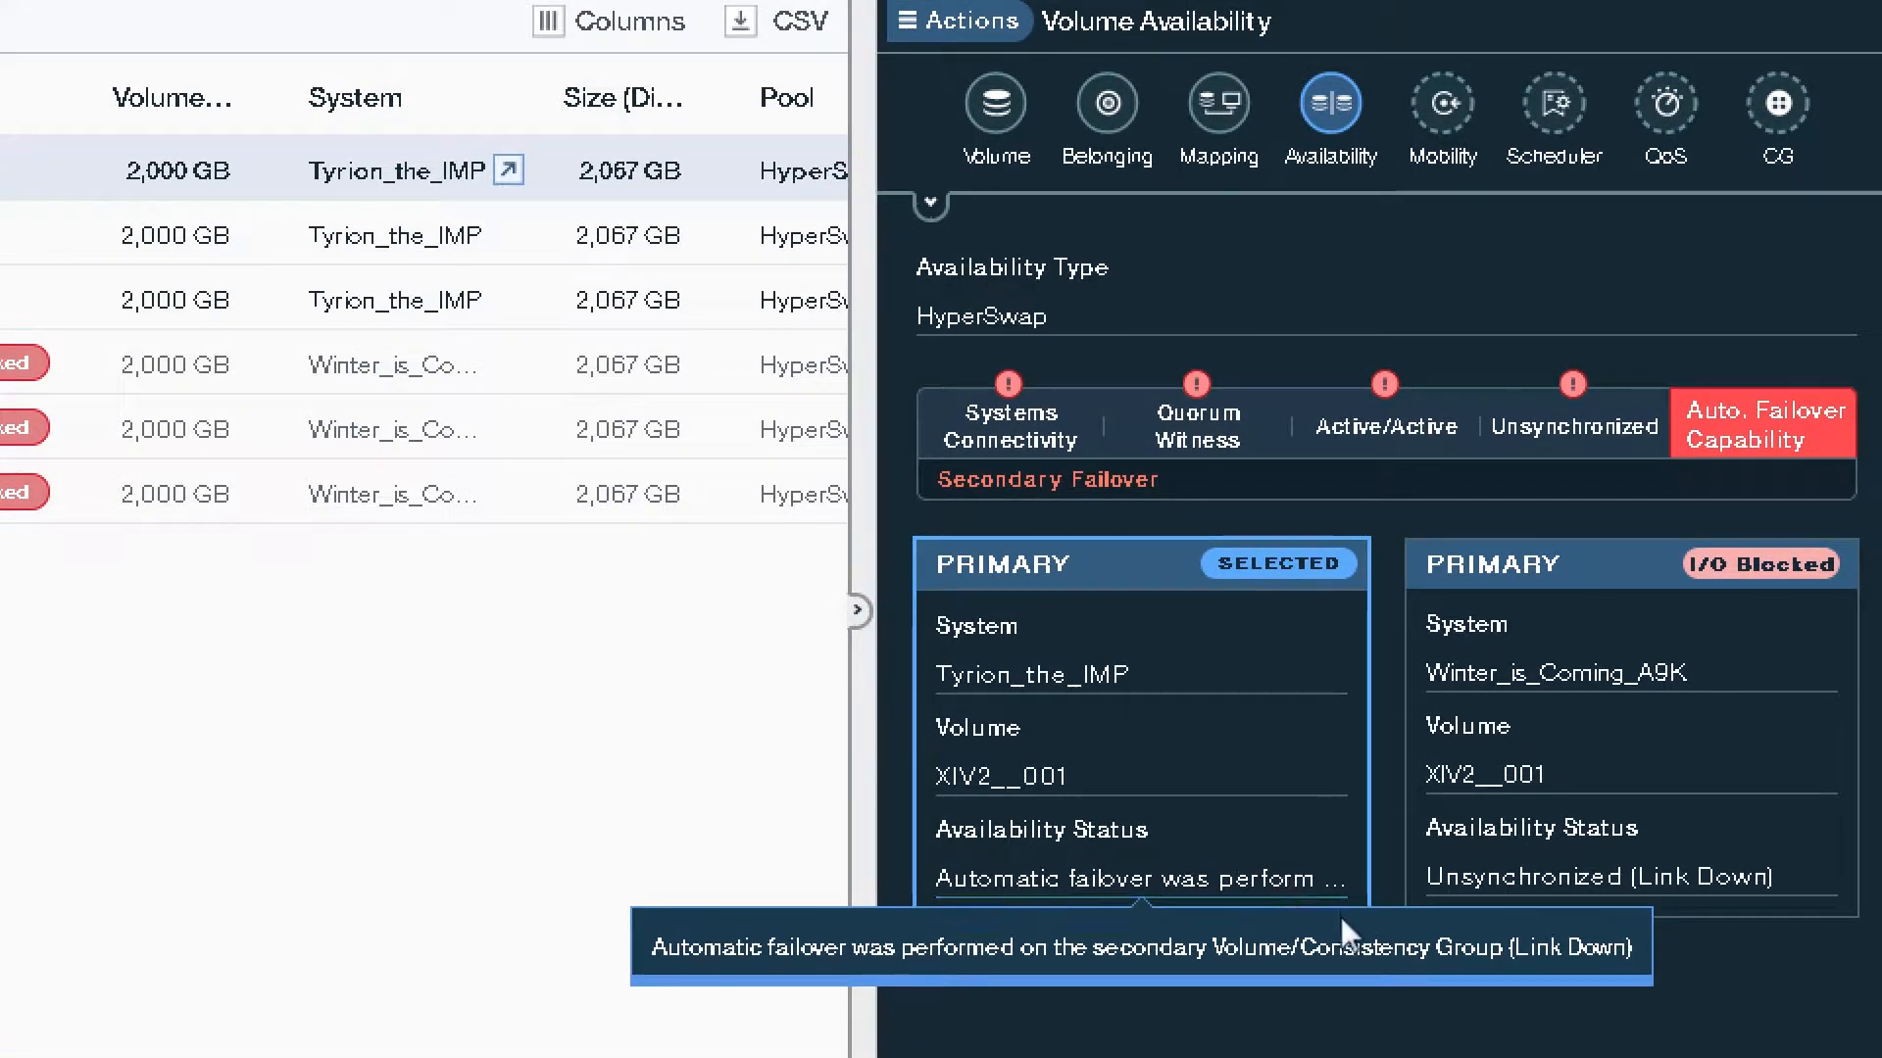
mouse_move(1337, 884)
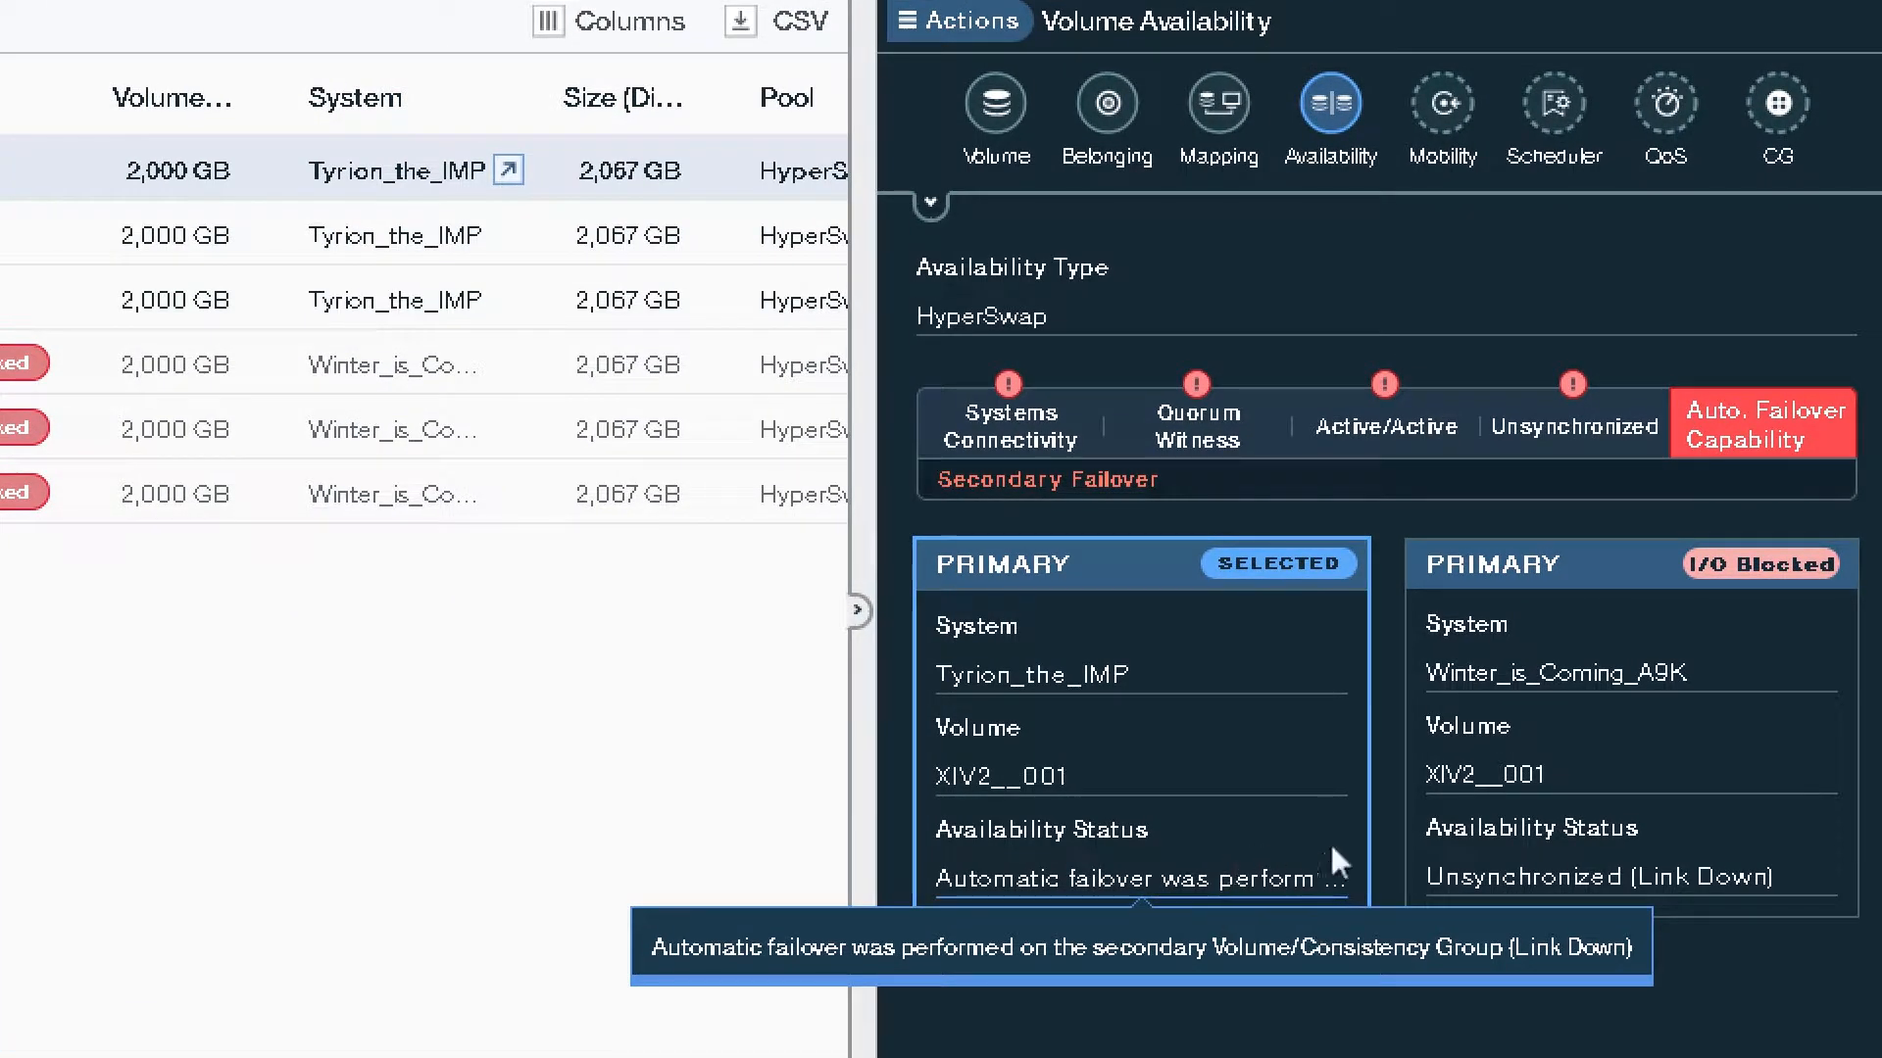
mouse_move(1524, 621)
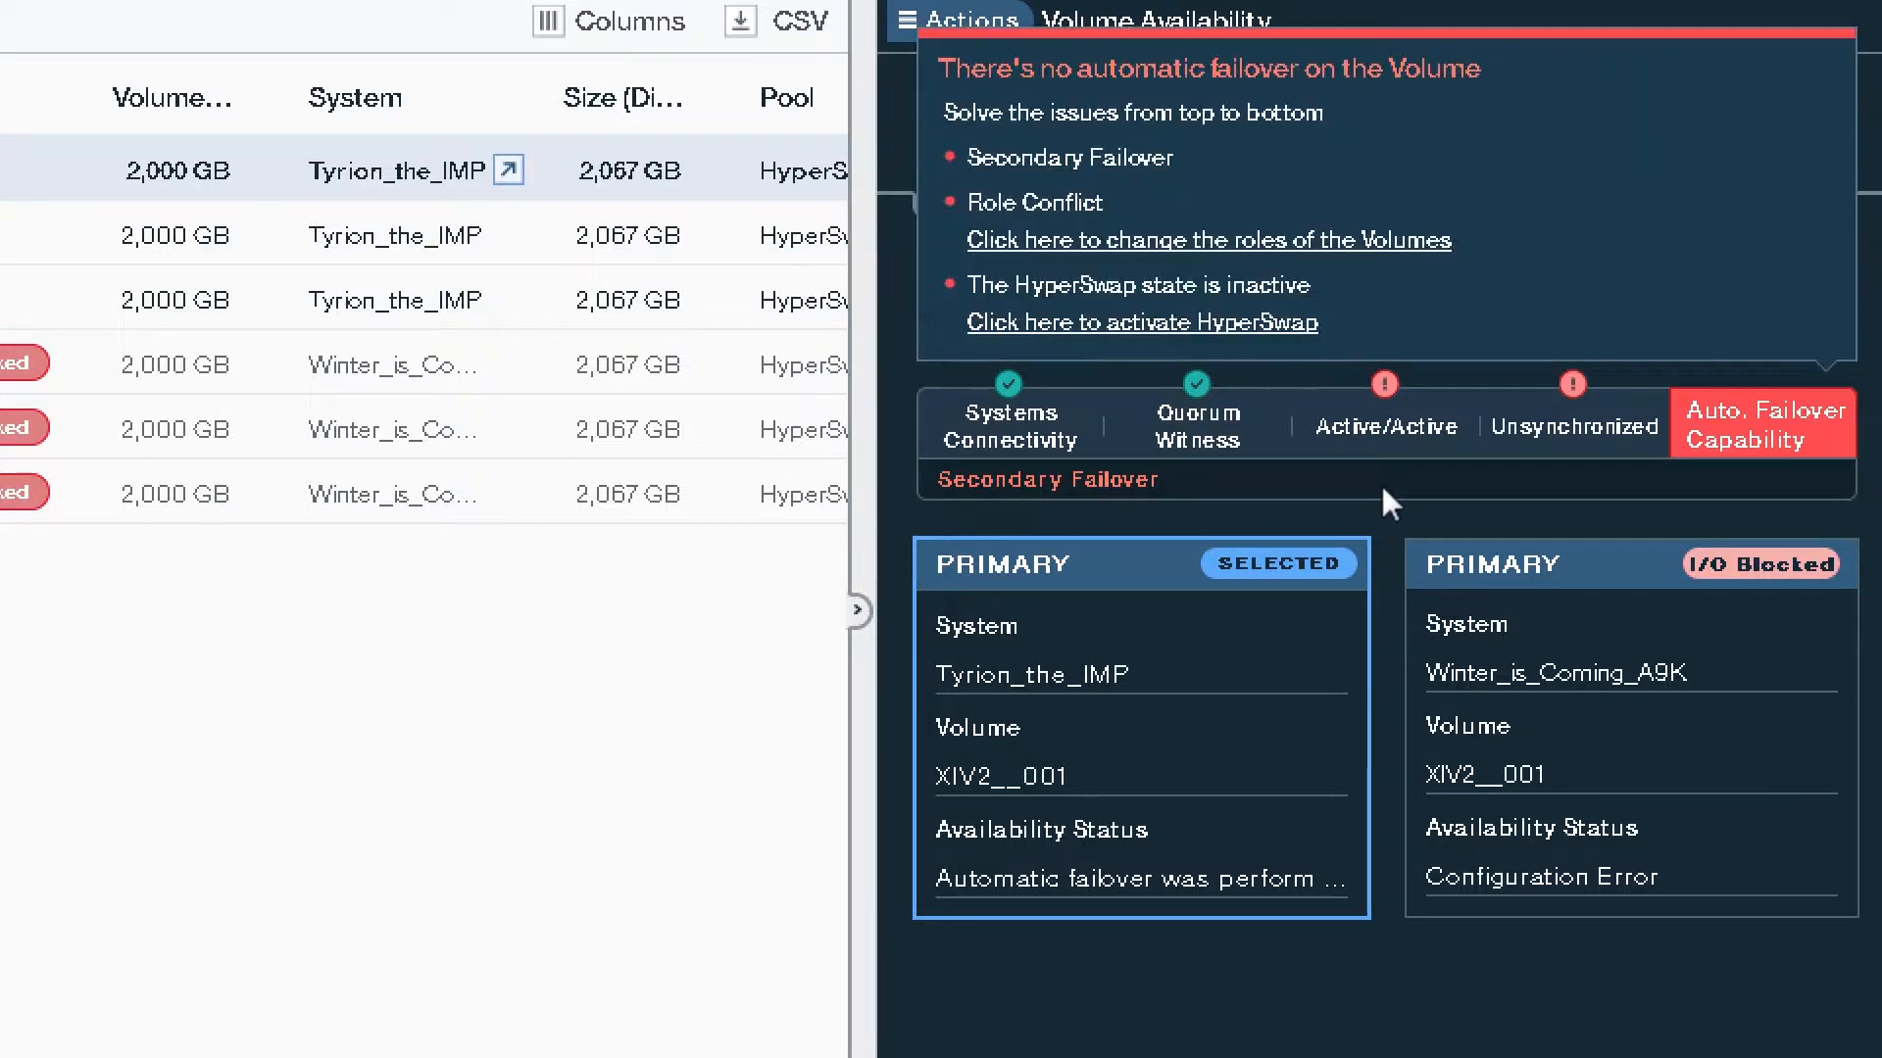
mouse_move(1564, 480)
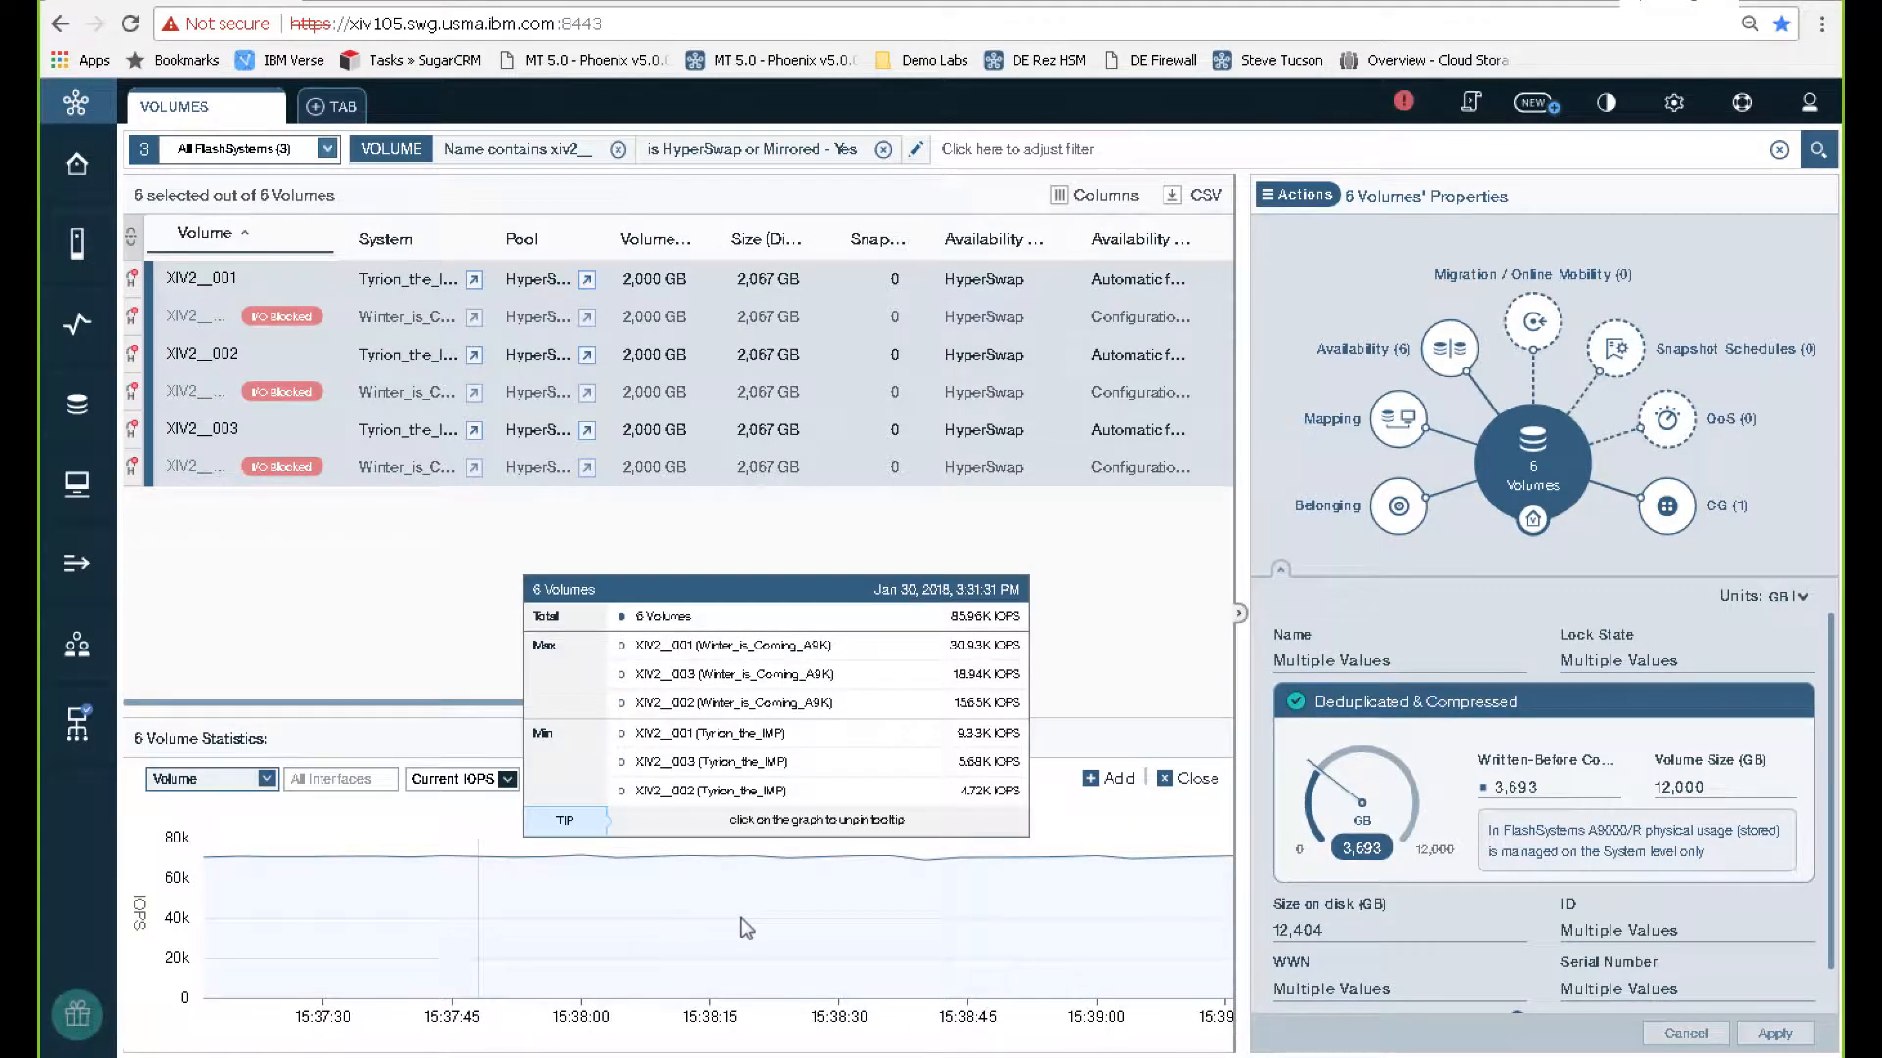
mouse_move(780, 882)
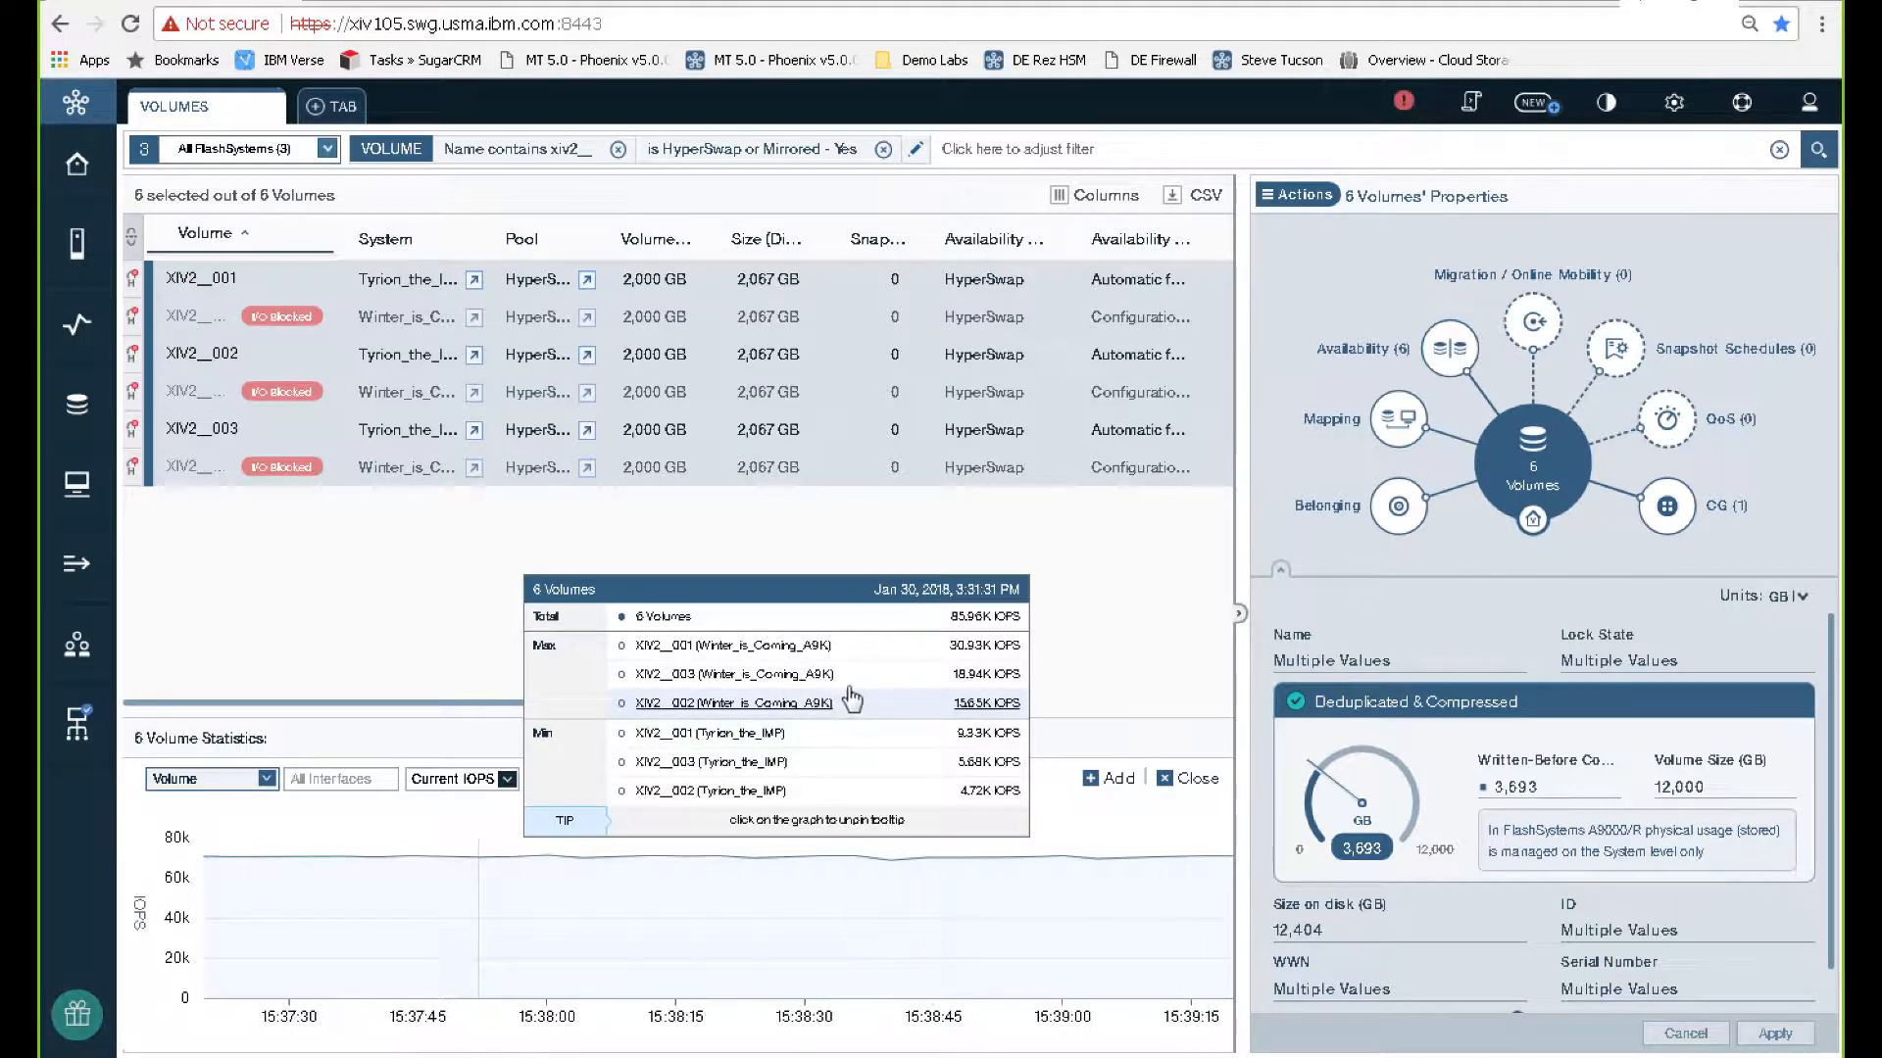
mouse_move(829, 764)
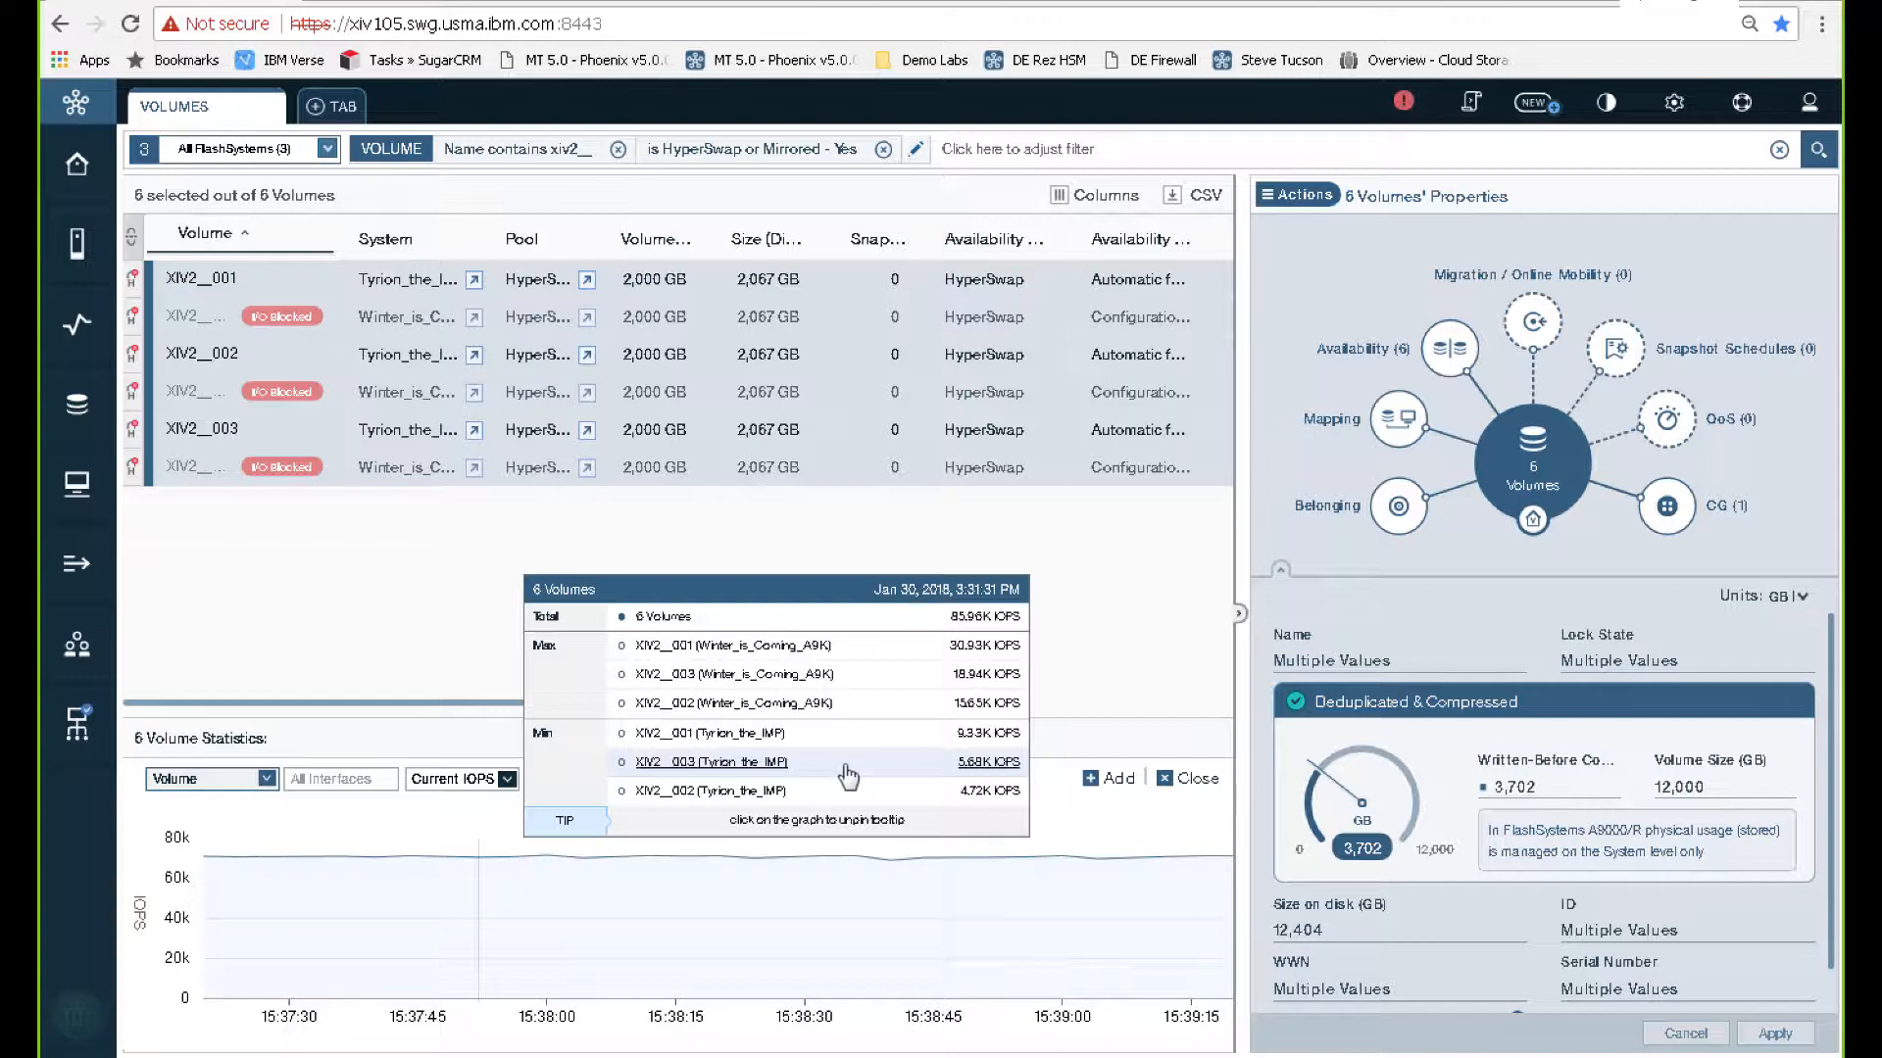
mouse_move(835, 797)
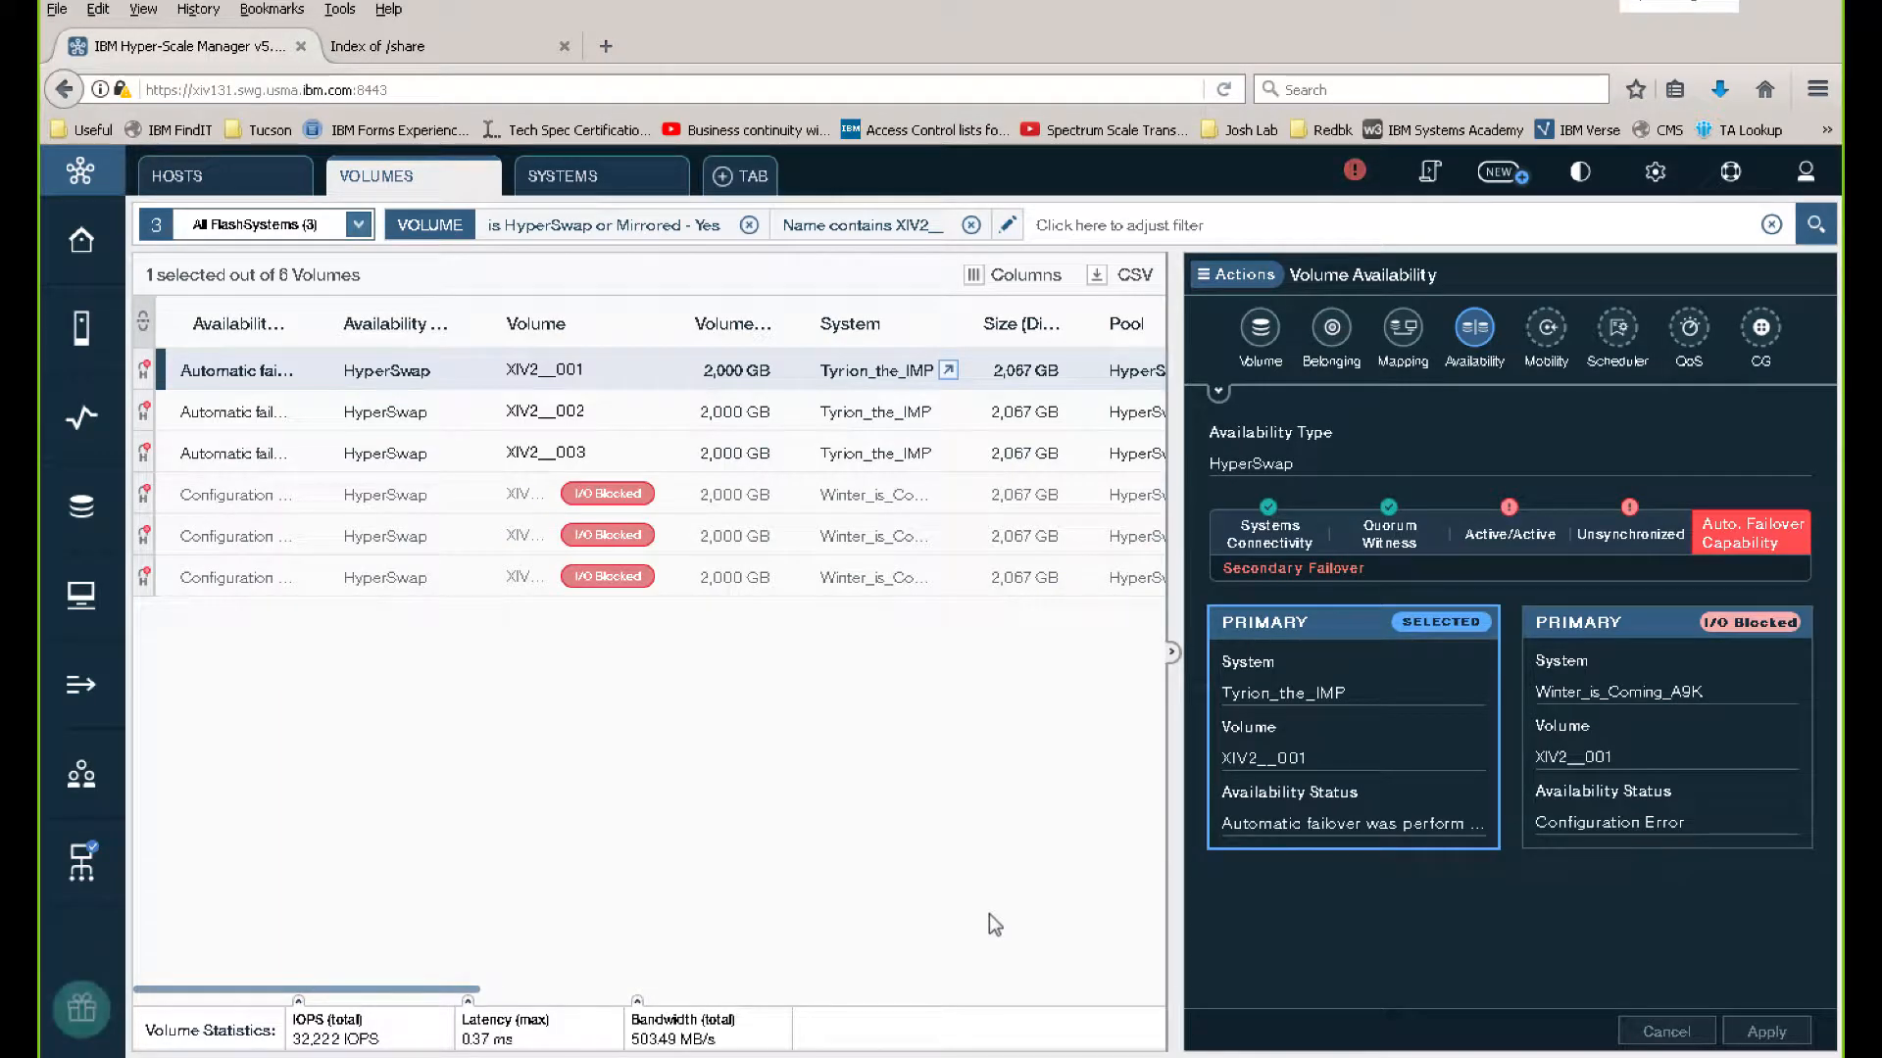
mouse_move(1380, 882)
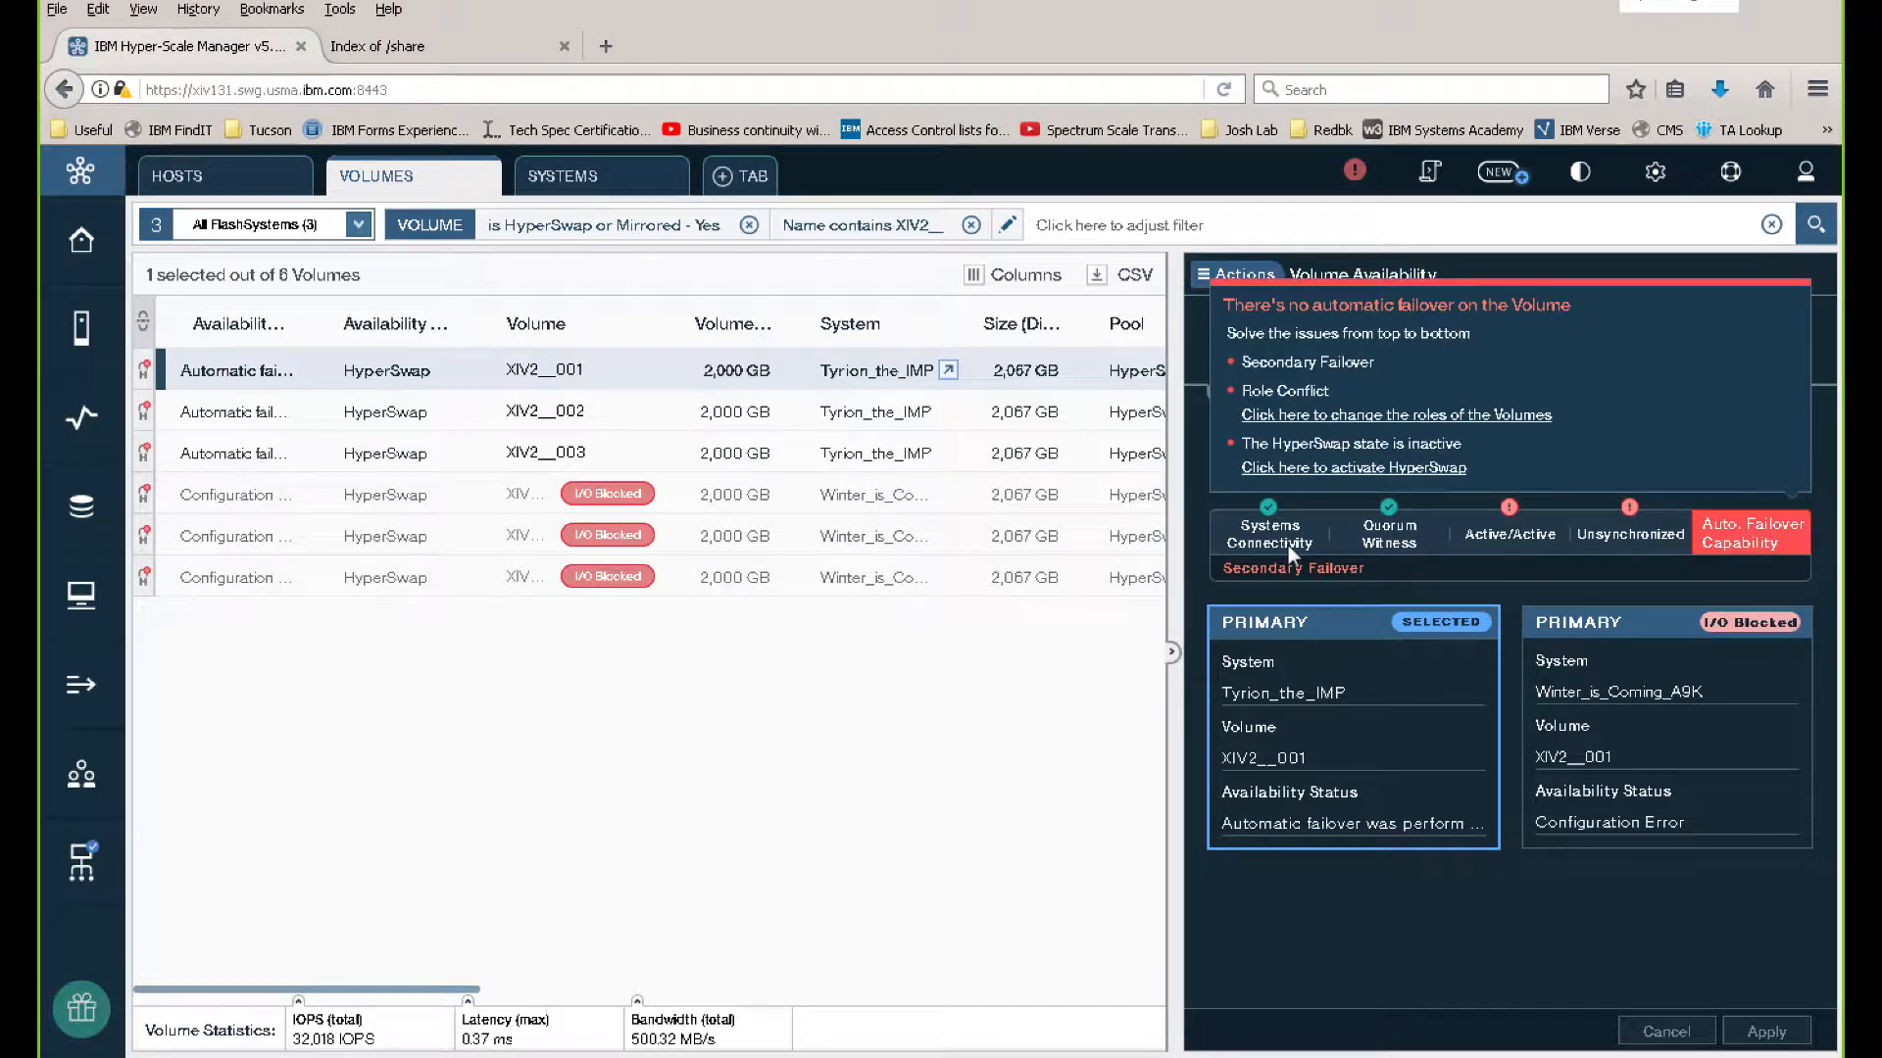
mouse_move(1423, 449)
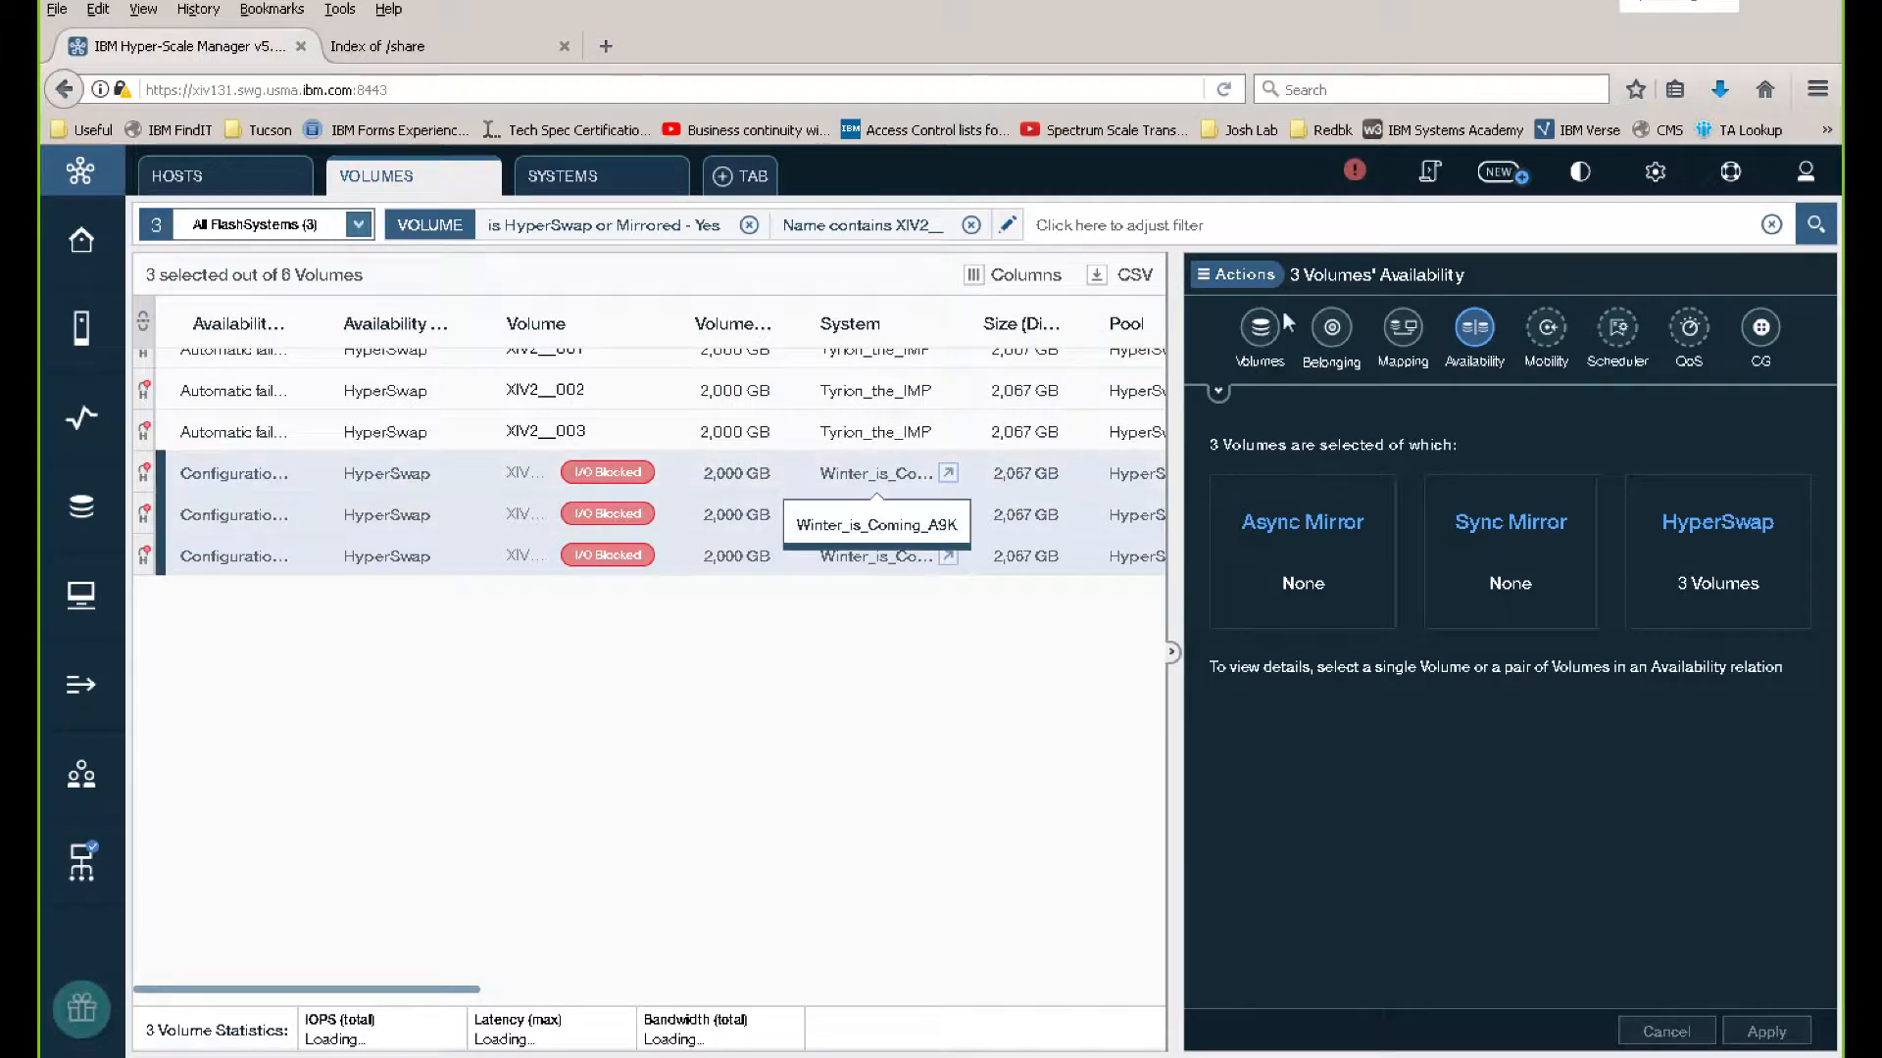
Change the HyperSwap role of the three Winter_is_Coming_A9K volumes to Secondary and apply
click(1234, 274)
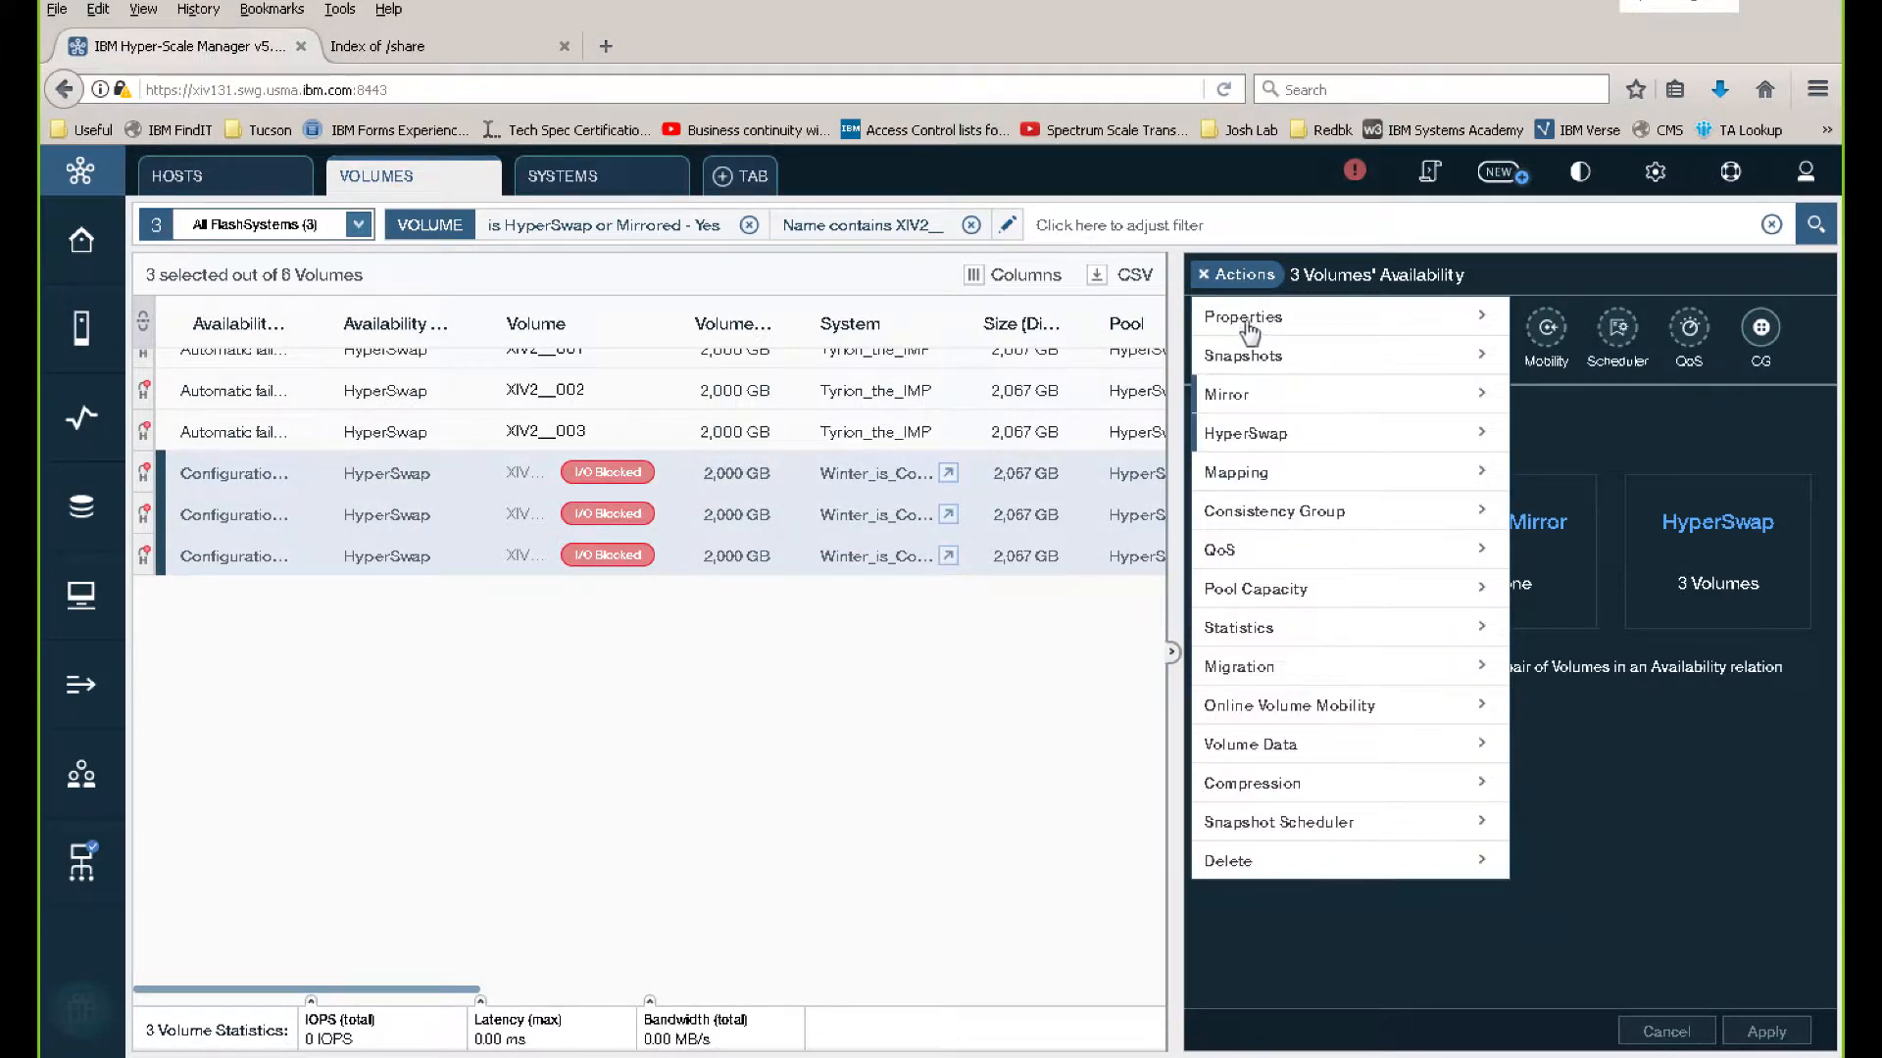
click(1247, 433)
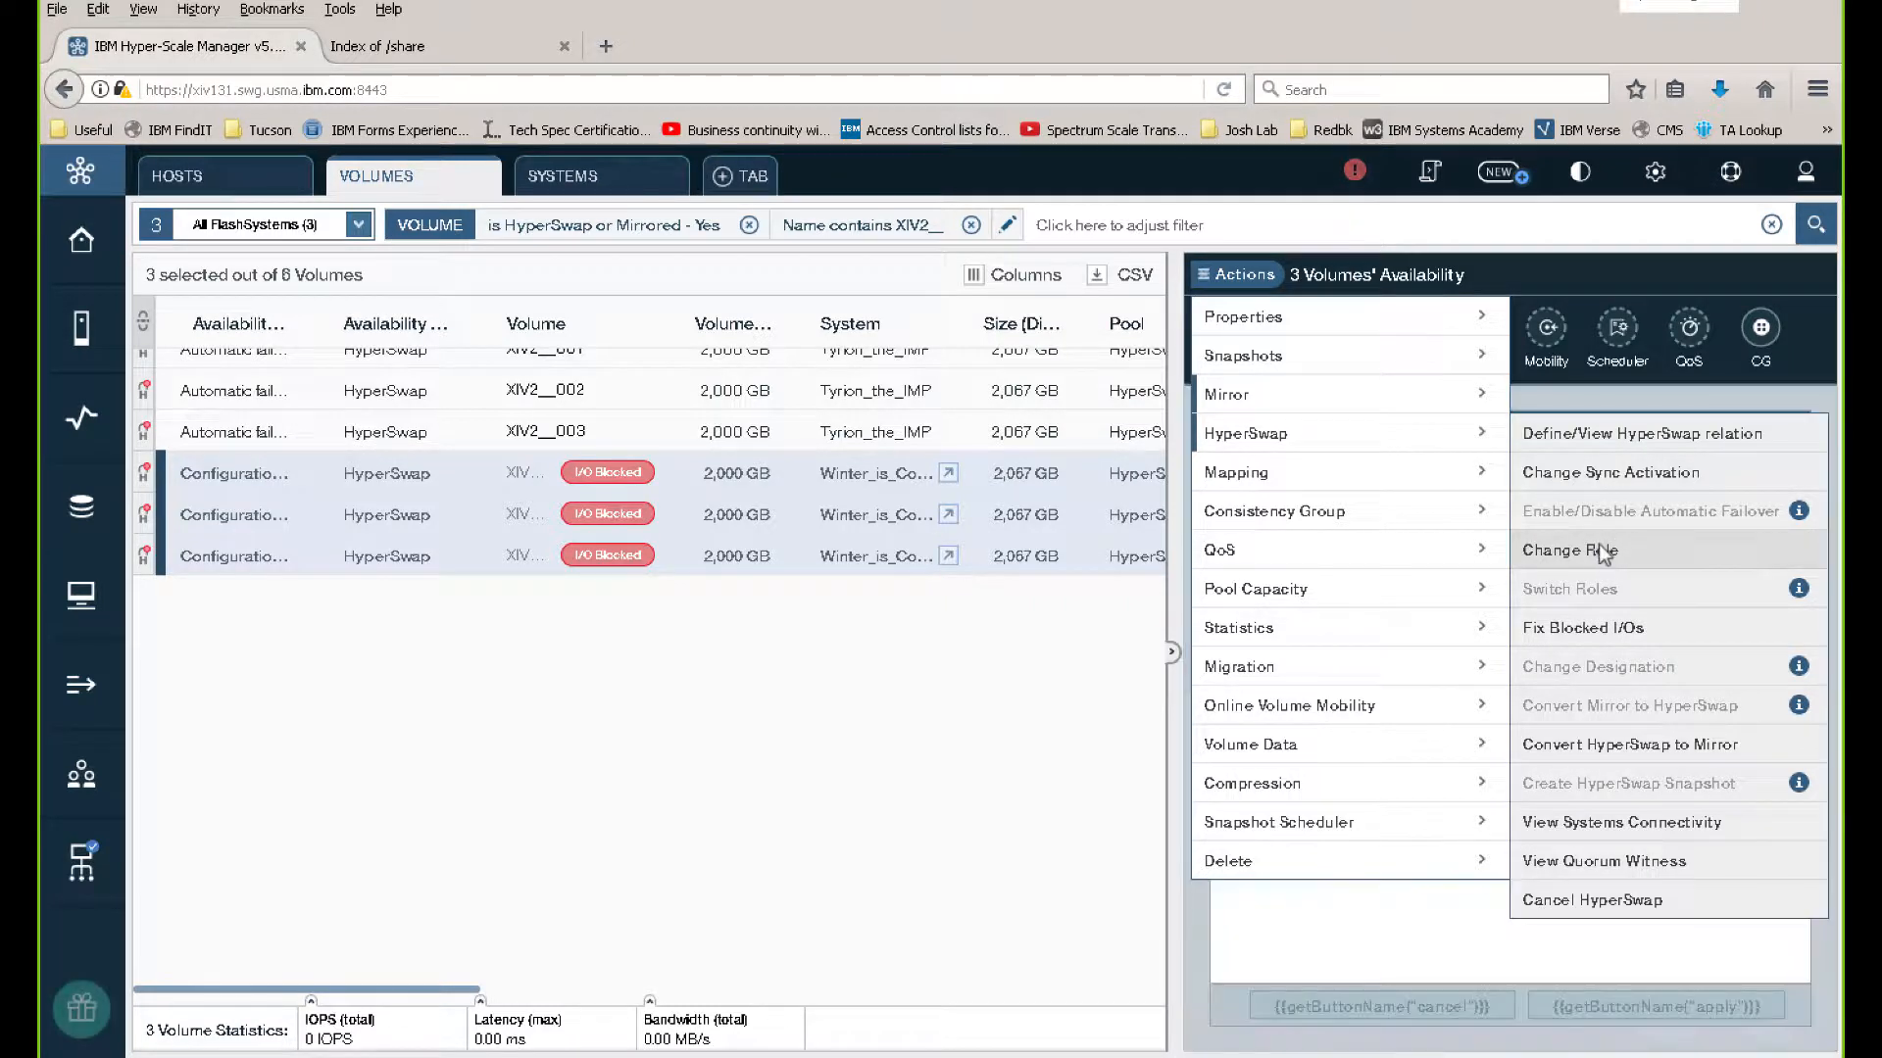
click(1570, 549)
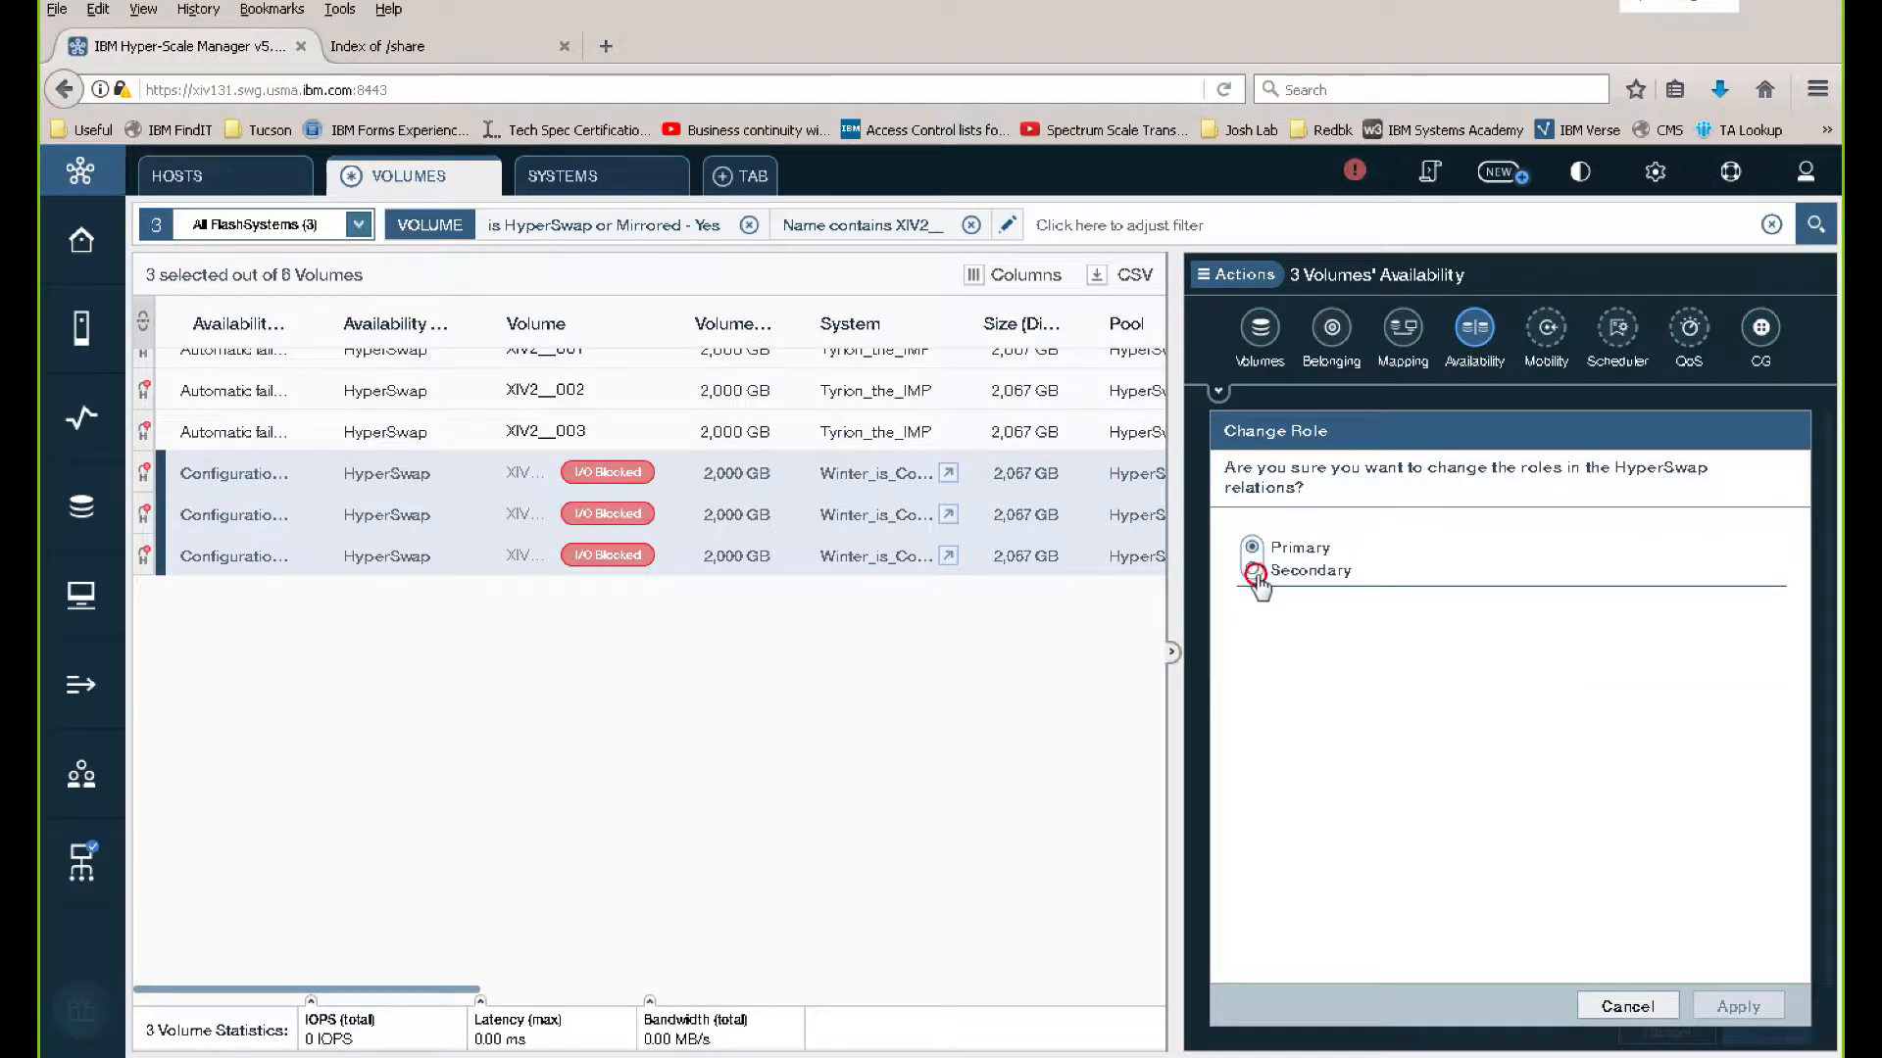
click(1251, 568)
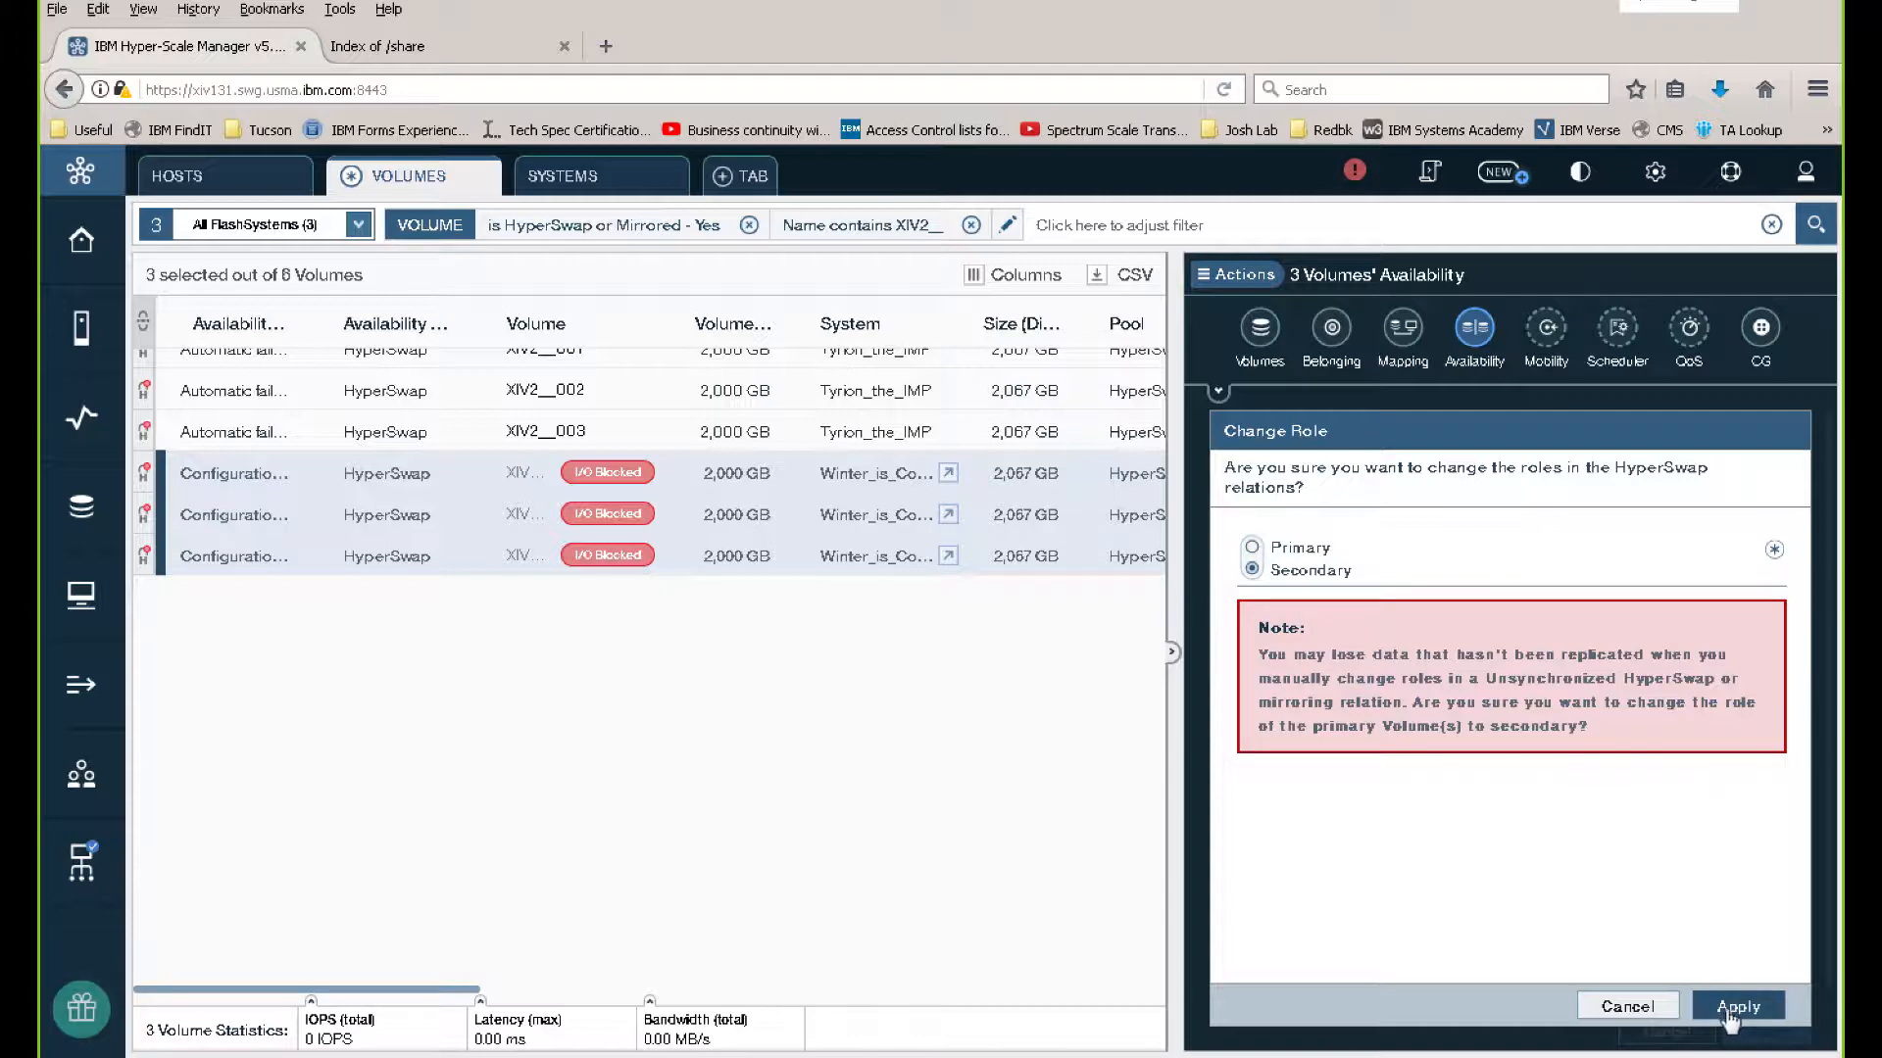
click(1736, 1005)
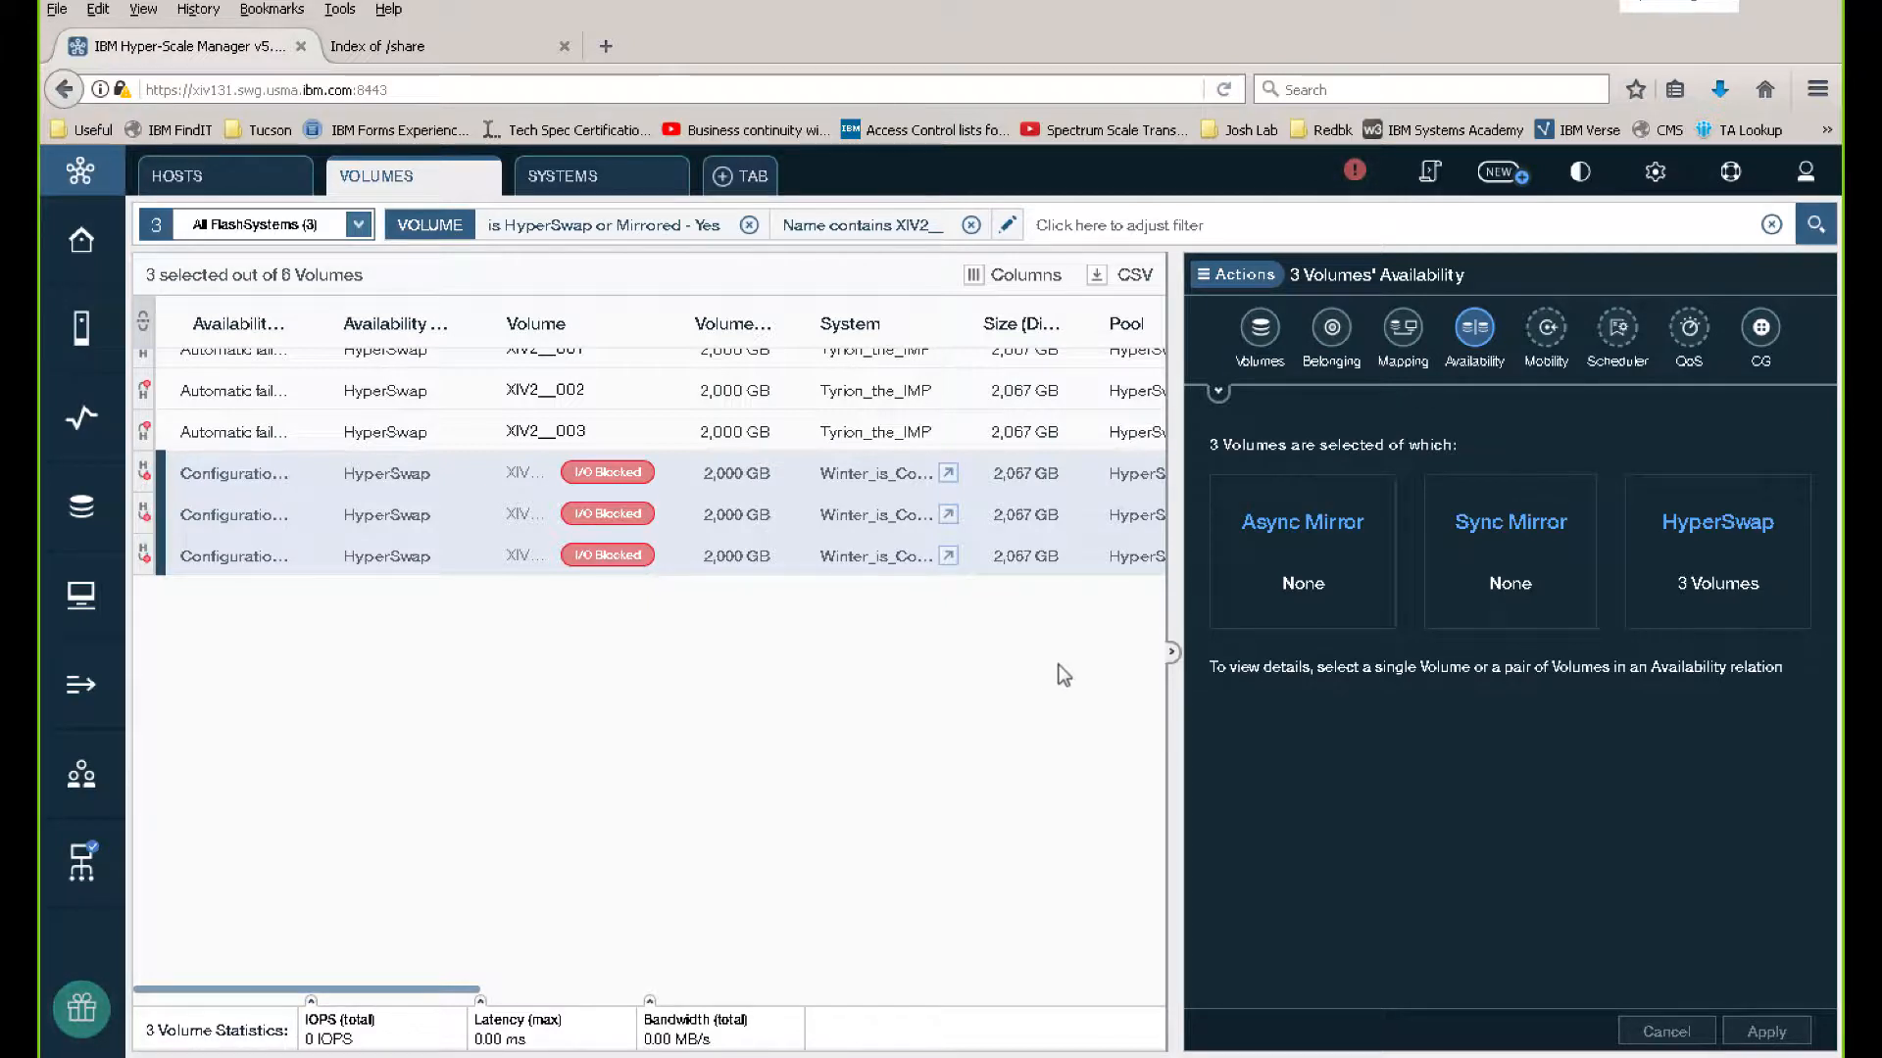
mouse_move(443, 482)
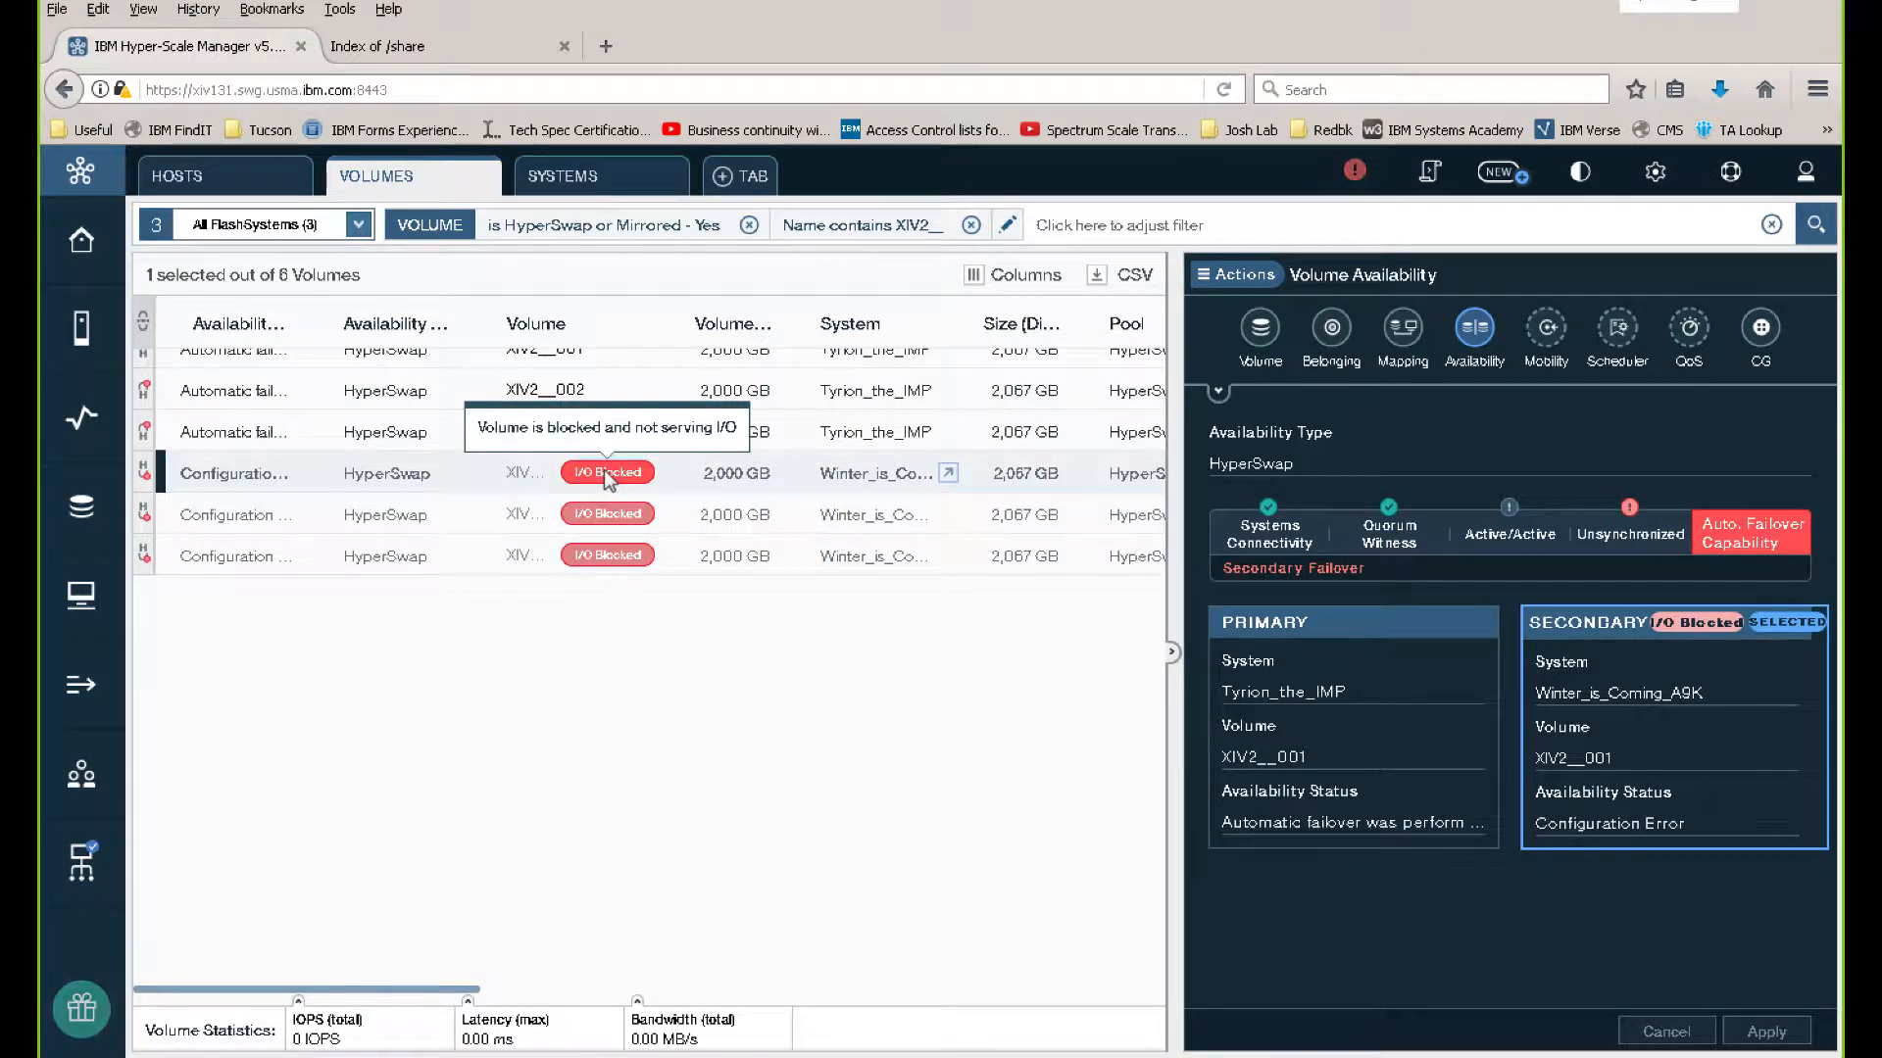
mouse_move(631, 482)
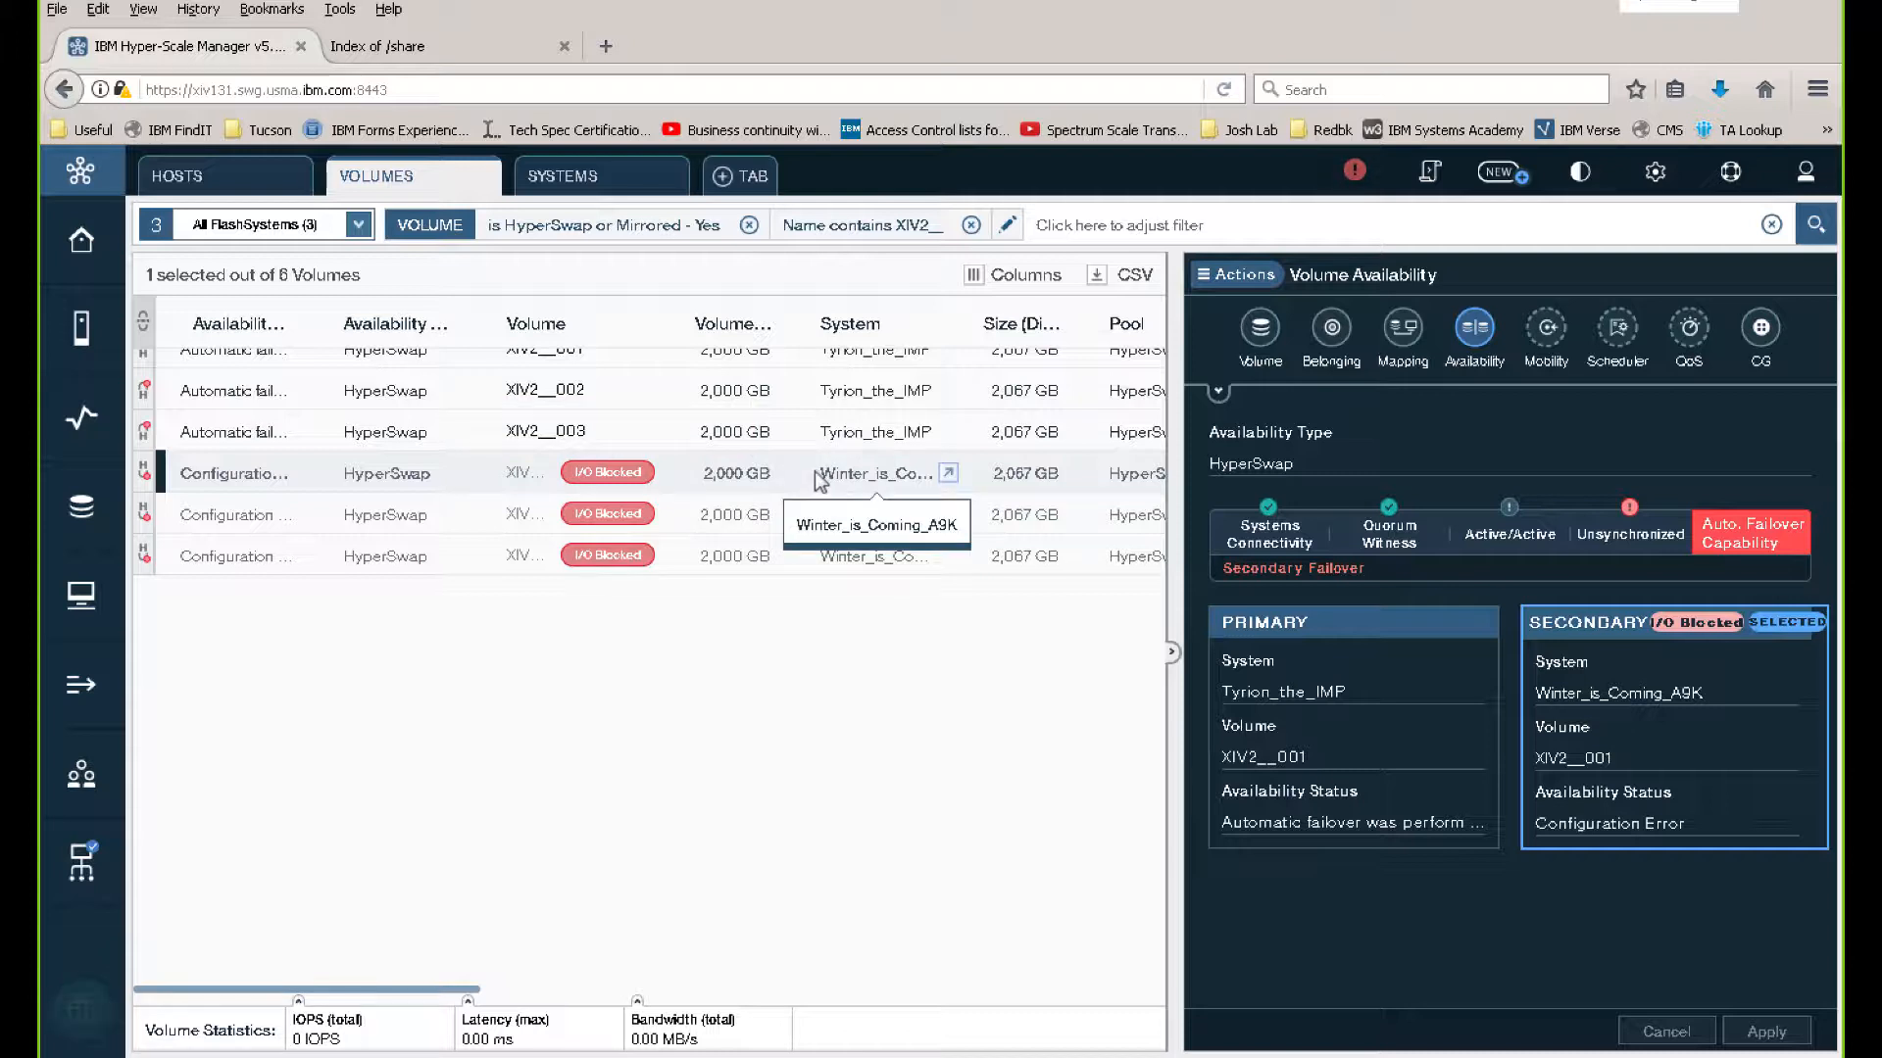
mouse_move(804, 482)
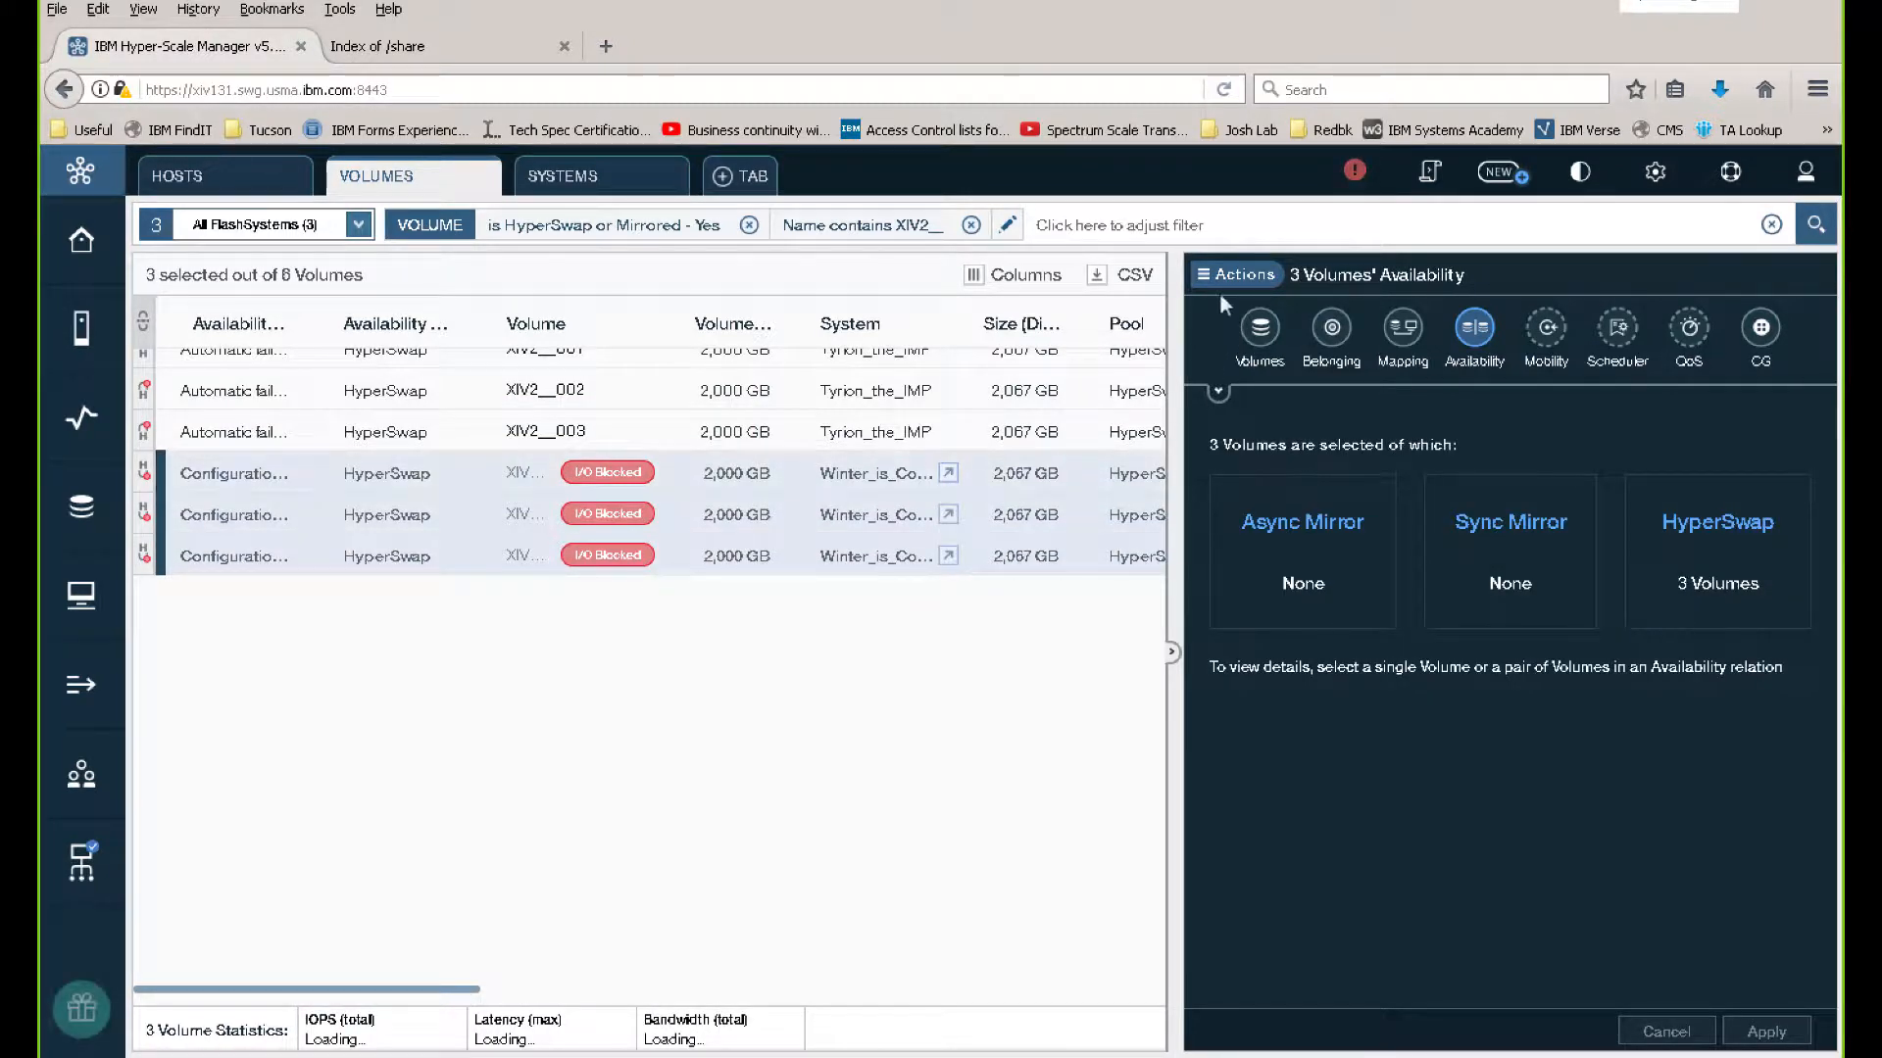
Bring up the HyperSwap actions for the three reselected Winter volumes
click(1235, 274)
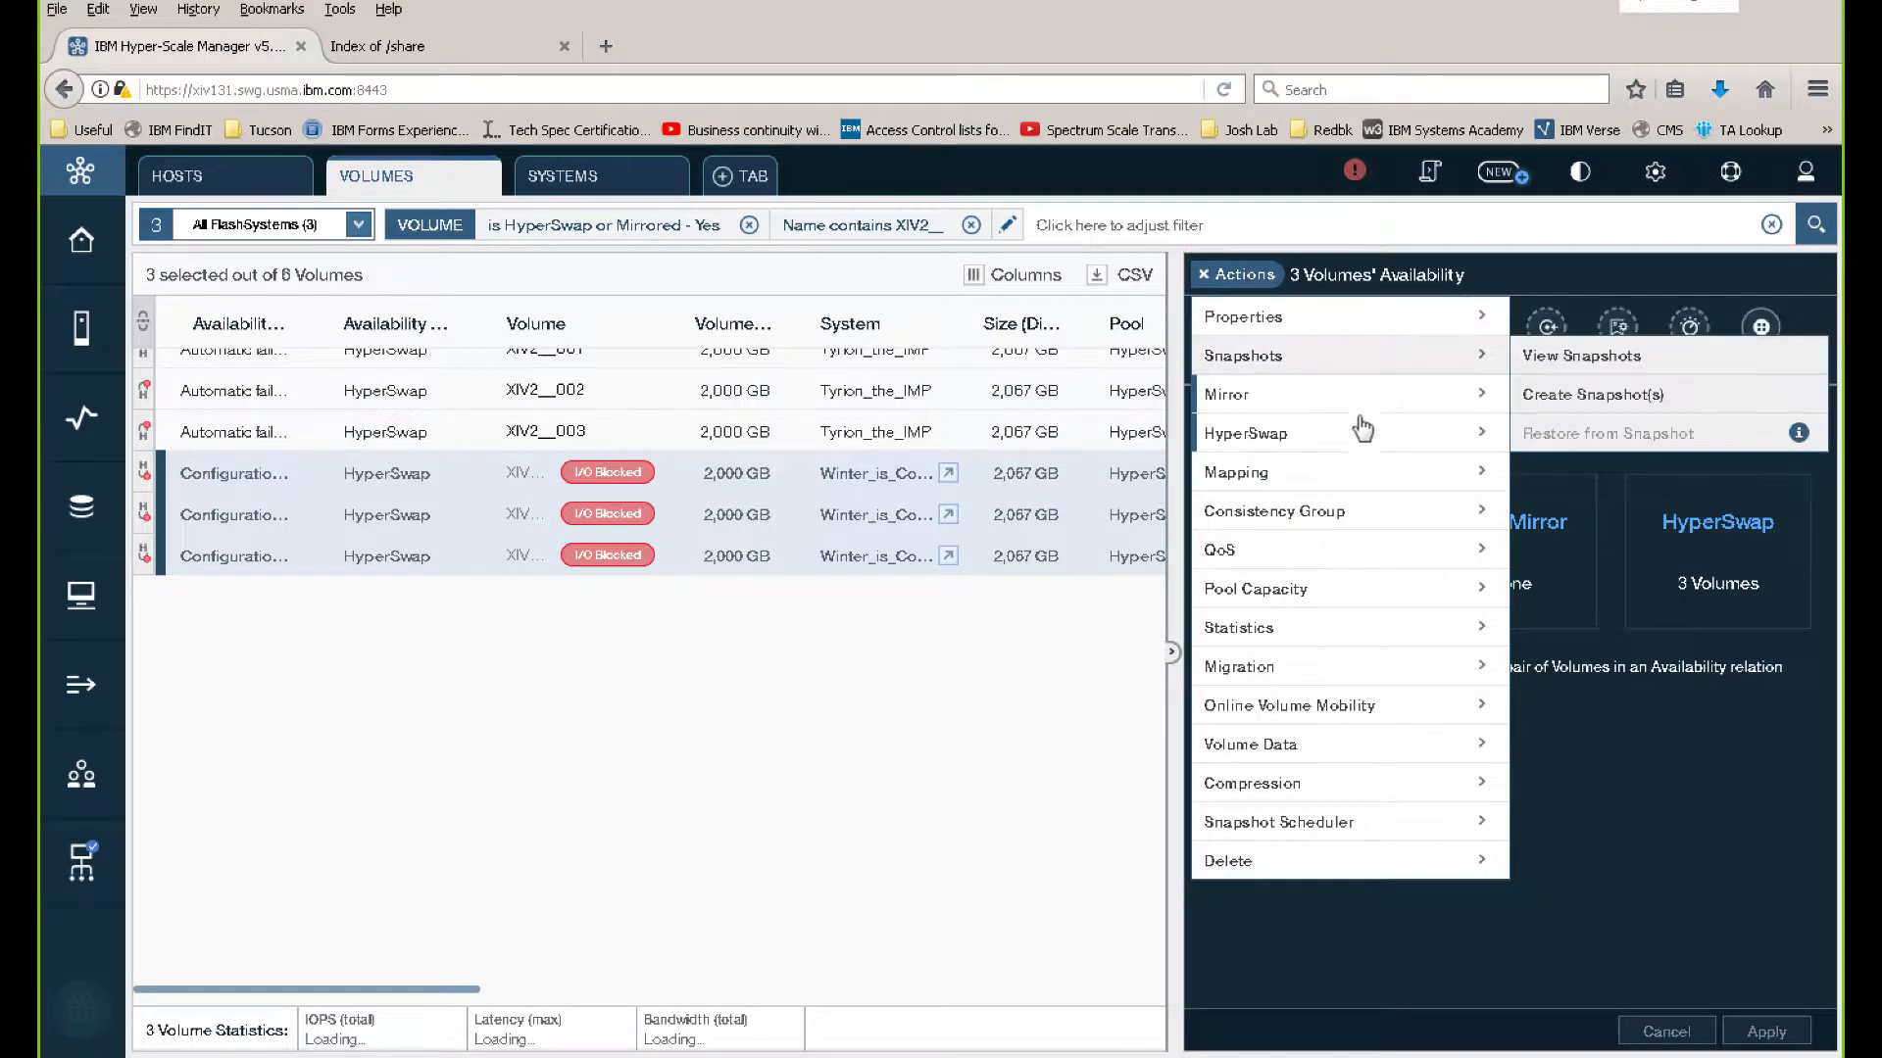
click(1247, 434)
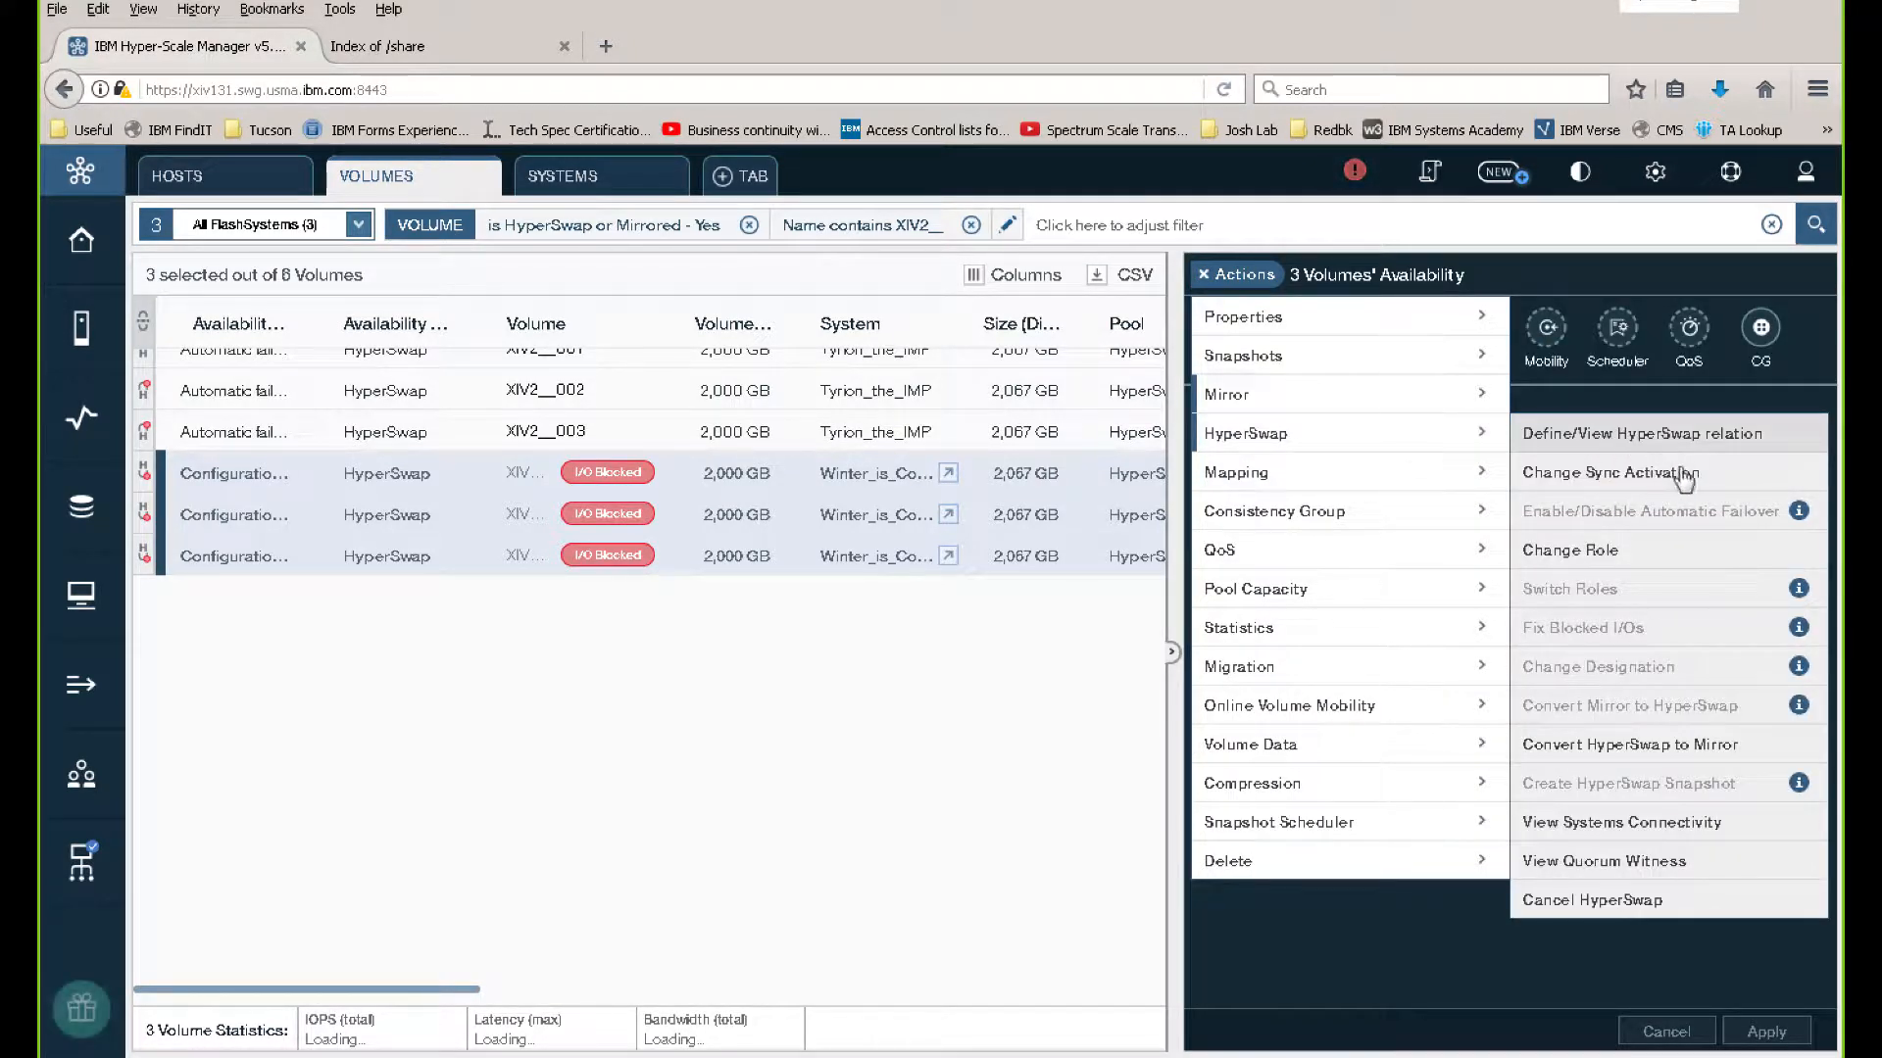
Set the three Winter_is_Coming volumes' activation state to Active and apply
click(1611, 473)
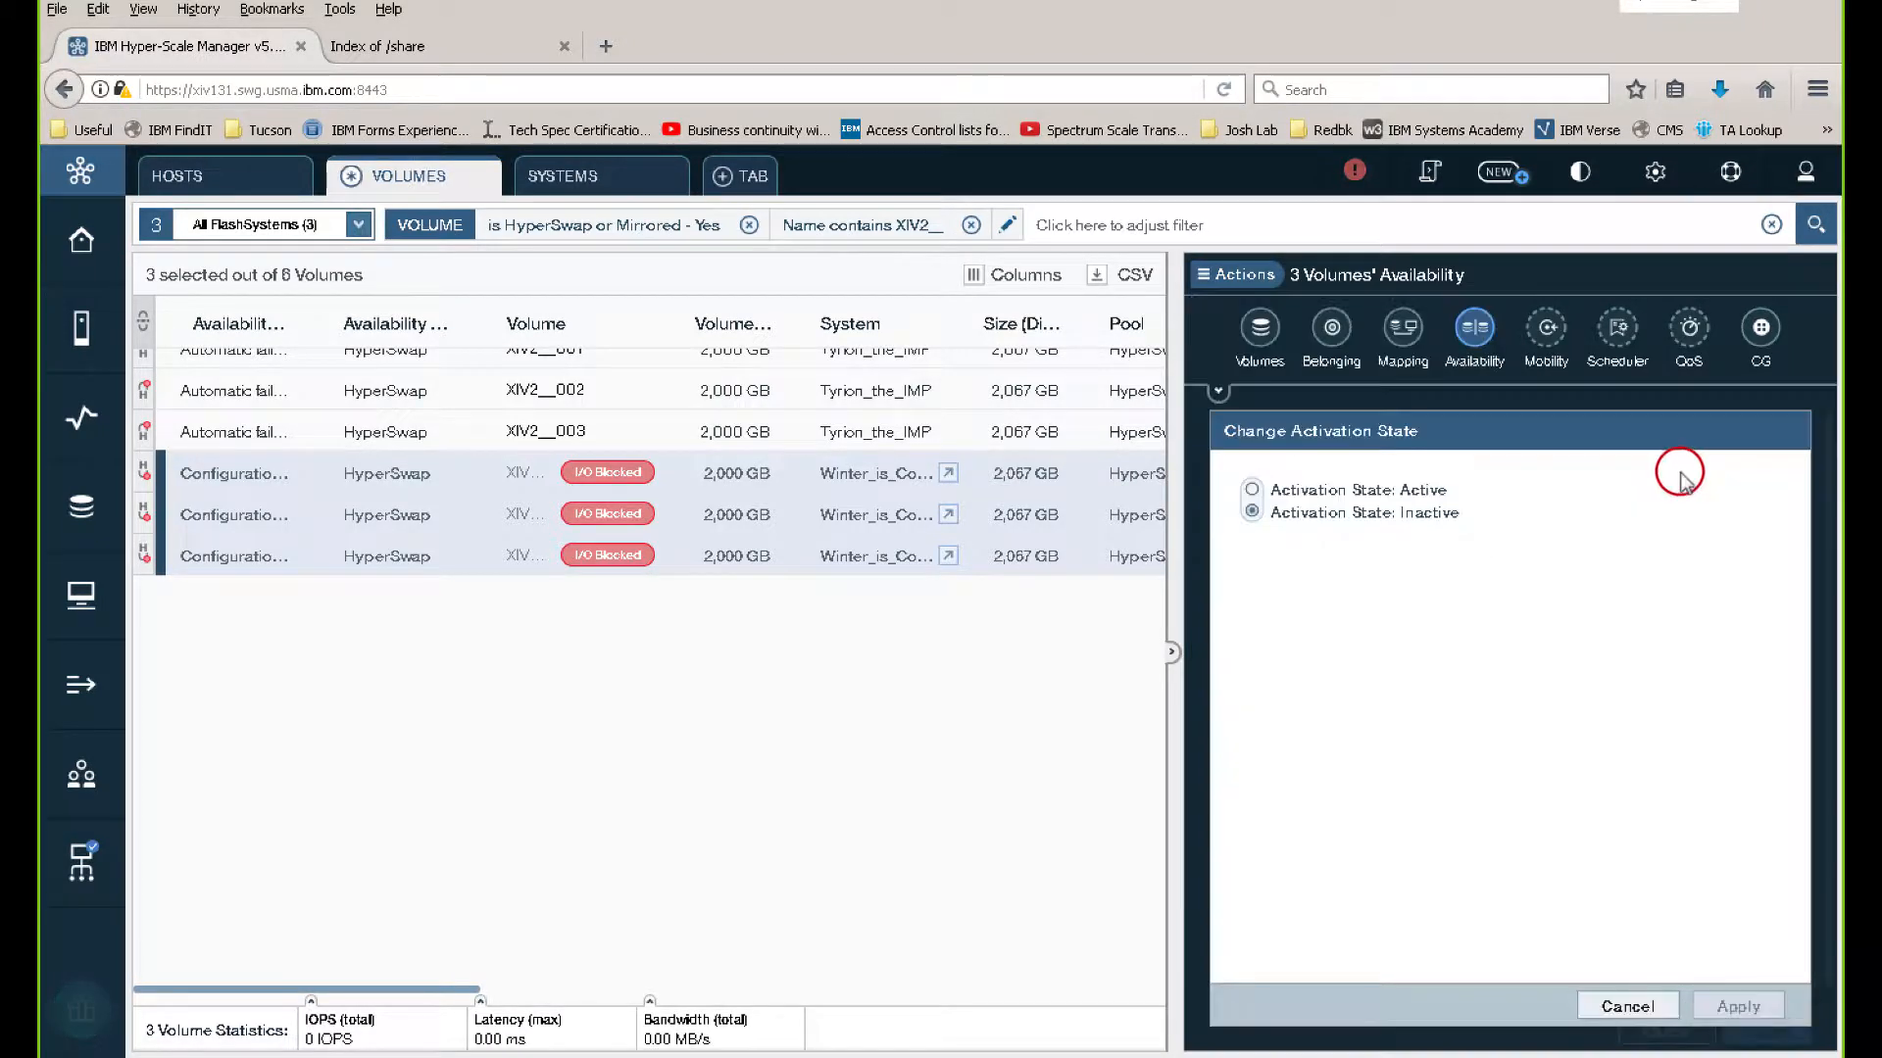
click(1248, 490)
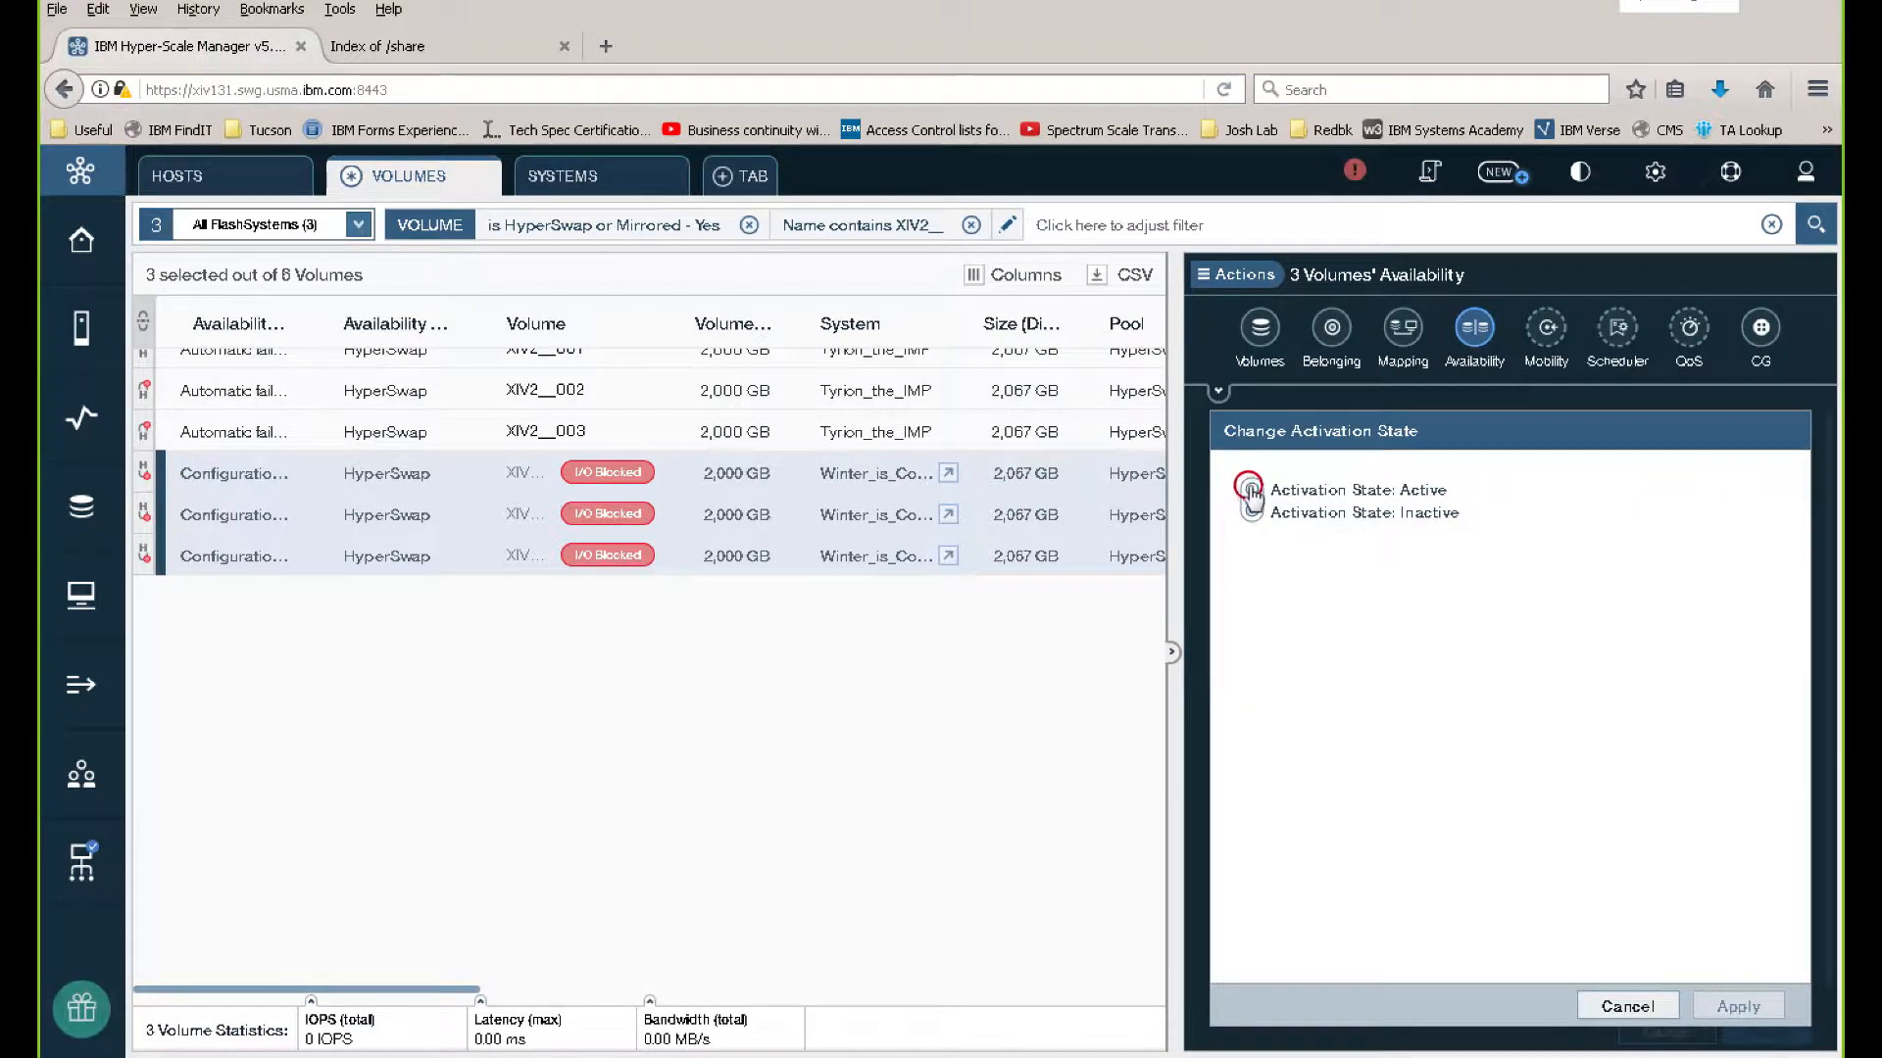
click(1251, 490)
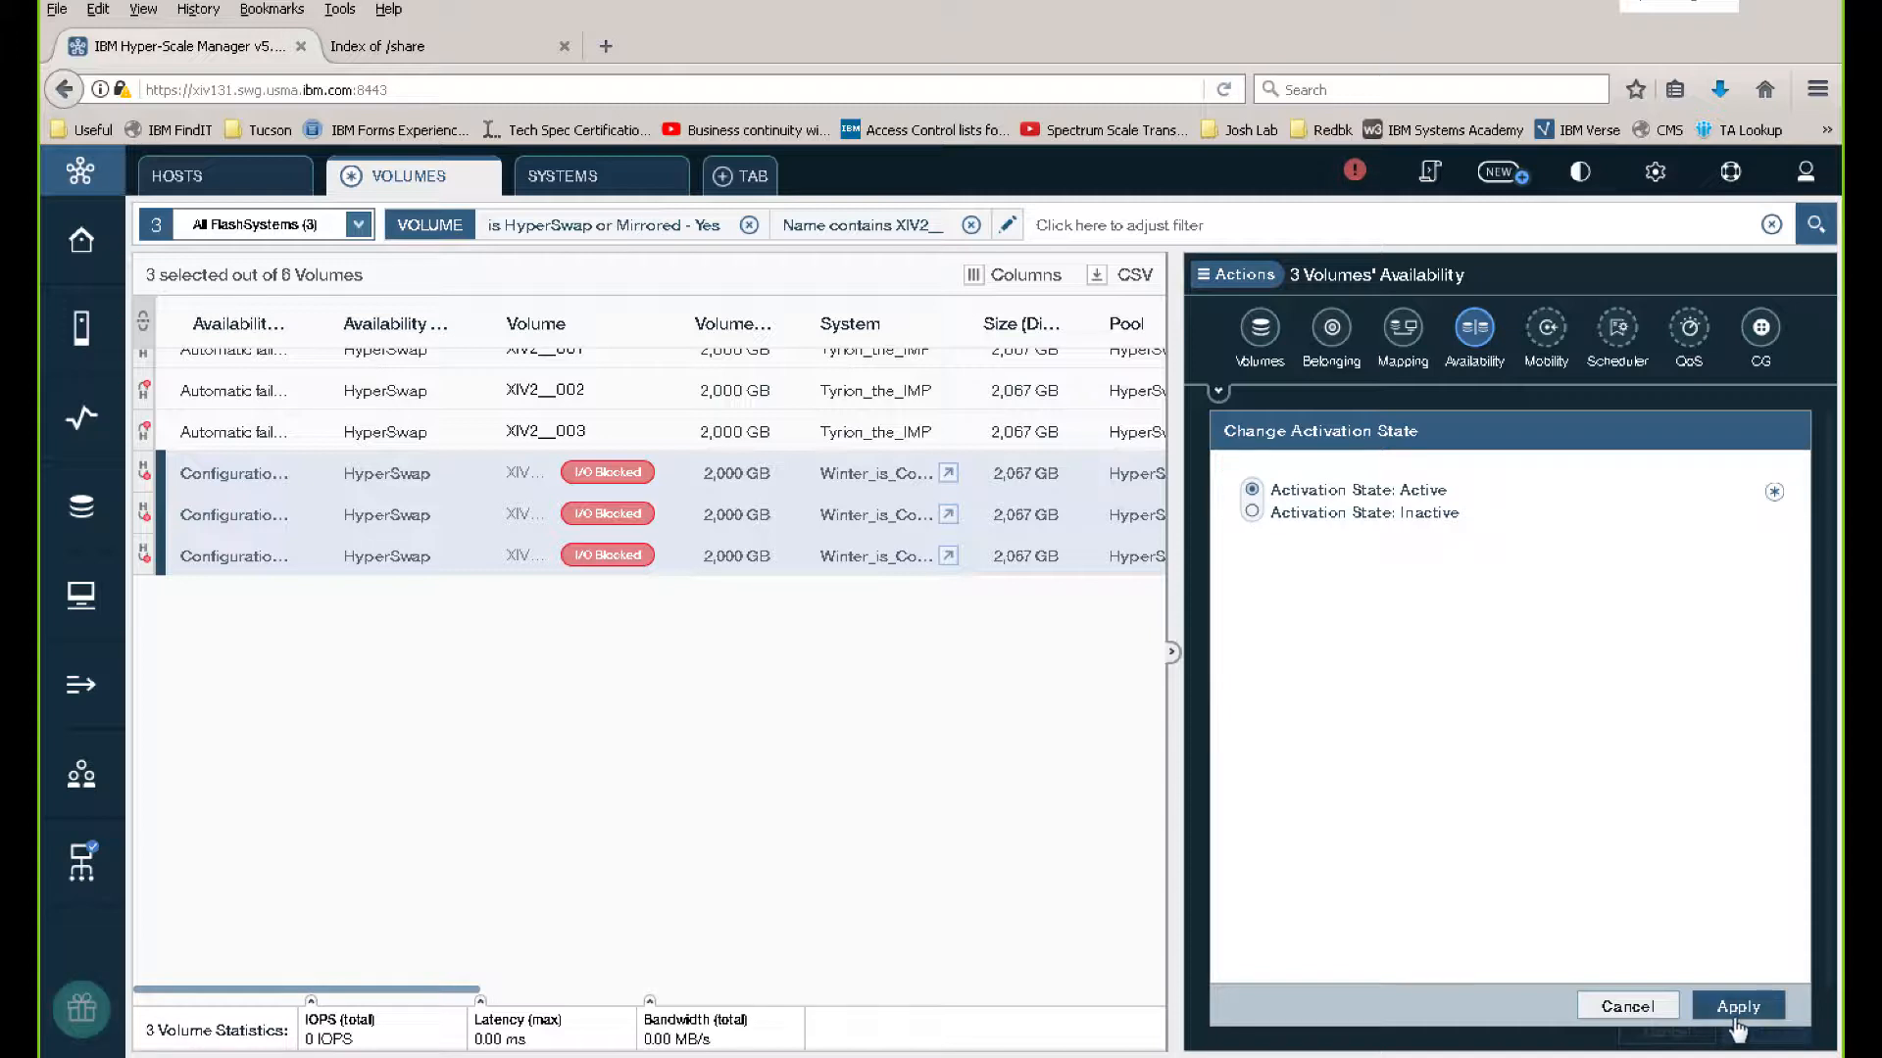
click(1734, 1006)
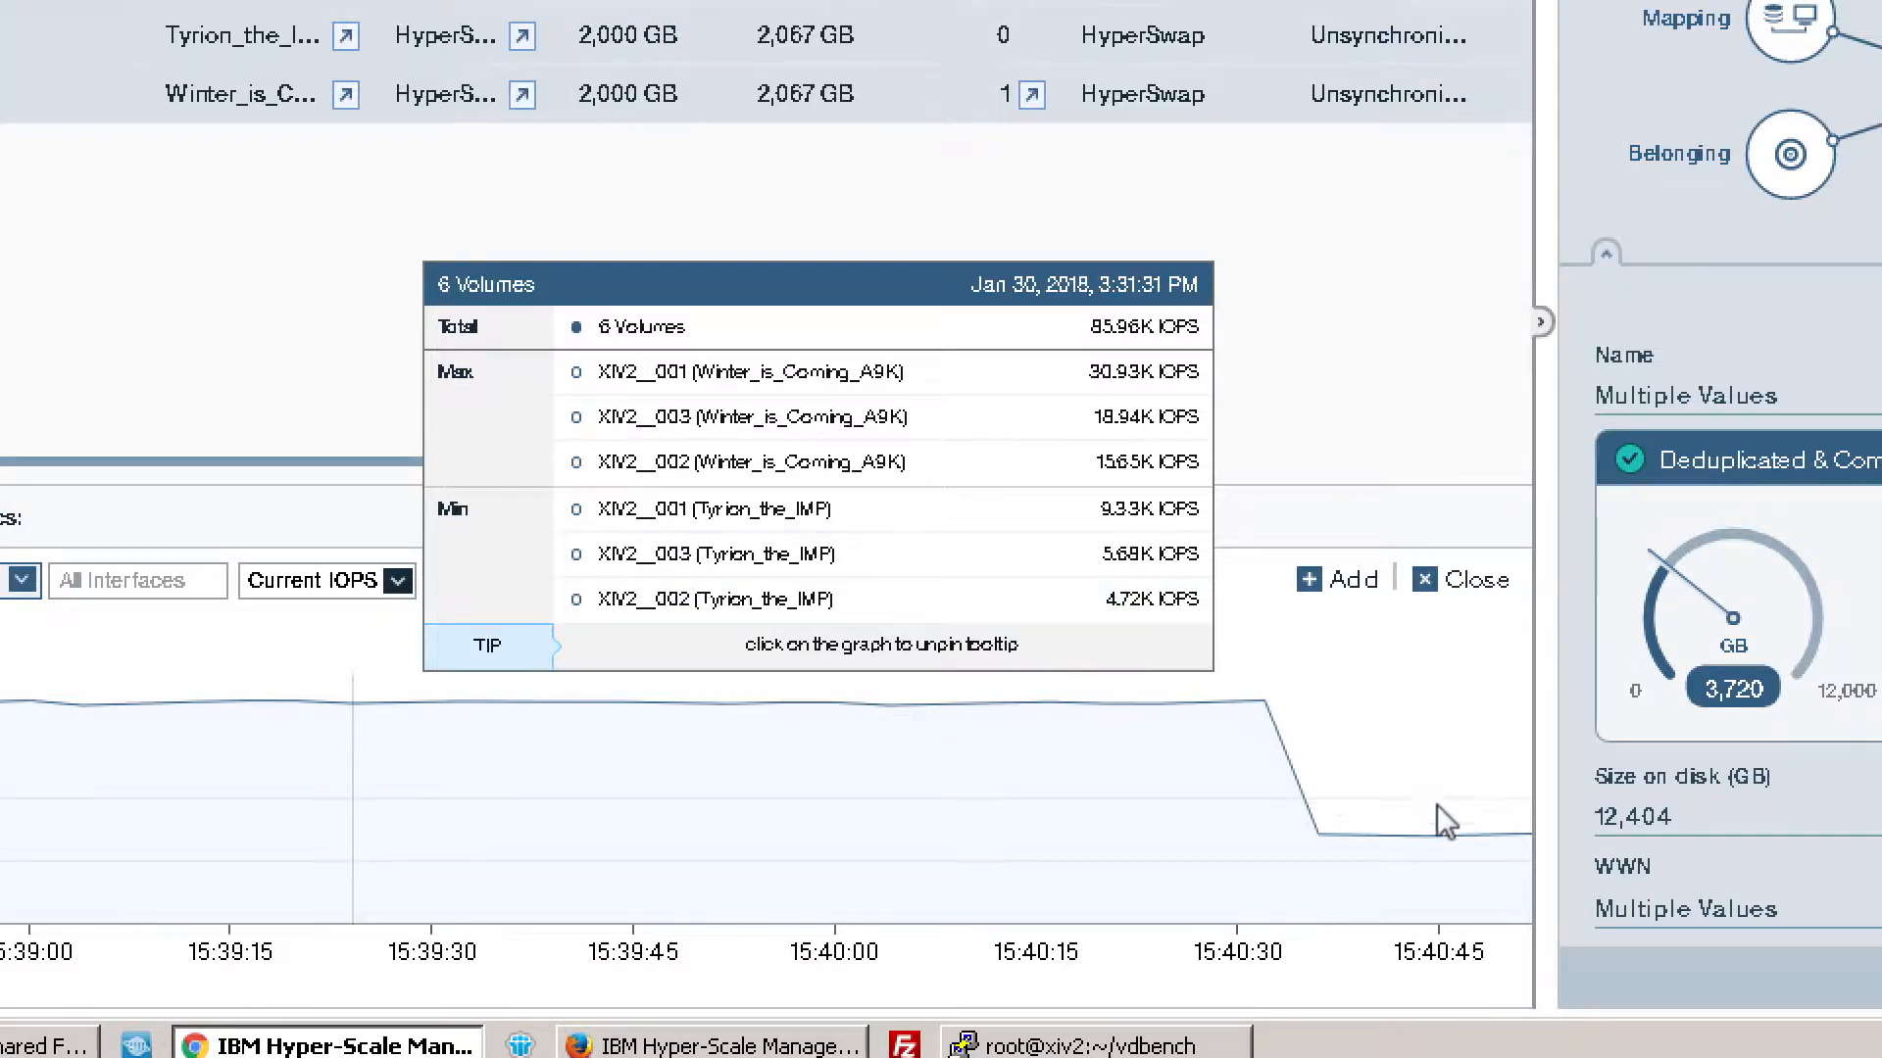
mouse_move(1384, 884)
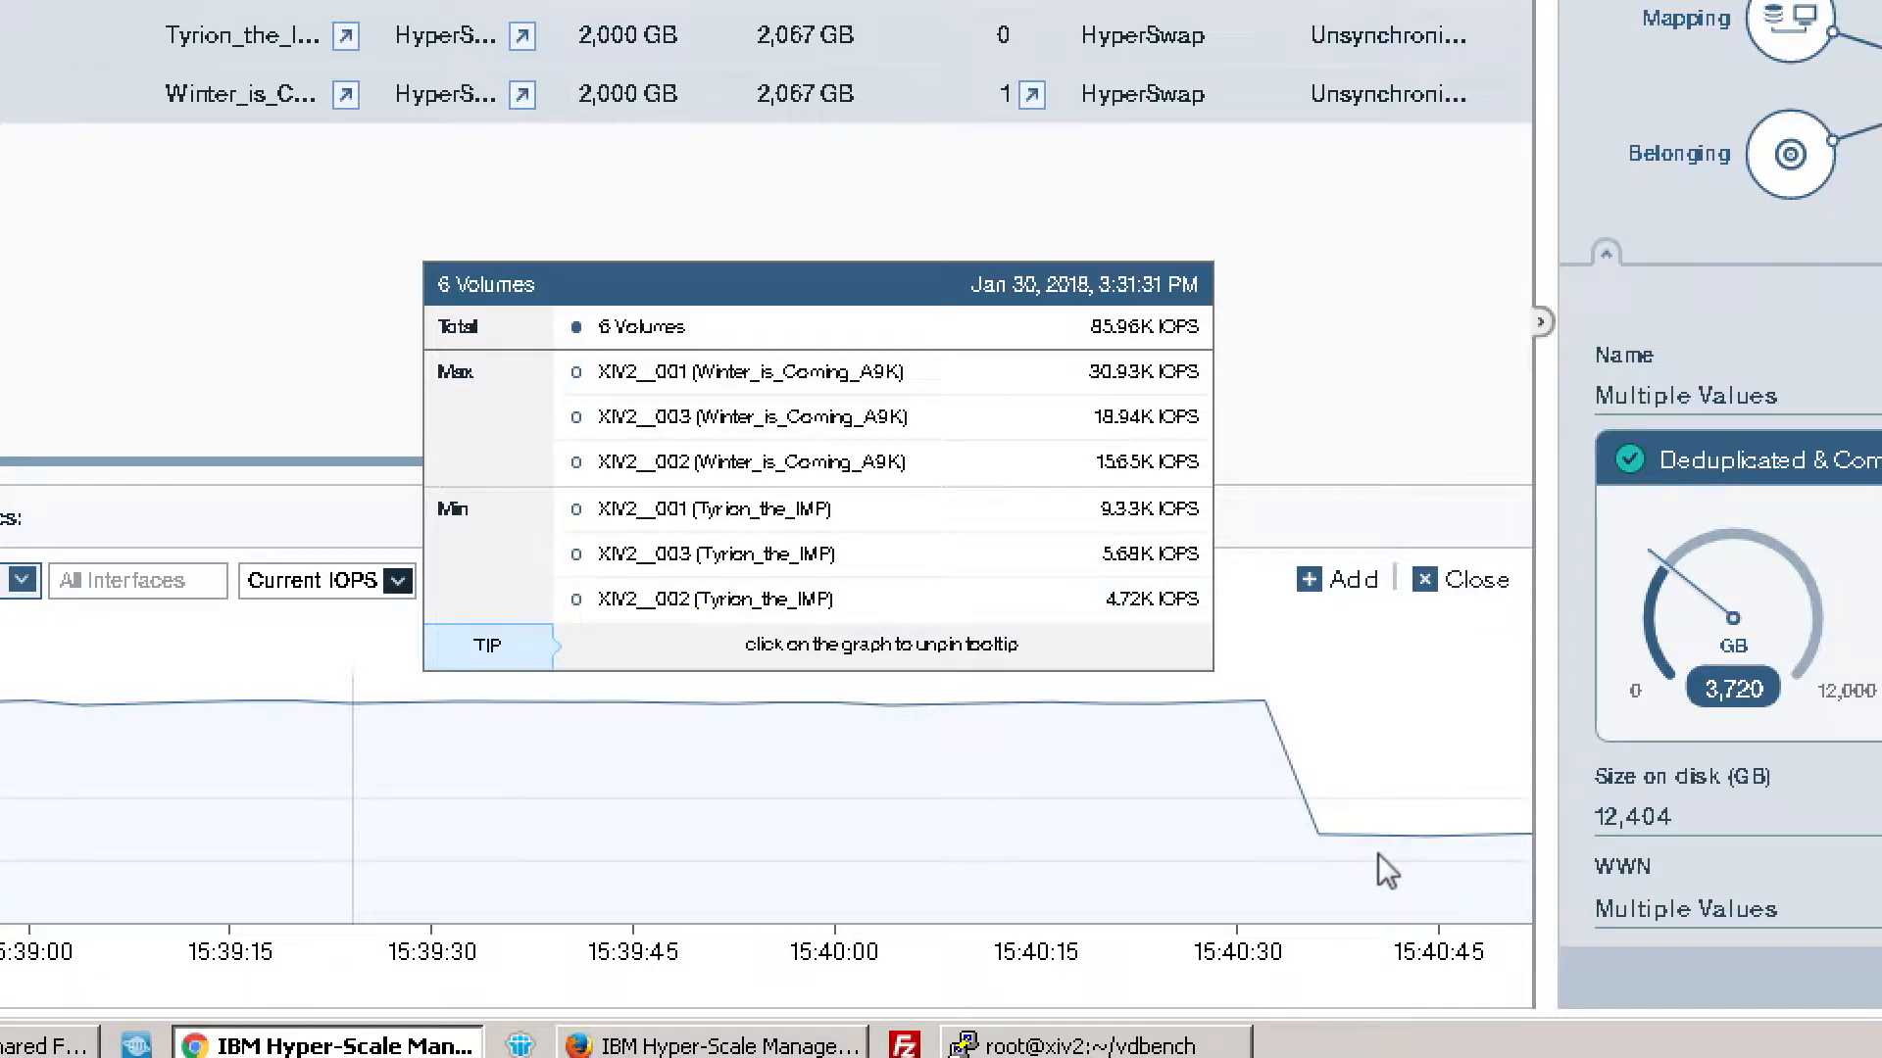
mouse_move(1356, 874)
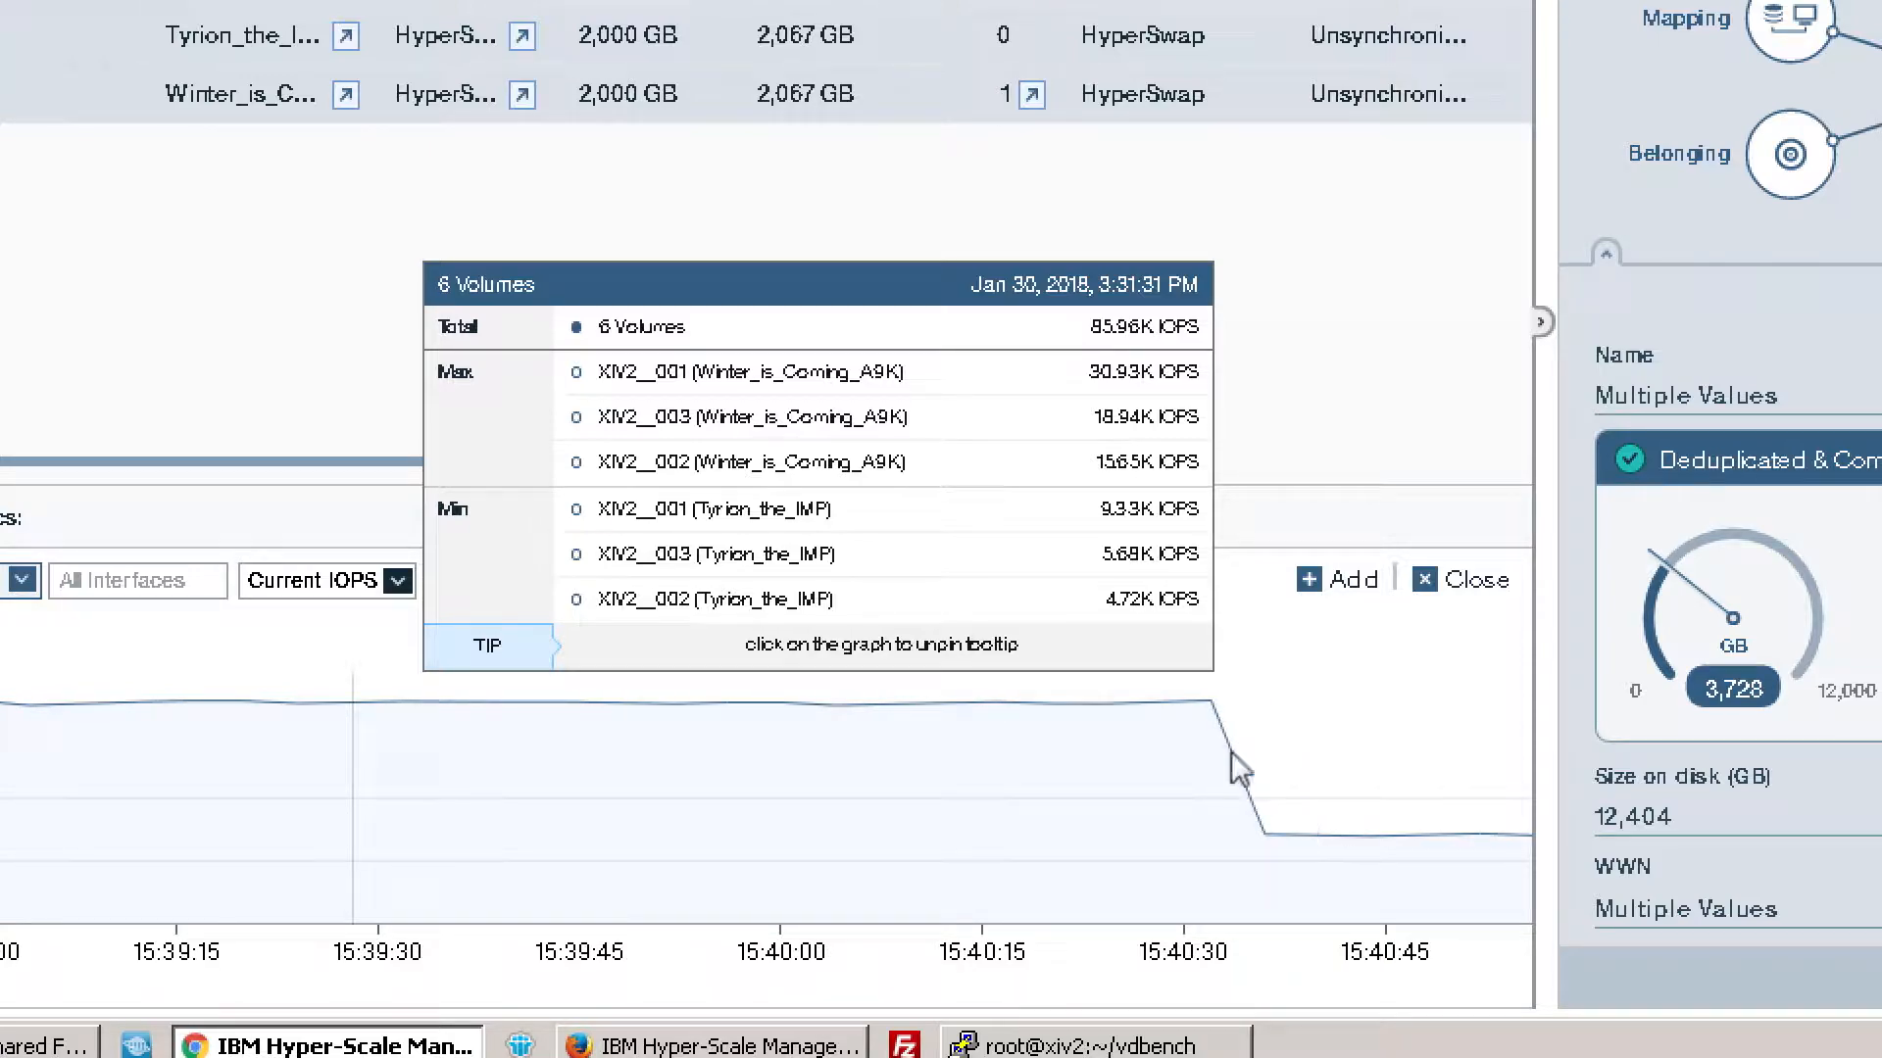
mouse_move(1356, 792)
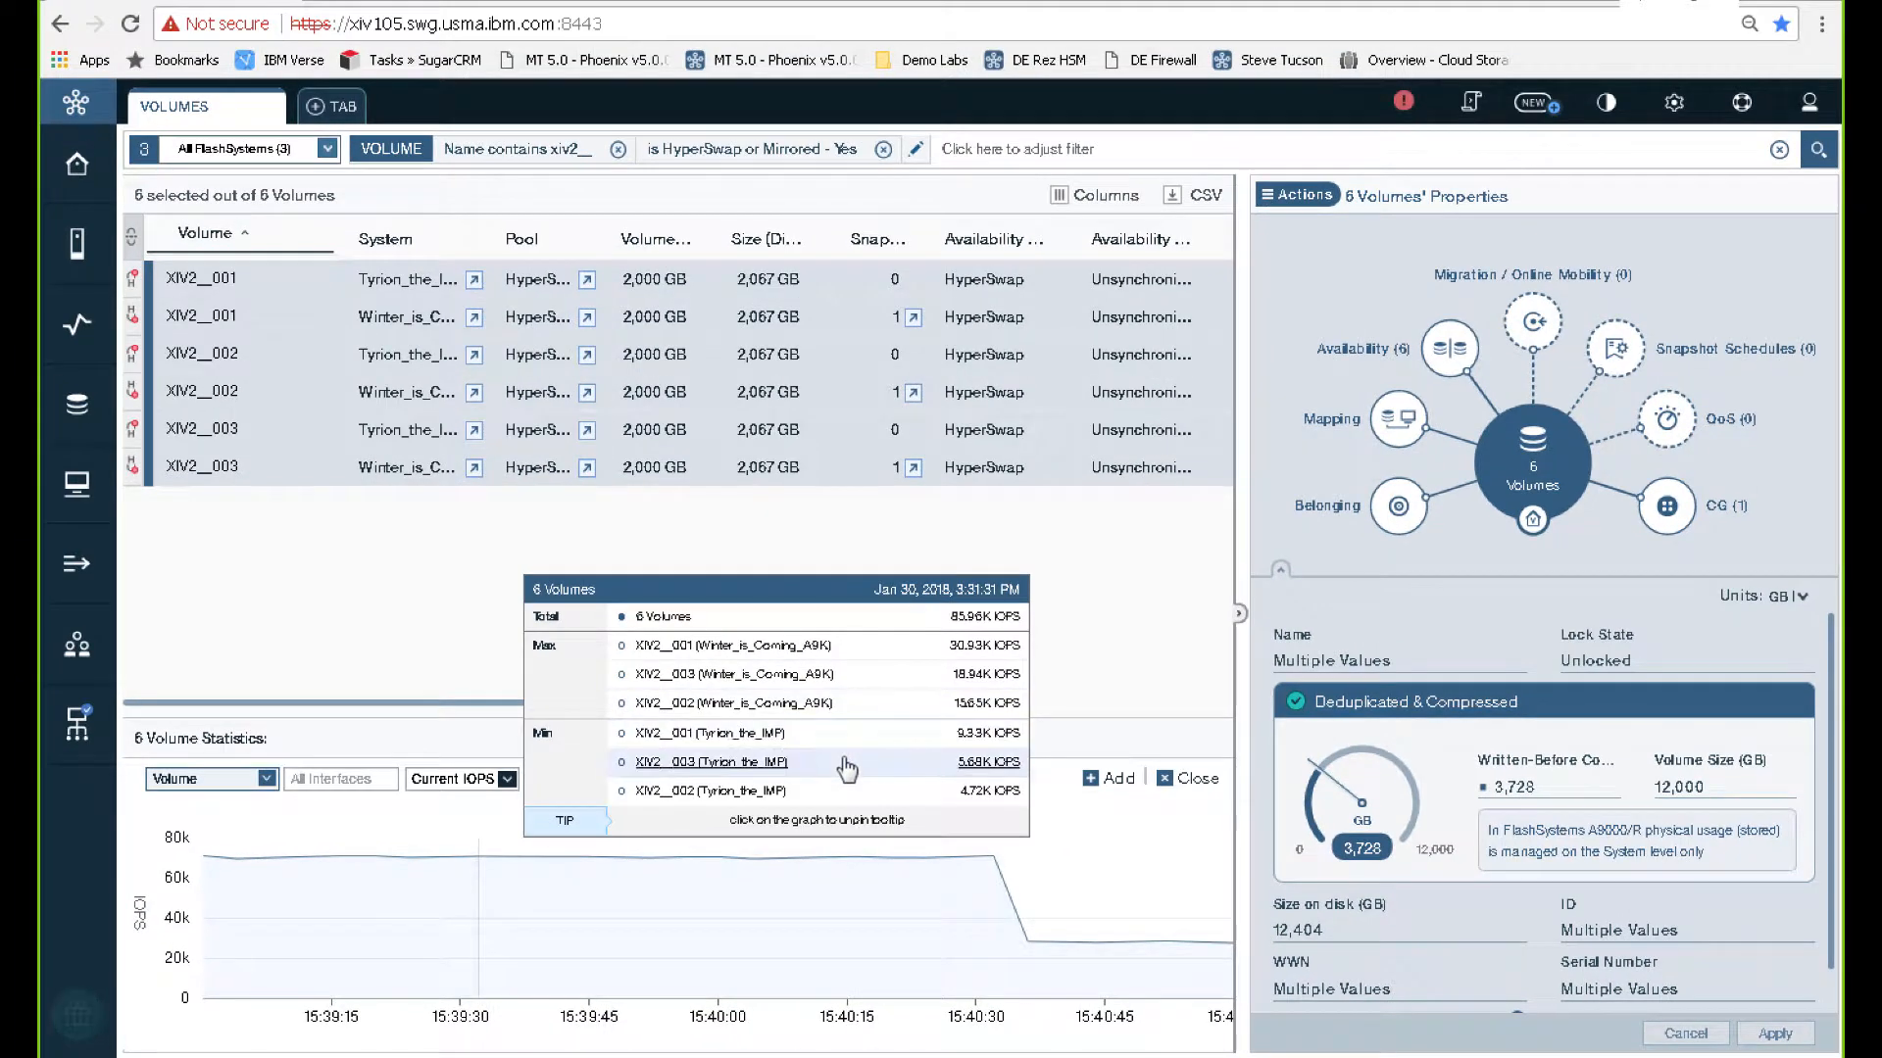
mouse_move(941, 820)
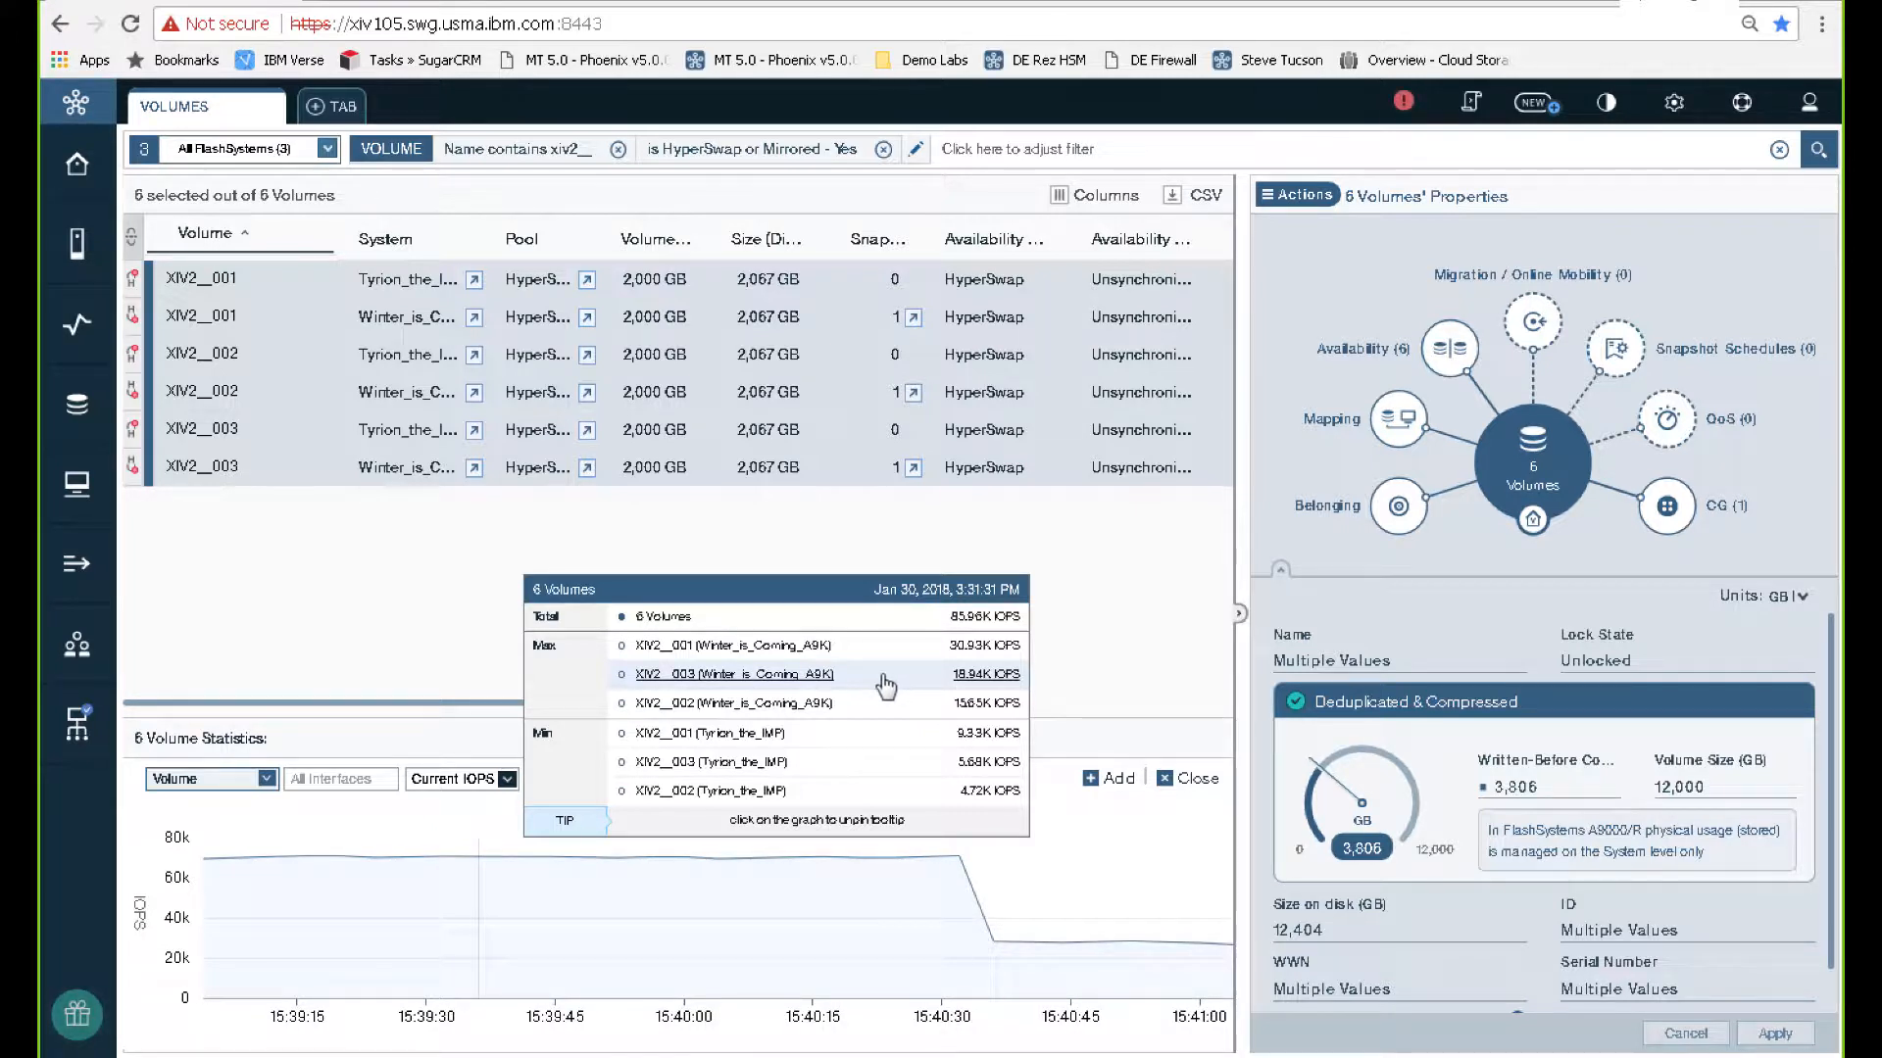
mouse_move(855, 733)
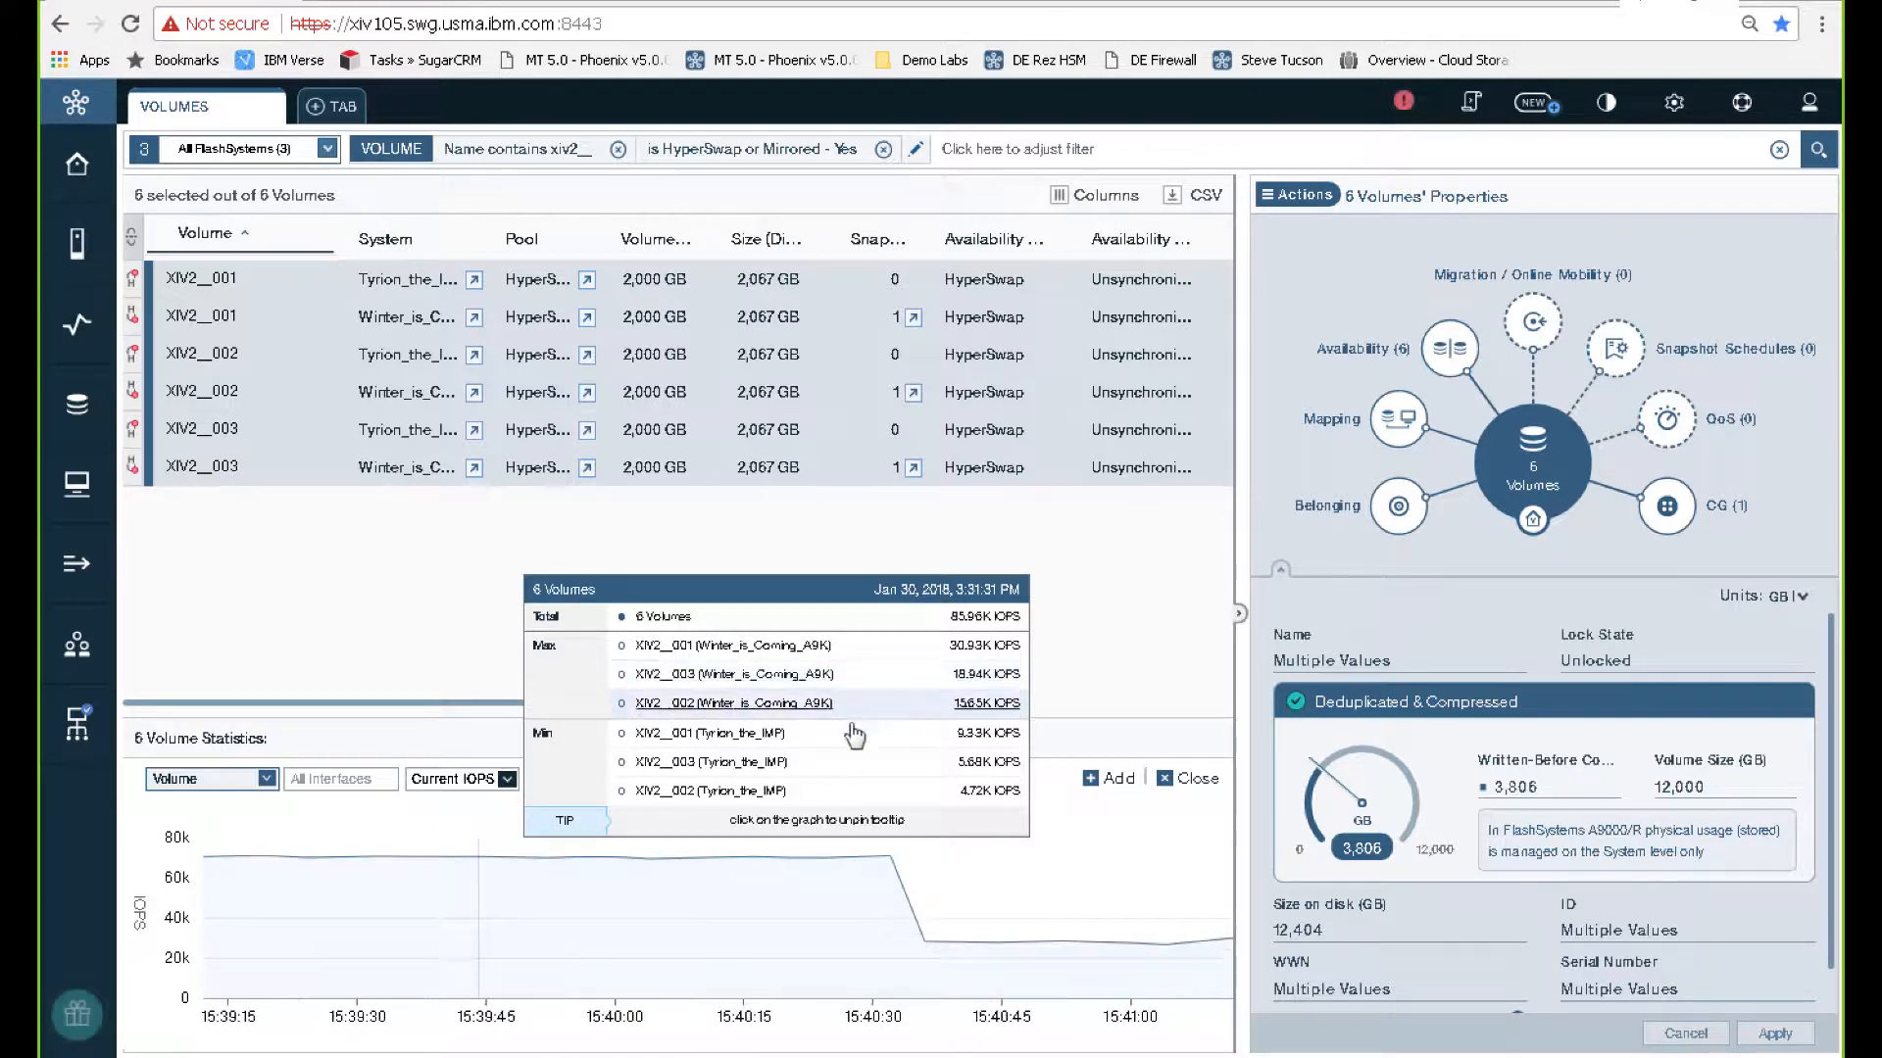
mouse_move(862, 772)
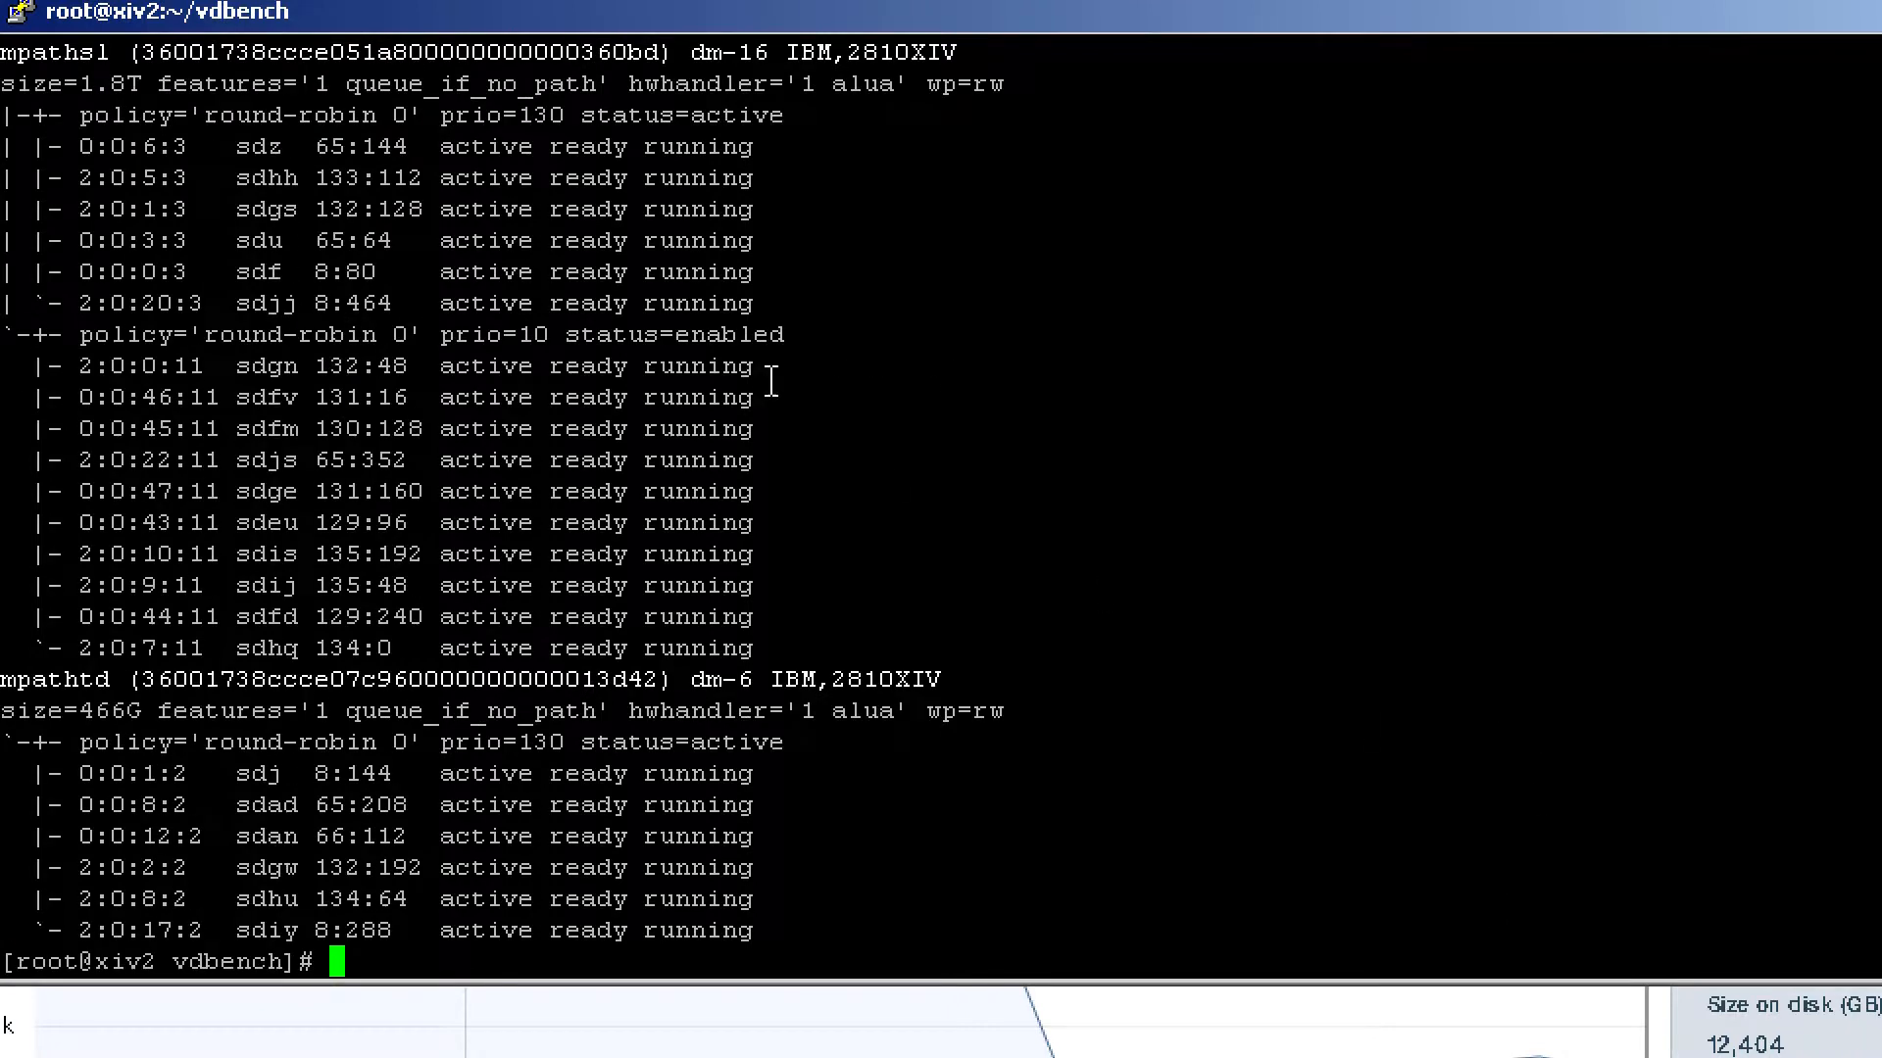
mouse_move(427, 157)
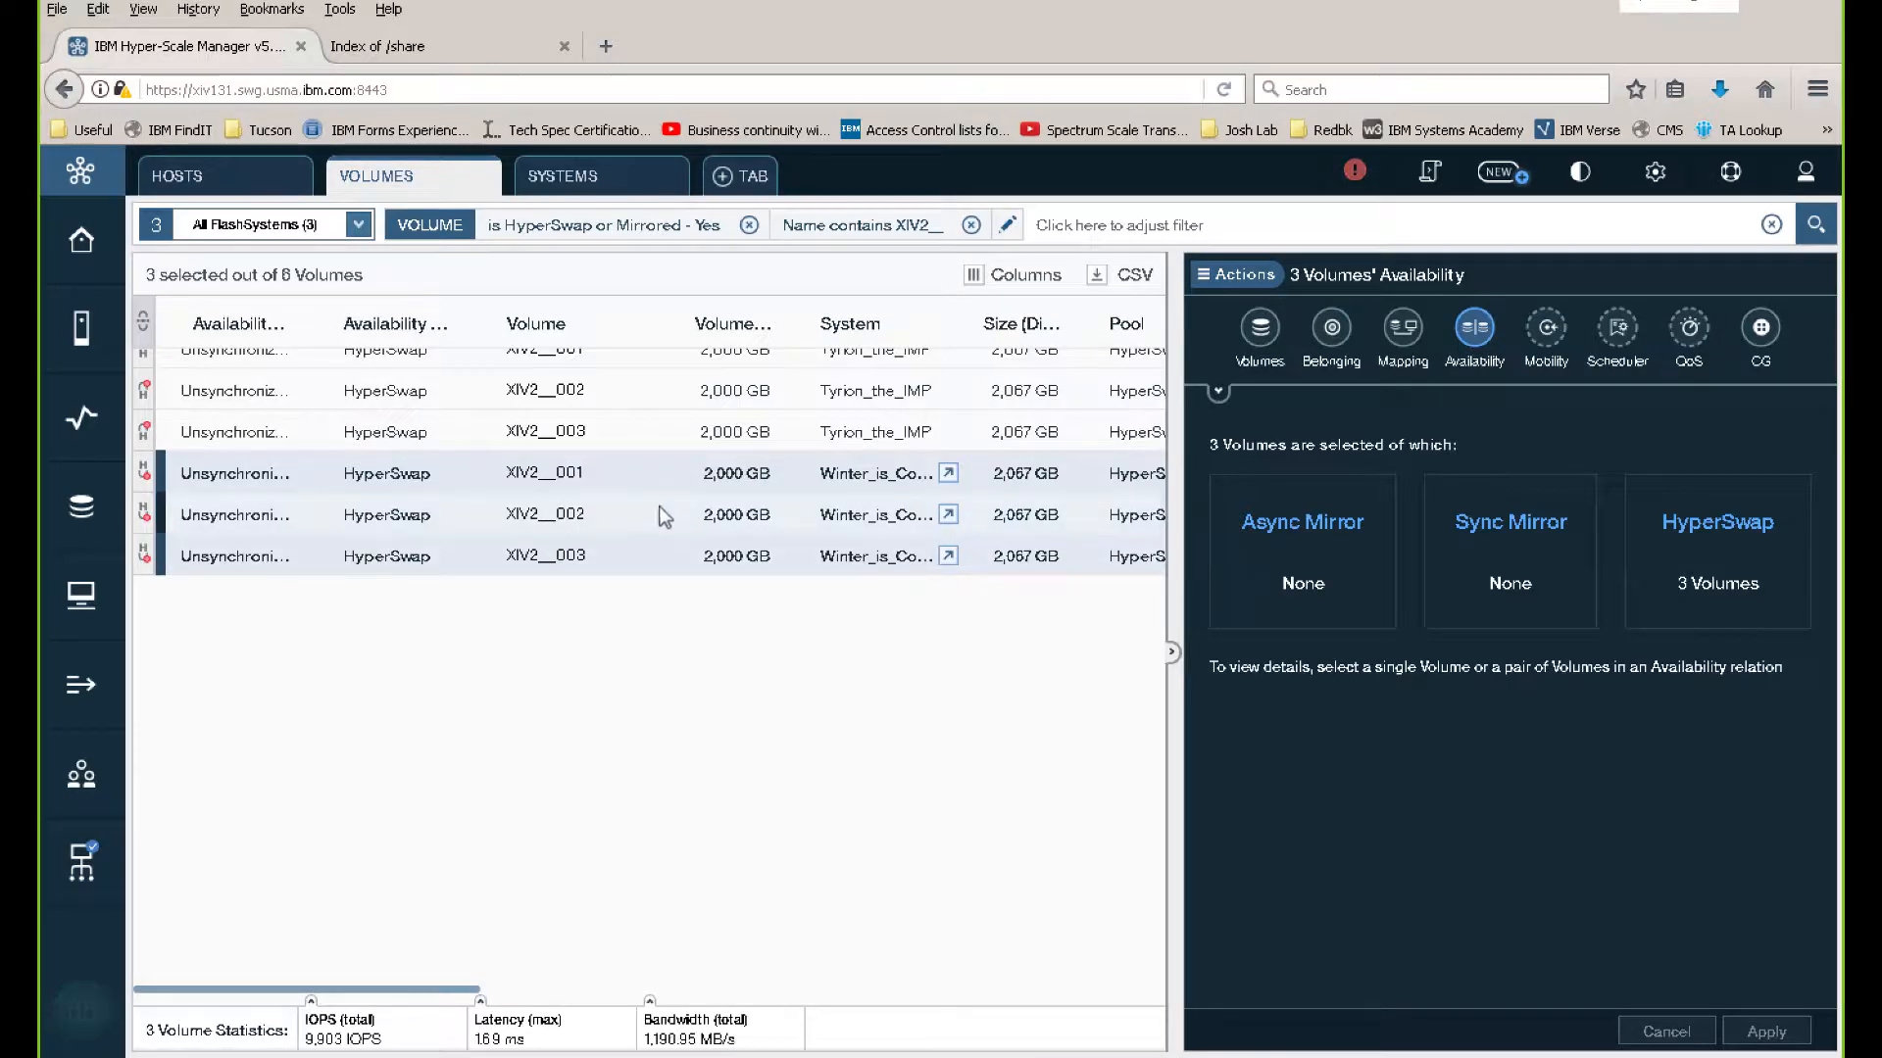
View the XIV2__001 pair details showing Tyrion_the_IMP primary and resync progress
click(545, 472)
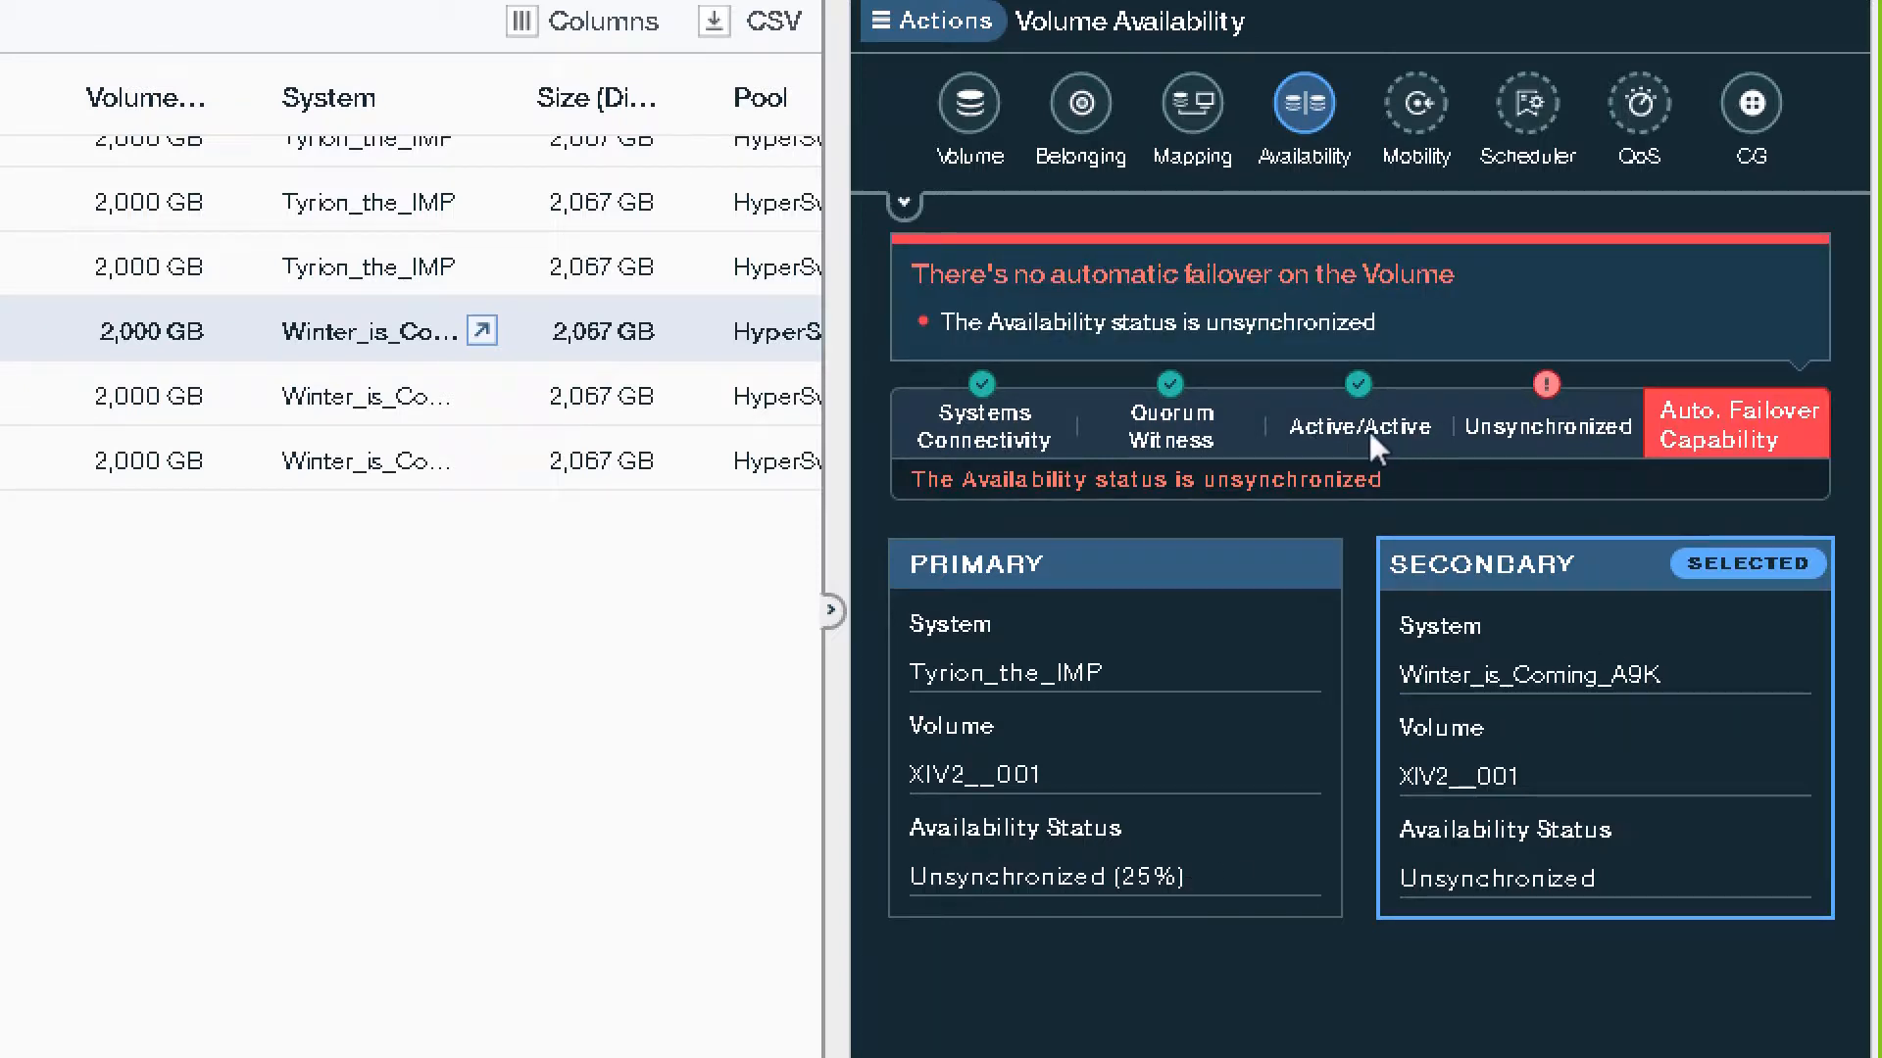
mouse_move(1360, 447)
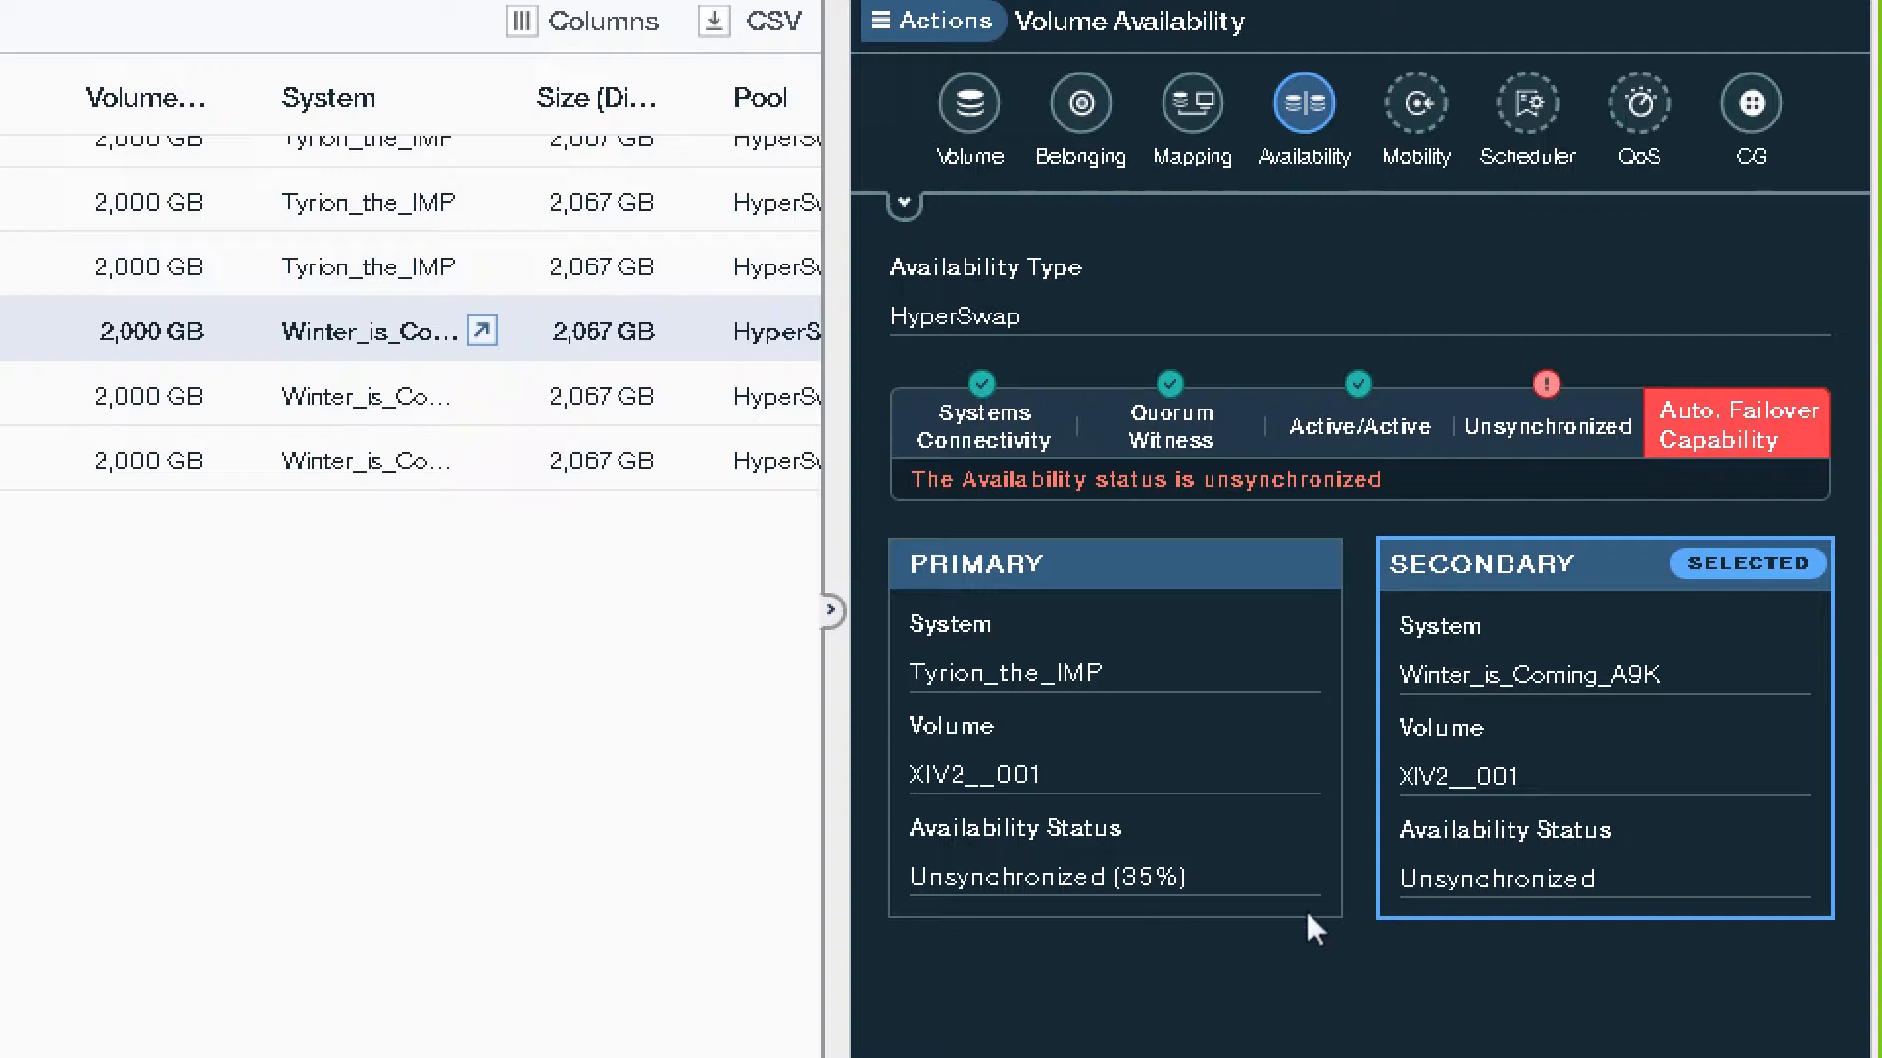
mouse_move(1278, 947)
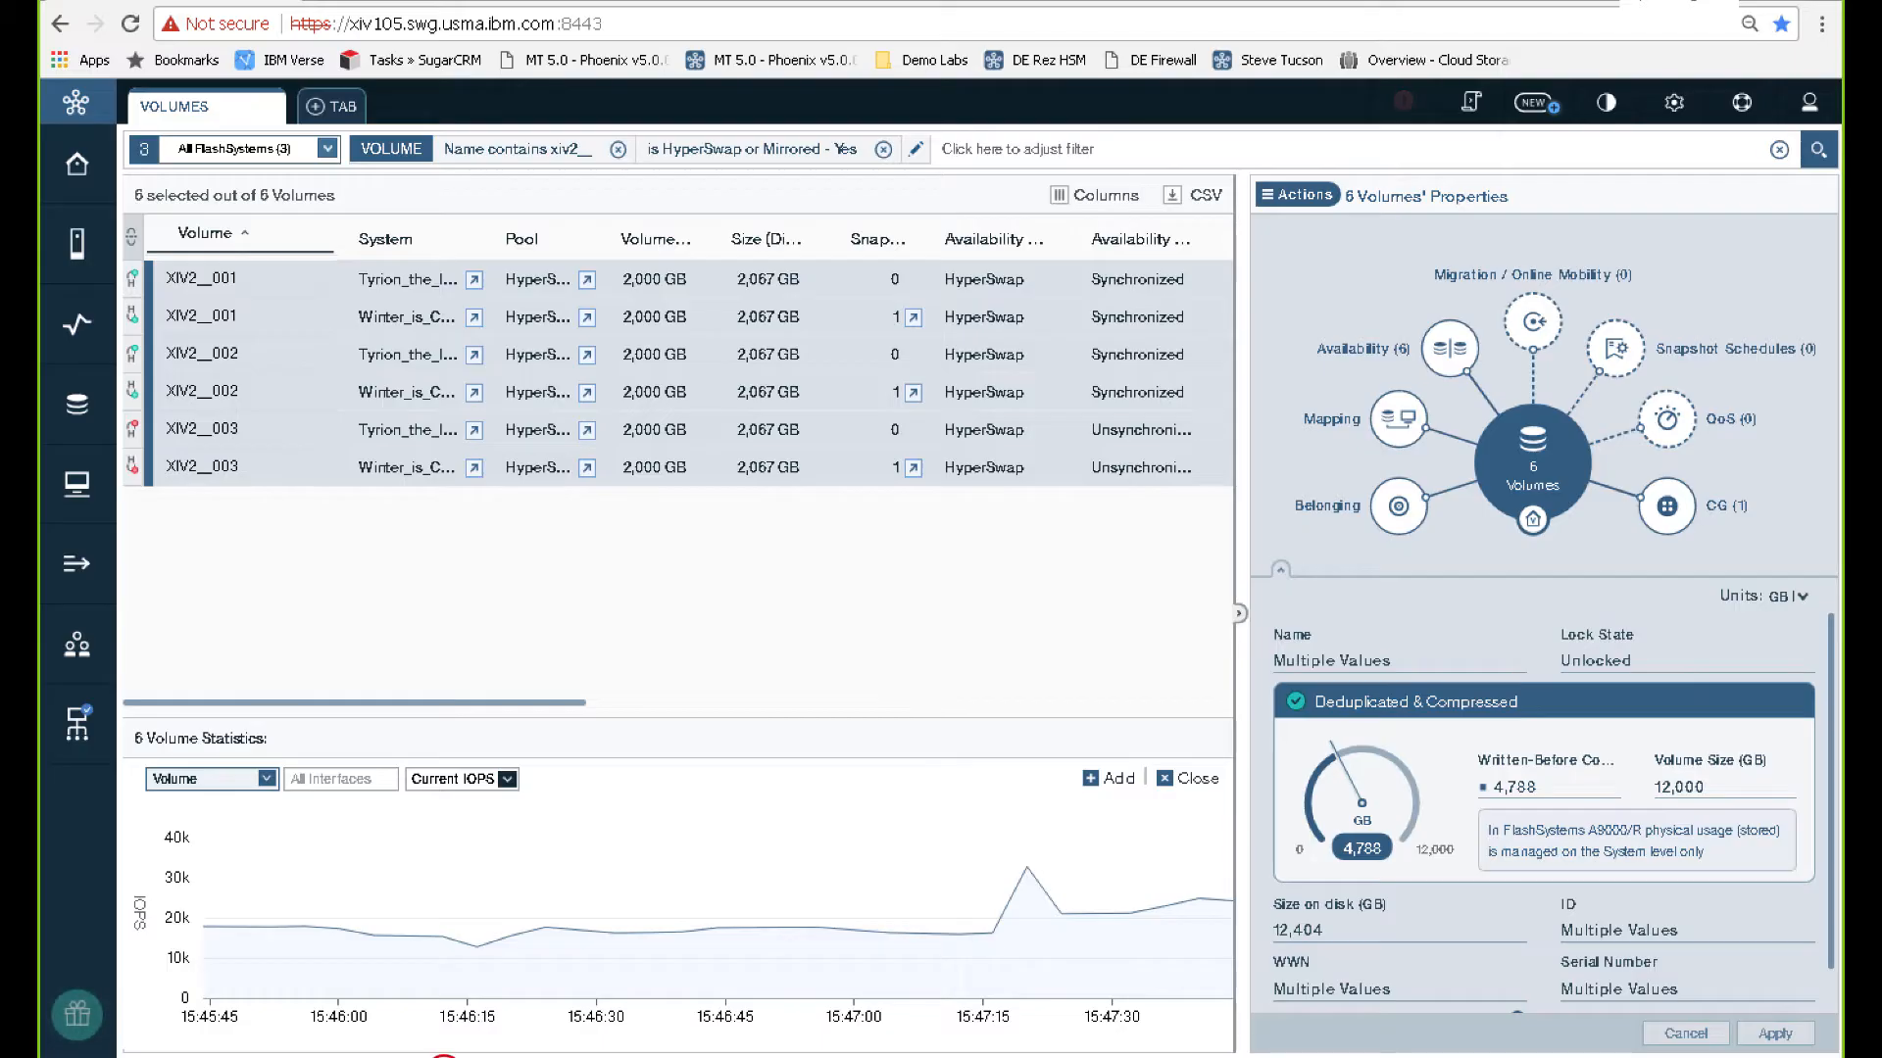
mouse_move(1012, 929)
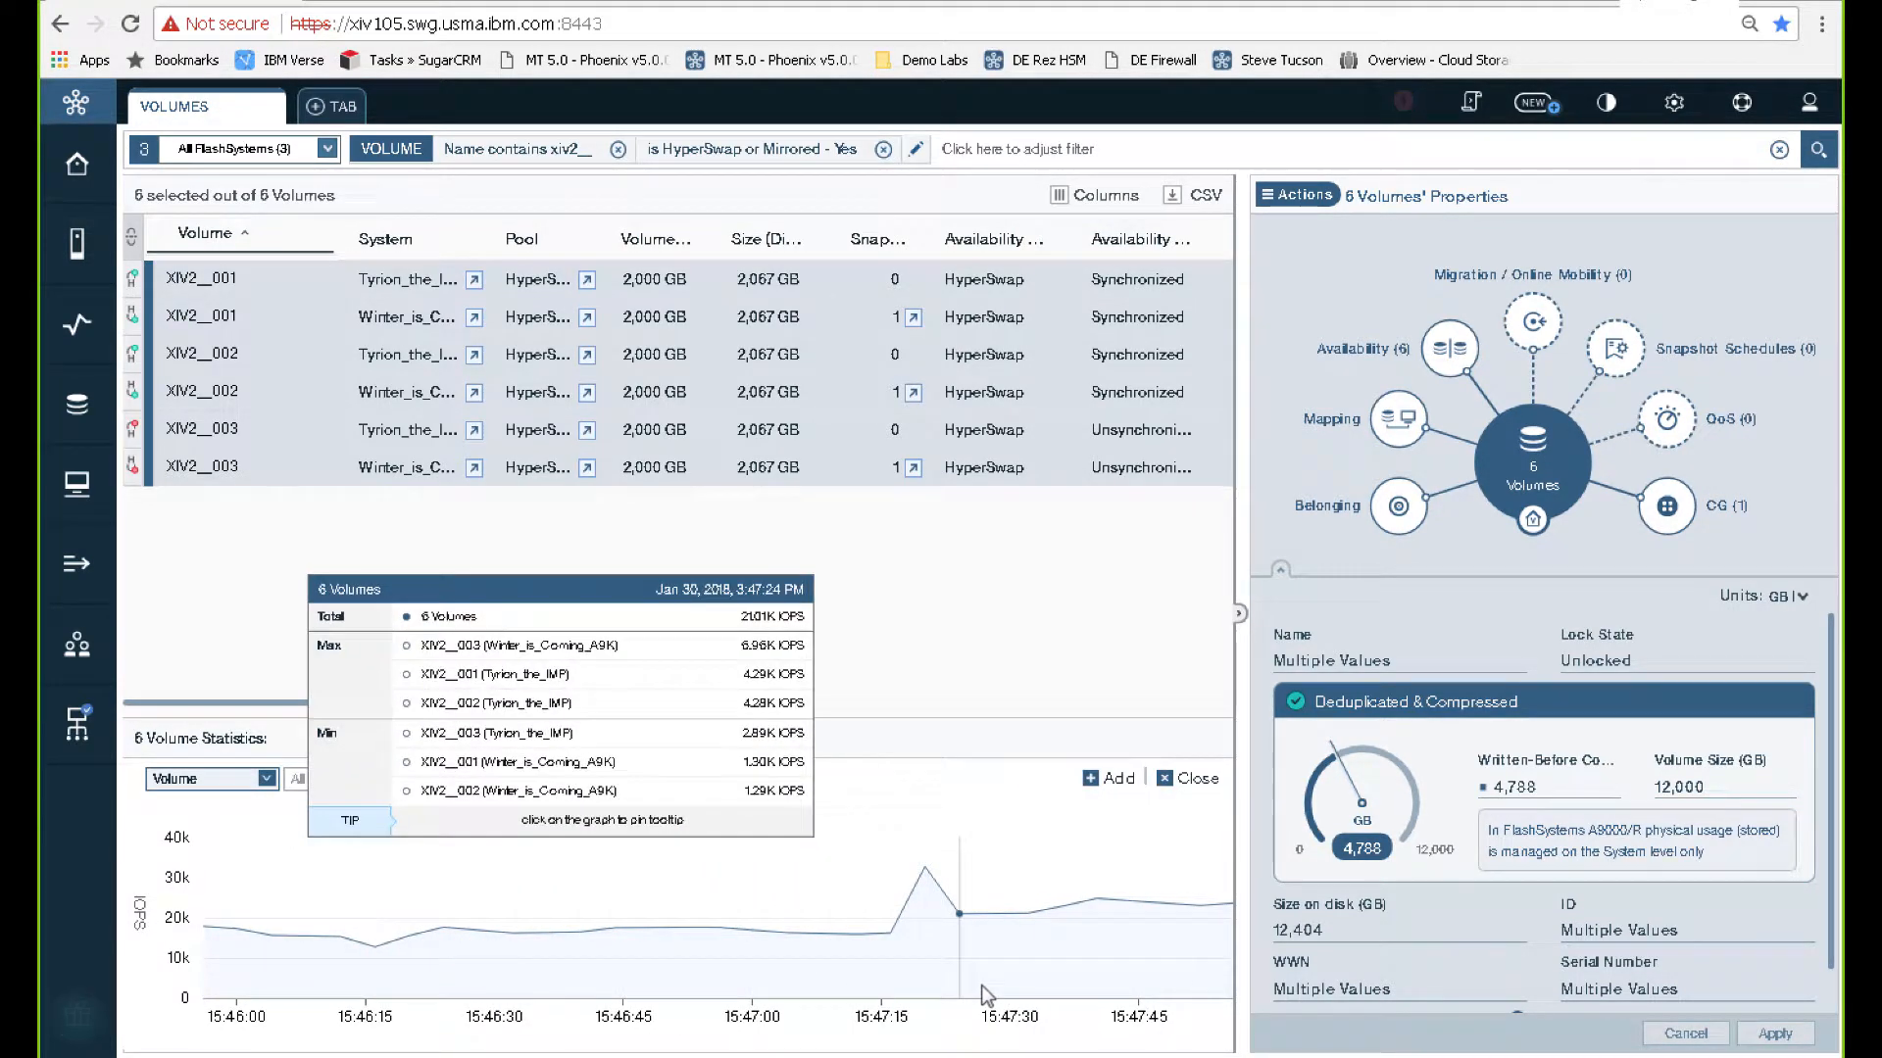
Pin the Volume Statistics IOPS readout at 15:47:24 while XIV2__001 and XIV2__002 synchronize
click(956, 911)
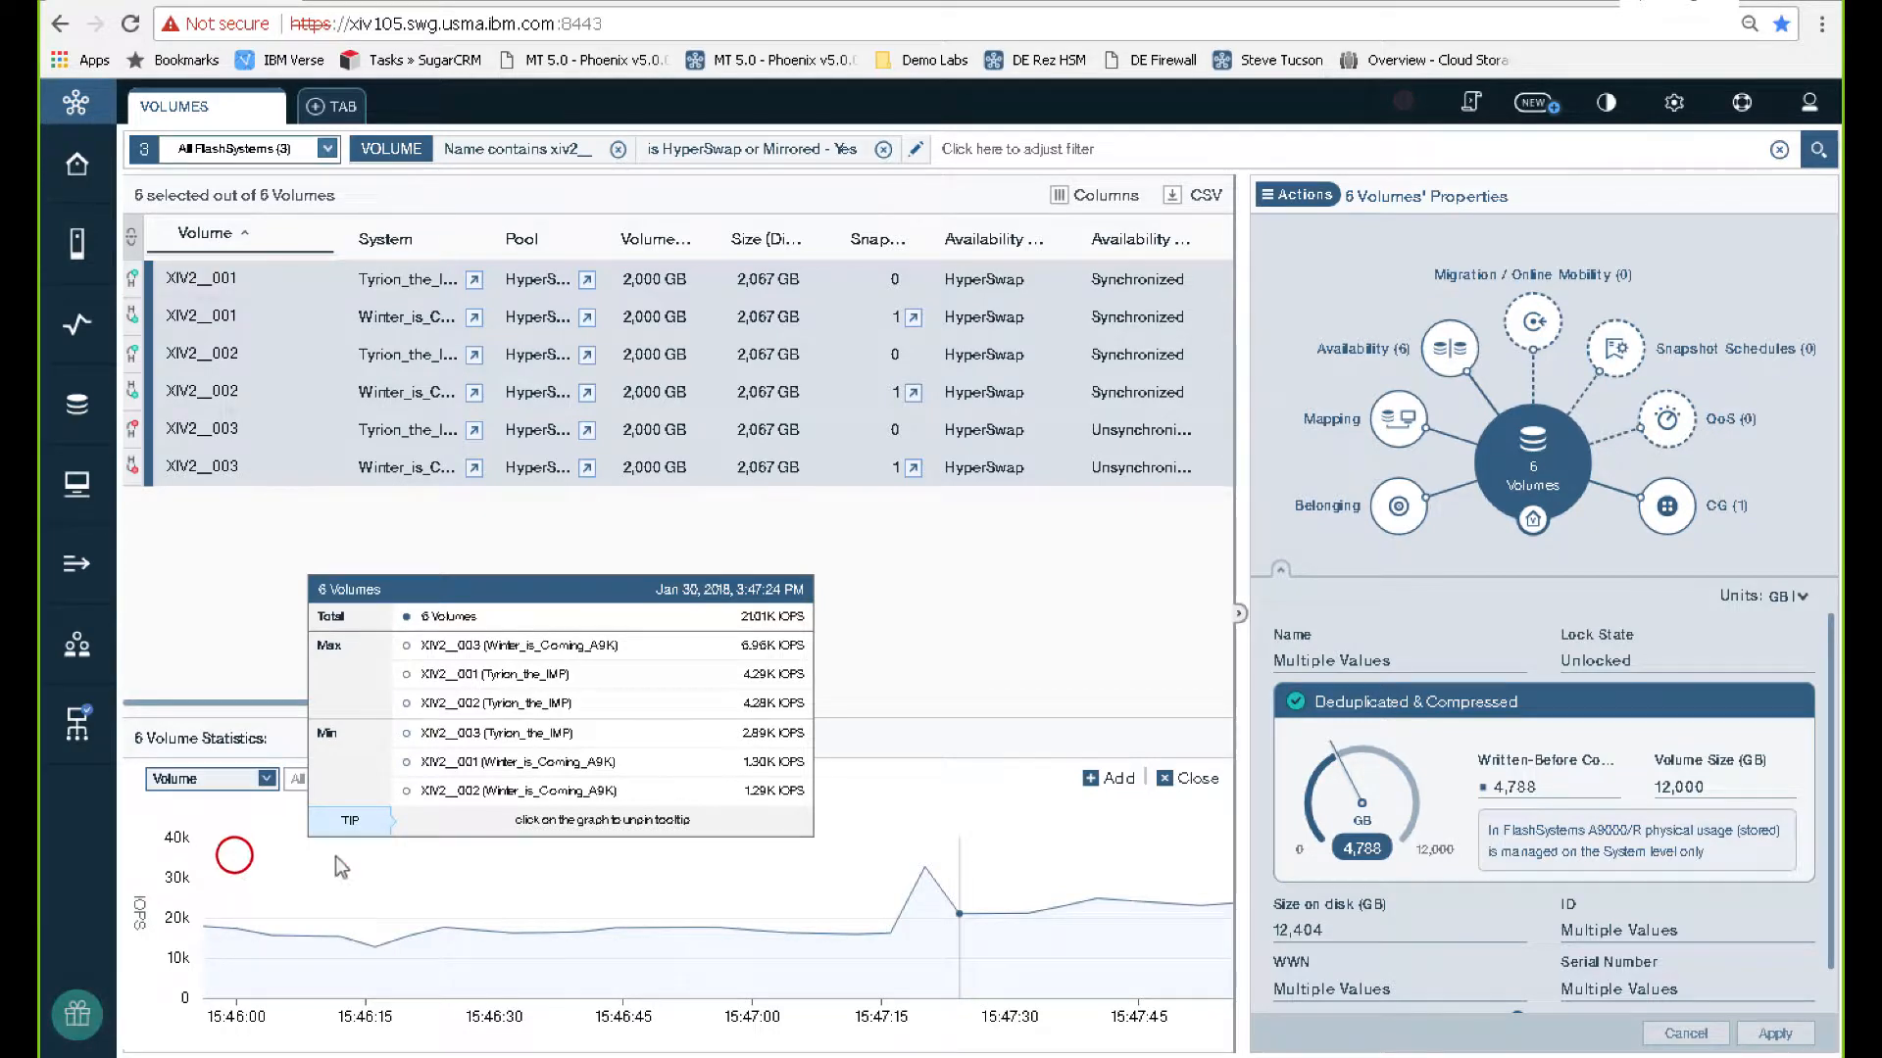
mouse_move(690, 978)
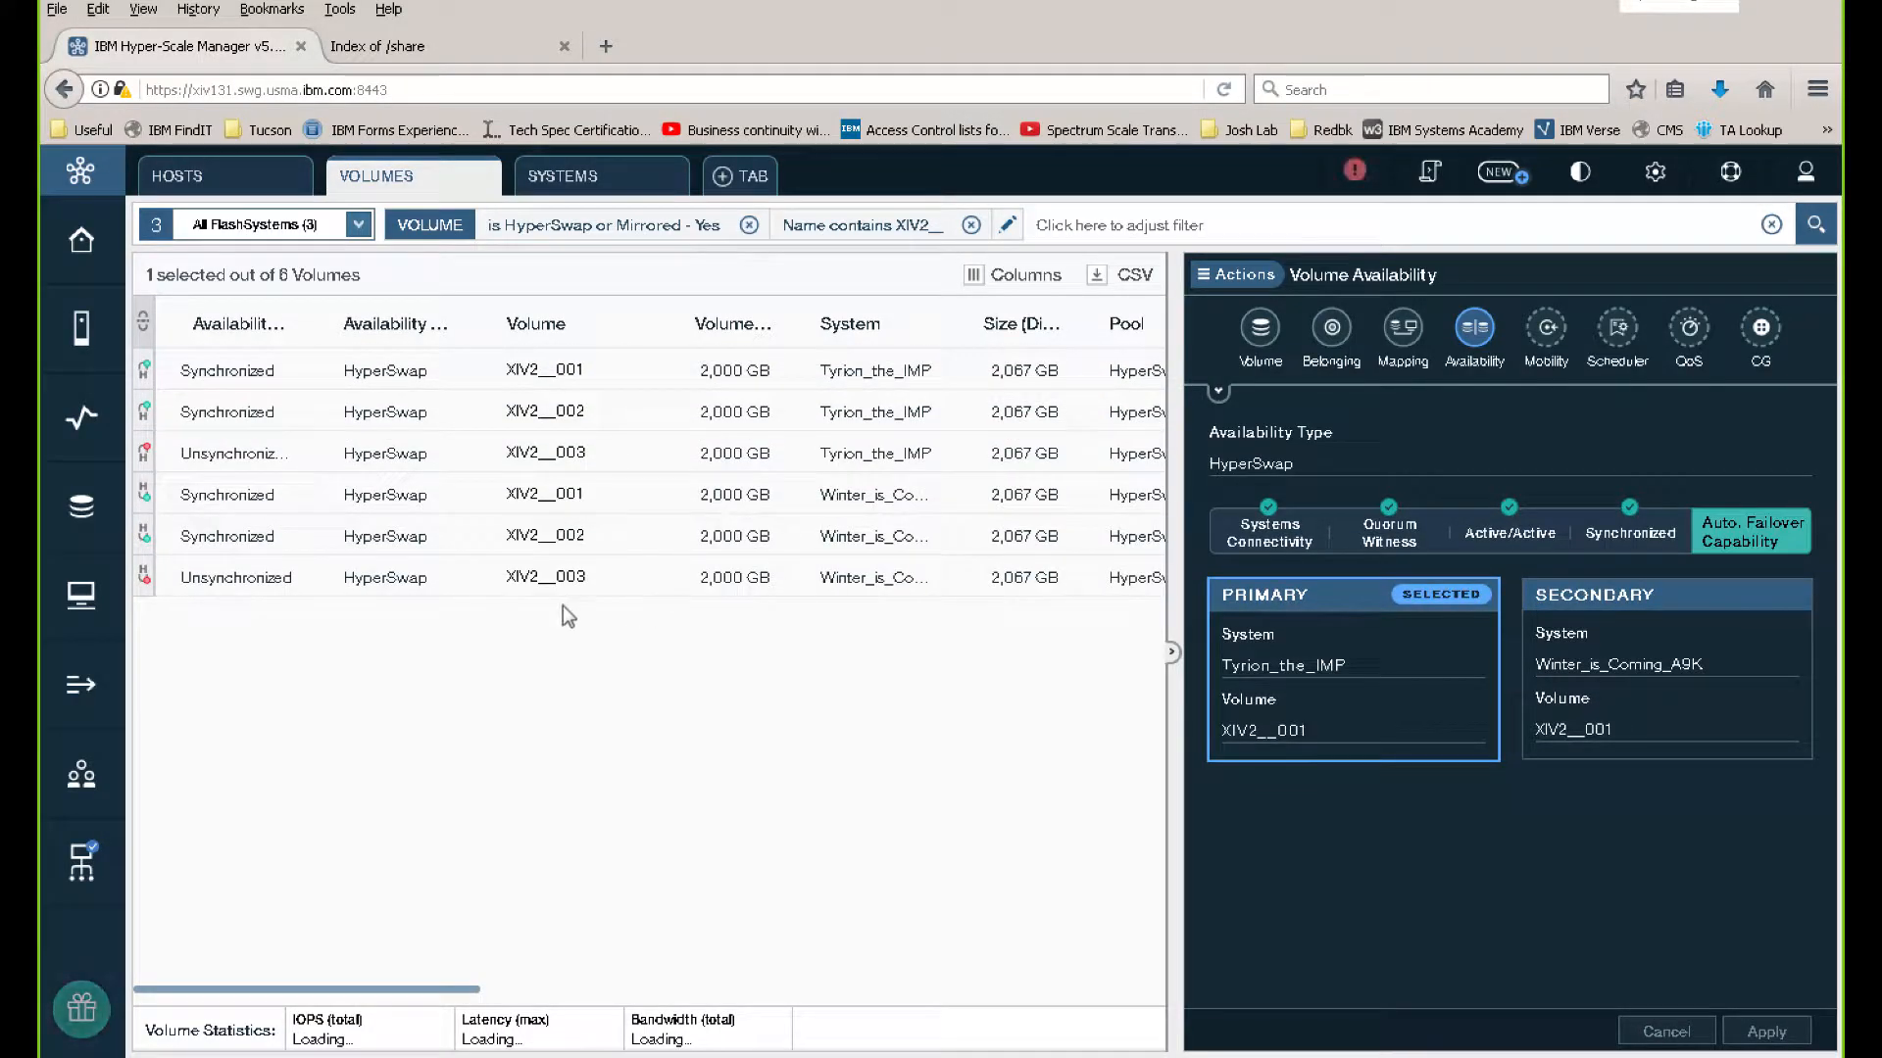
Check XIV2__003 resync progress and group the six synchronized volumes into HyperSwap pairs
click(267, 576)
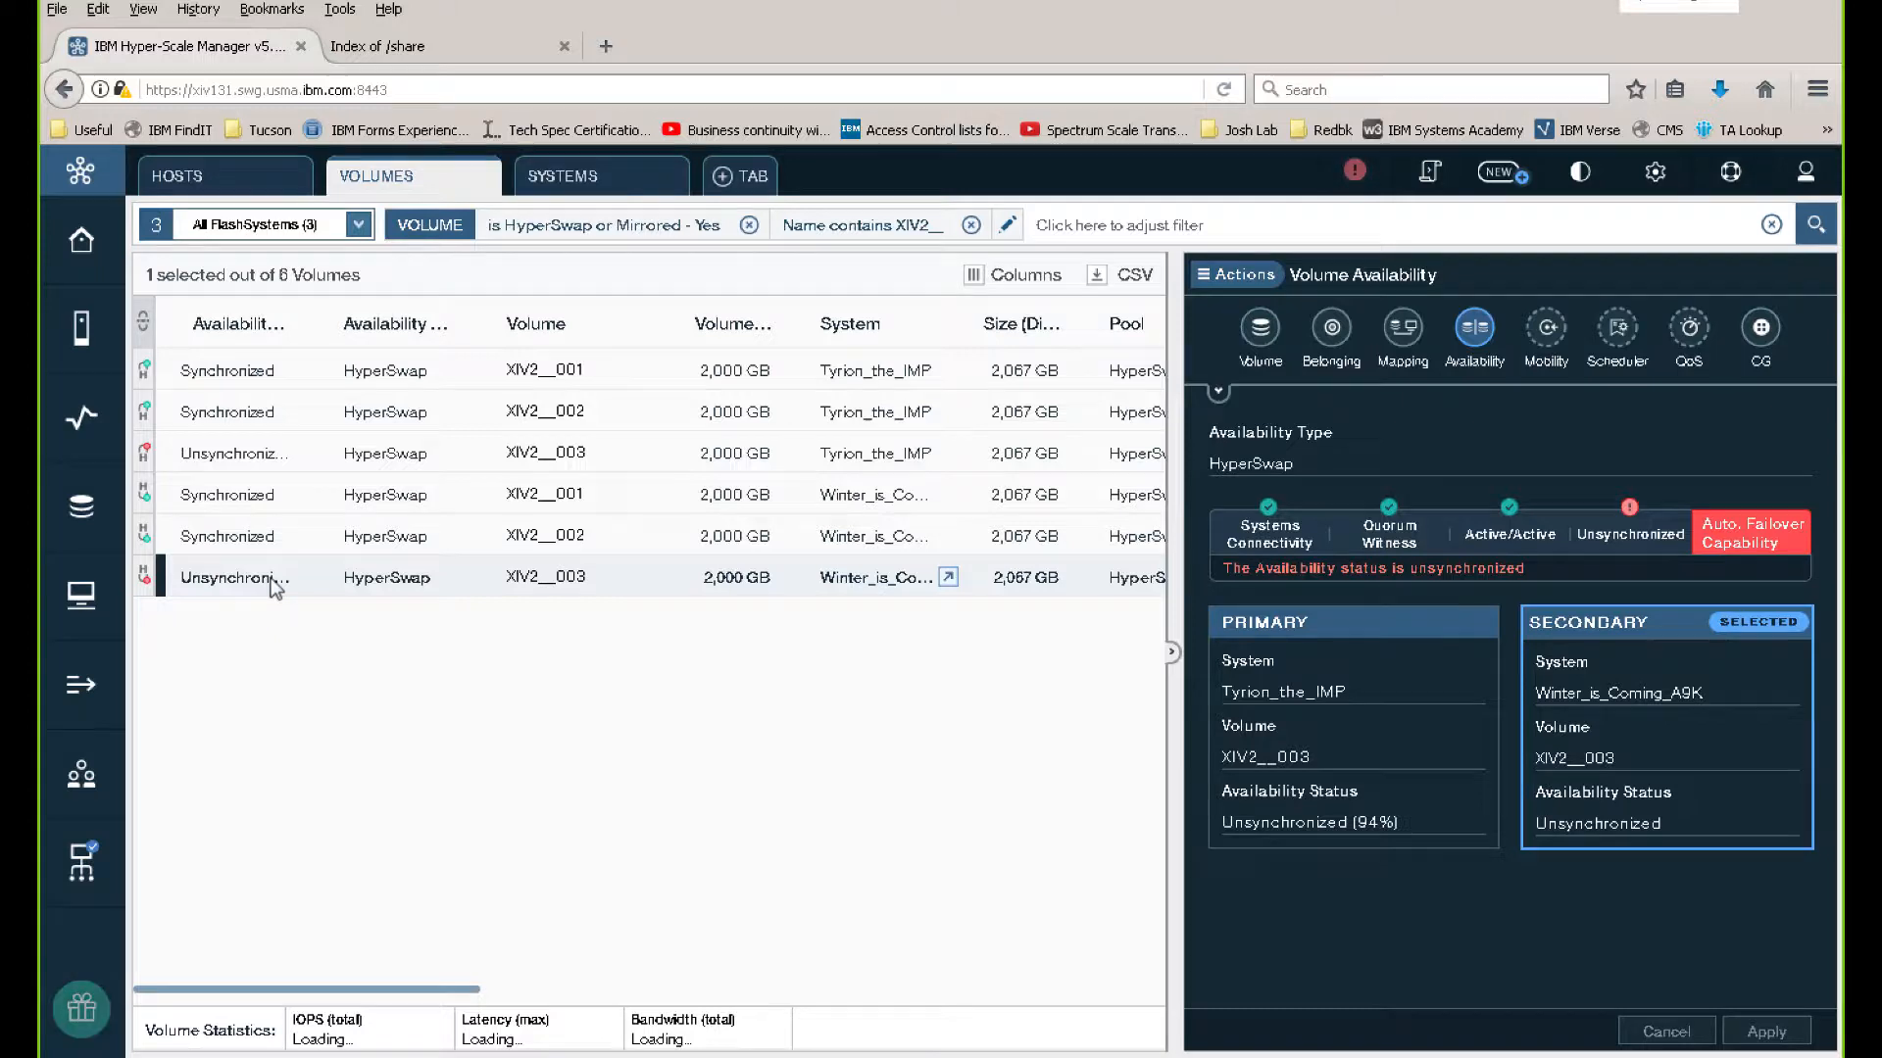
mouse_move(141, 330)
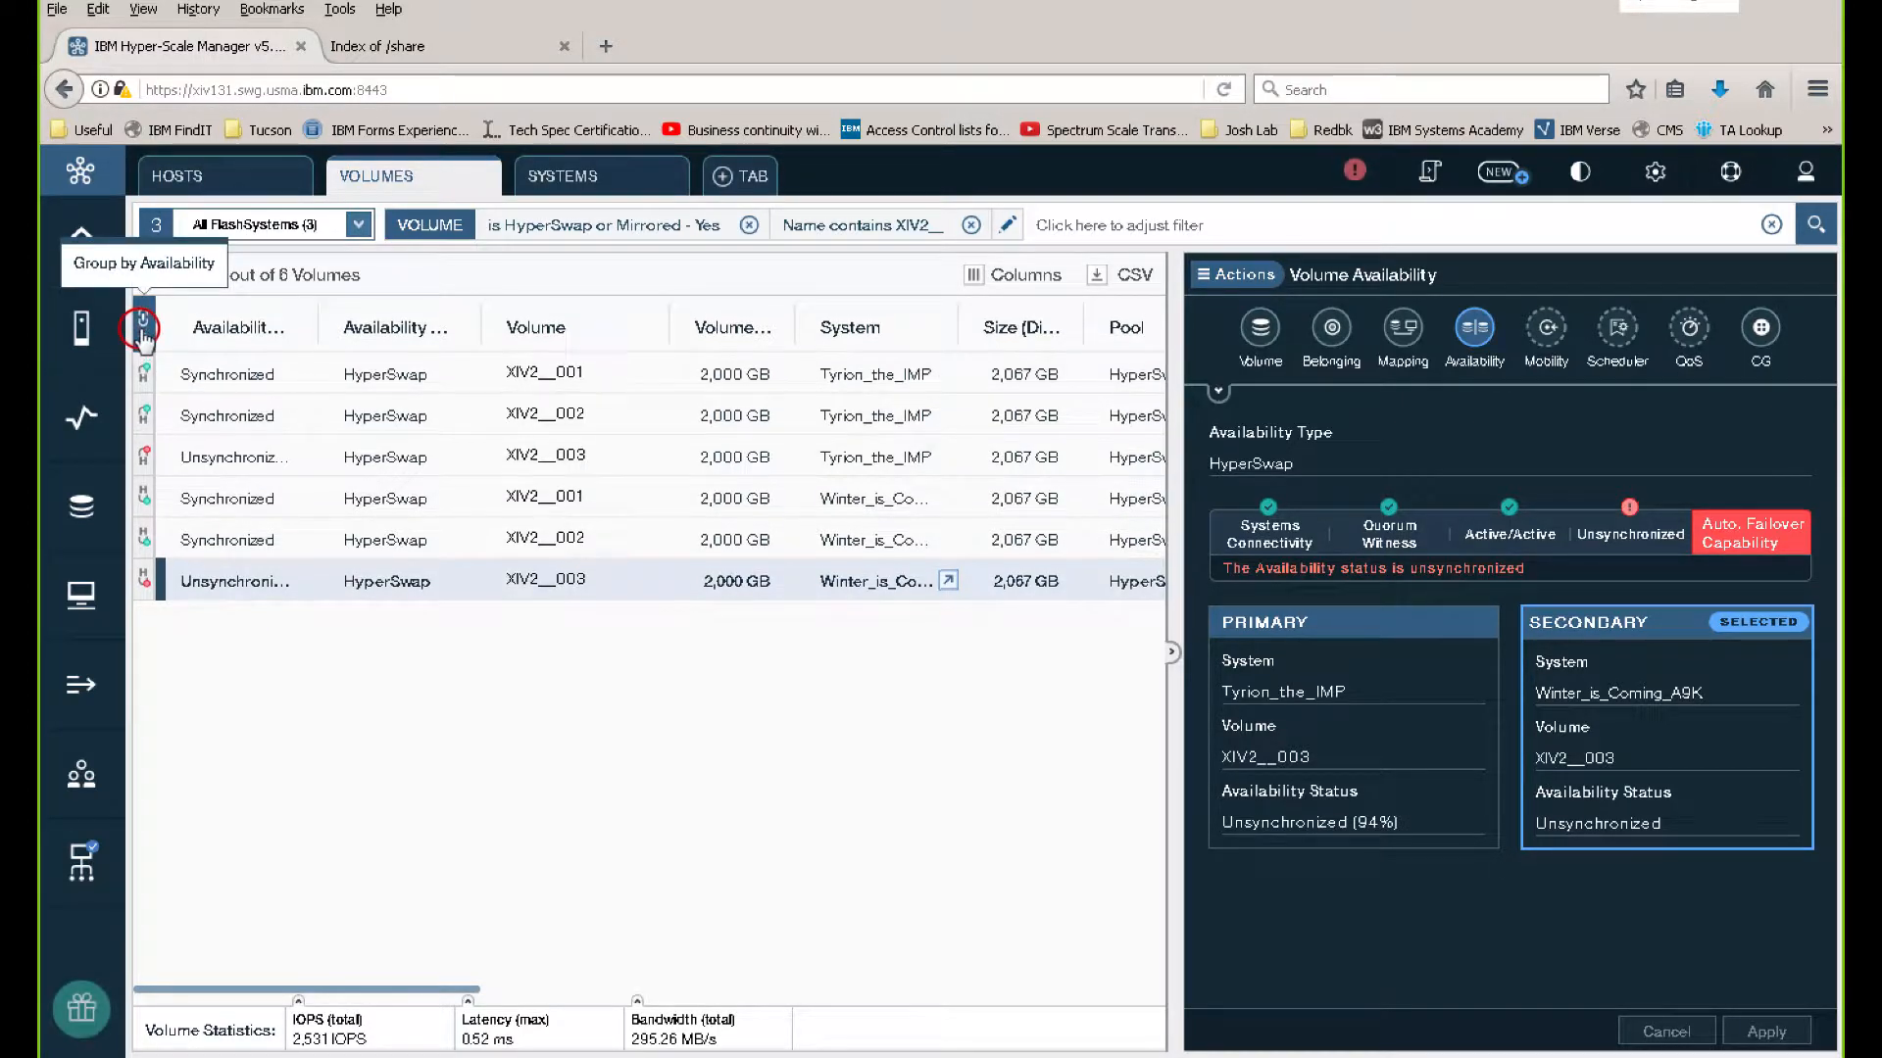
click(143, 323)
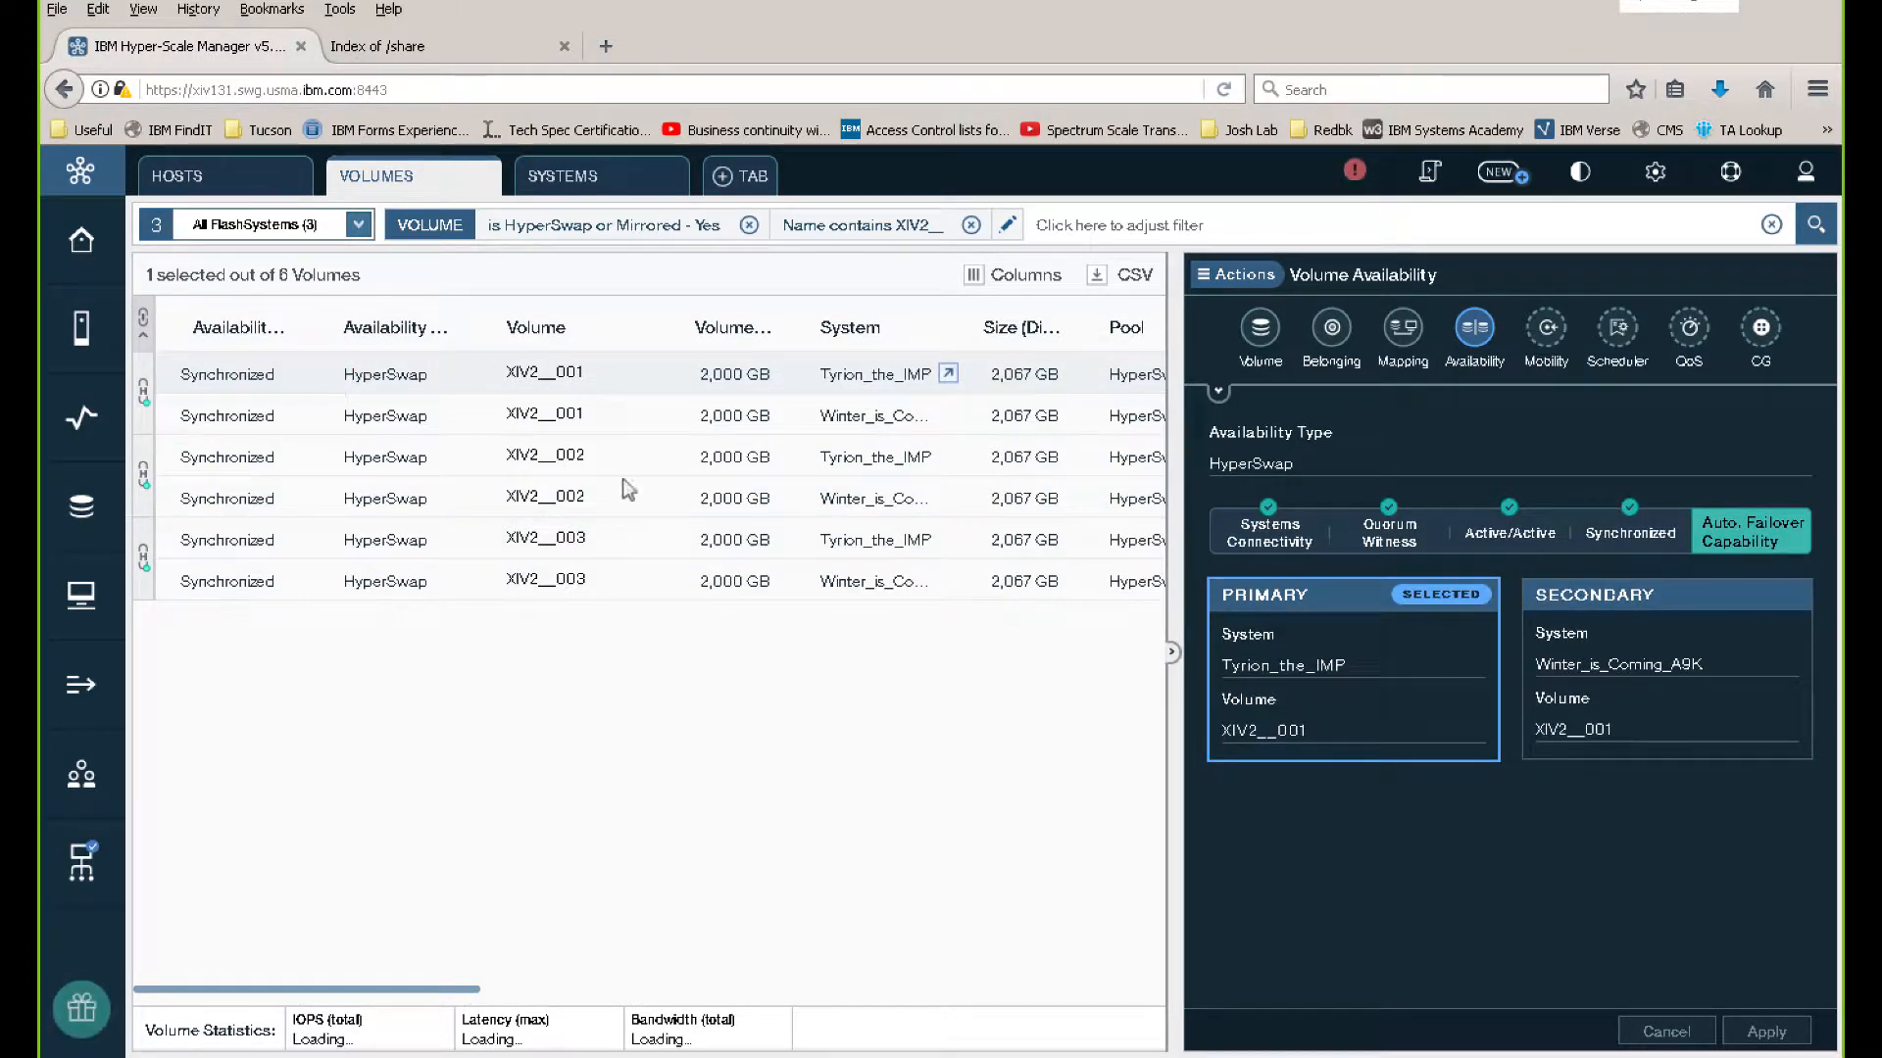
mouse_move(623, 702)
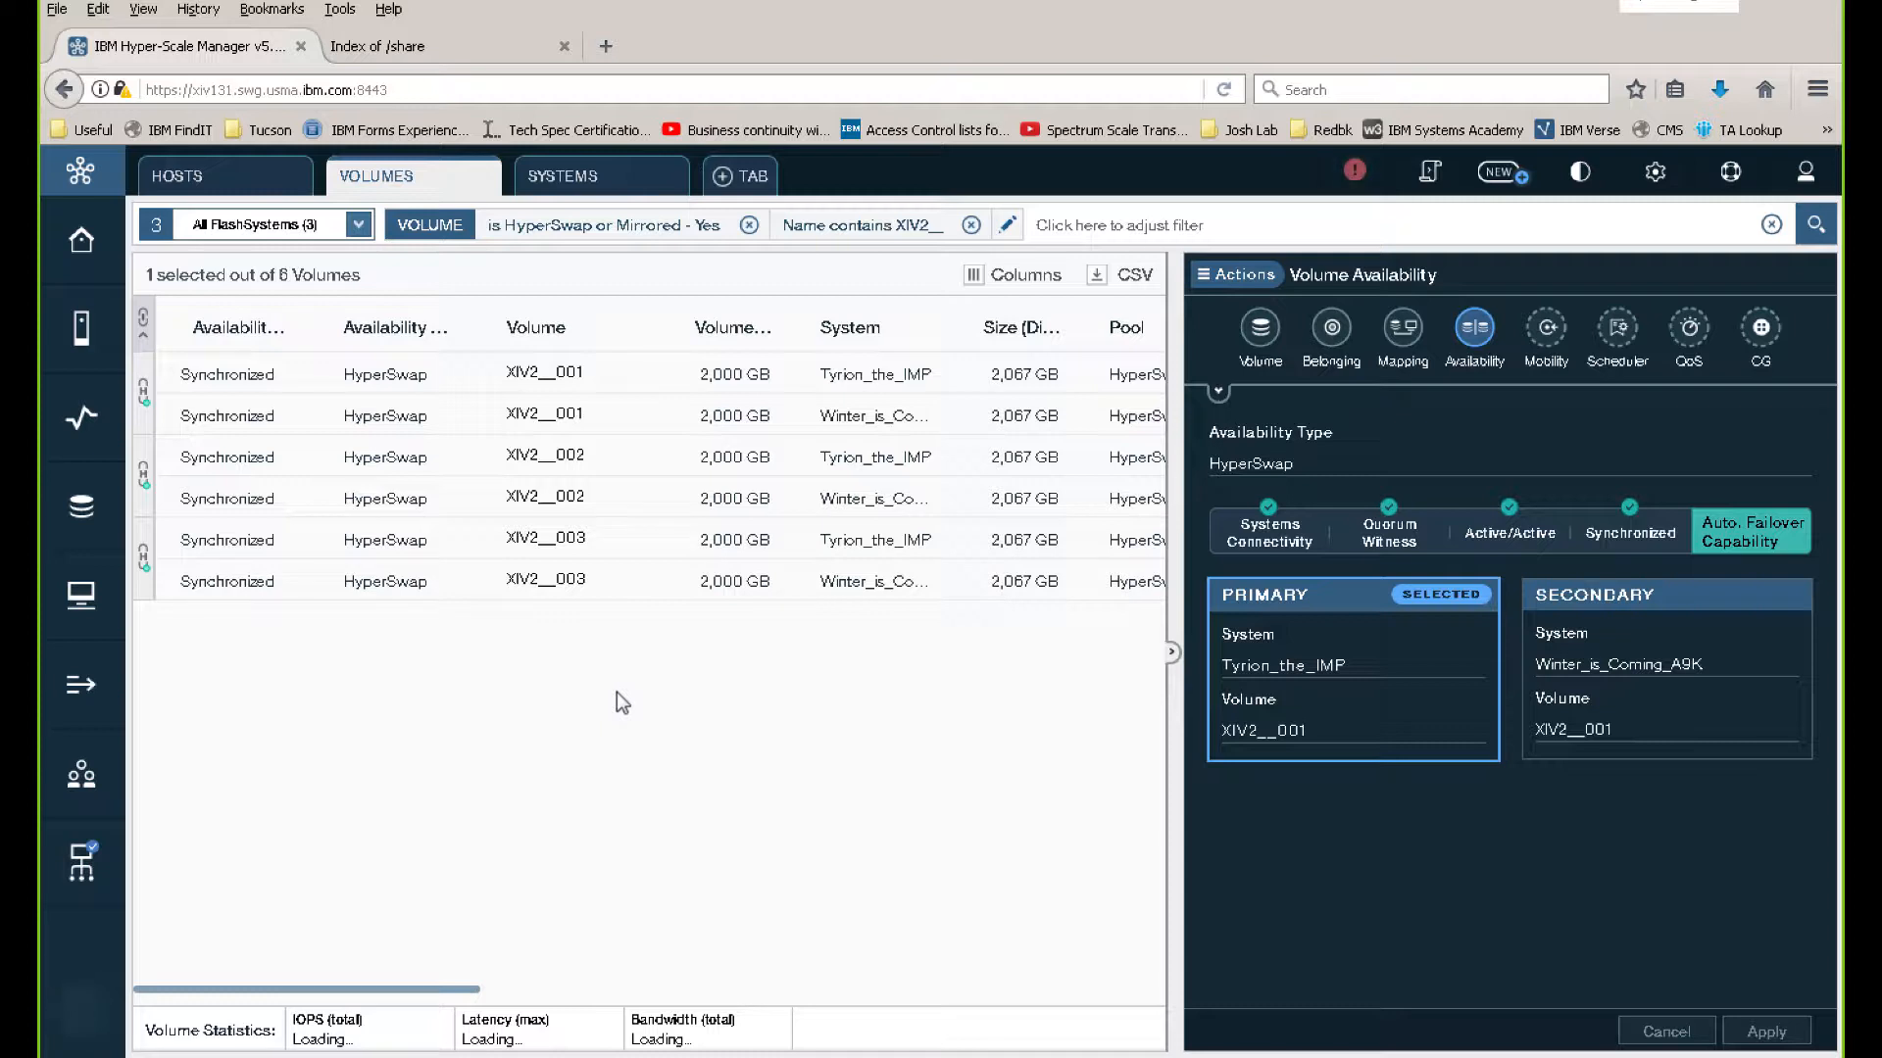
mouse_move(629, 386)
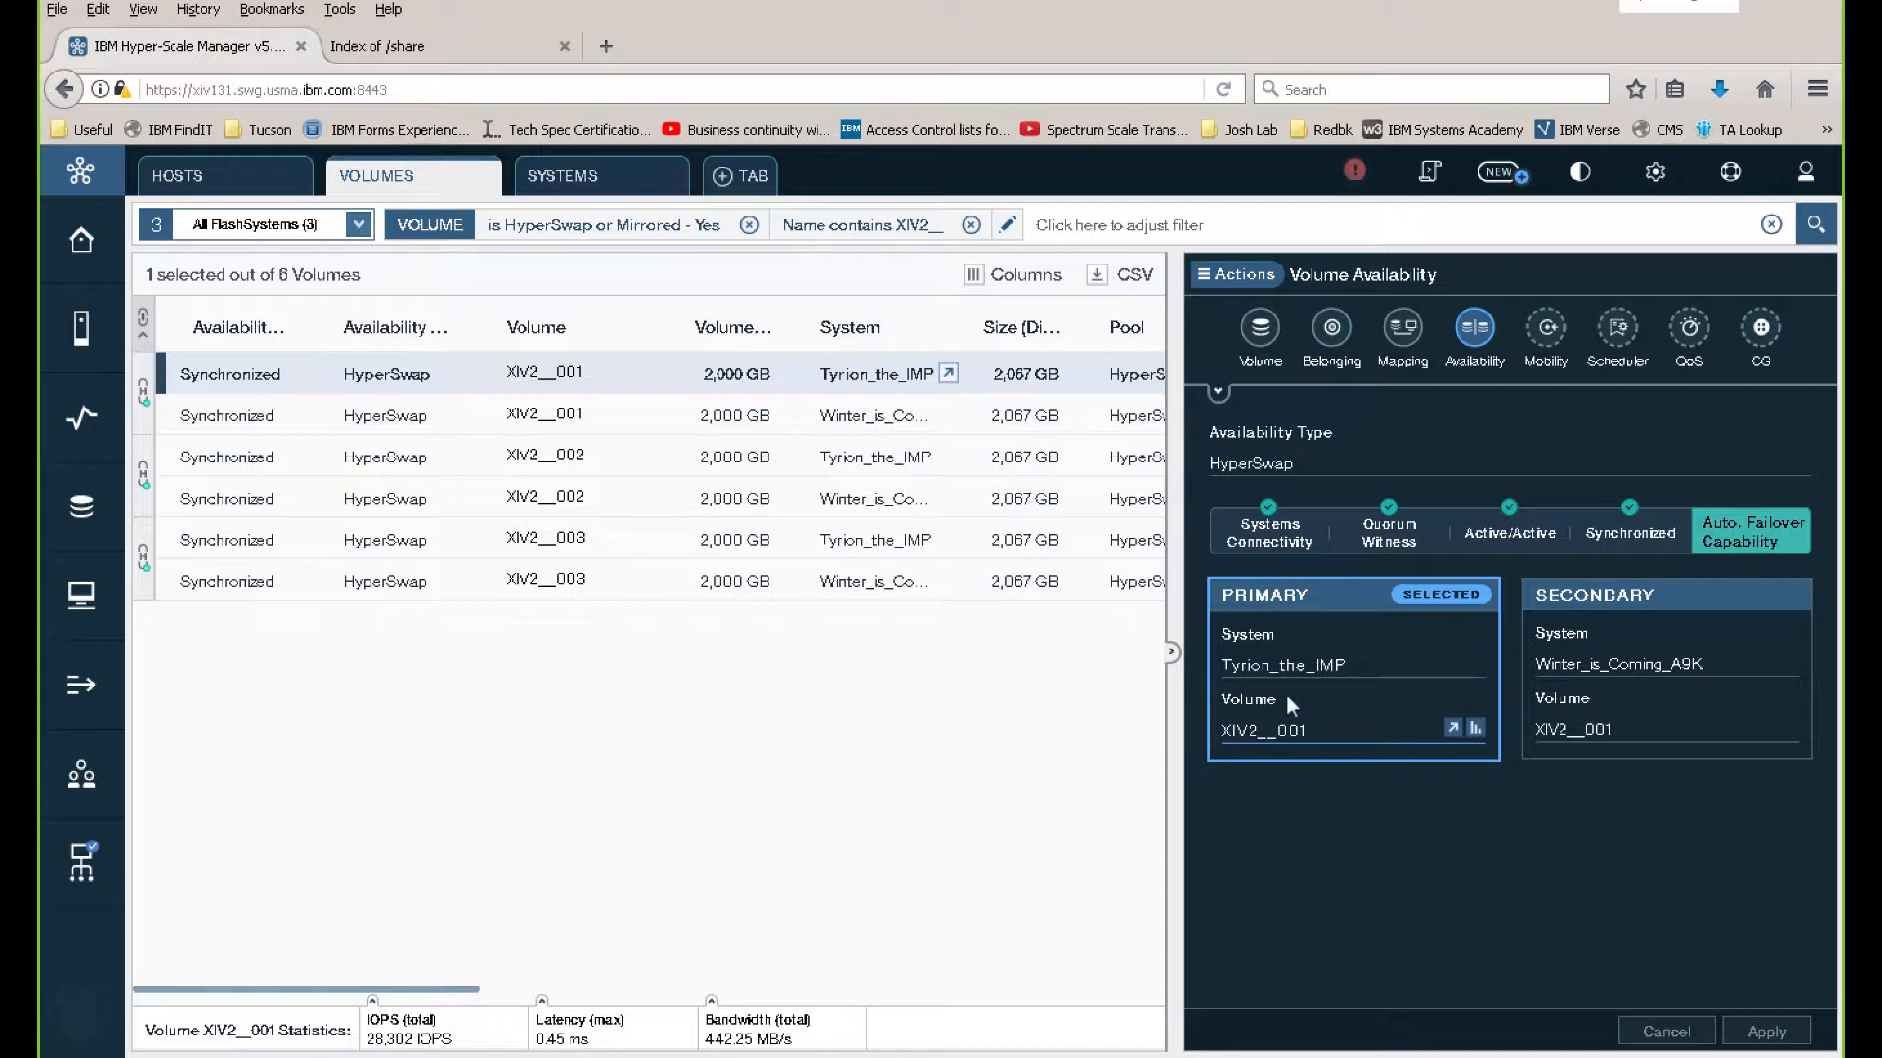
Sort by system and switch HyperSwap roles on the three Tyrion_the_IMP volume pairs, confirming Apply
click(846, 323)
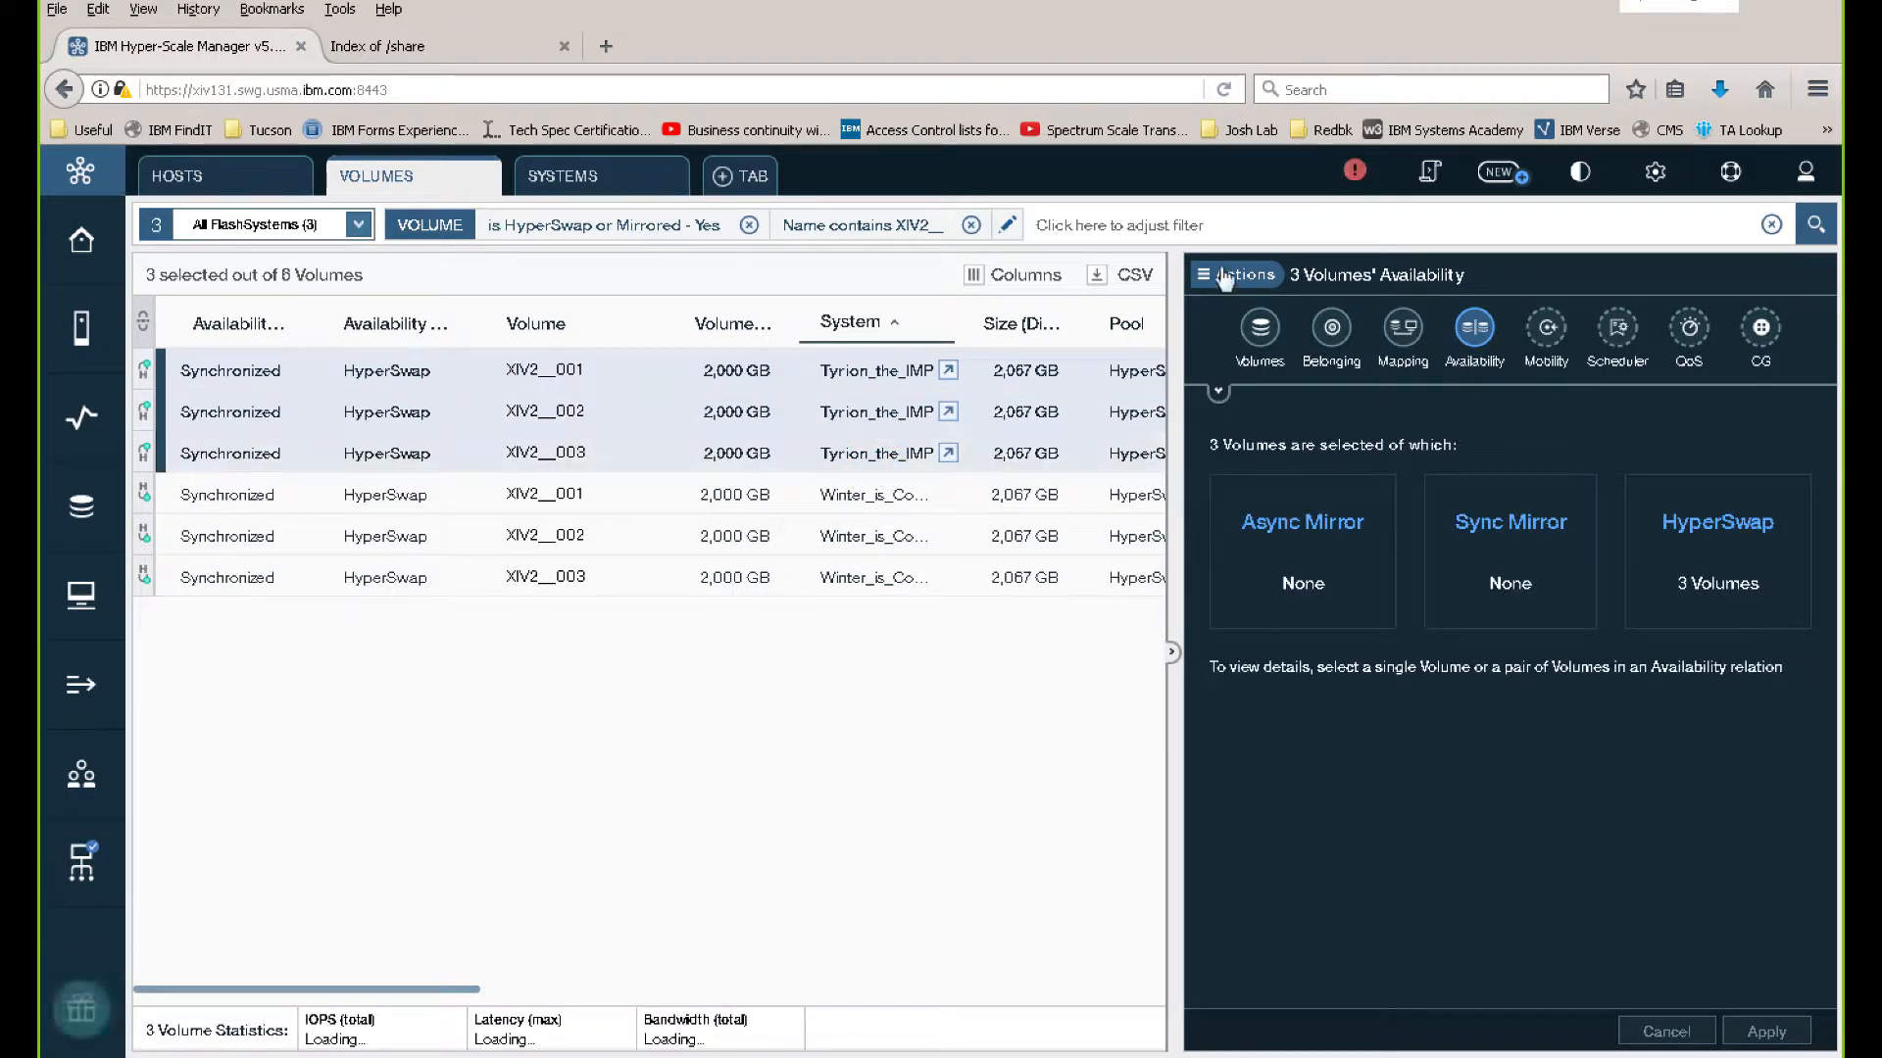
click(1225, 274)
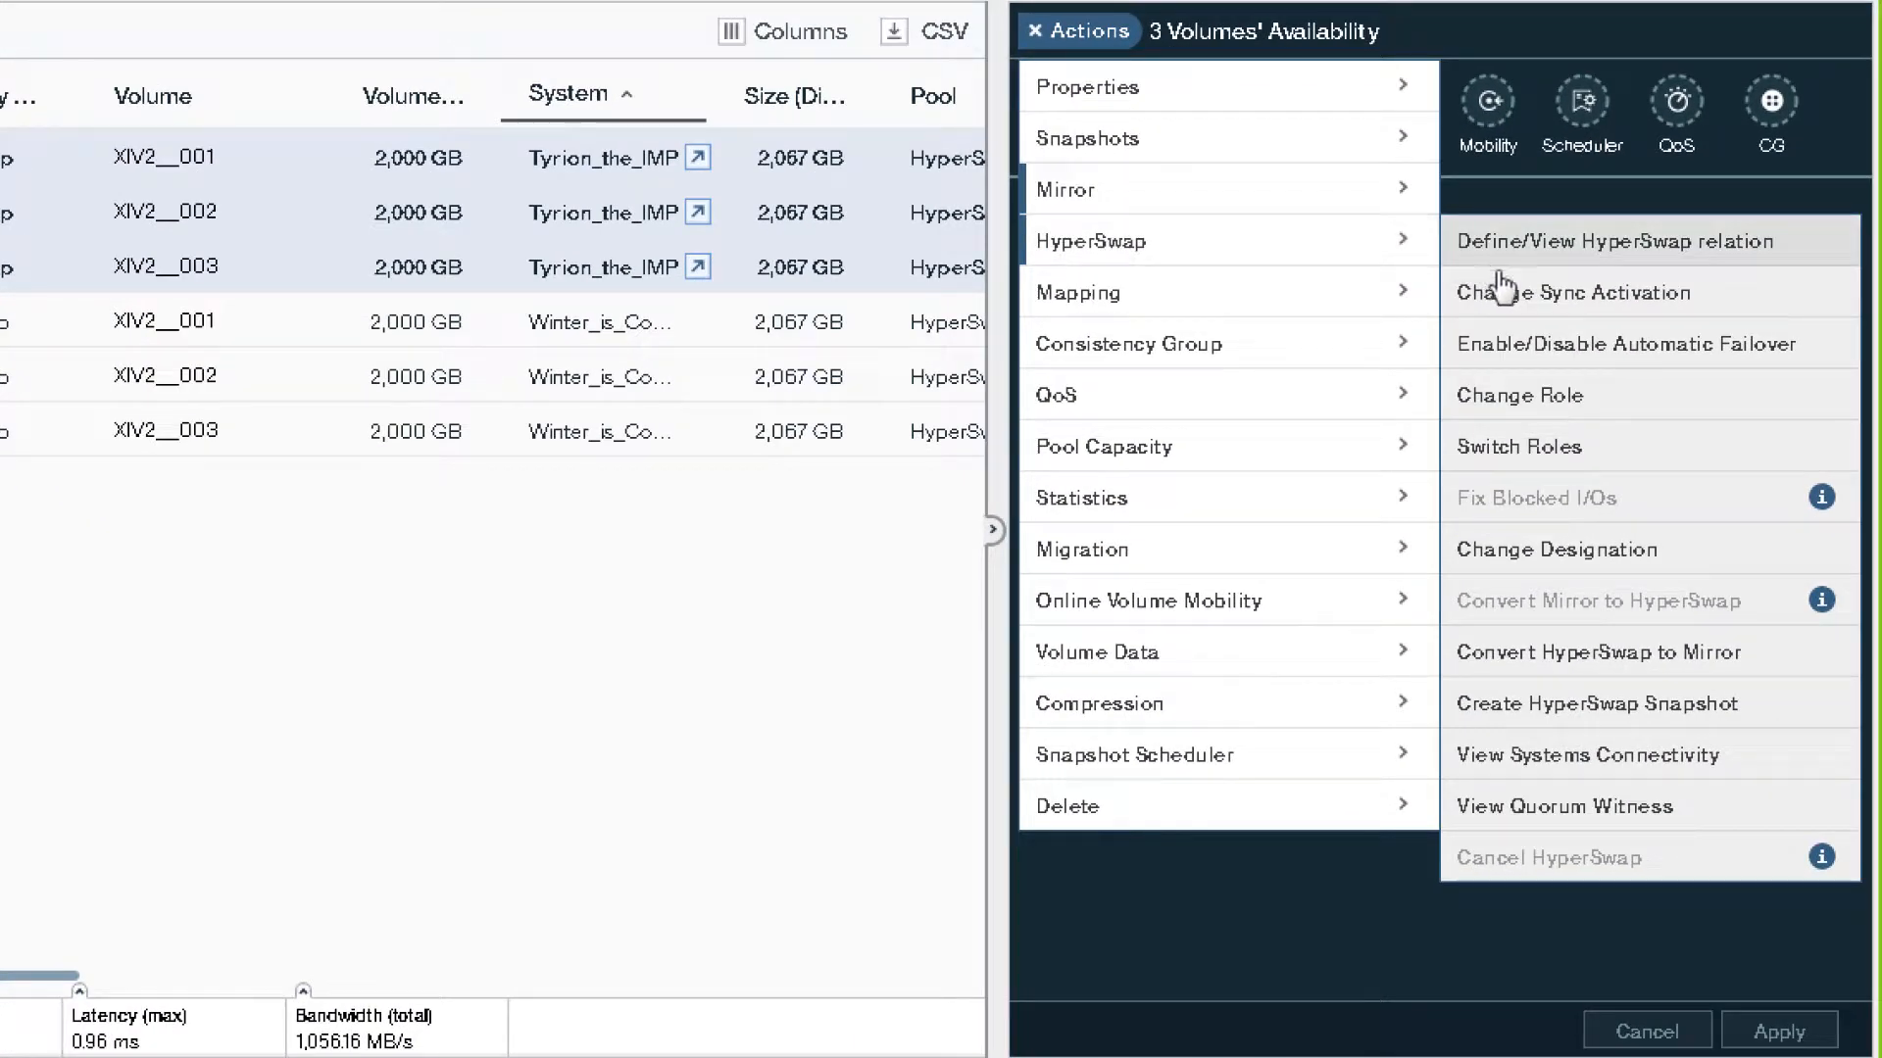
click(1519, 446)
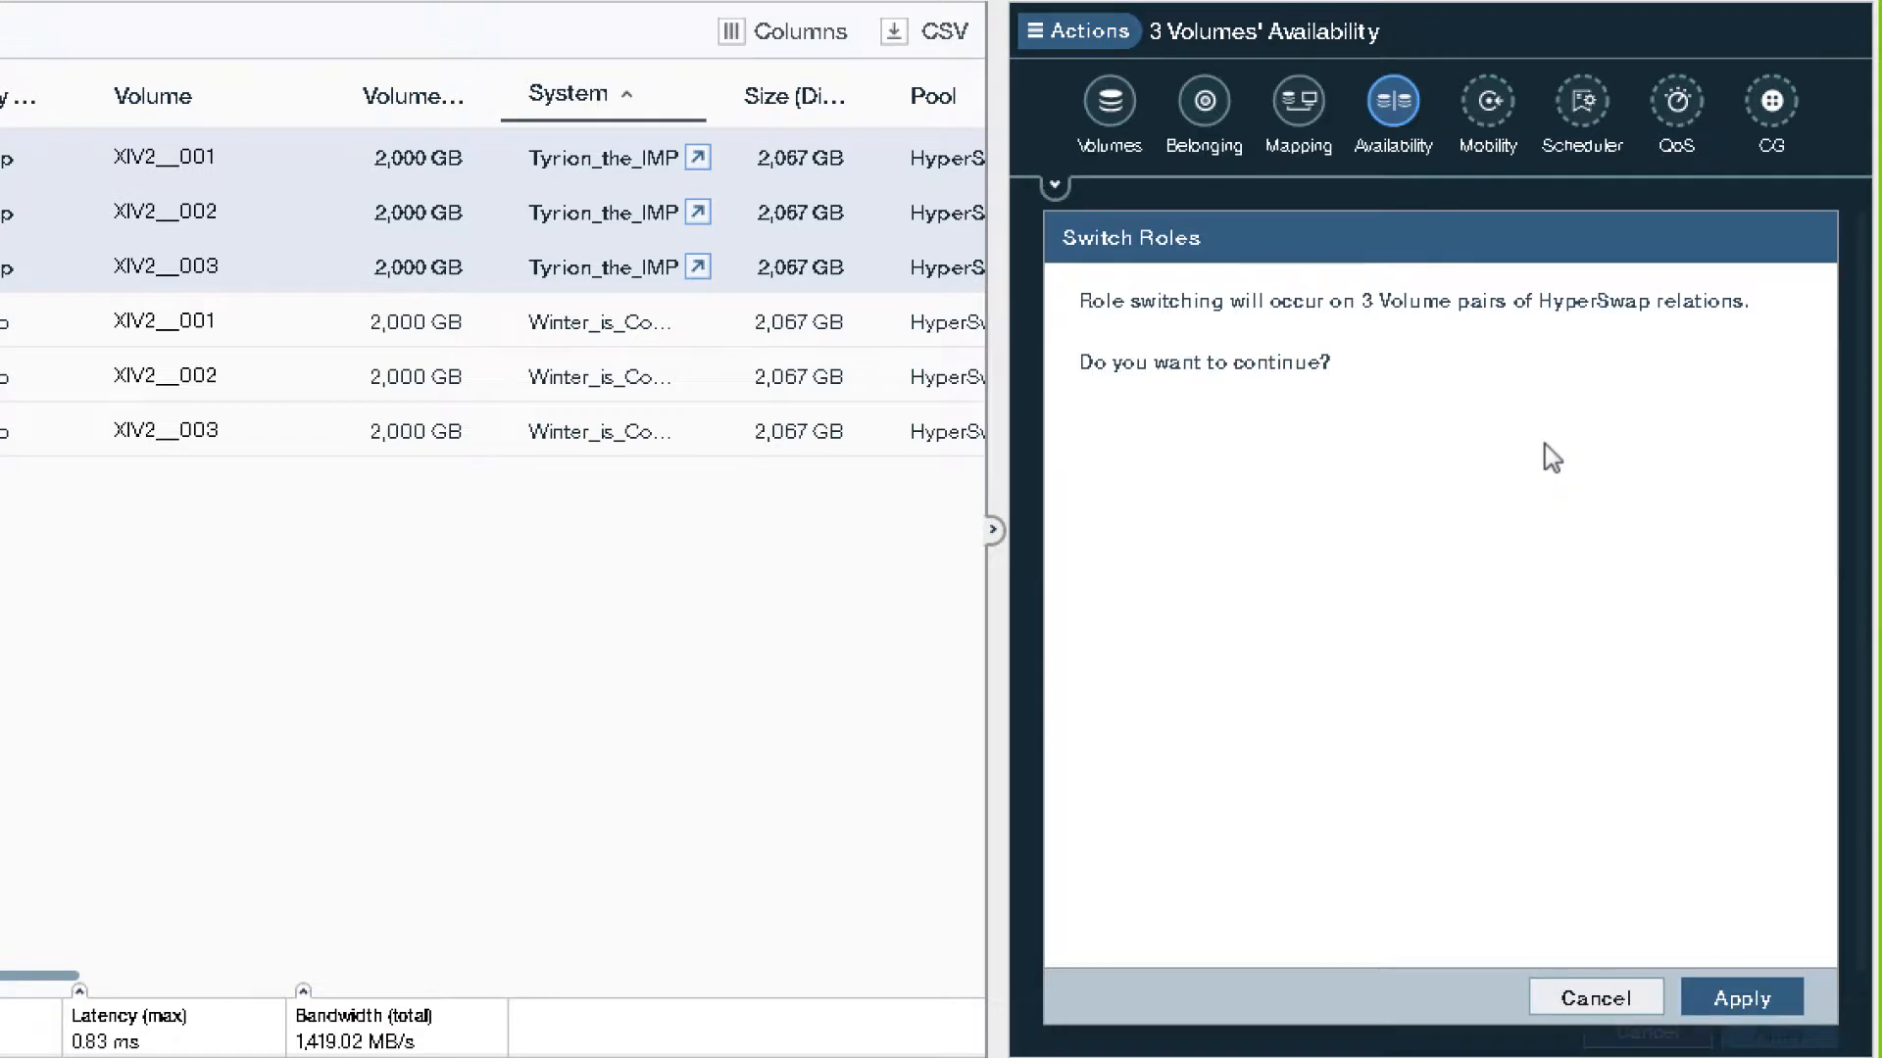
mouse_move(1513, 327)
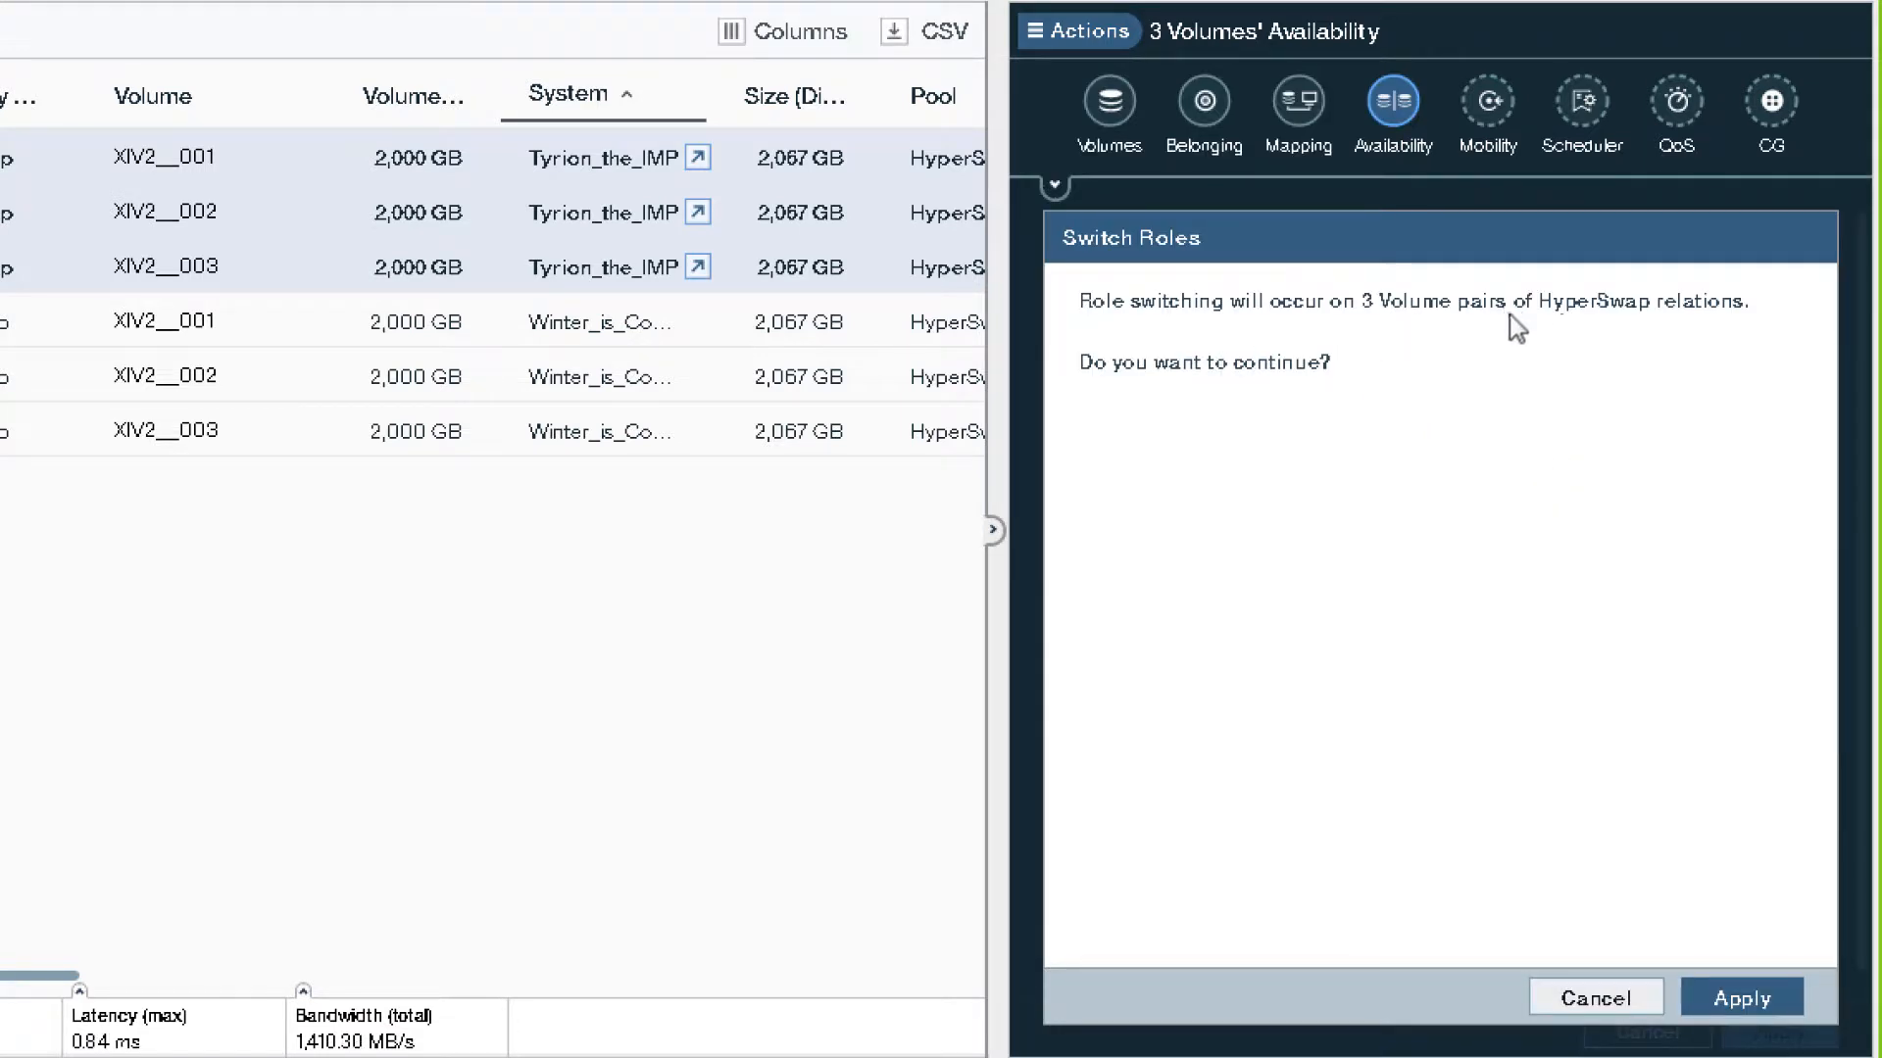
click(1748, 1023)
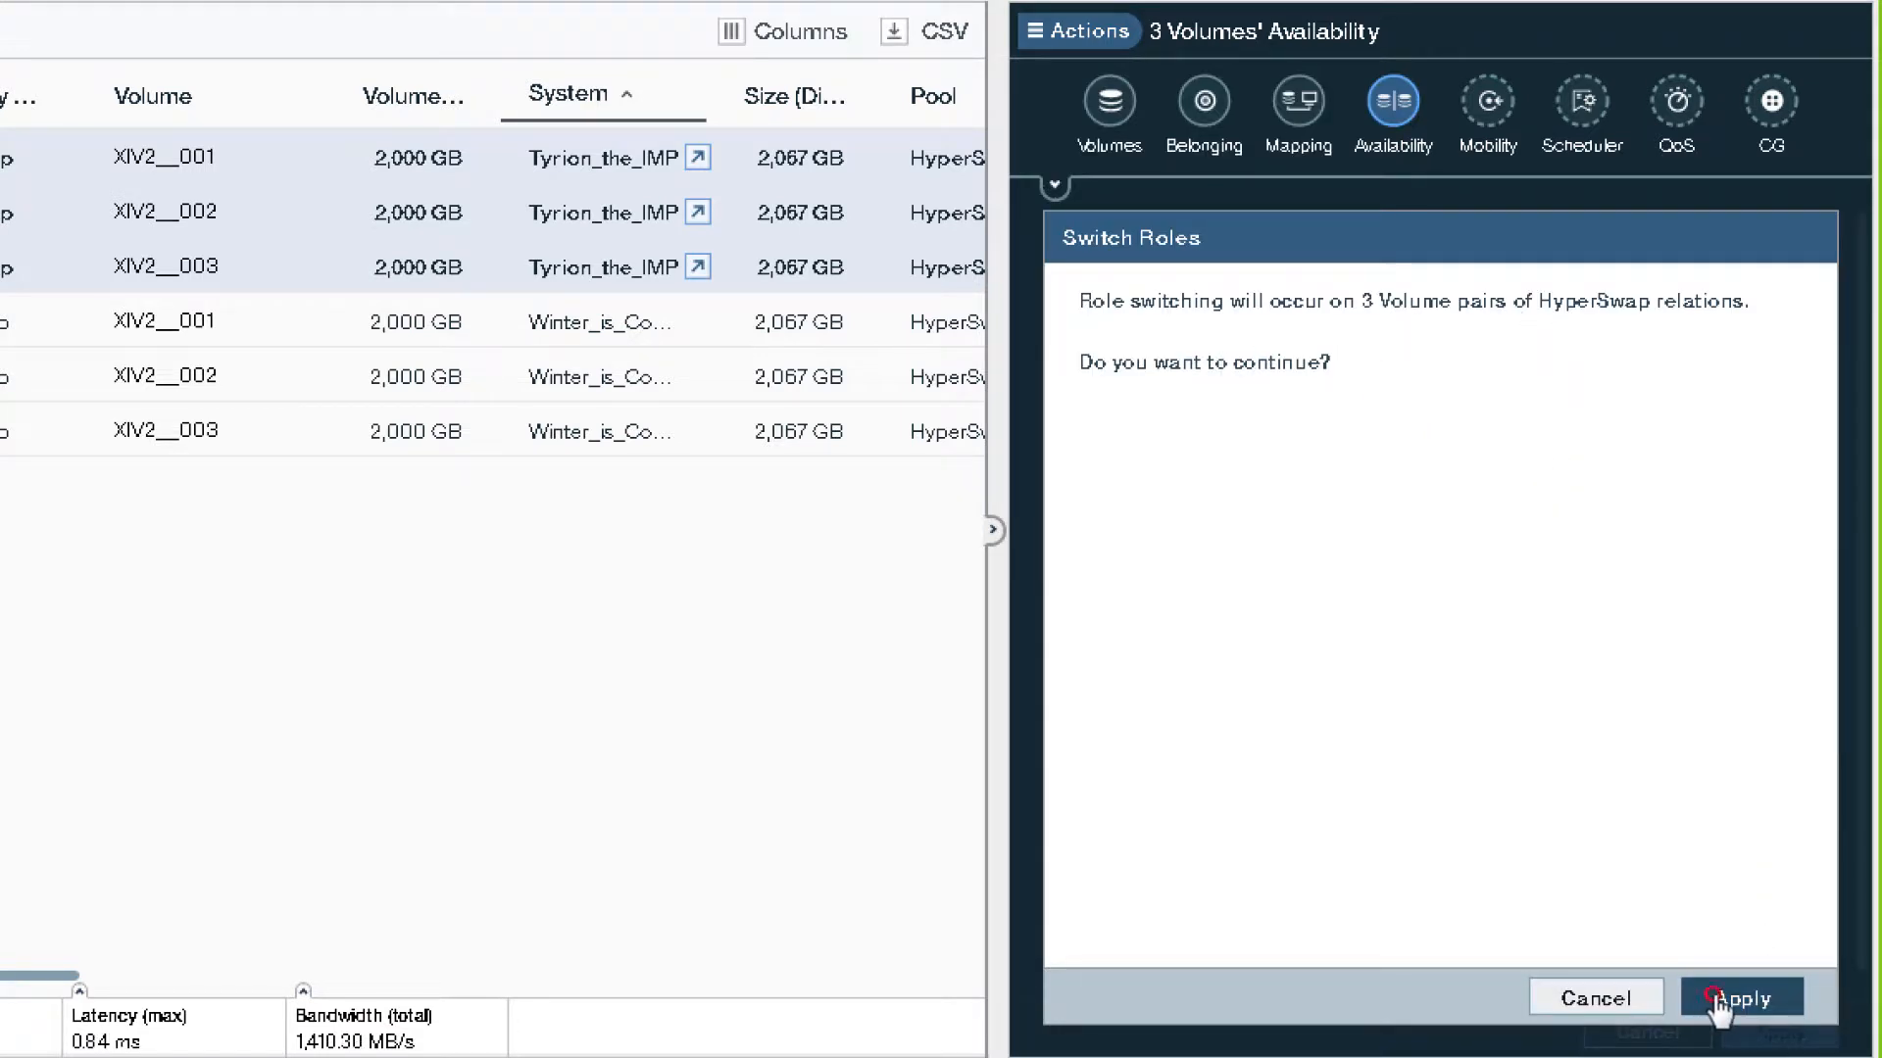
click(1752, 998)
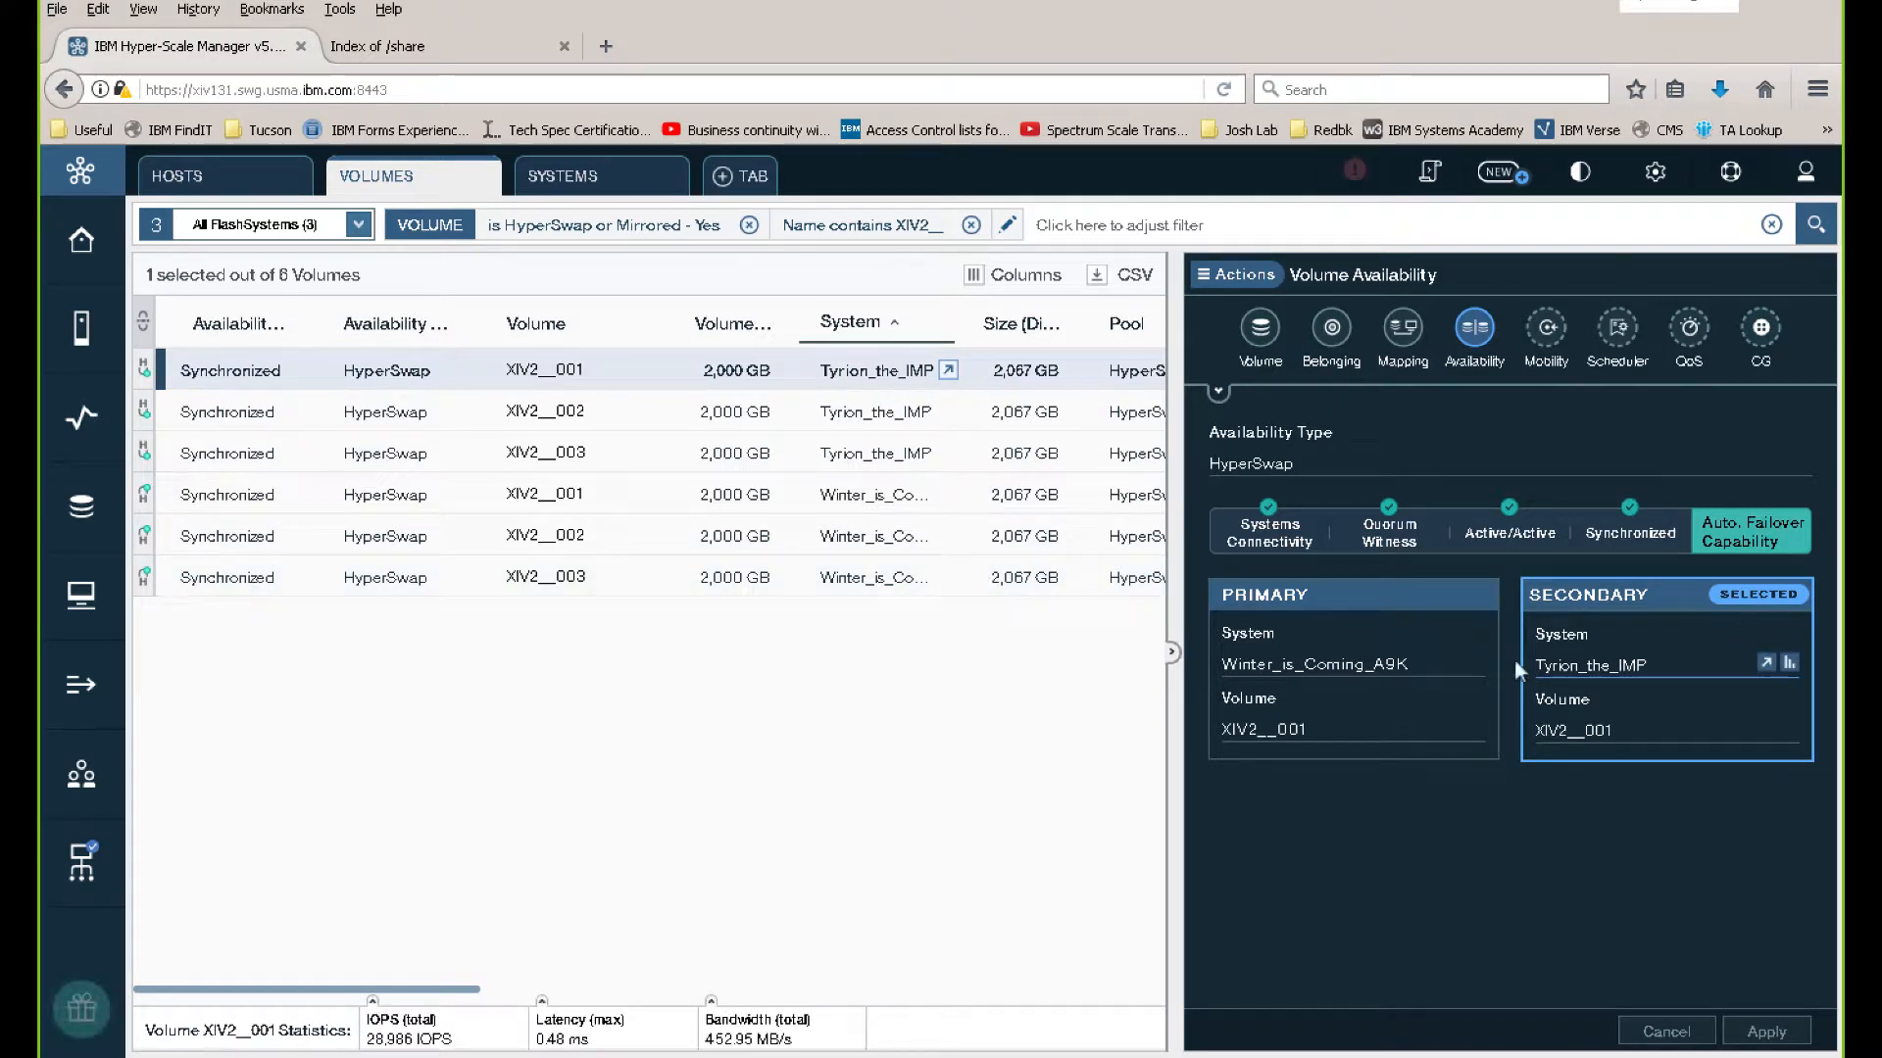
mouse_move(1299, 698)
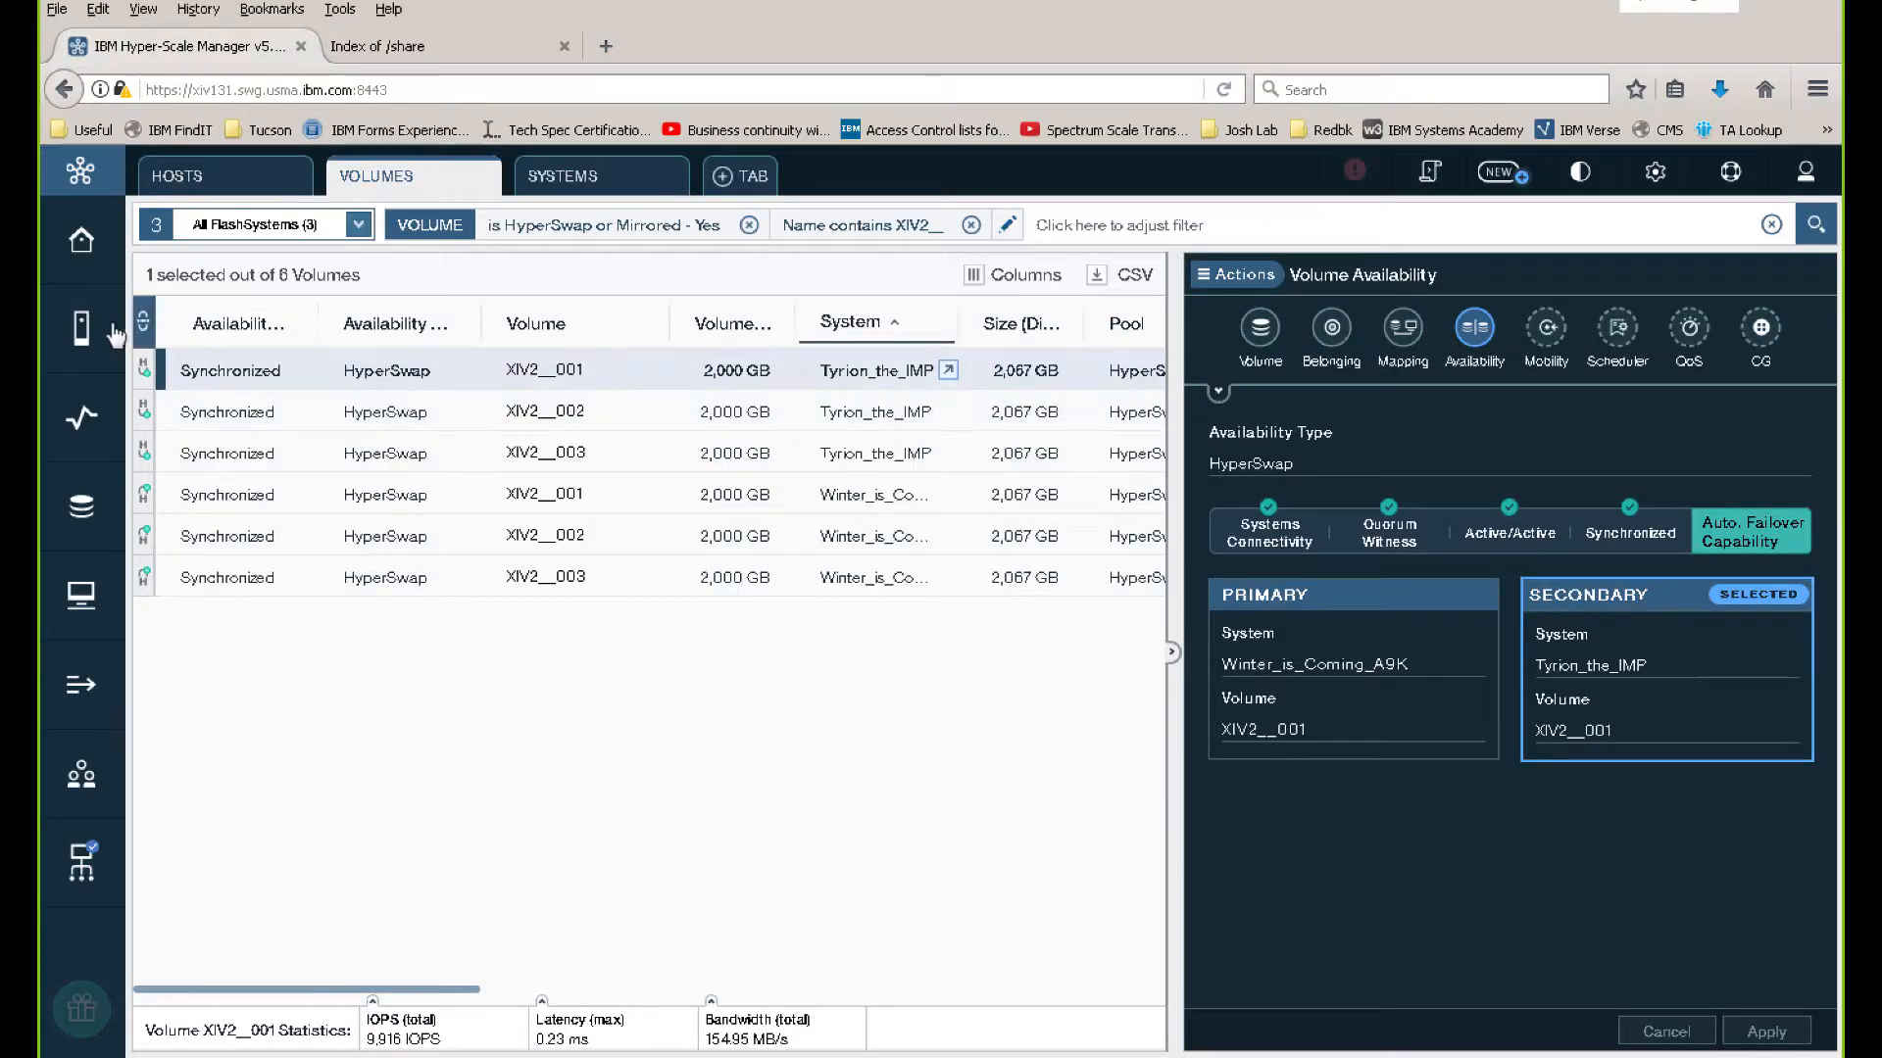
mouse_move(145, 322)
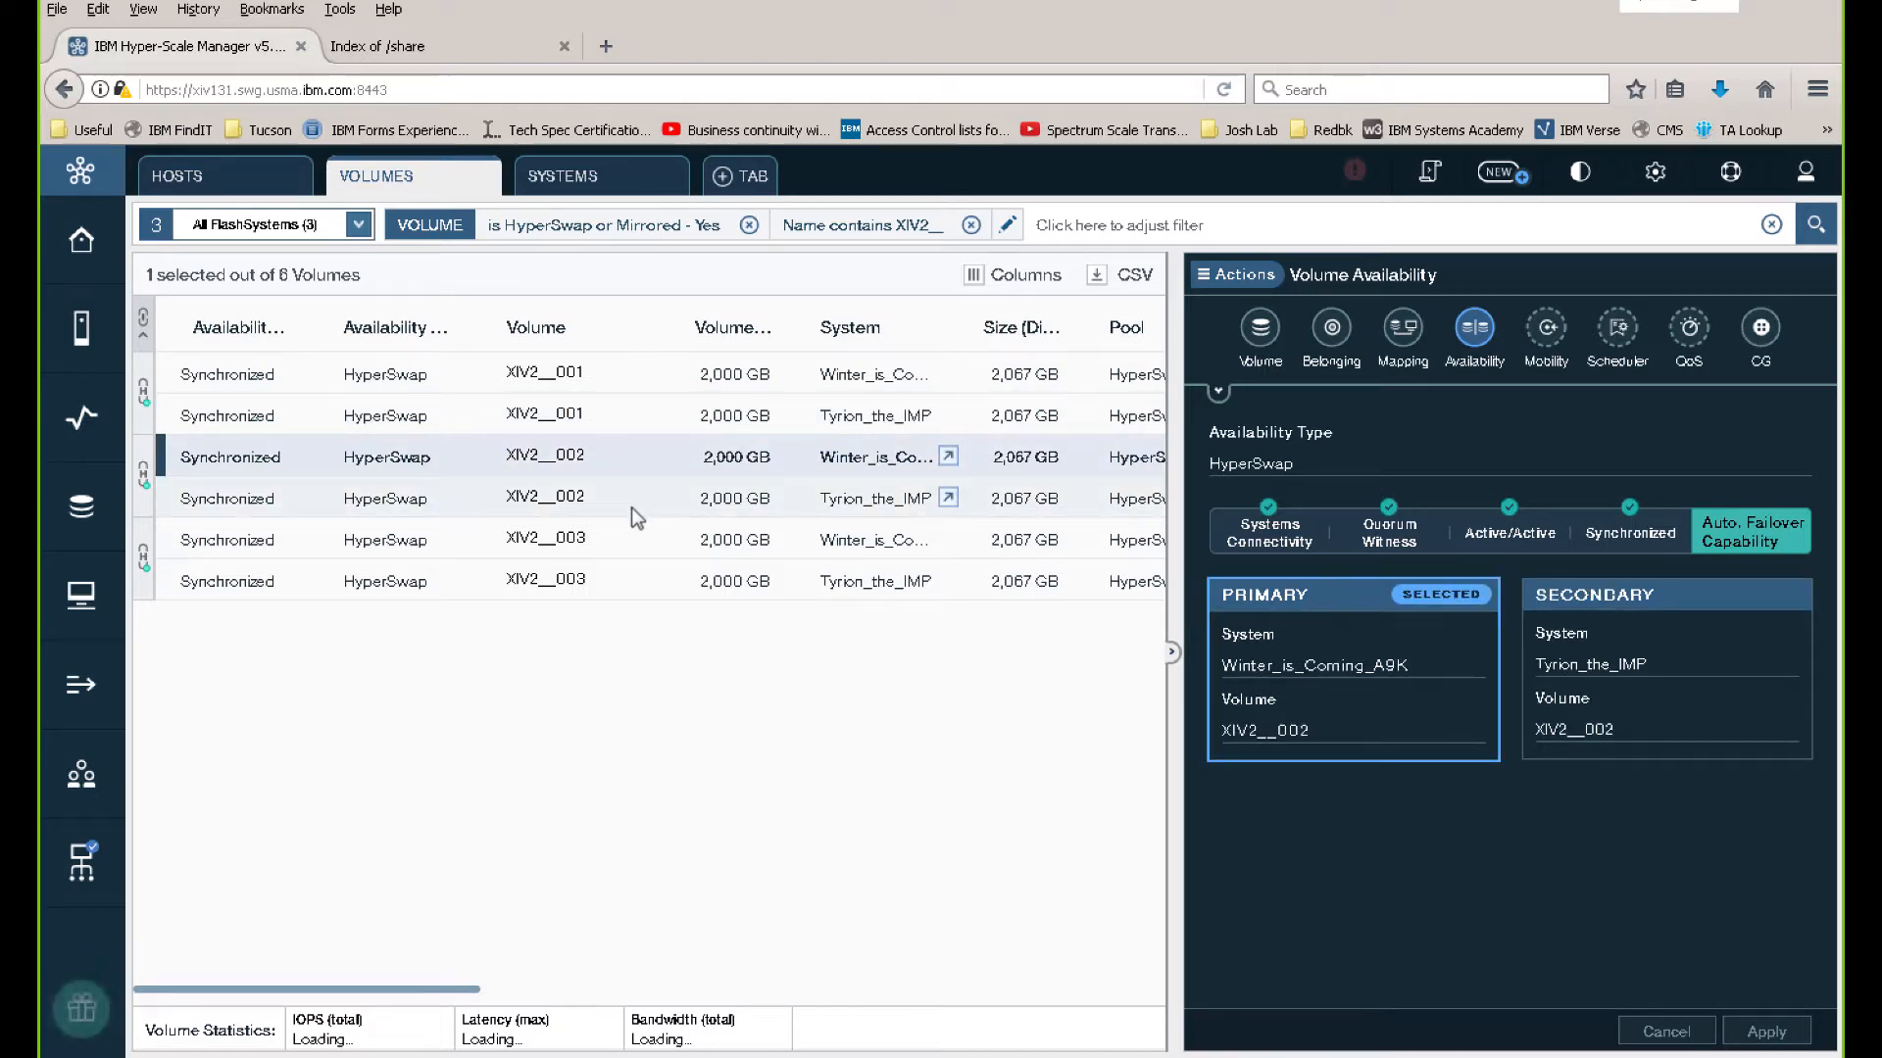
View the Tyrion side of the XIV2__002 pair showing Winter_is_Coming_A9K primary with auto failover
click(1666, 686)
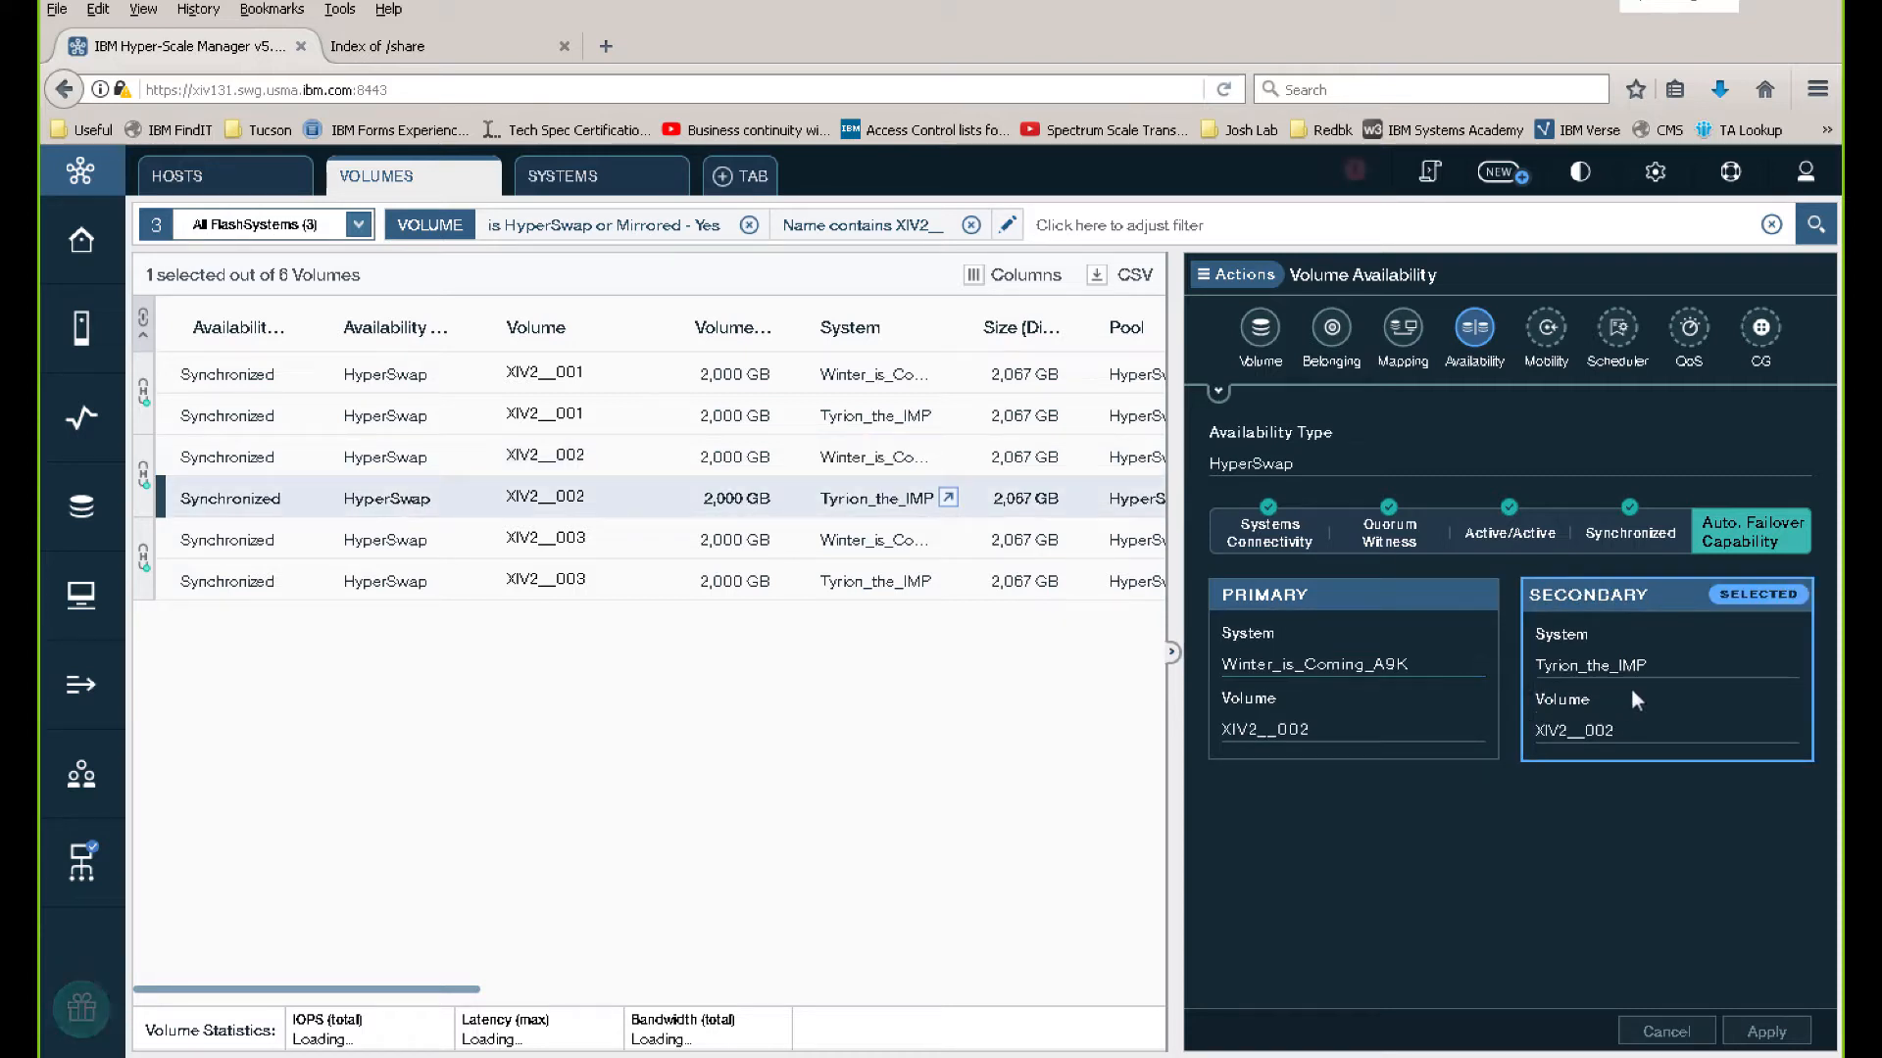
mouse_move(1760, 557)
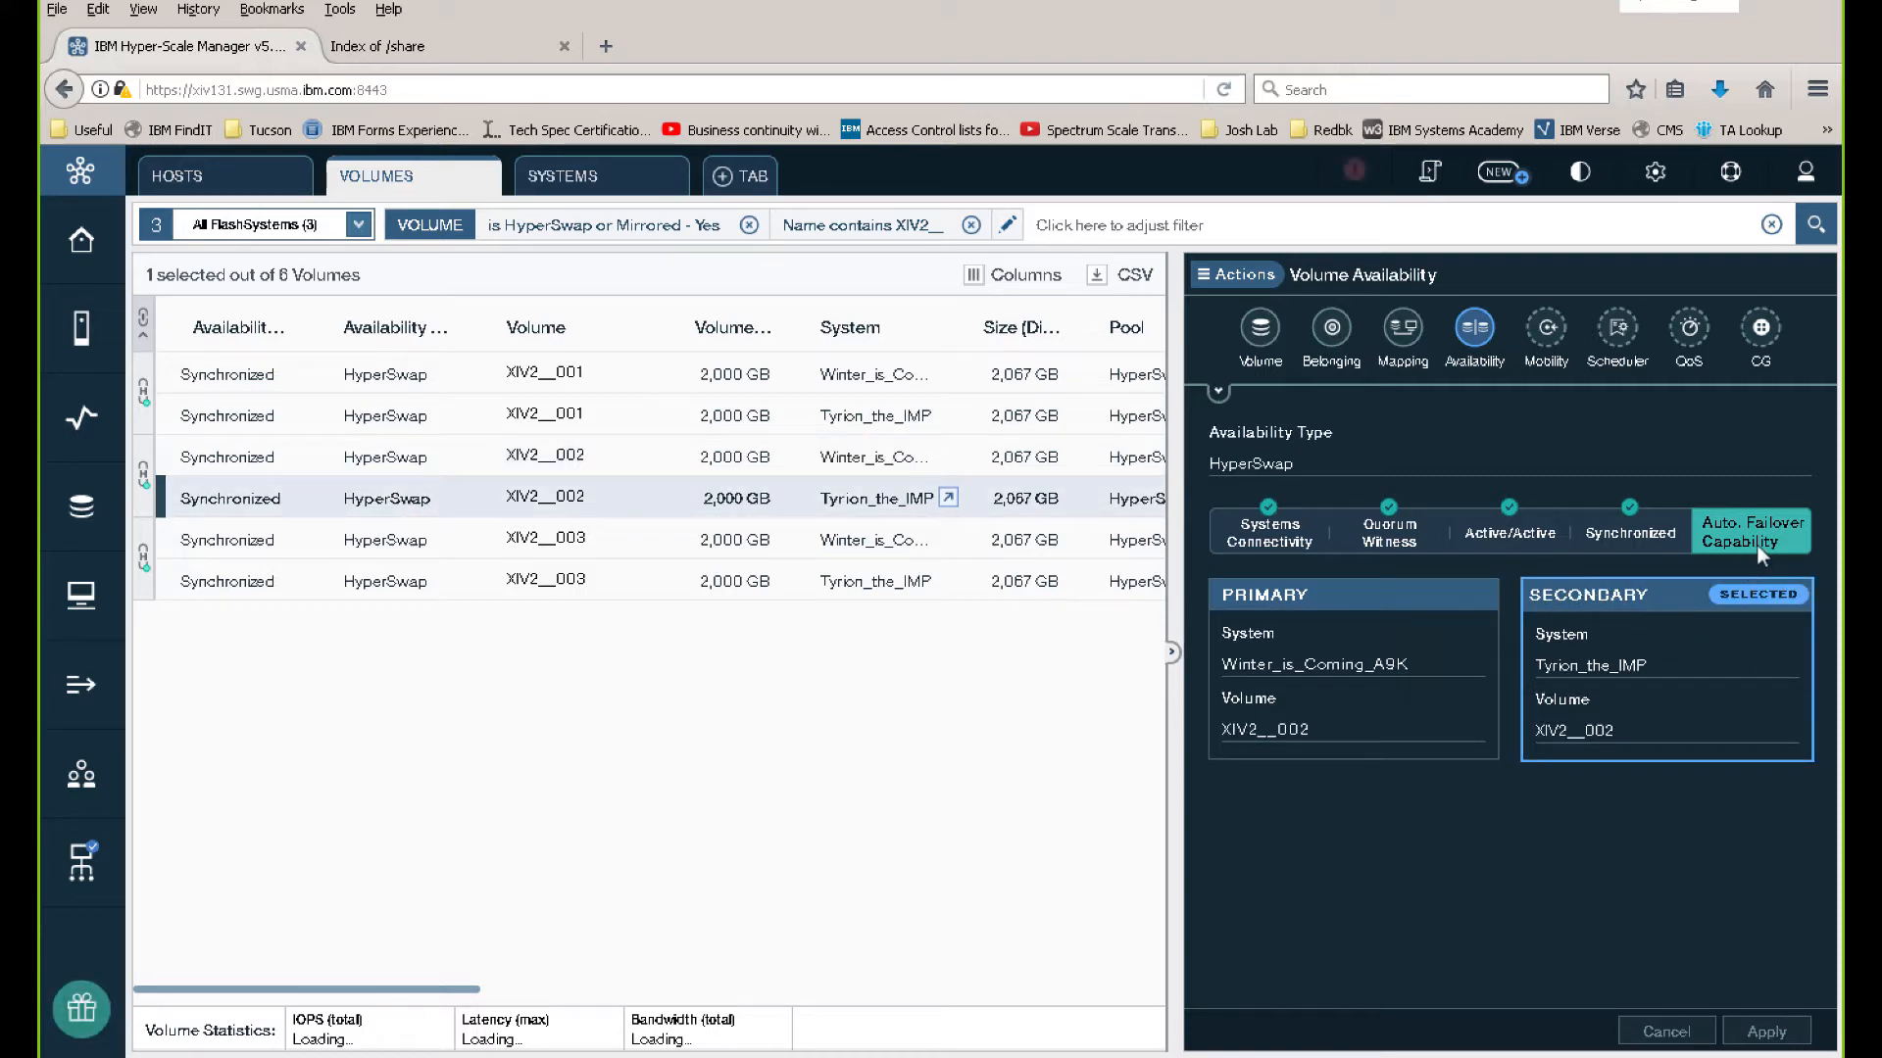